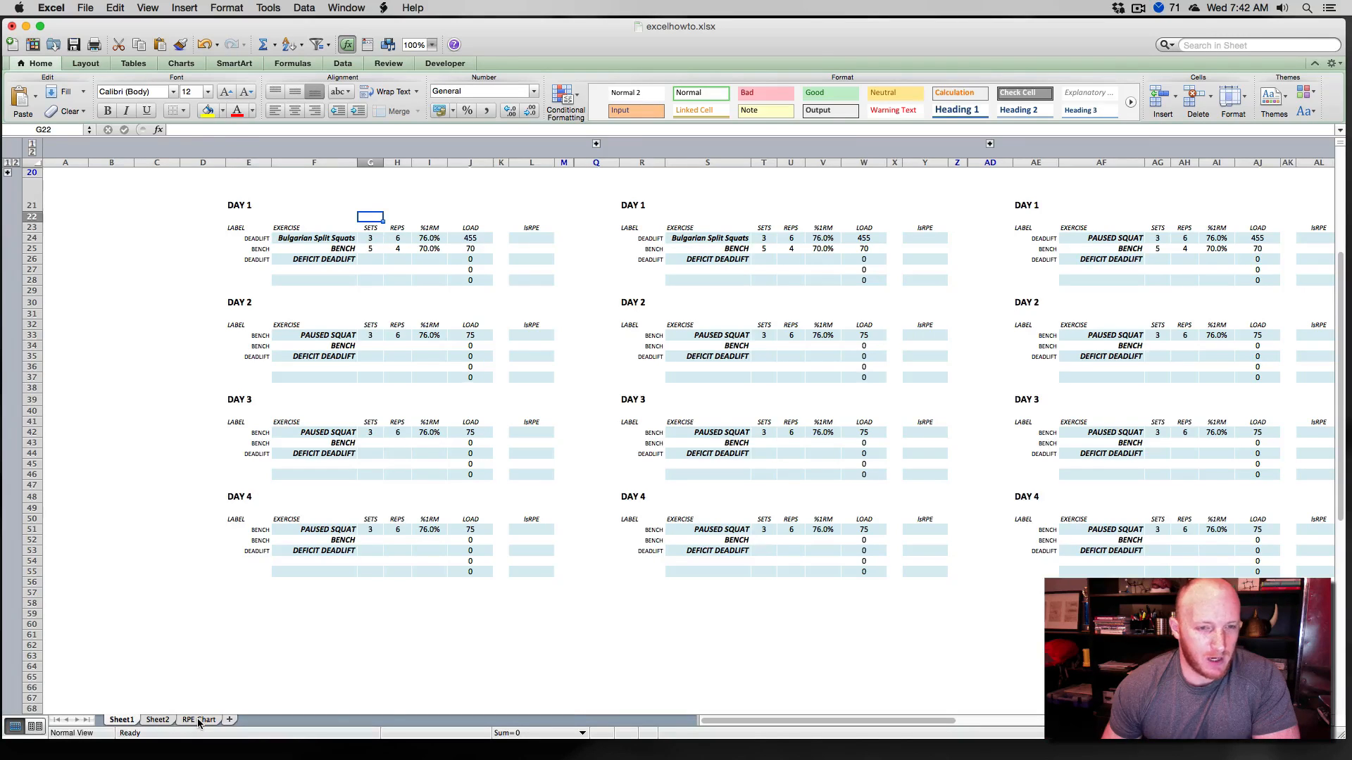
Switch to the RPE Chart sheet showing the percentage table by RPE and rep count.
left_click(198, 719)
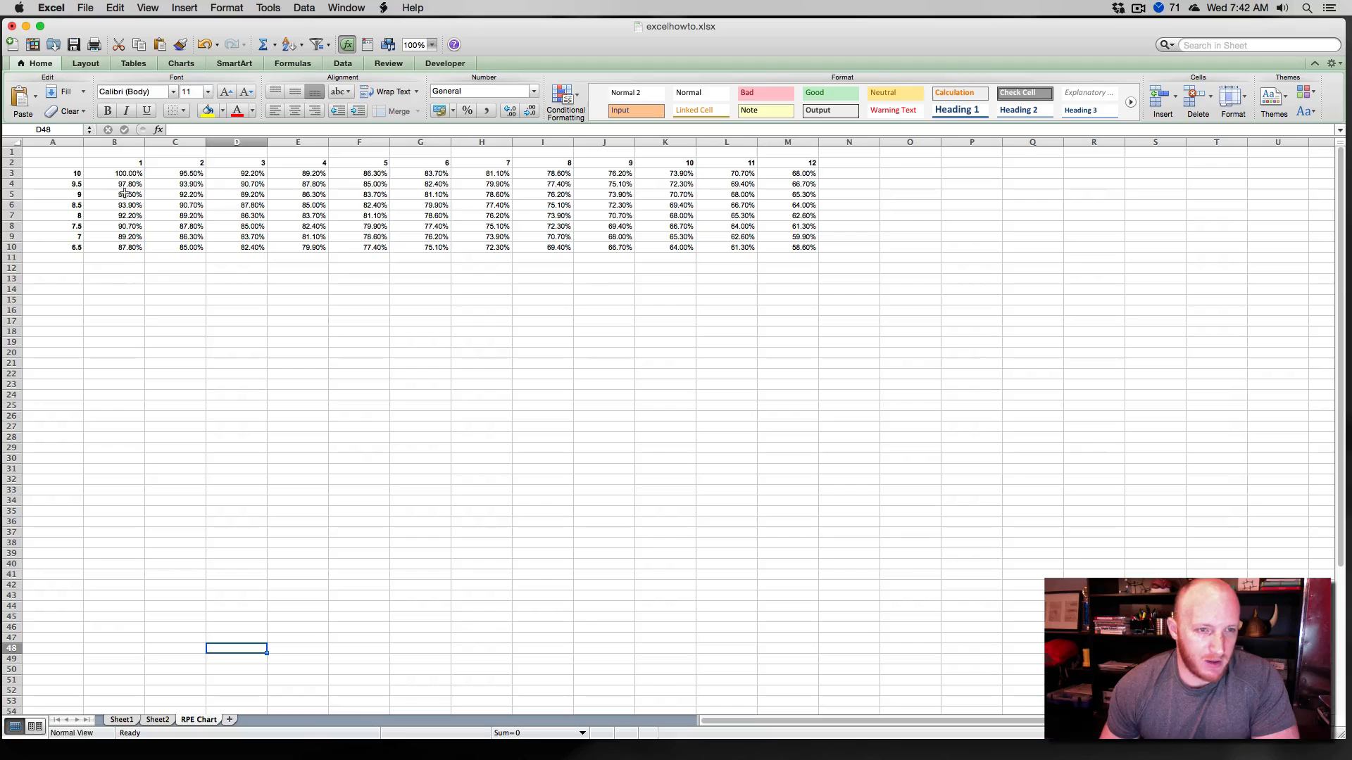
mouse_move(694, 163)
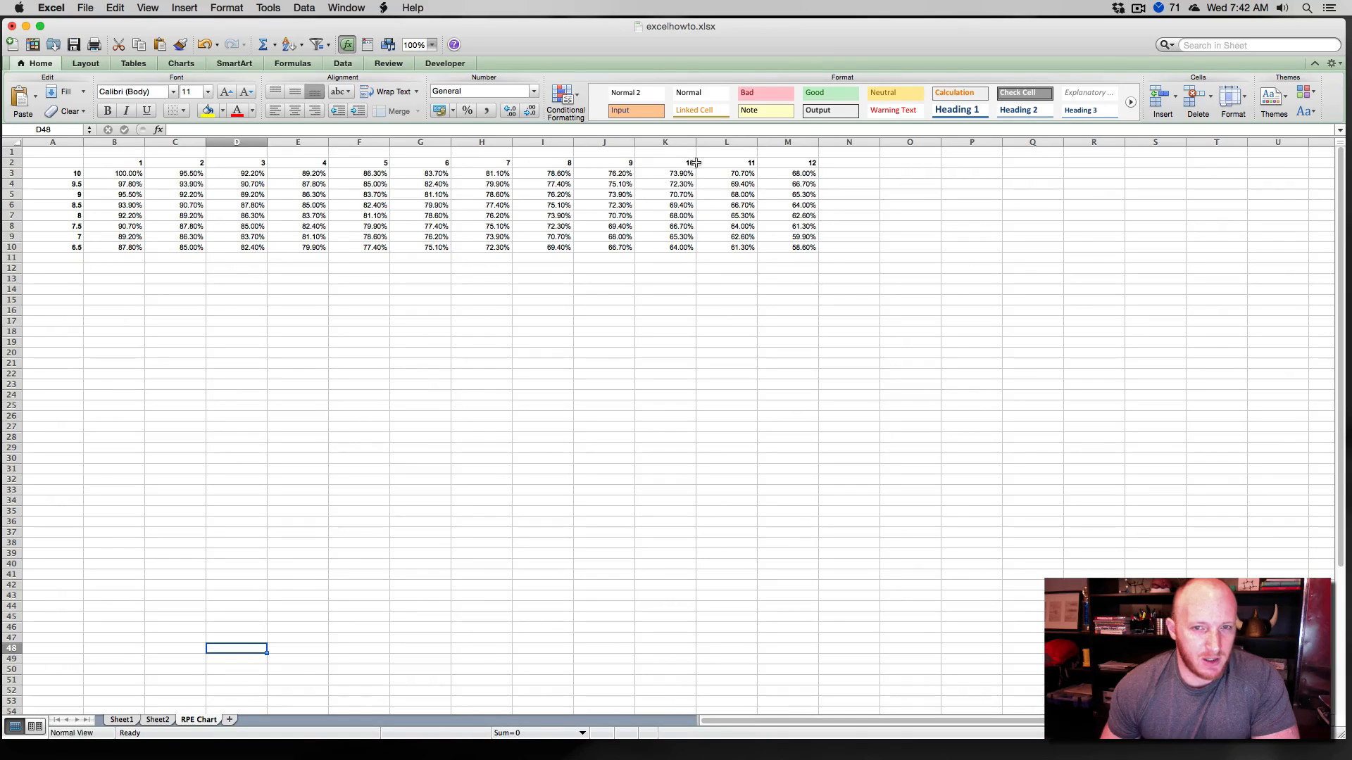
mouse_move(53, 171)
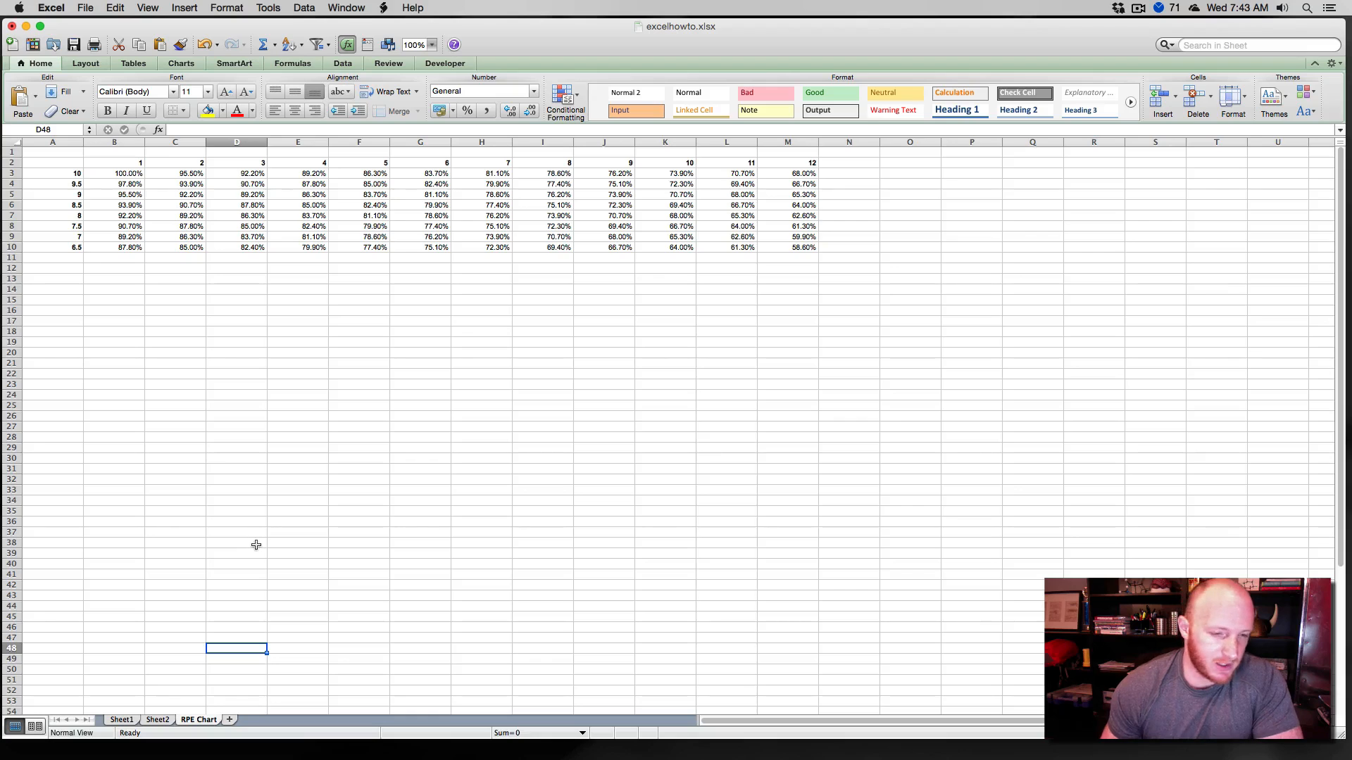
Return to Sheet1 and bring up the Autoregulated Template workbook with its e1RM column.
left_click(122, 719)
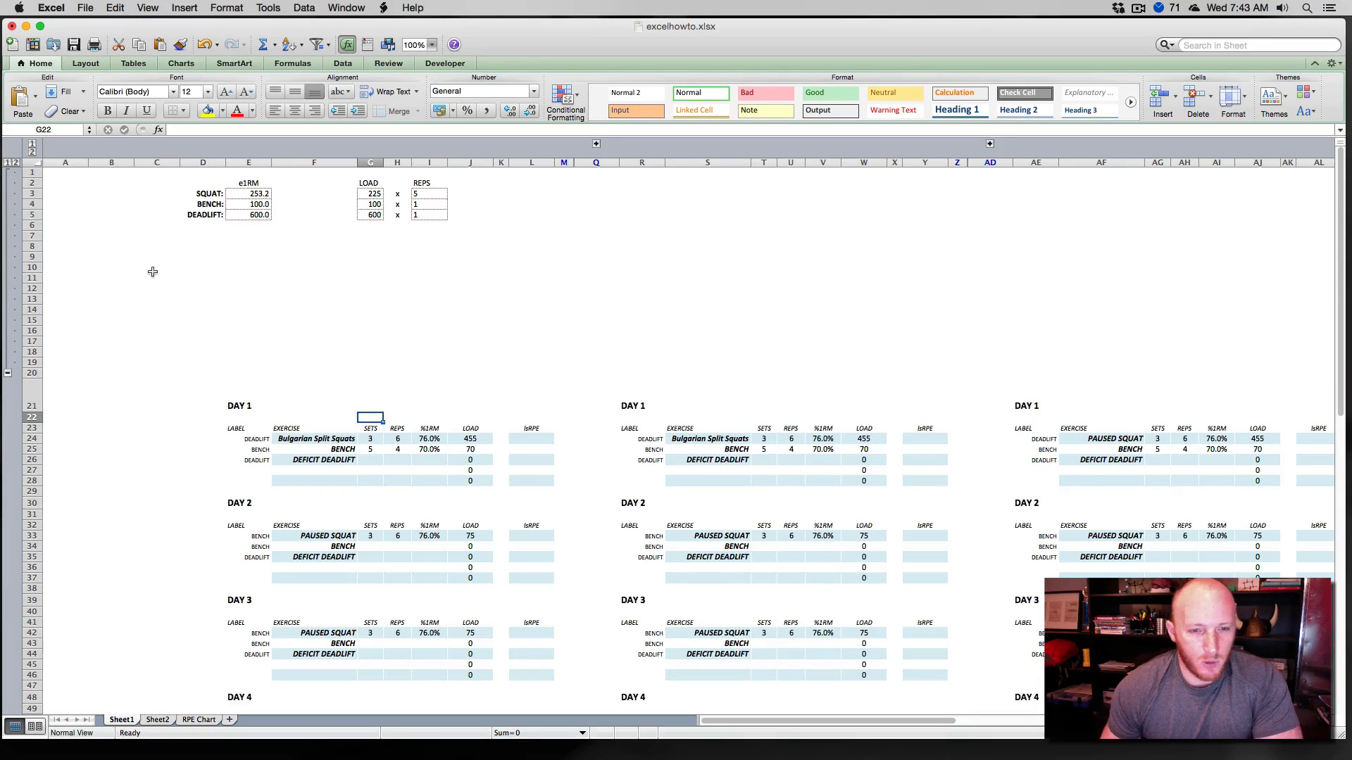
left_click(157, 267)
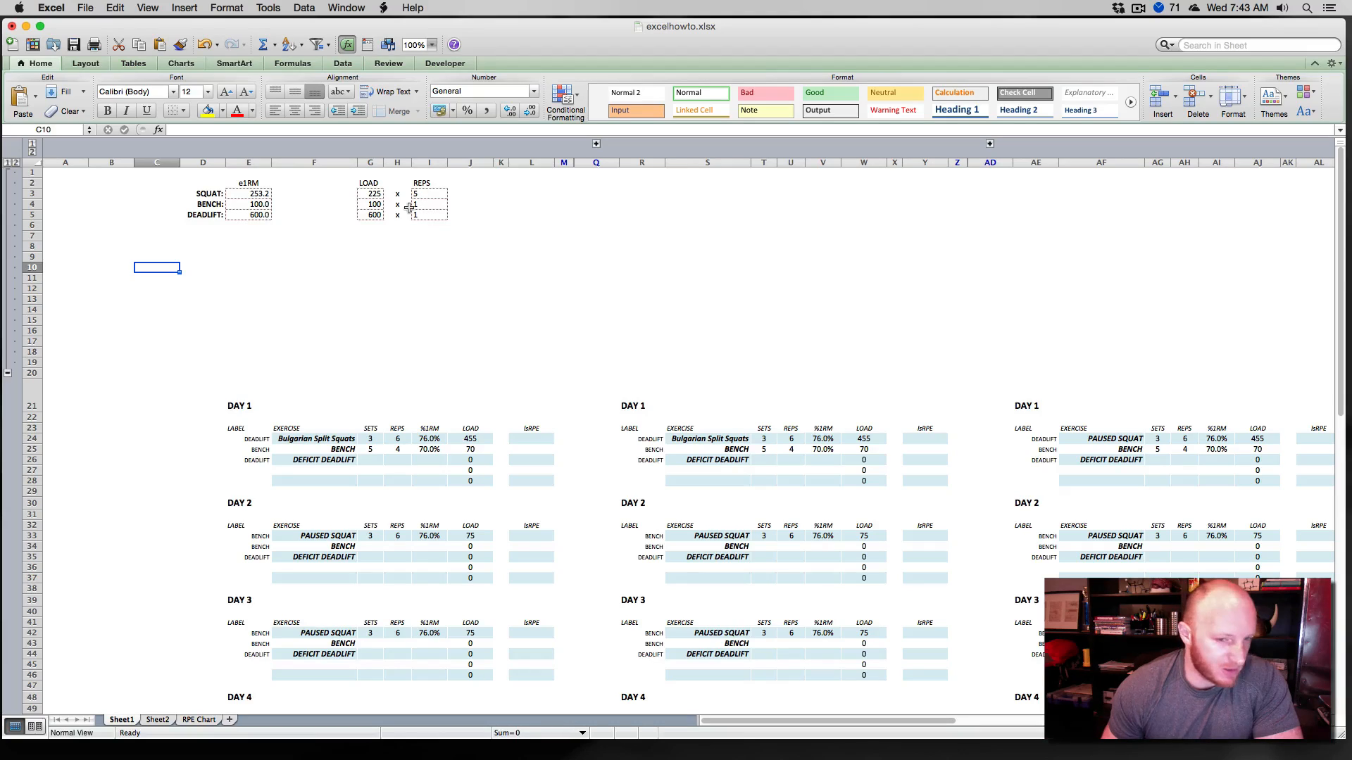
mouse_move(428, 303)
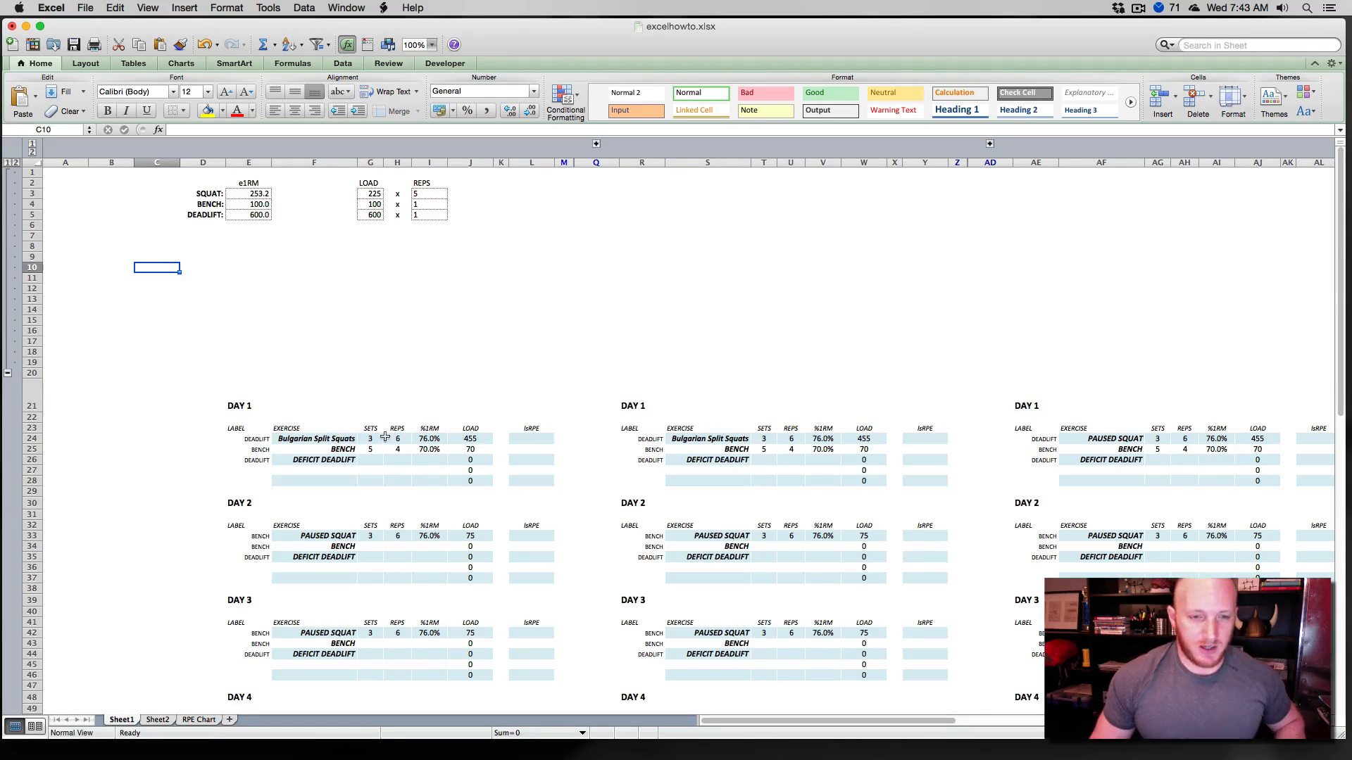
mouse_move(390, 352)
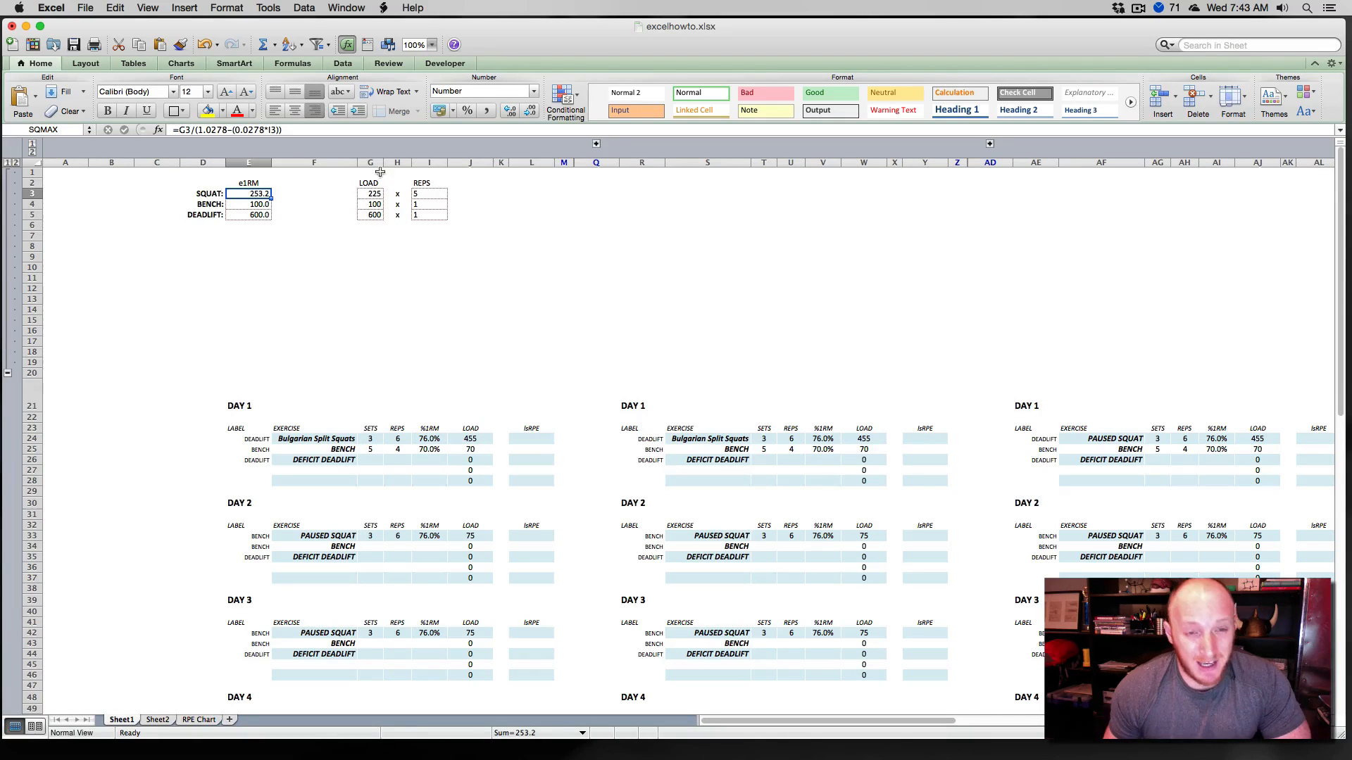
mouse_move(414, 224)
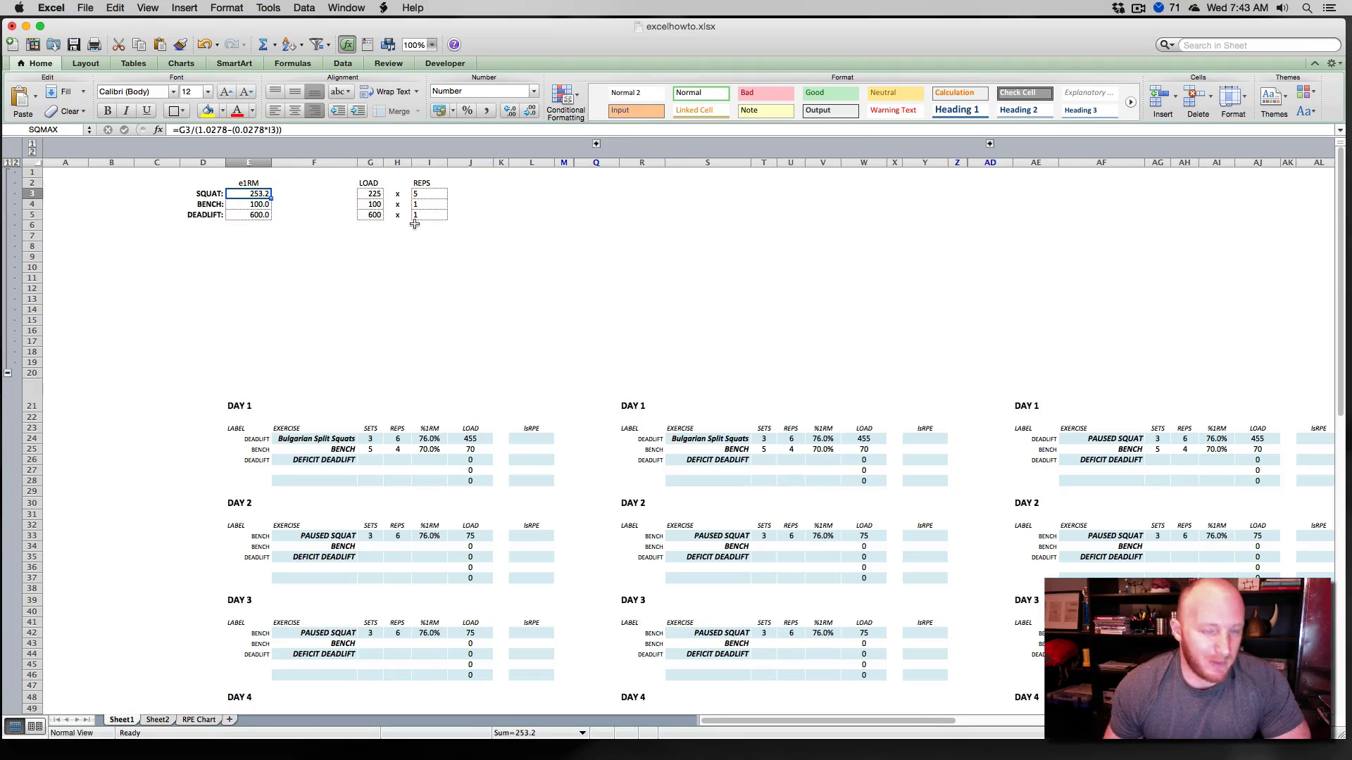
mouse_move(403, 225)
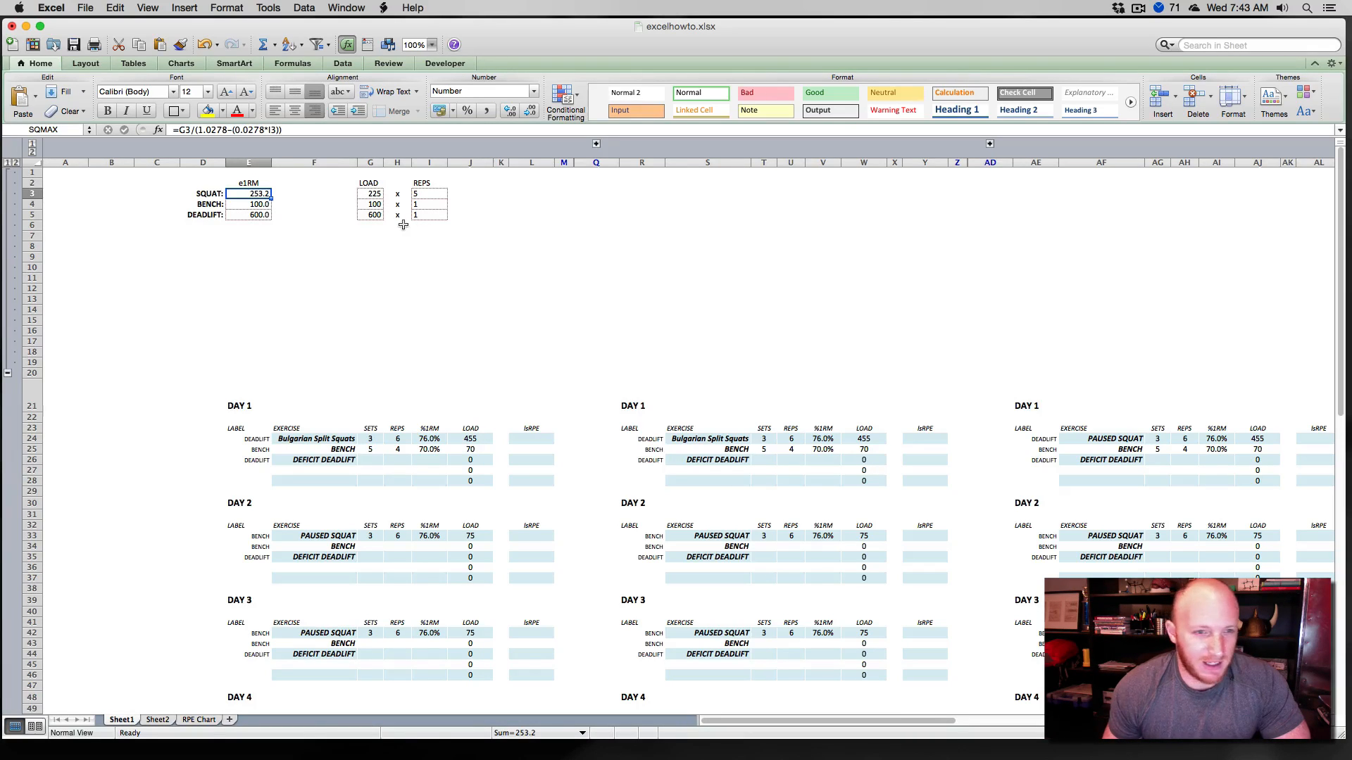
mouse_move(397, 225)
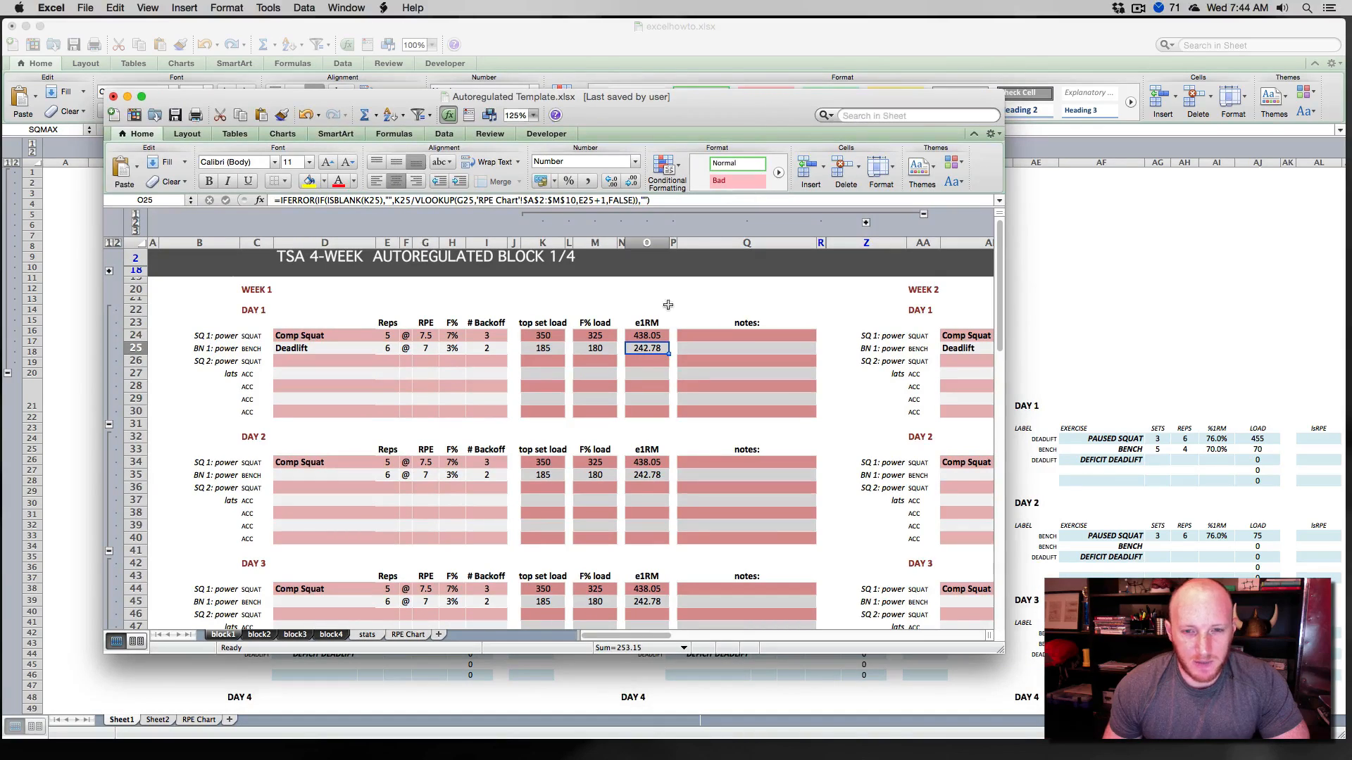
Set Day 1 Comp Squat to 3 reps at RPE 8 so its e1RM recalculates to 440.32.
left_click(646, 335)
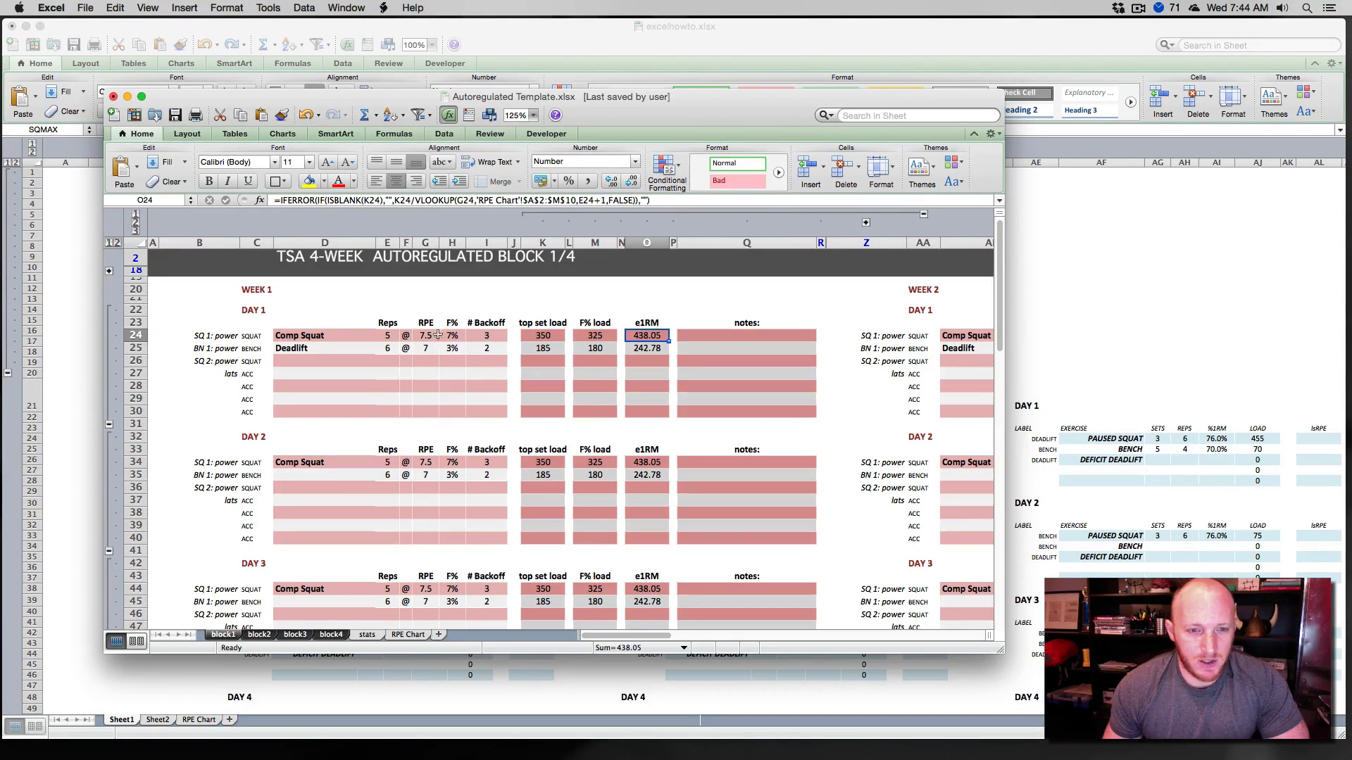
left_click(424, 335)
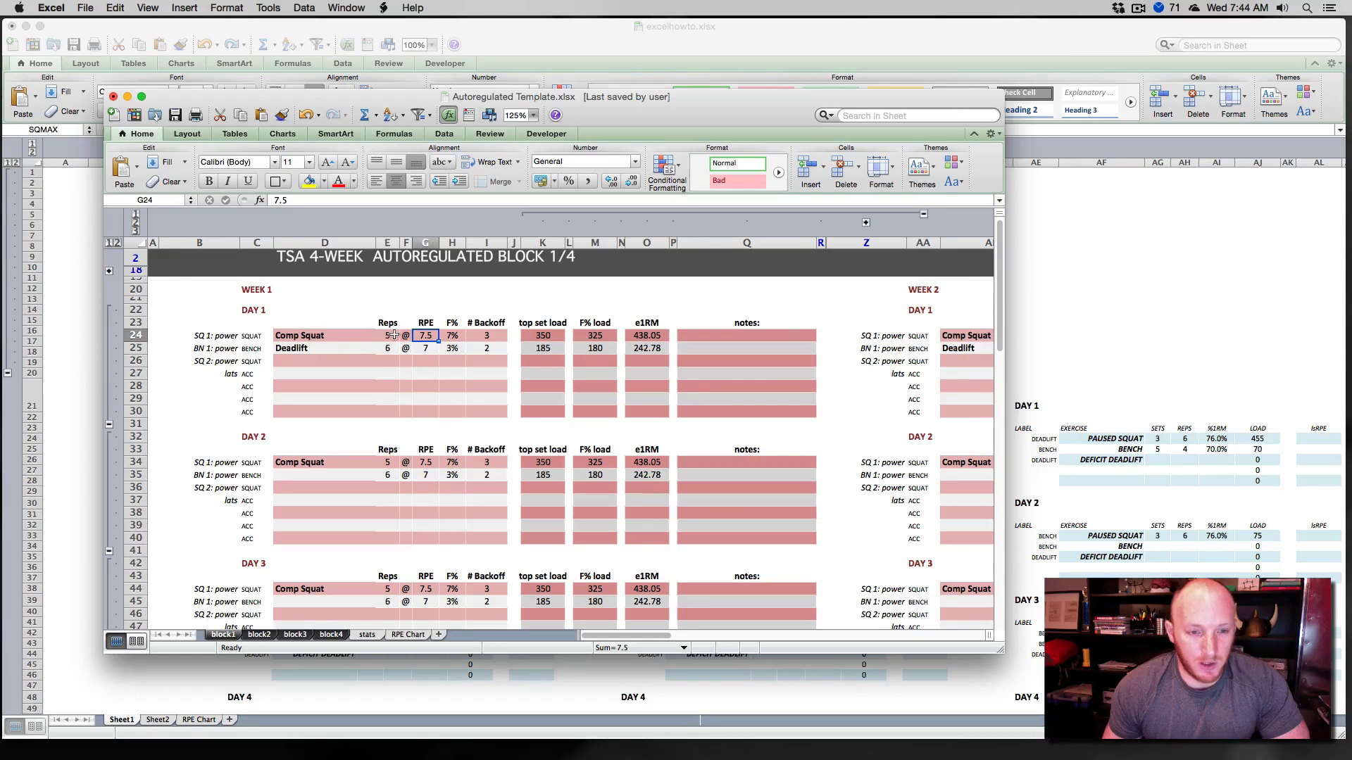
left_click(387, 335)
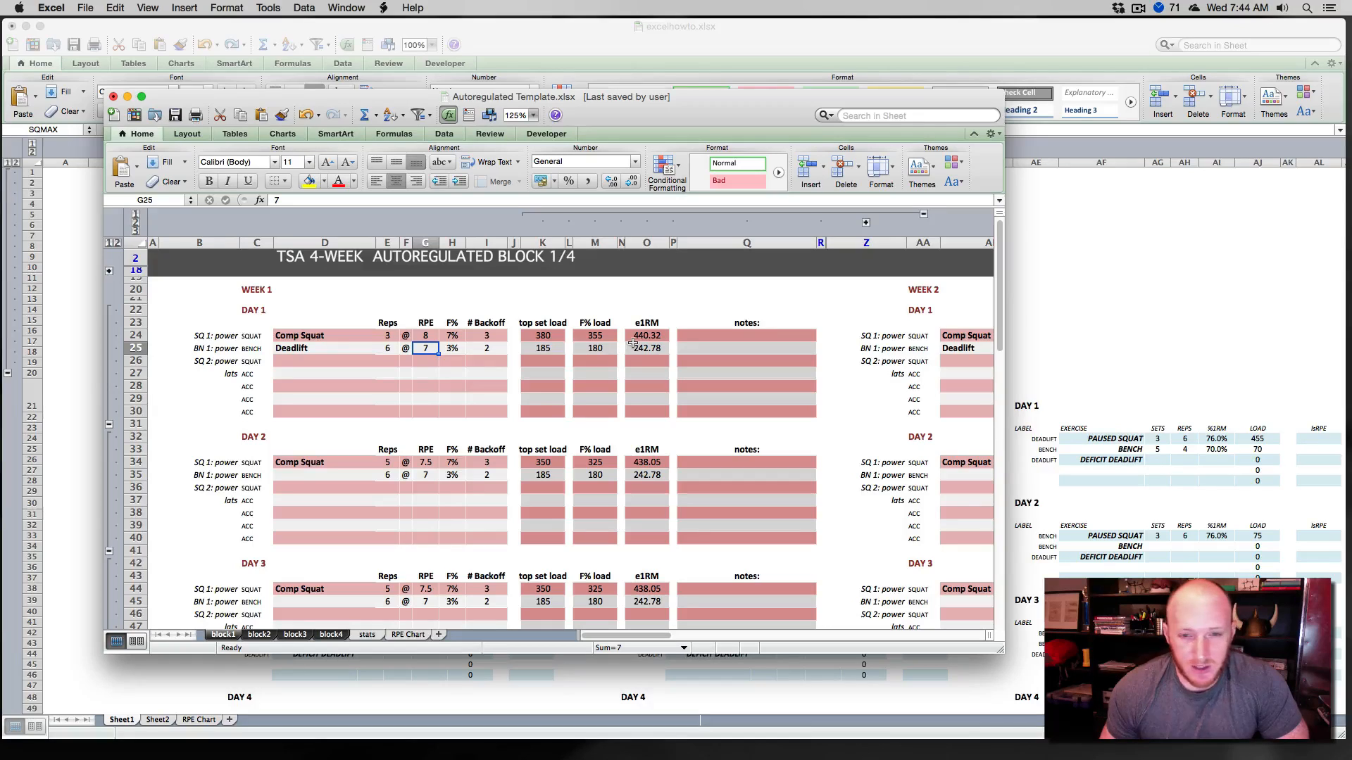
mouse_move(619, 336)
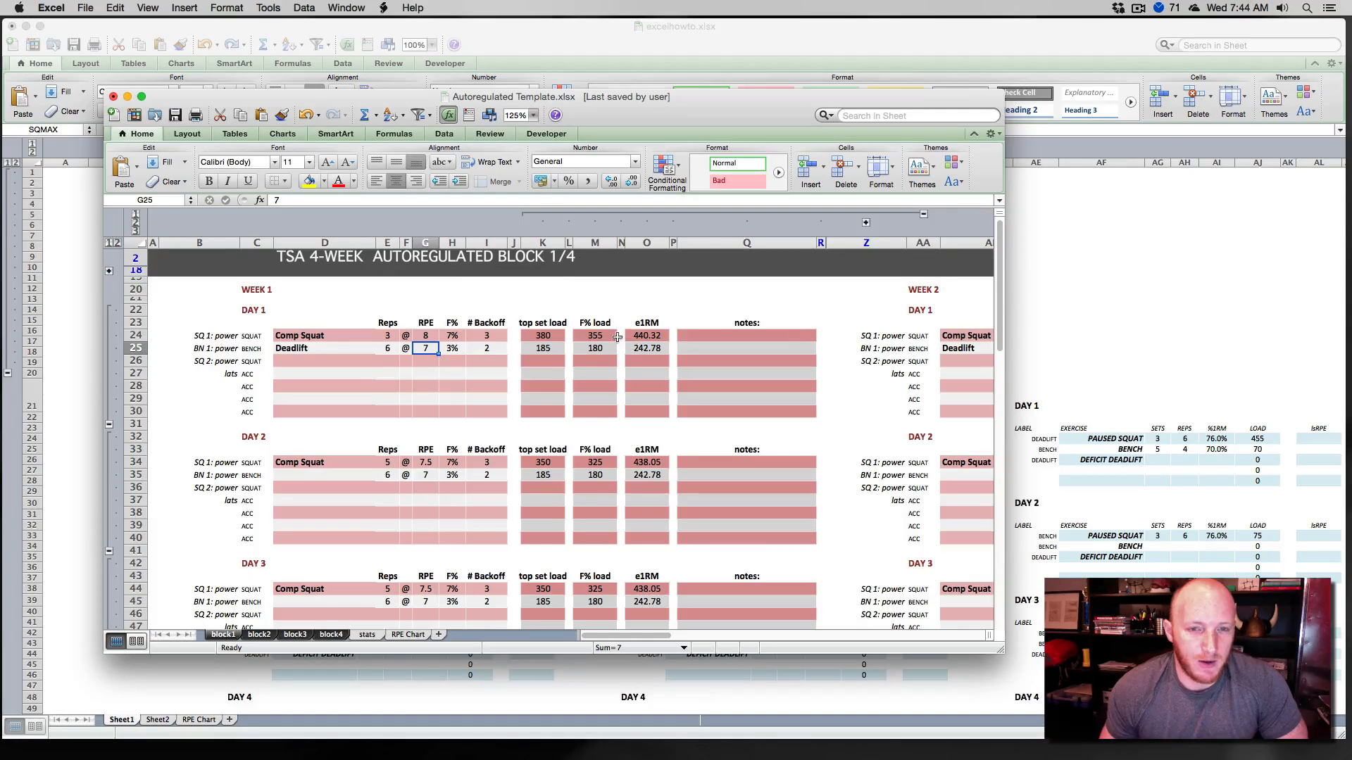
mouse_move(671, 101)
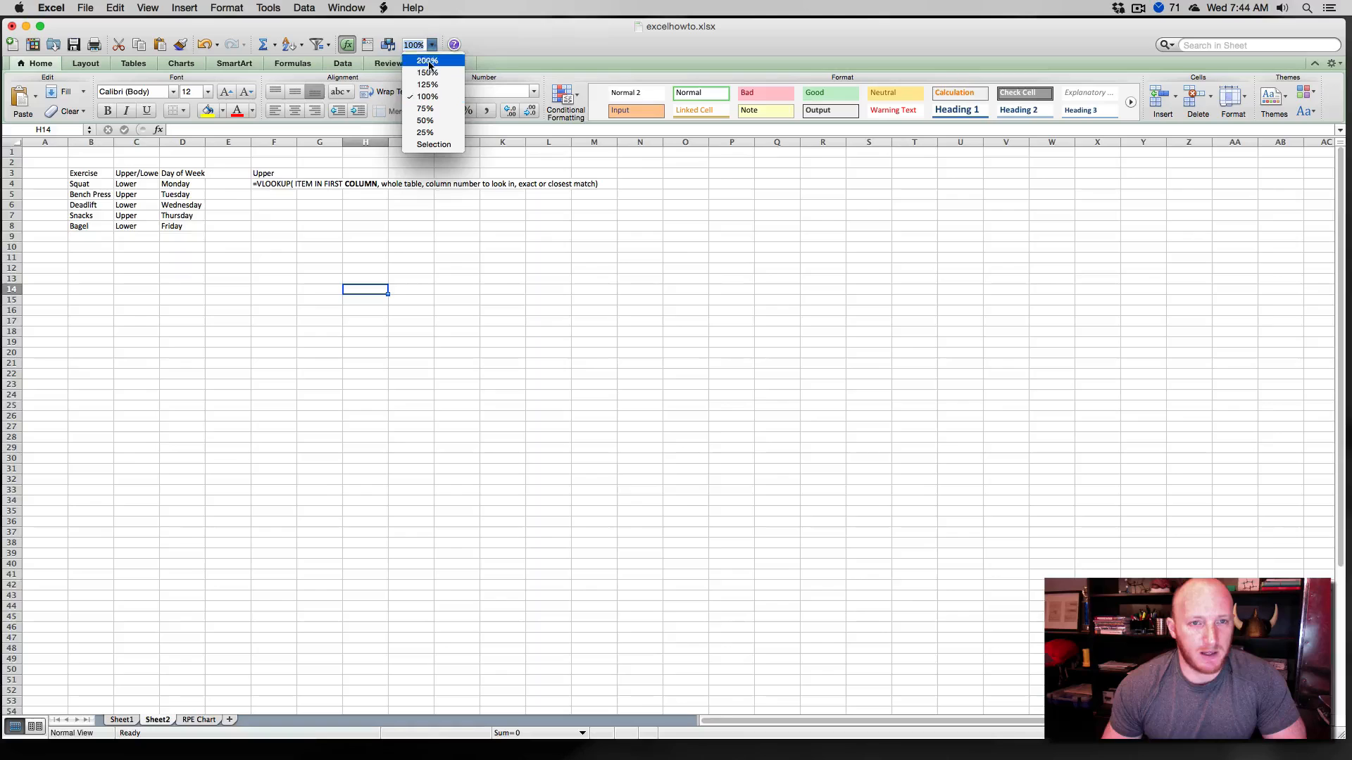
left_click(427, 72)
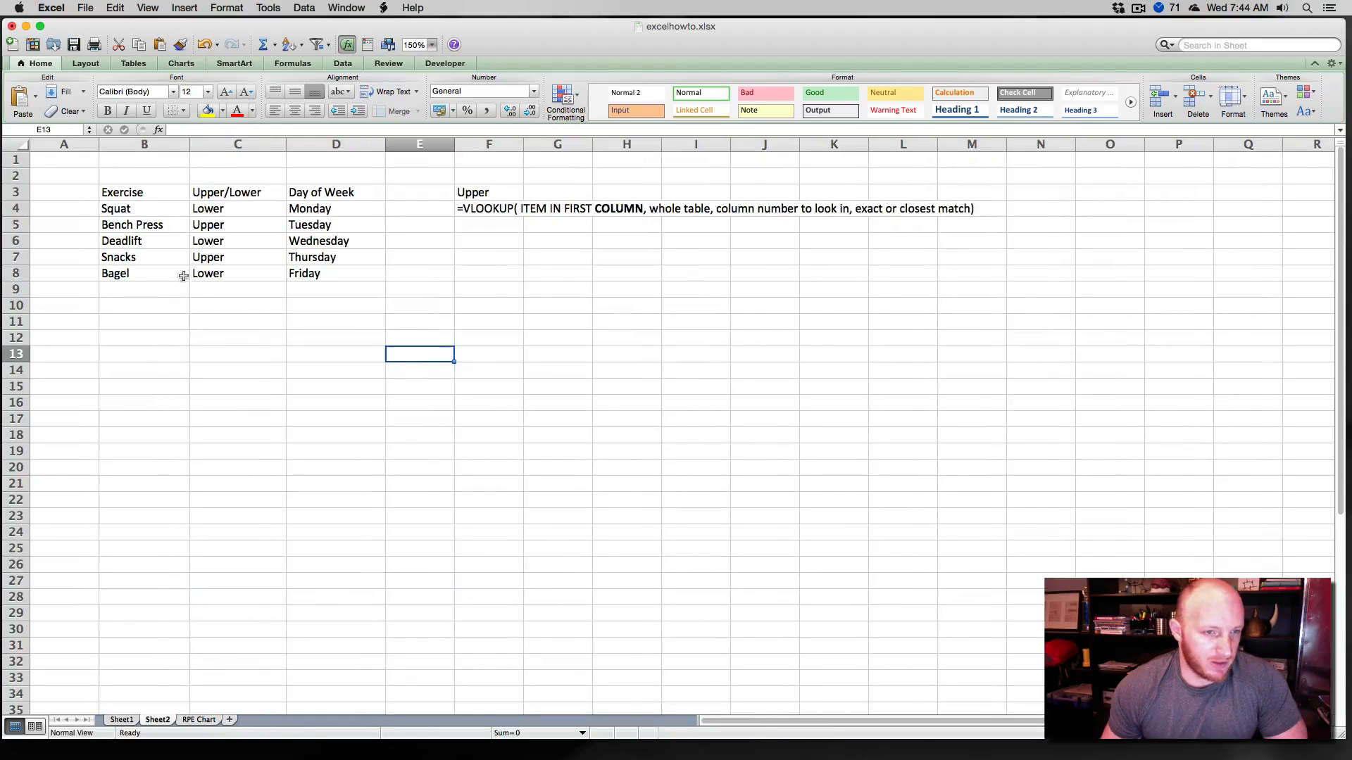
left_click(143, 192)
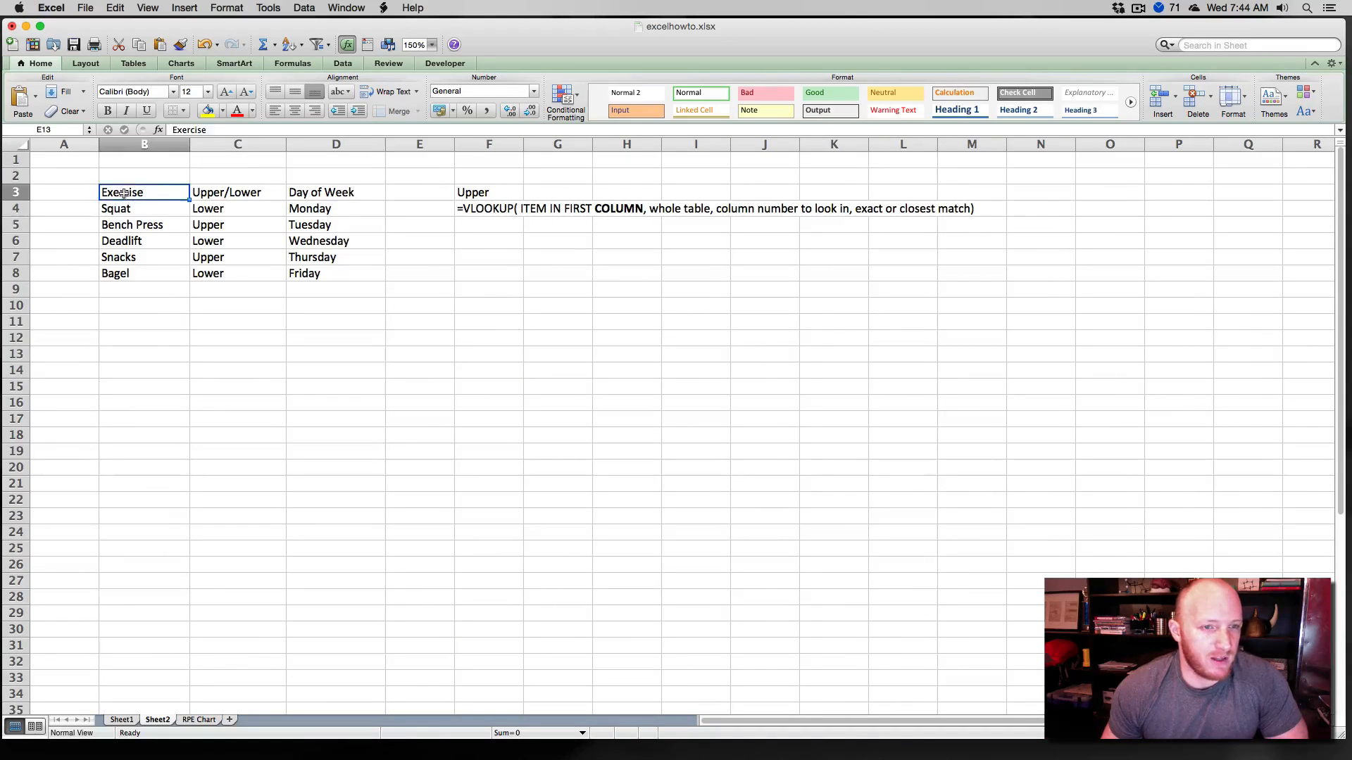
left_click_drag(143, 193, 335, 193)
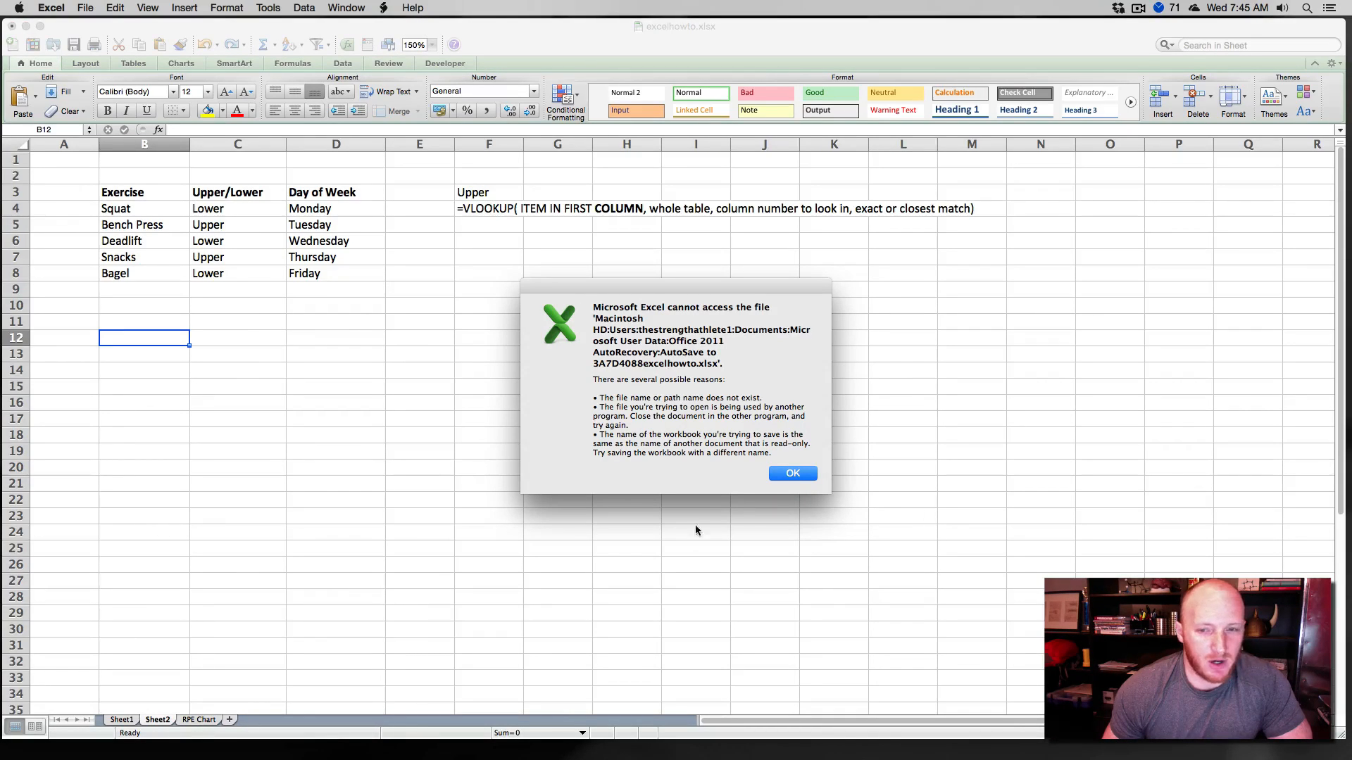
left_click(791, 473)
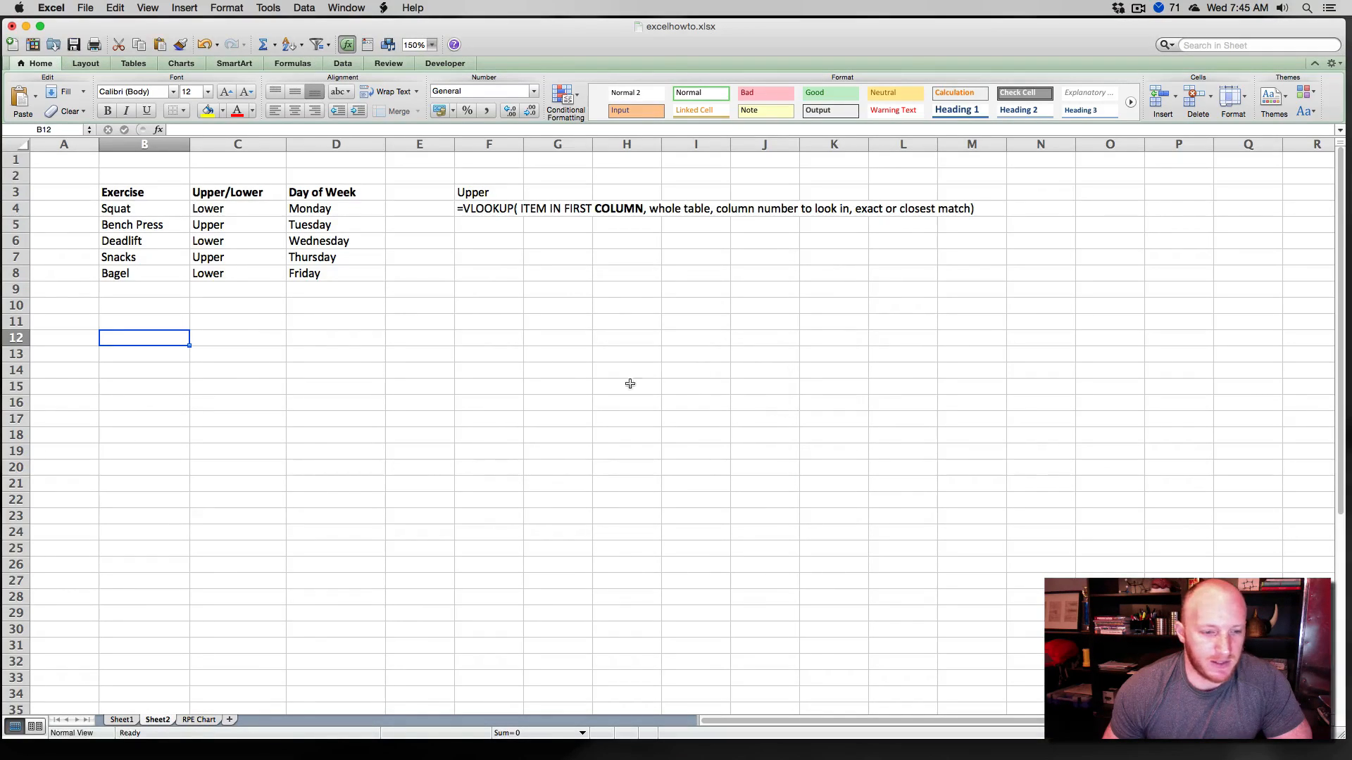
left_click(419, 337)
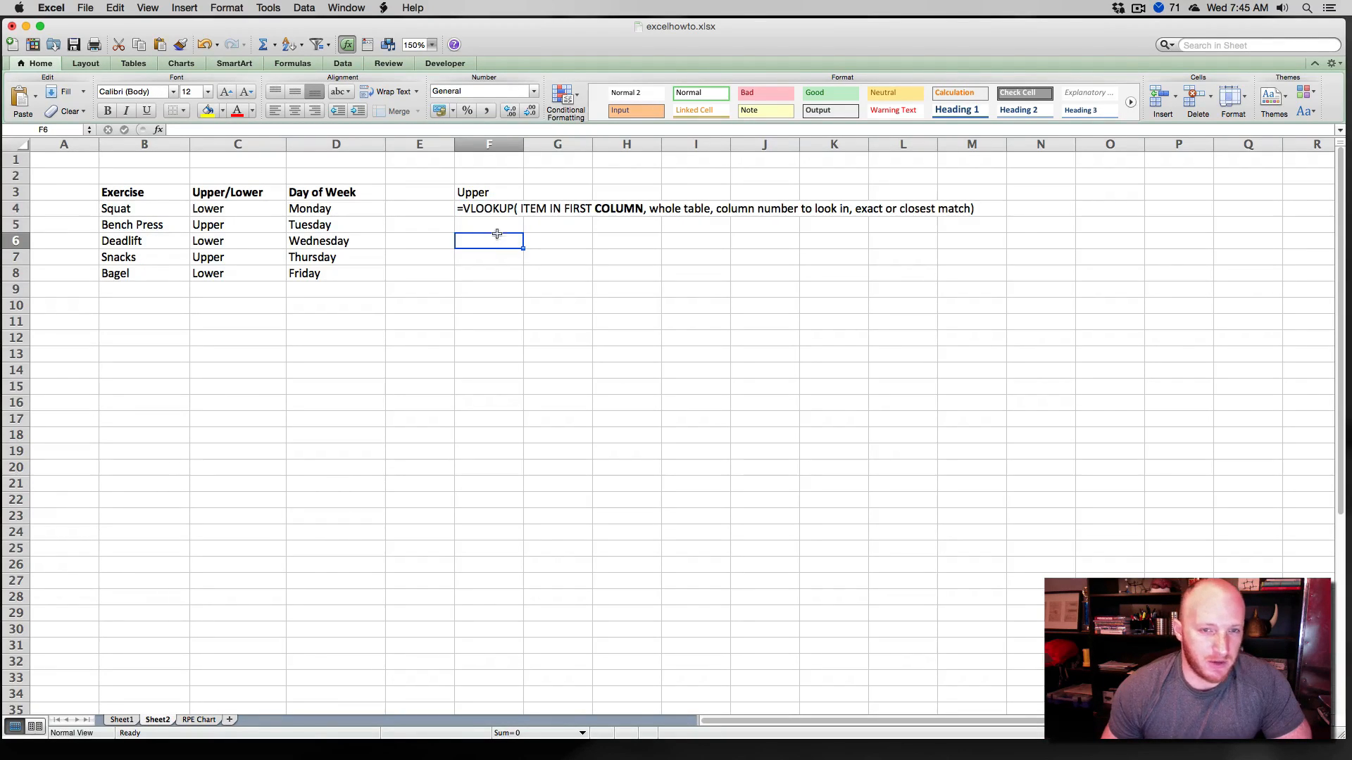
mouse_move(604, 237)
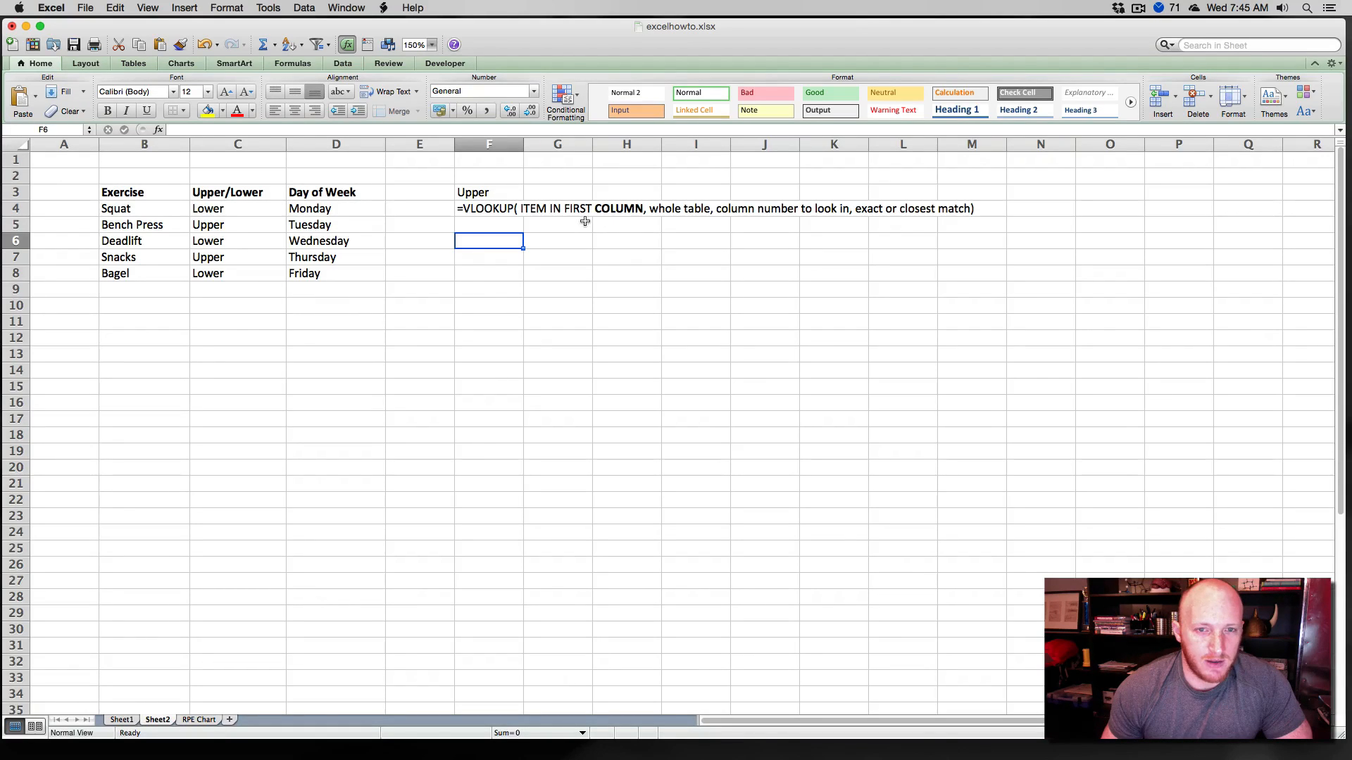
mouse_move(688, 246)
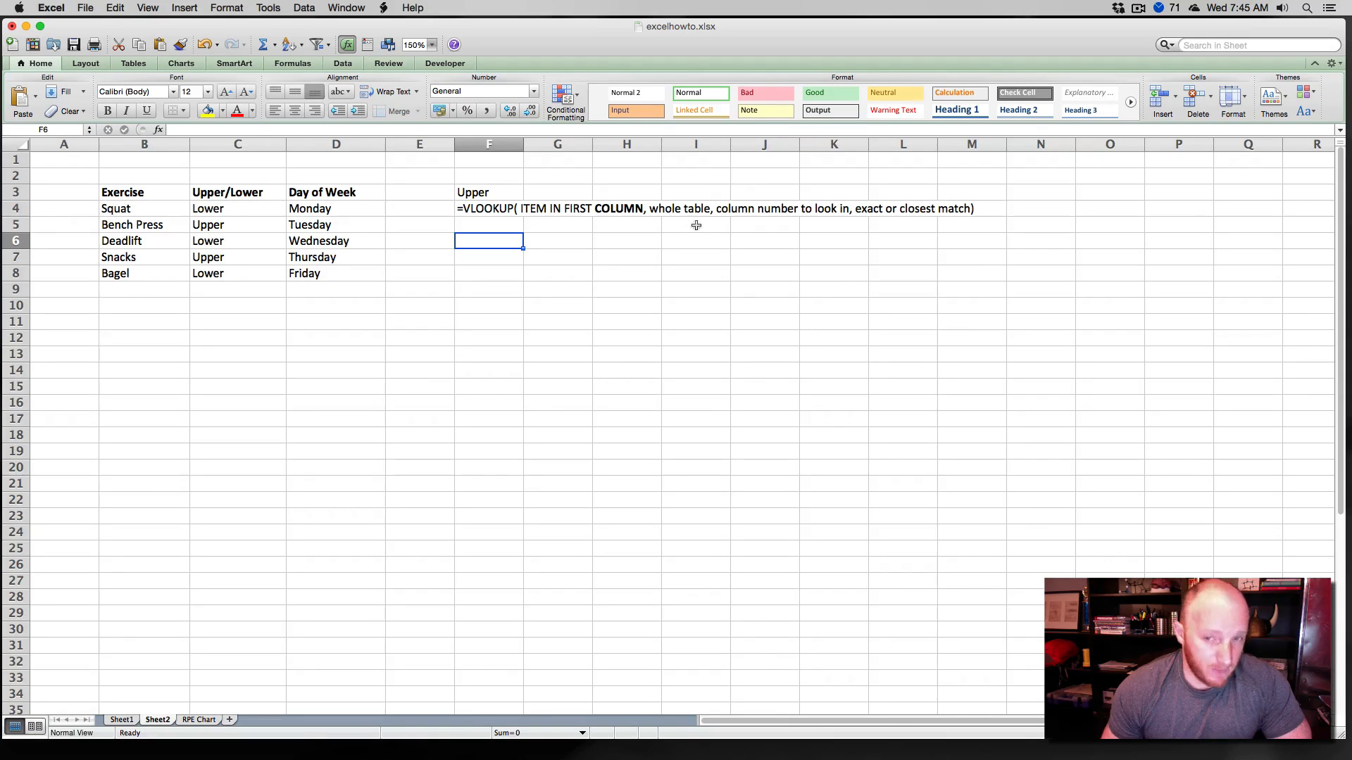
mouse_move(790, 223)
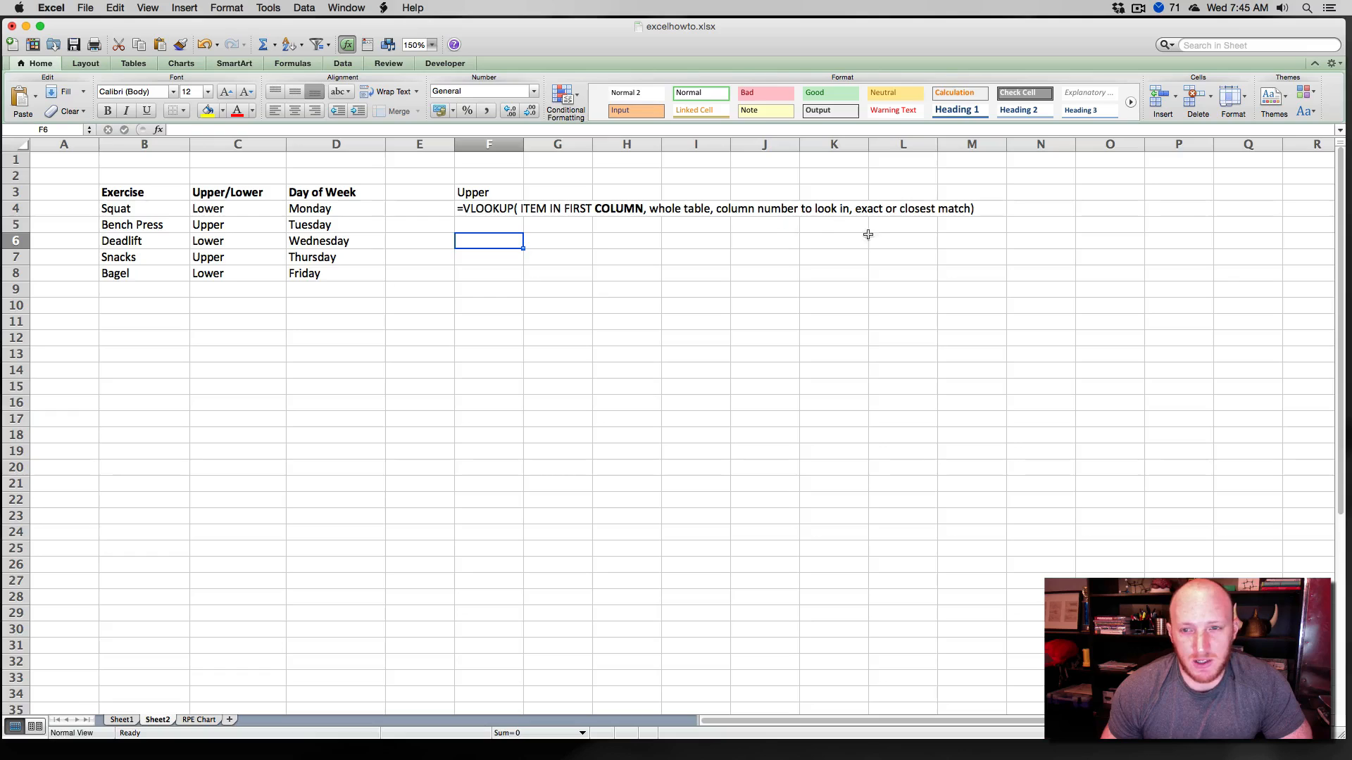
mouse_move(876, 229)
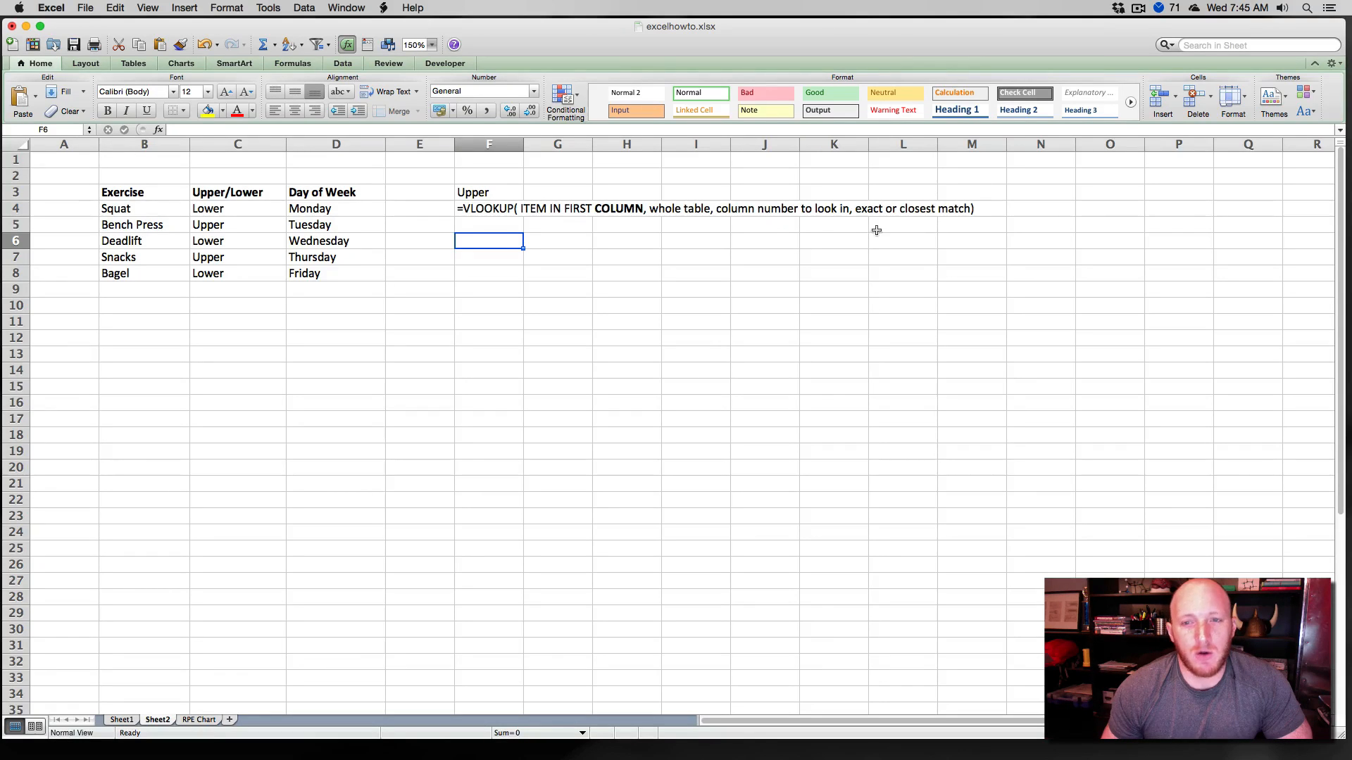
mouse_move(861, 228)
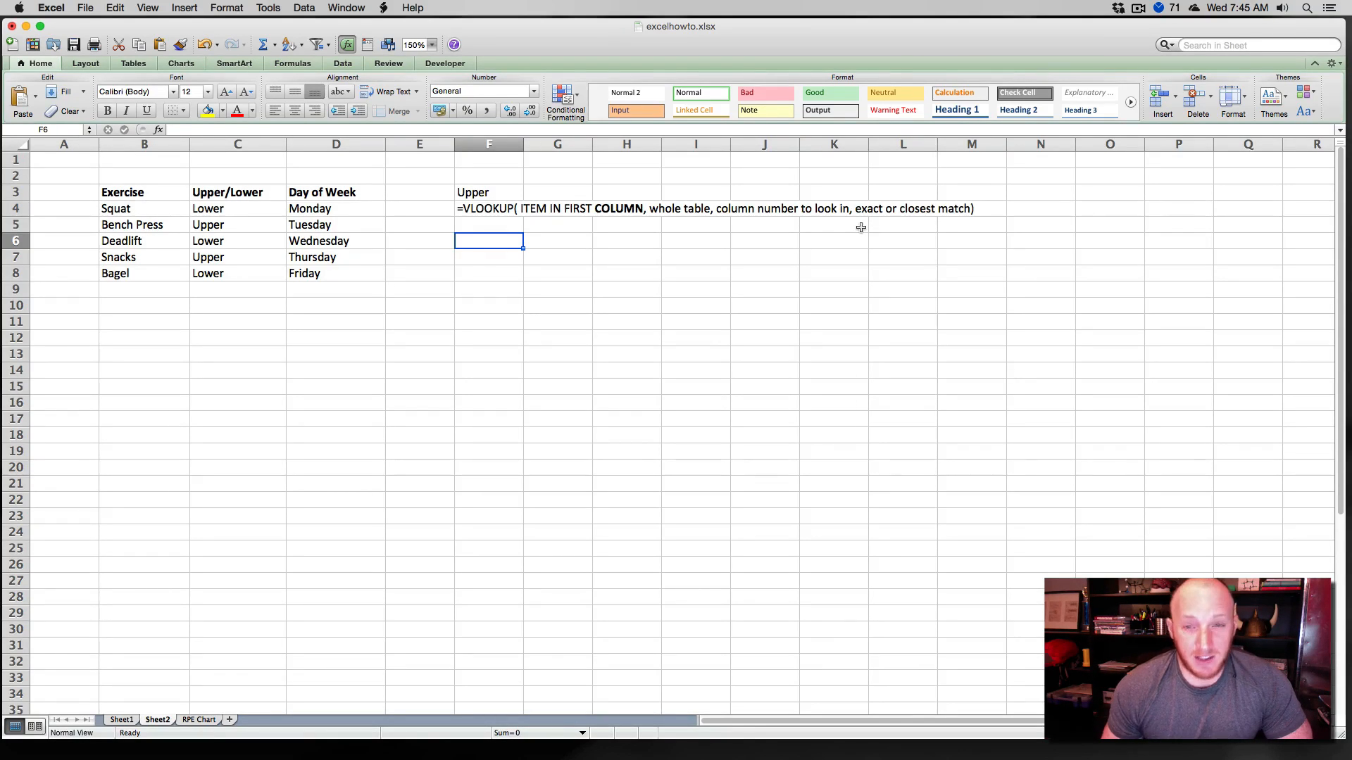
mouse_move(907, 207)
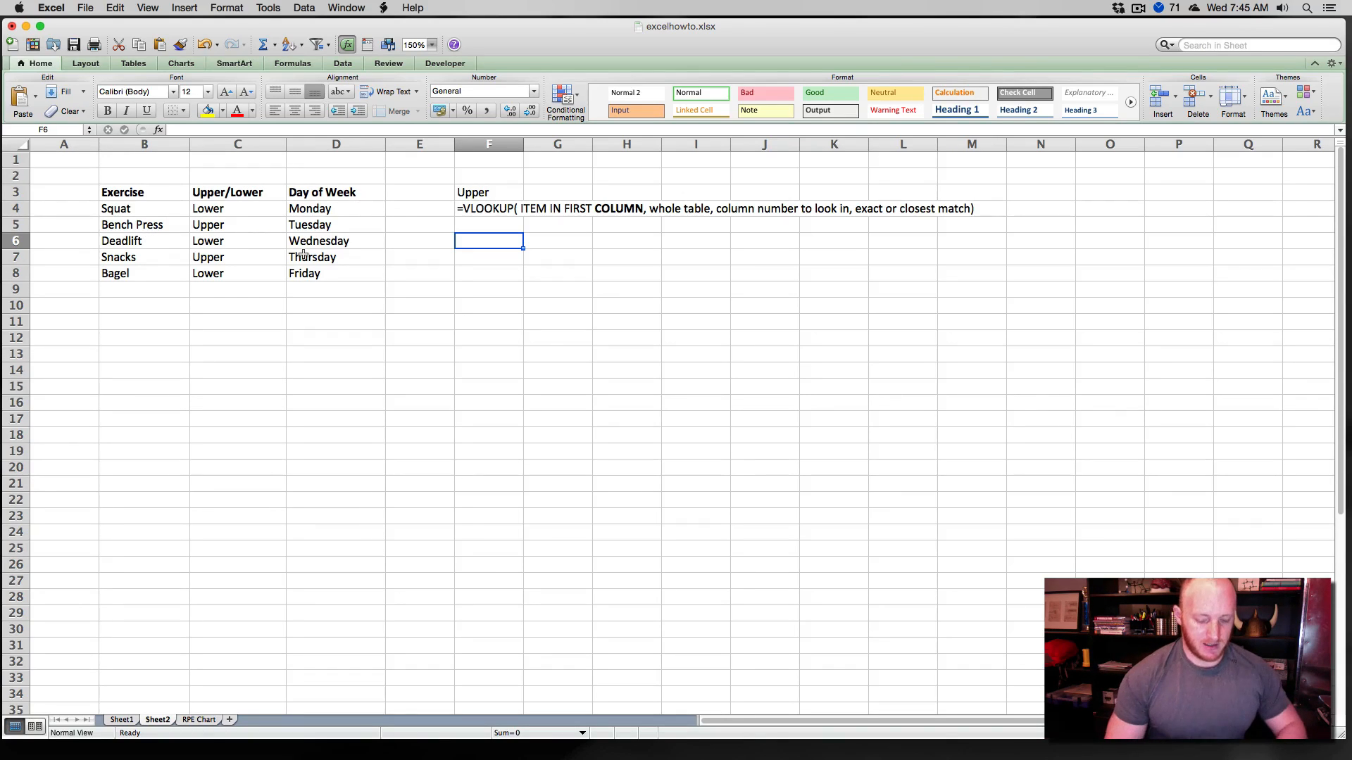
Enter =VLOOKUP("Deadlift",B3:D8,3,FALSE) in F6 so it returns Wednesday.
type("=")
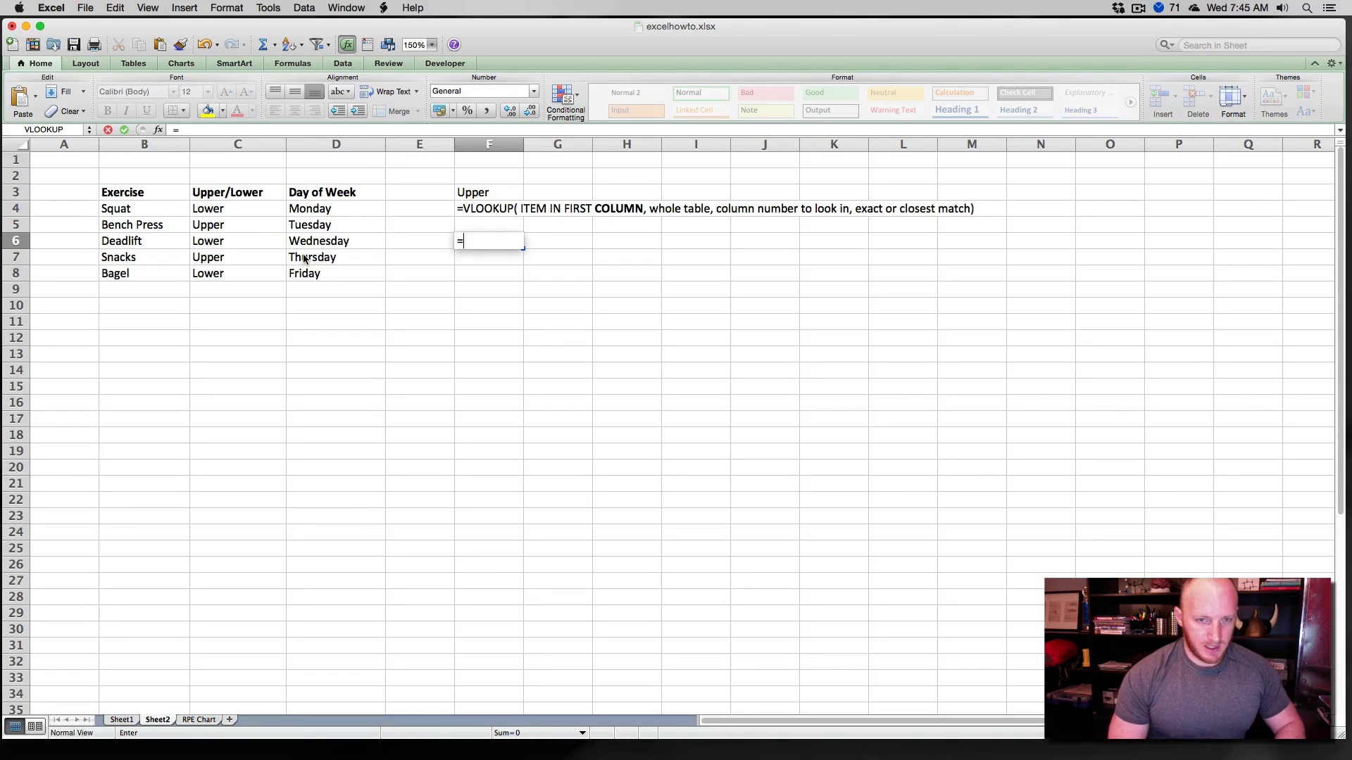
type("VLOOKUP")
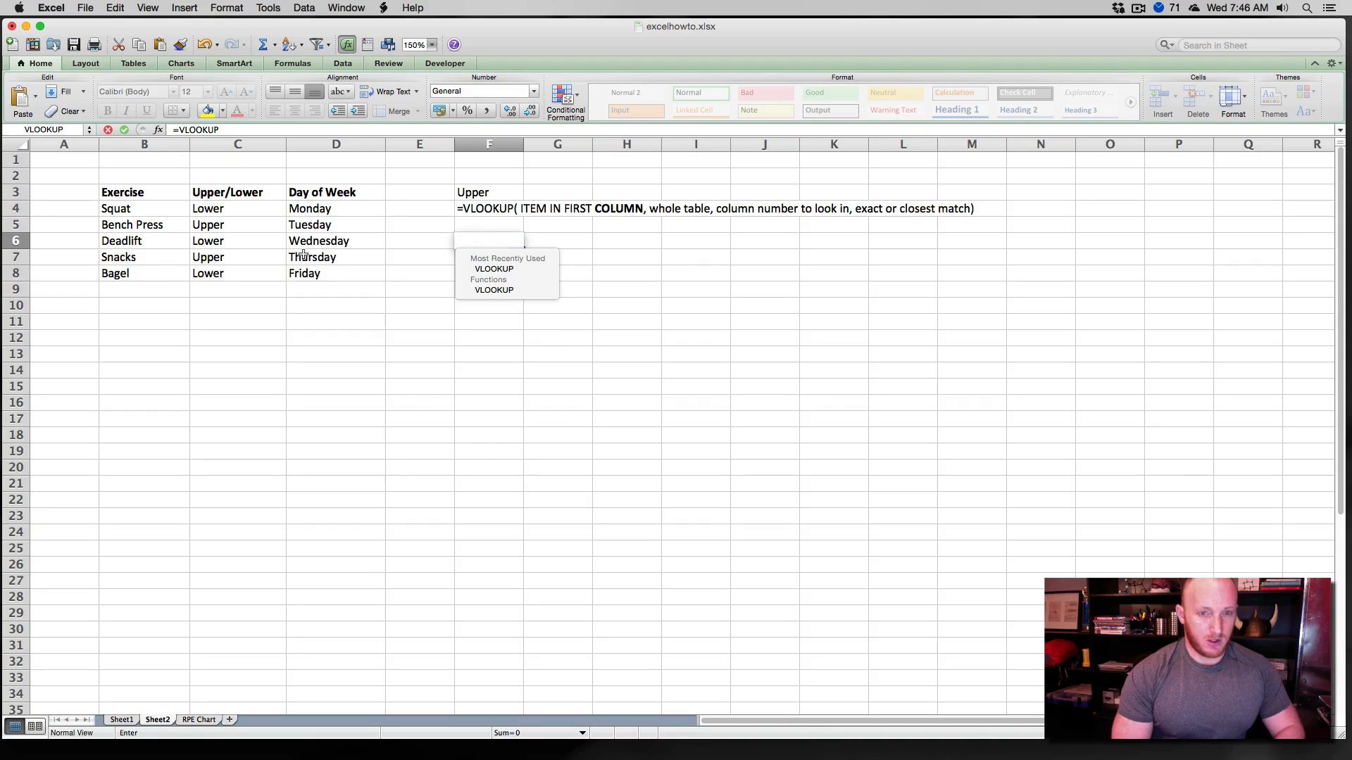
type("(")
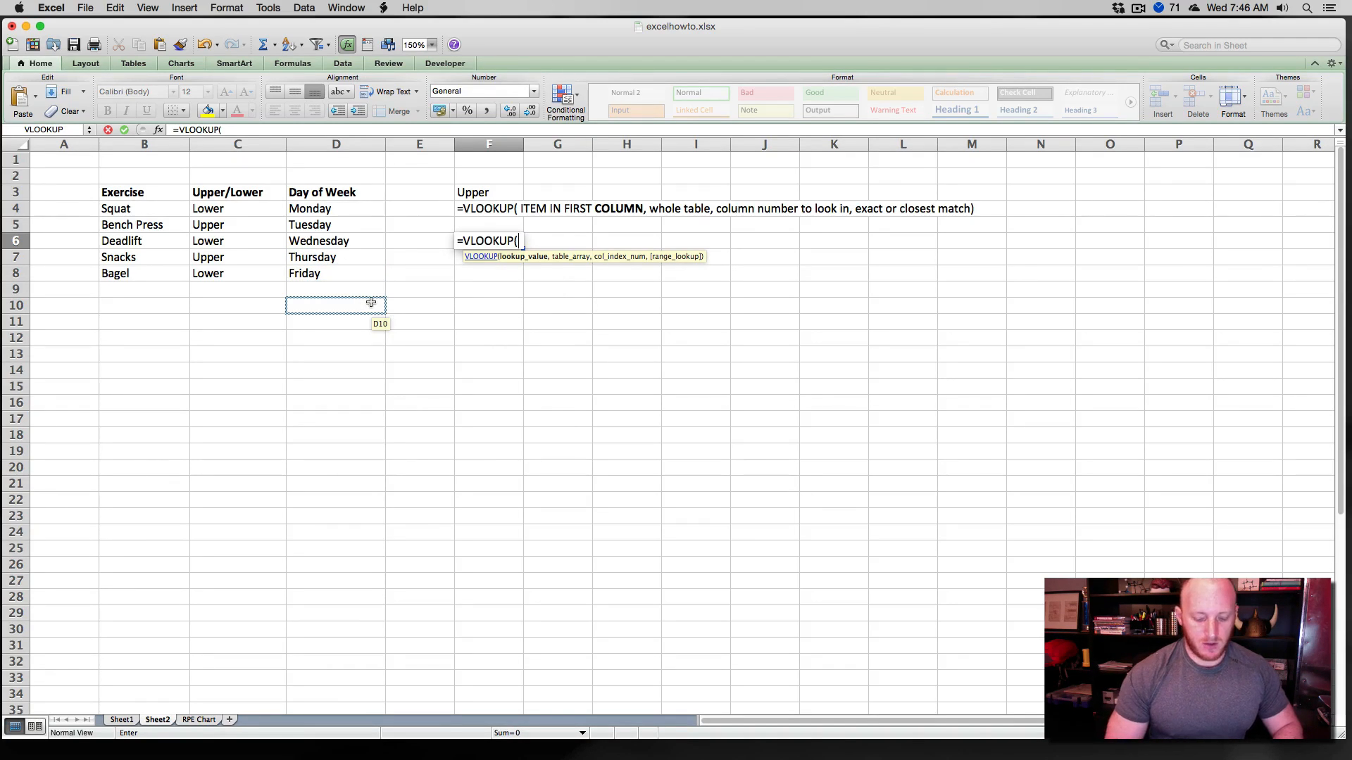
type("\"")
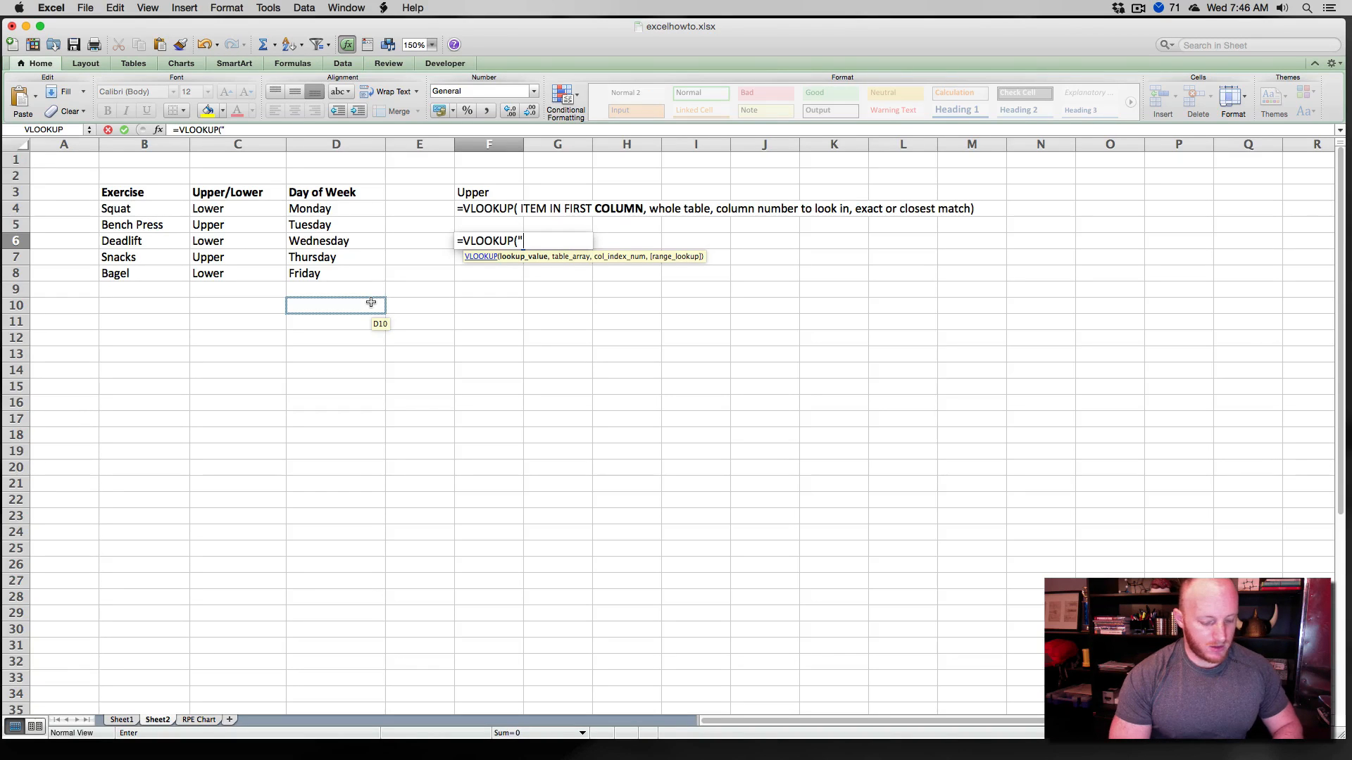
type("Deadlift\",")
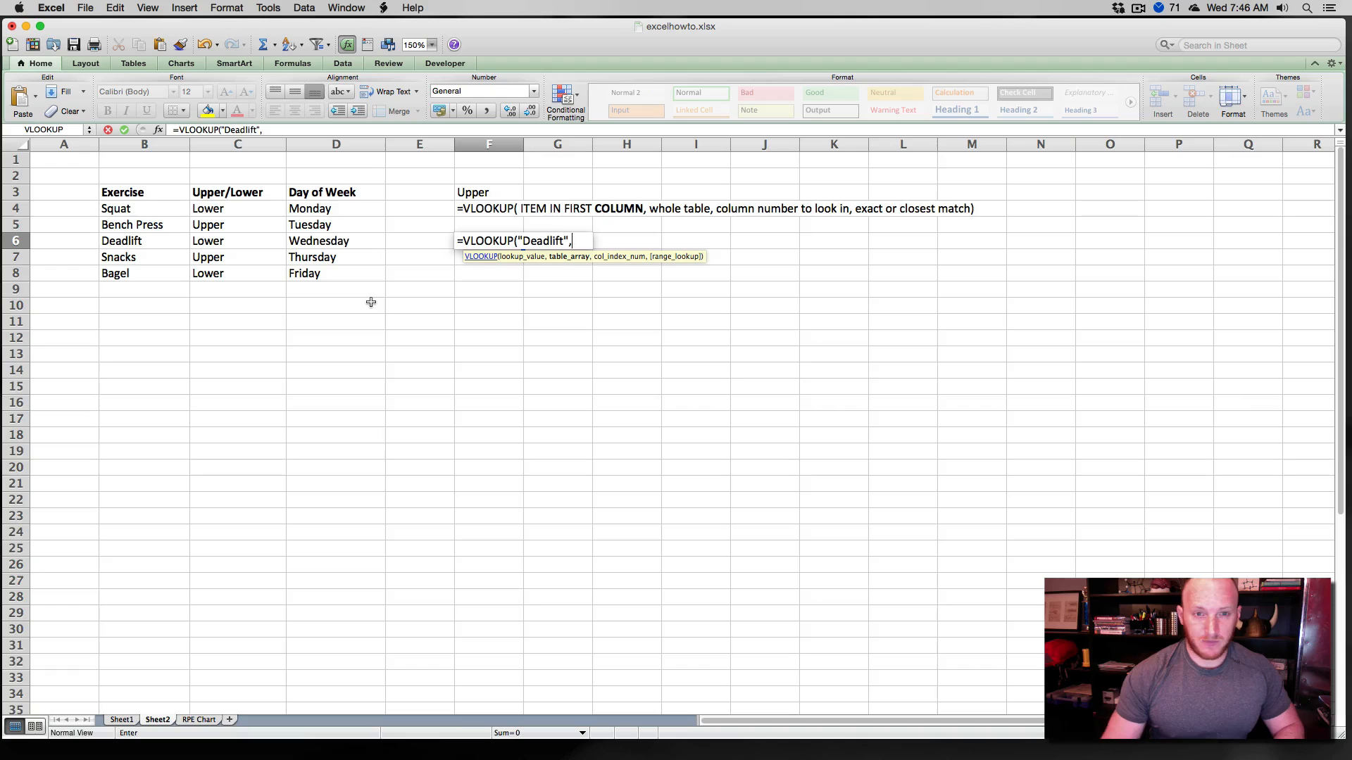
mouse_move(567, 256)
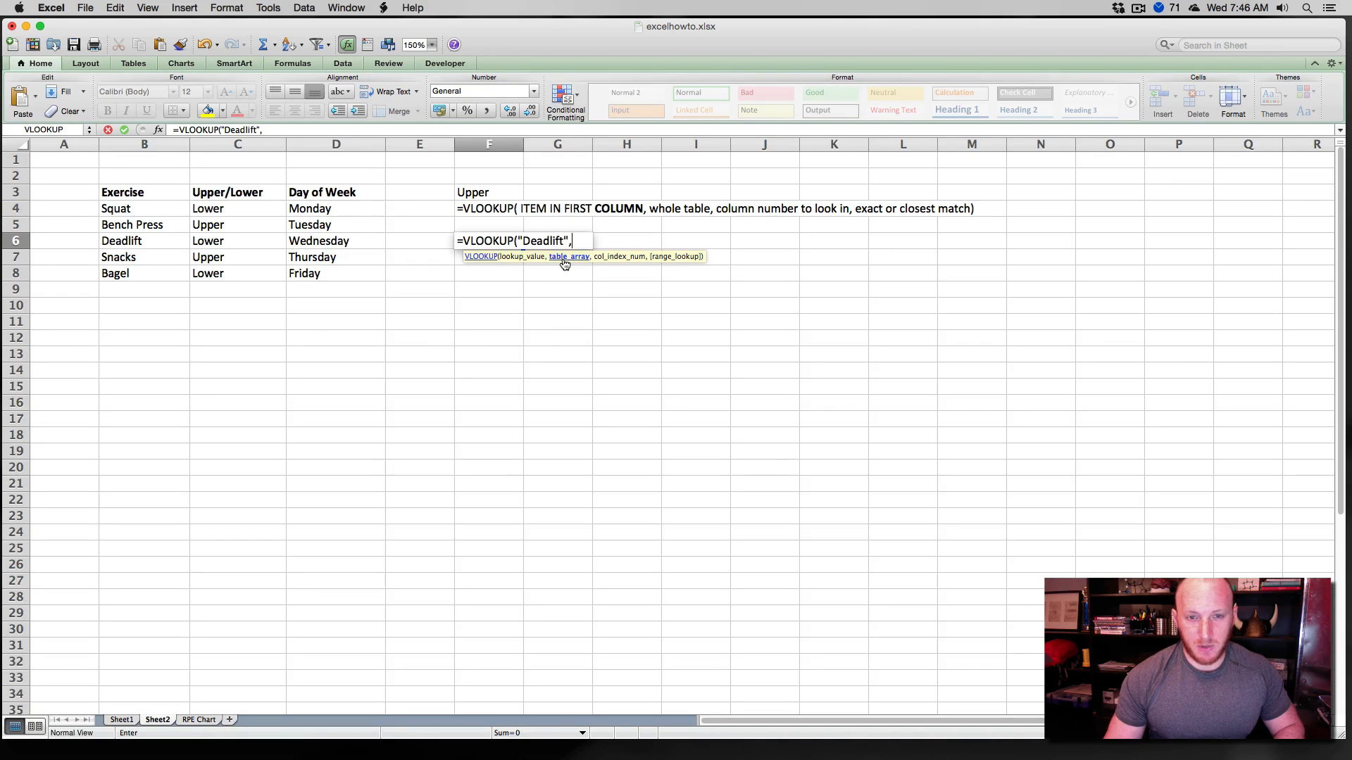
left_click(144, 191)
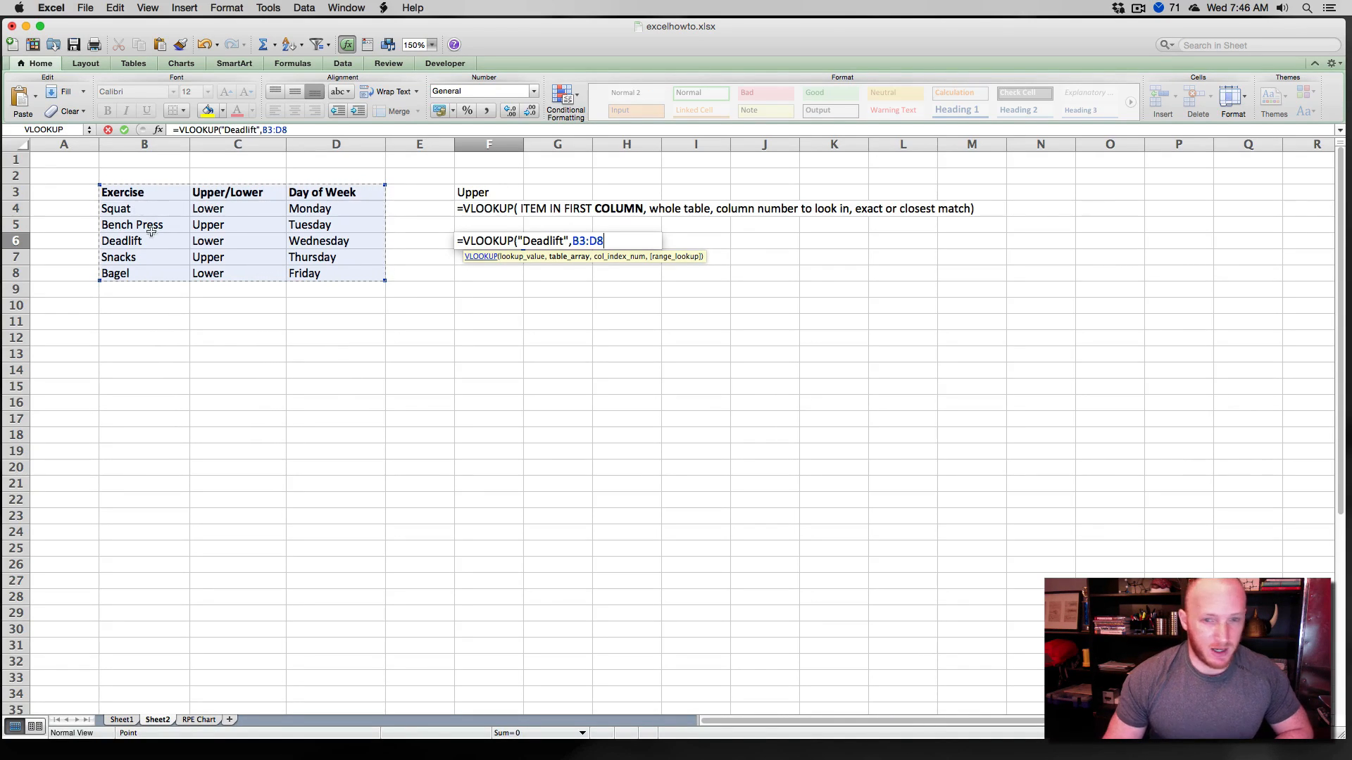
type(",")
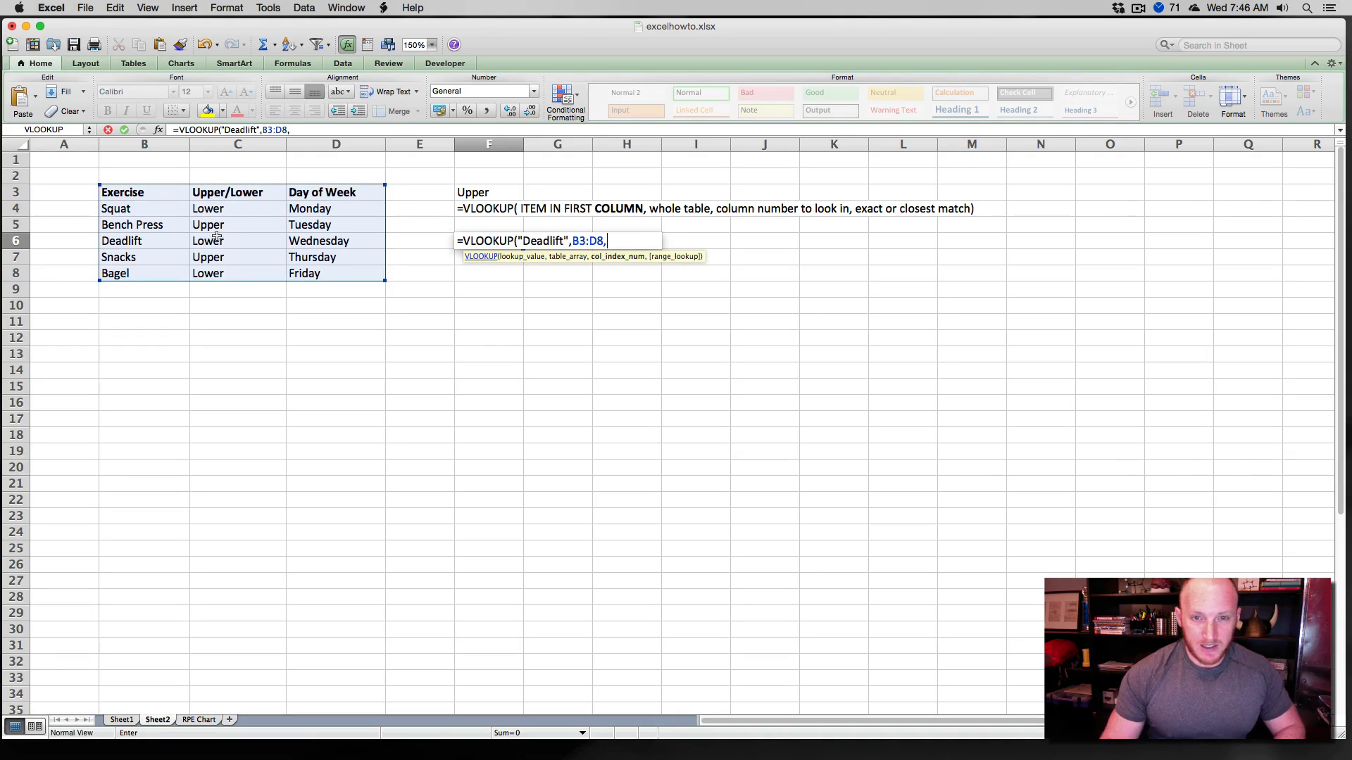
mouse_move(594, 262)
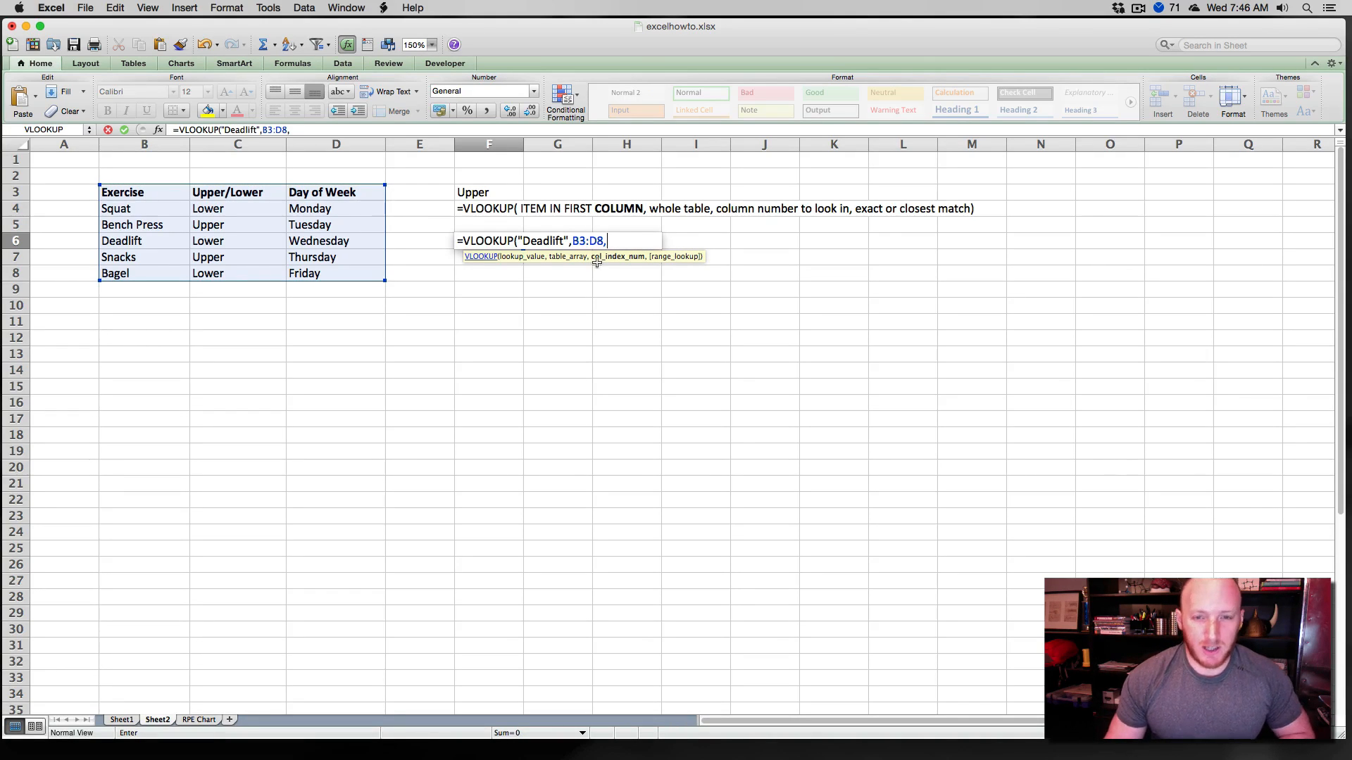
mouse_move(713, 222)
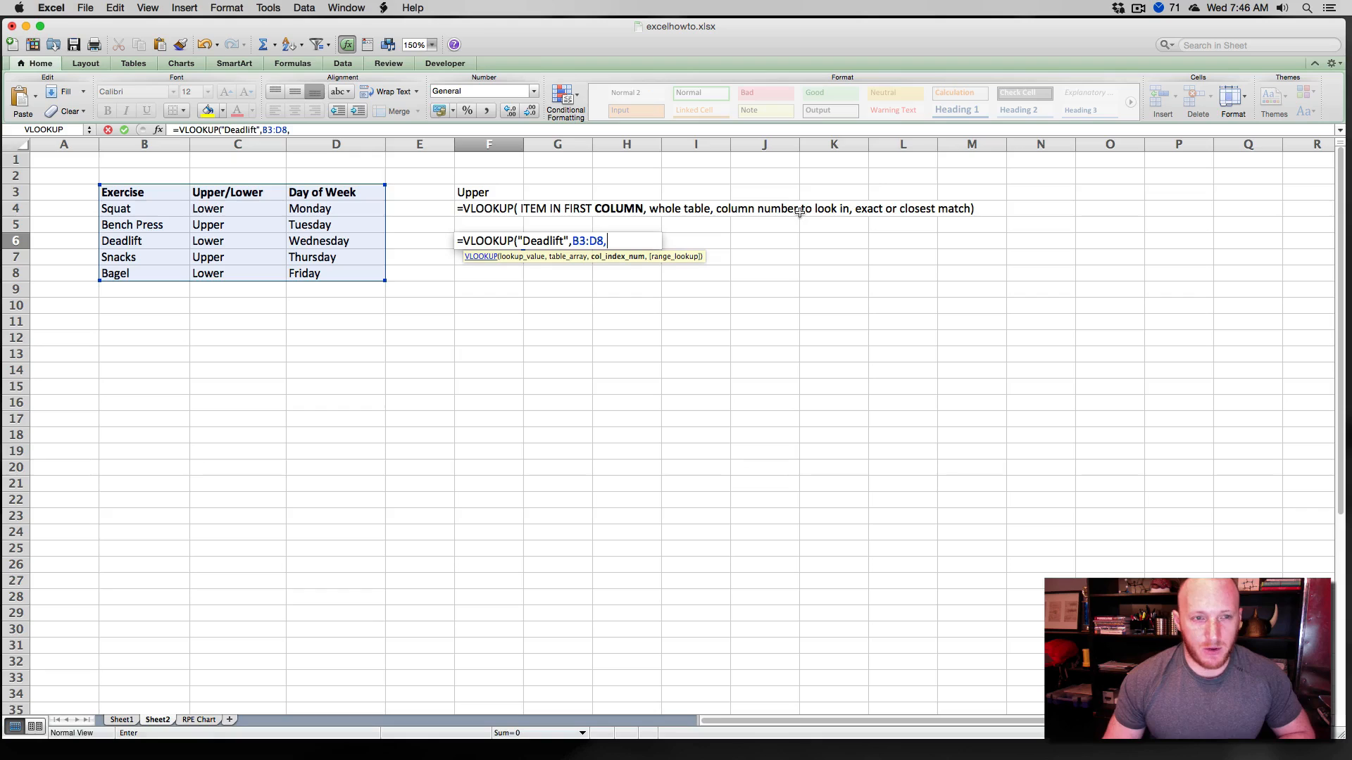
mouse_move(251, 203)
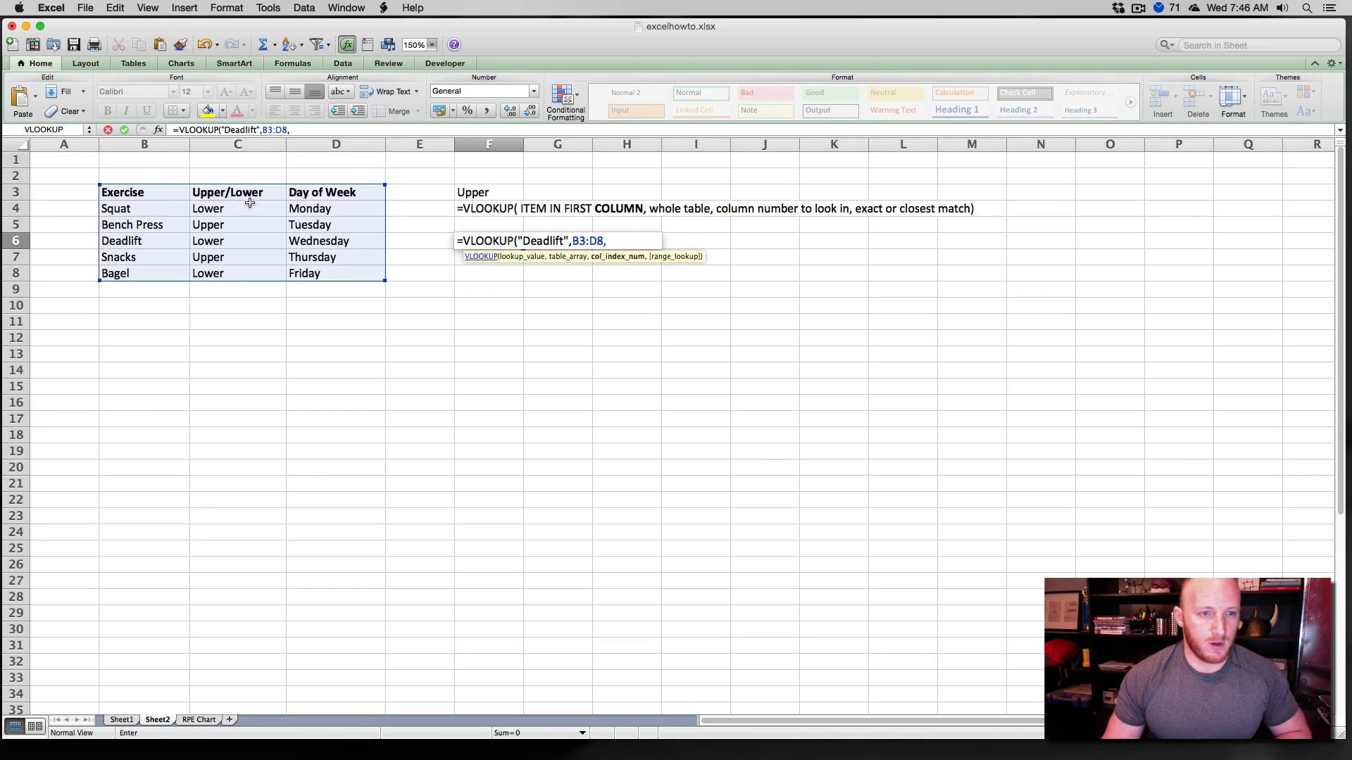
type("3")
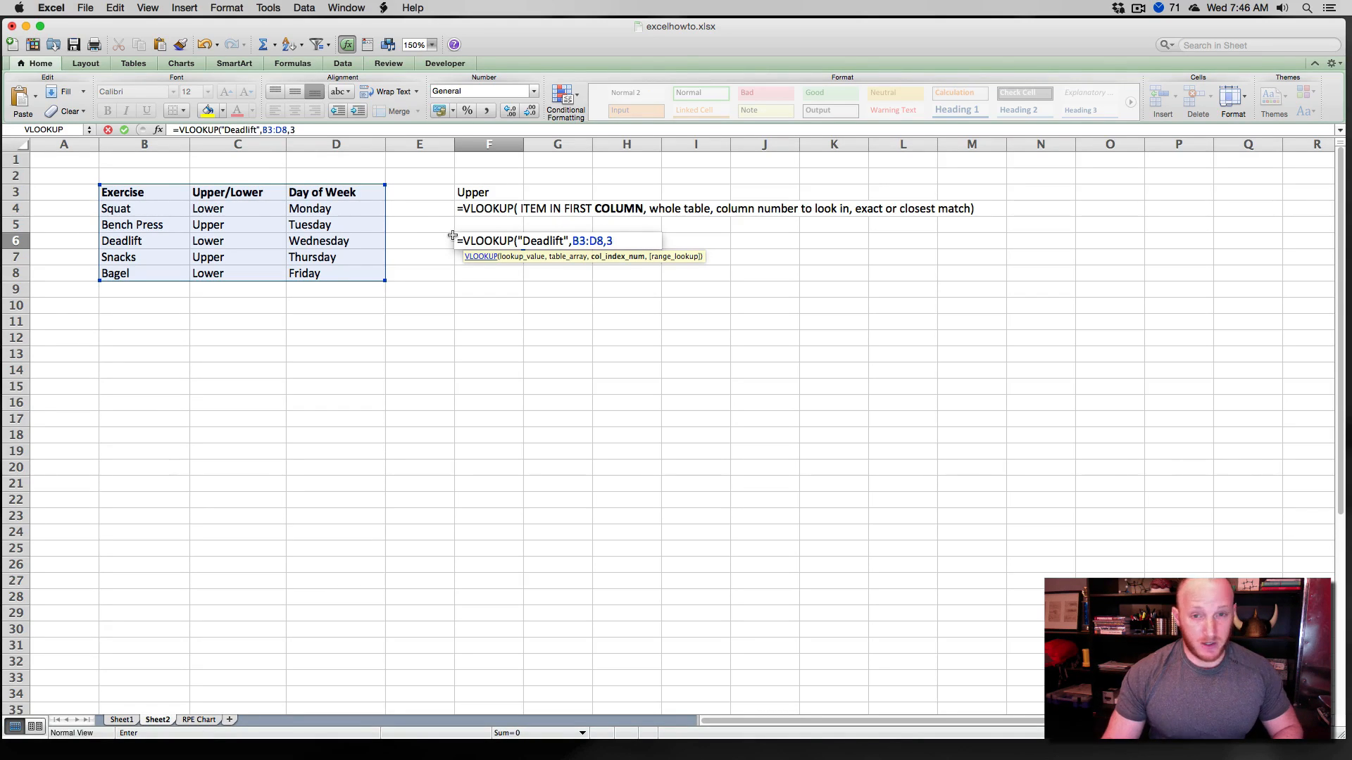
type(",")
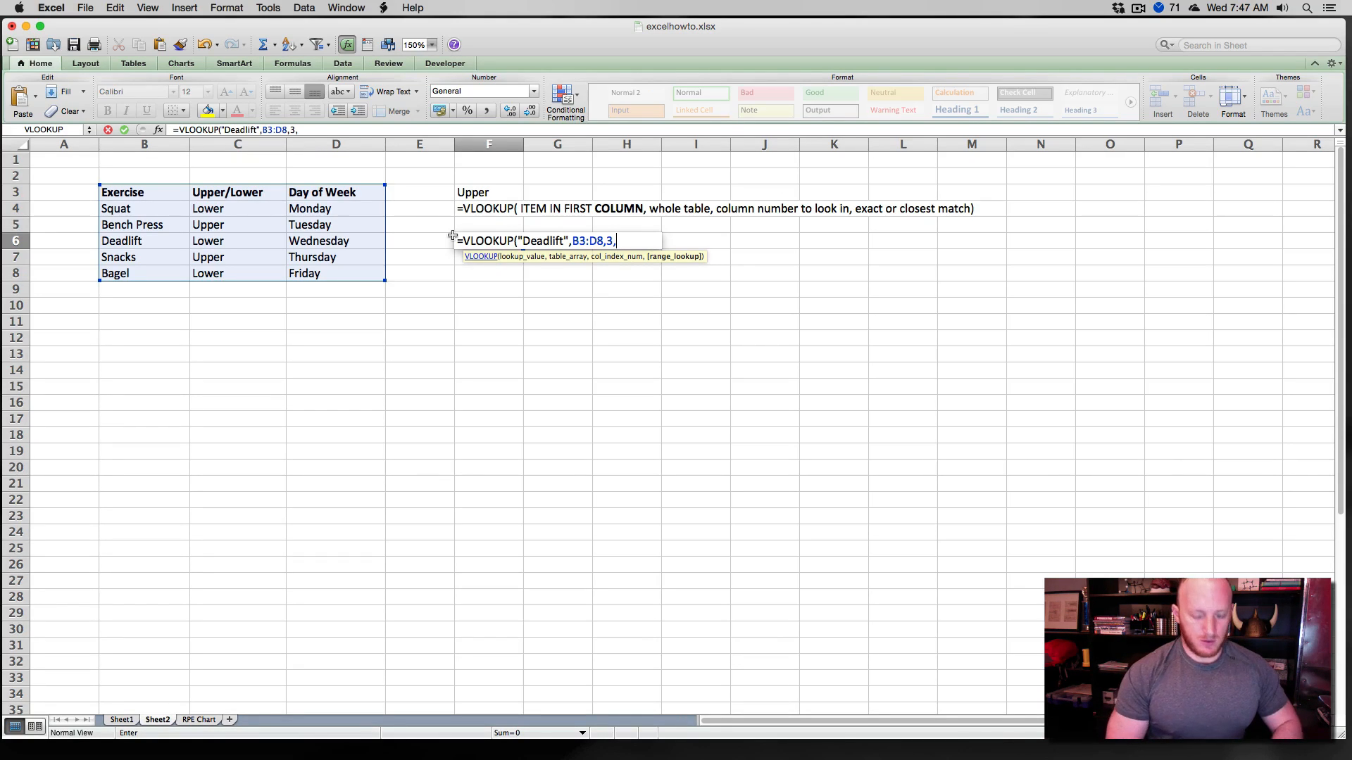
type("FALSE")
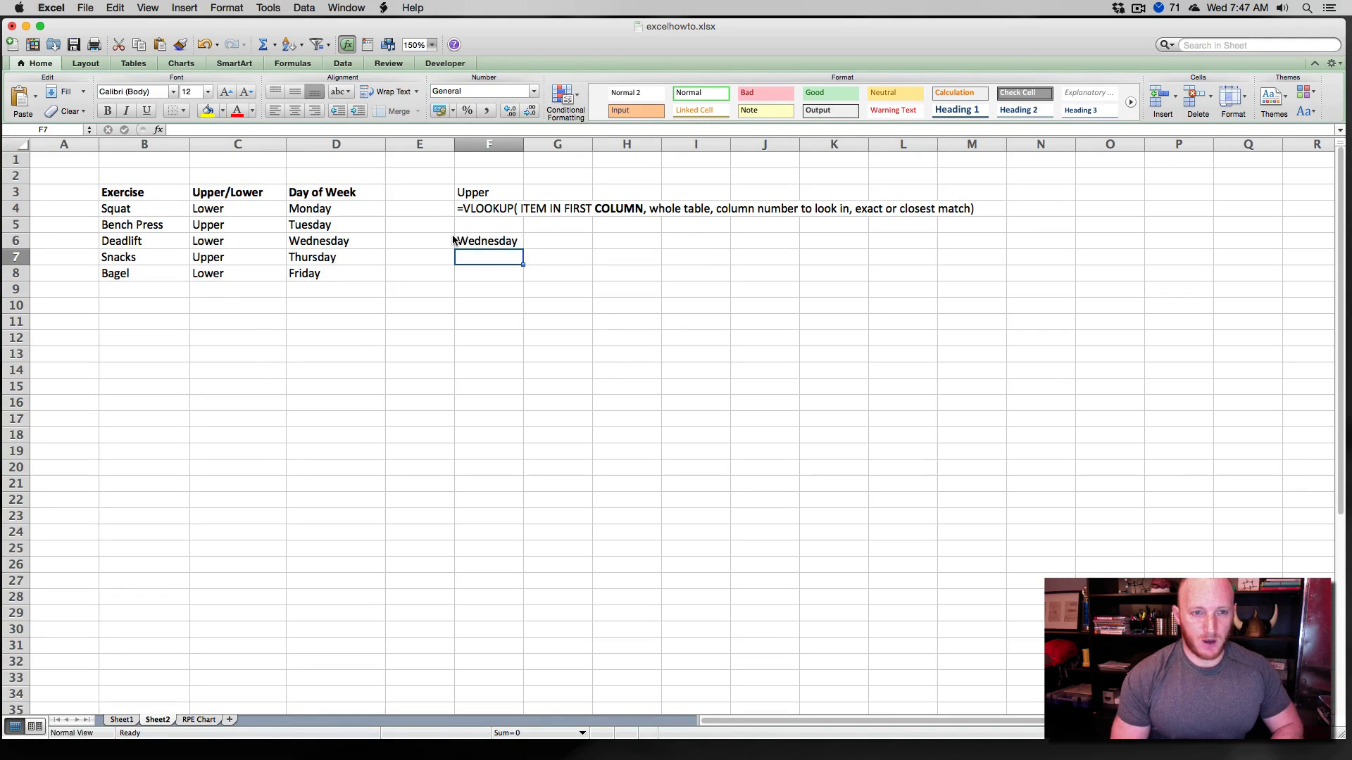
mouse_move(307, 245)
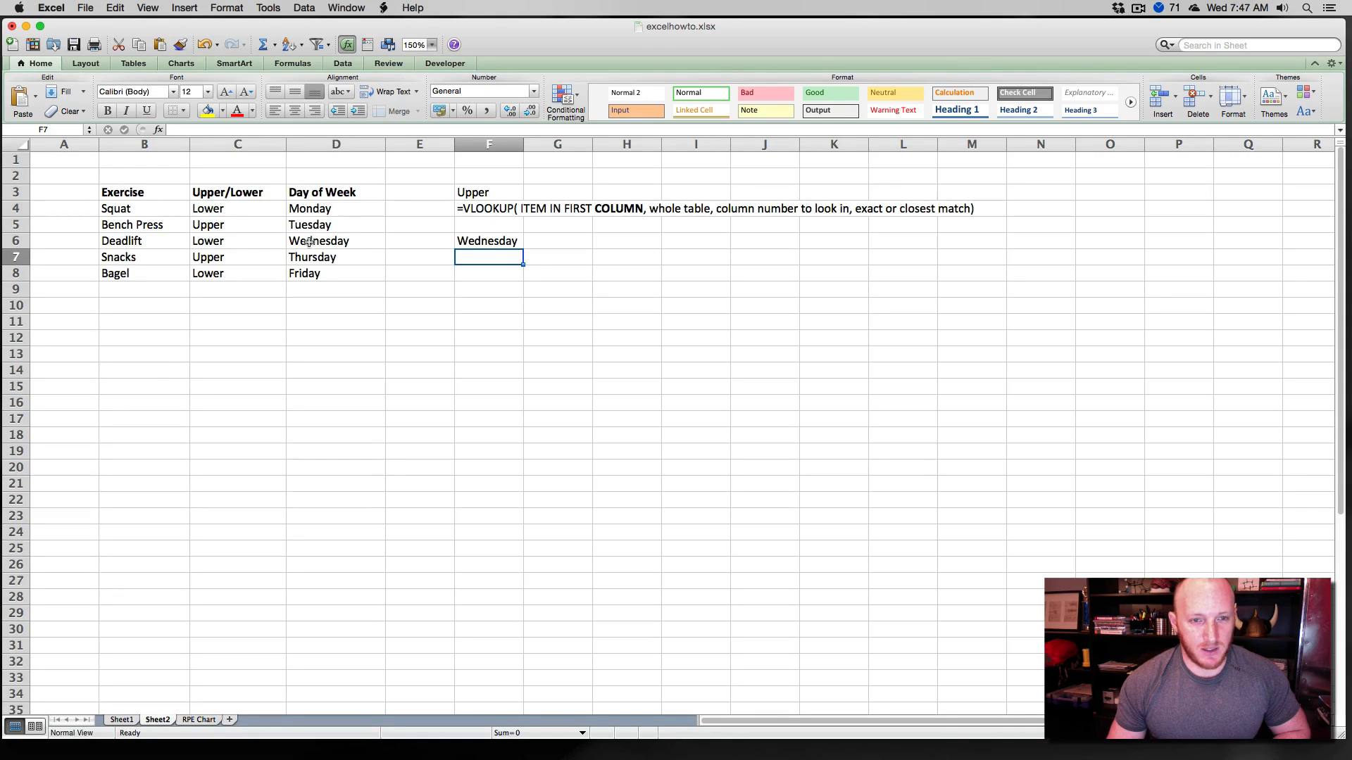
left_click(489, 241)
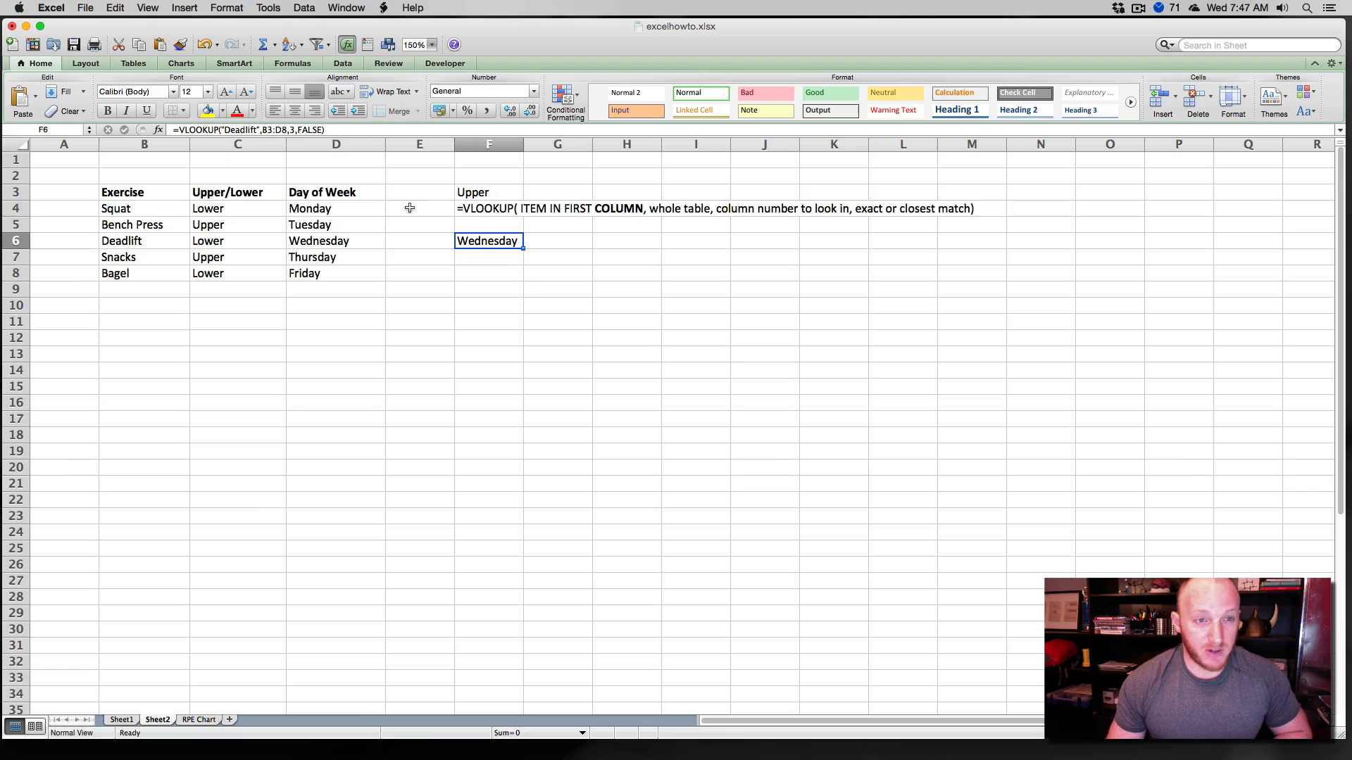
Enter in F7 a VLOOKUP of Squat over B3:D8 whose column number comes from F10.
double_click(488, 241)
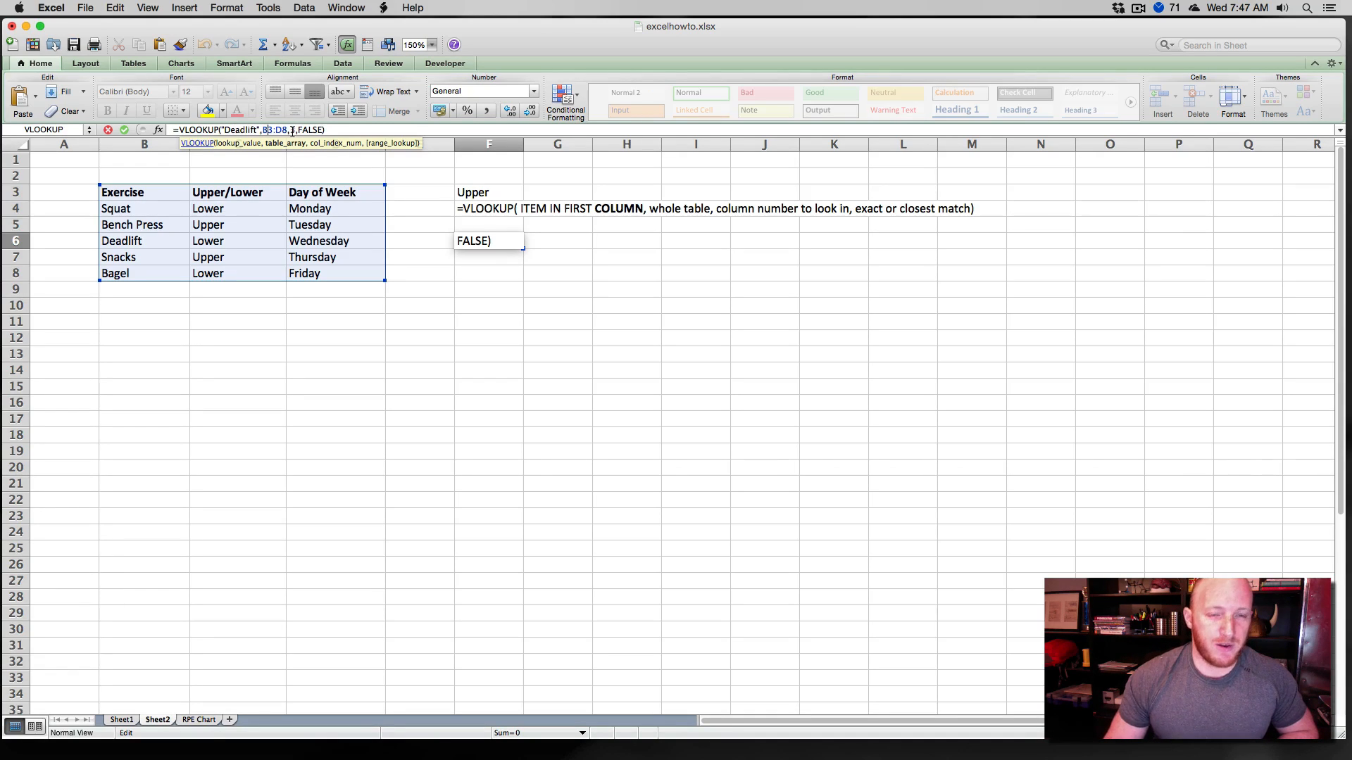
key("enter")
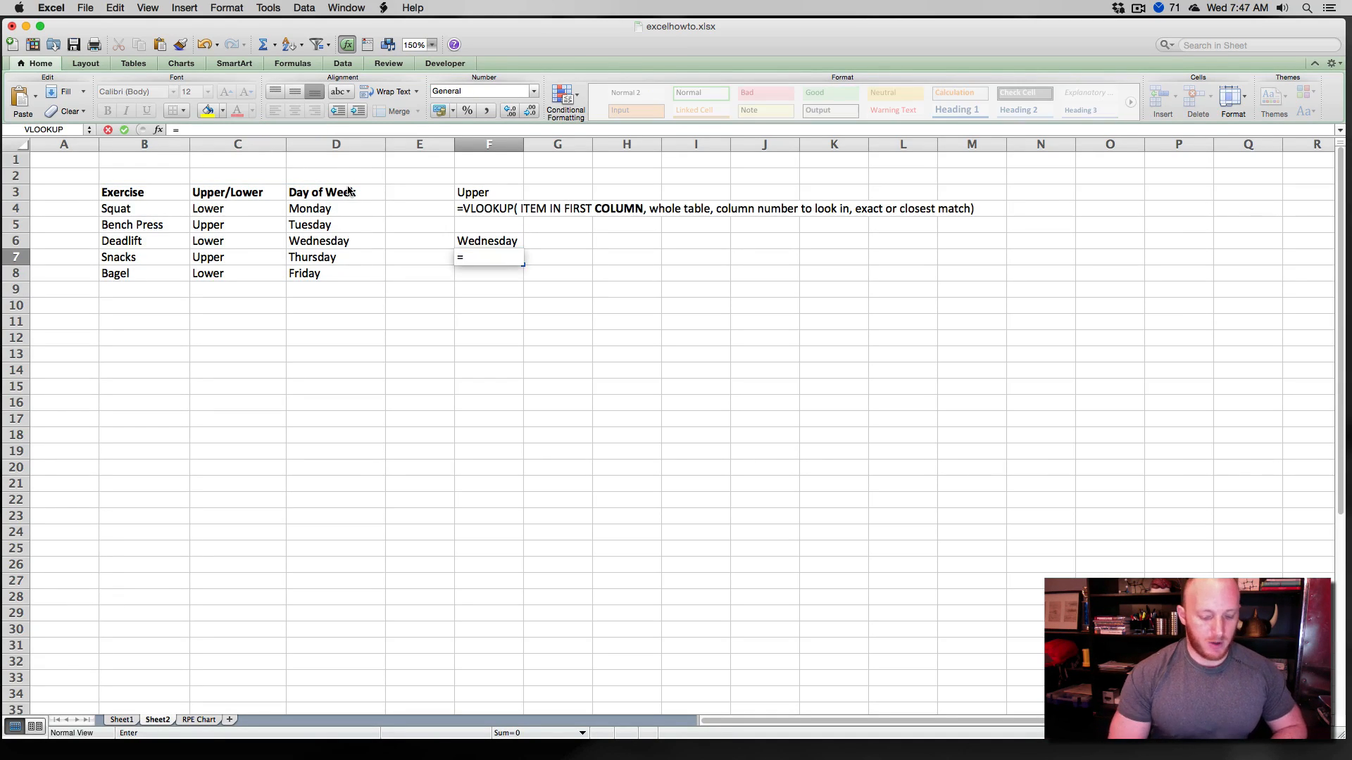
type("VLOOKUP")
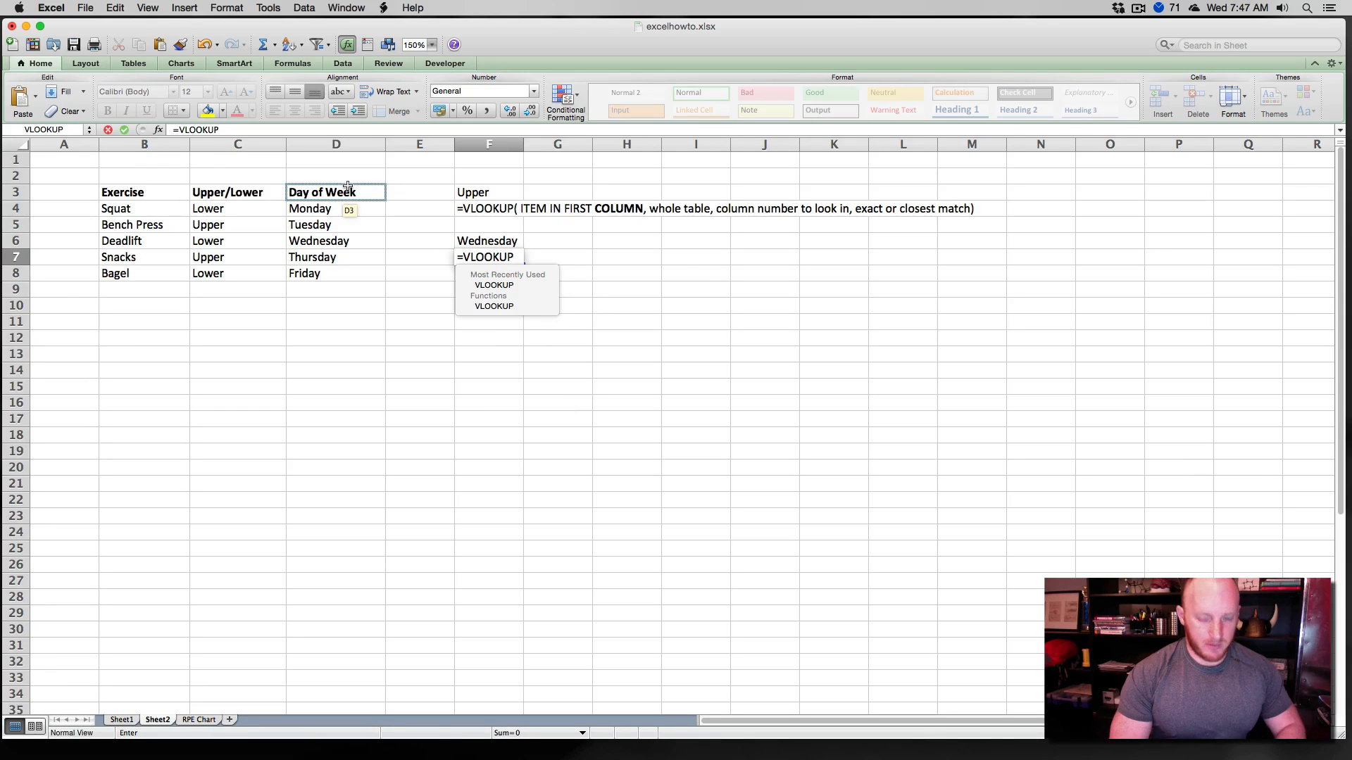
type("(")
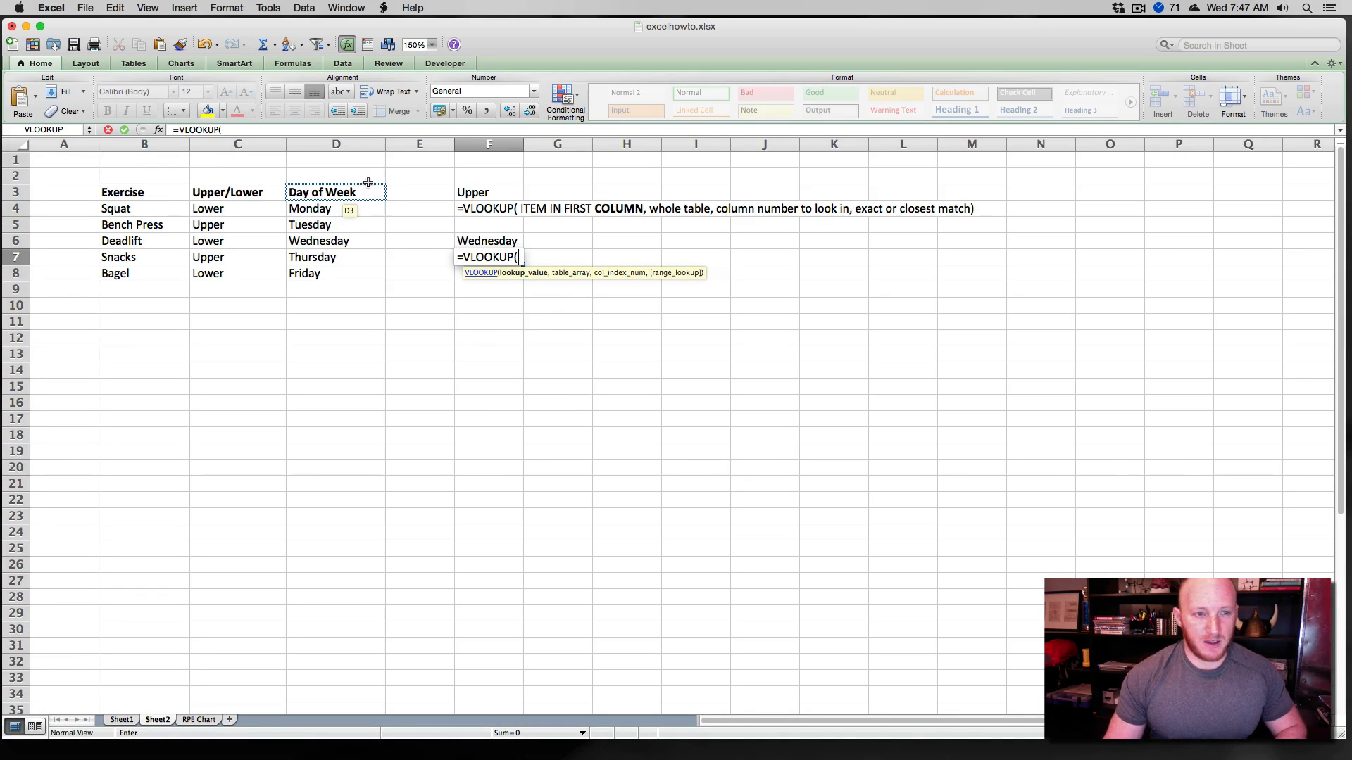
left_click(143, 209)
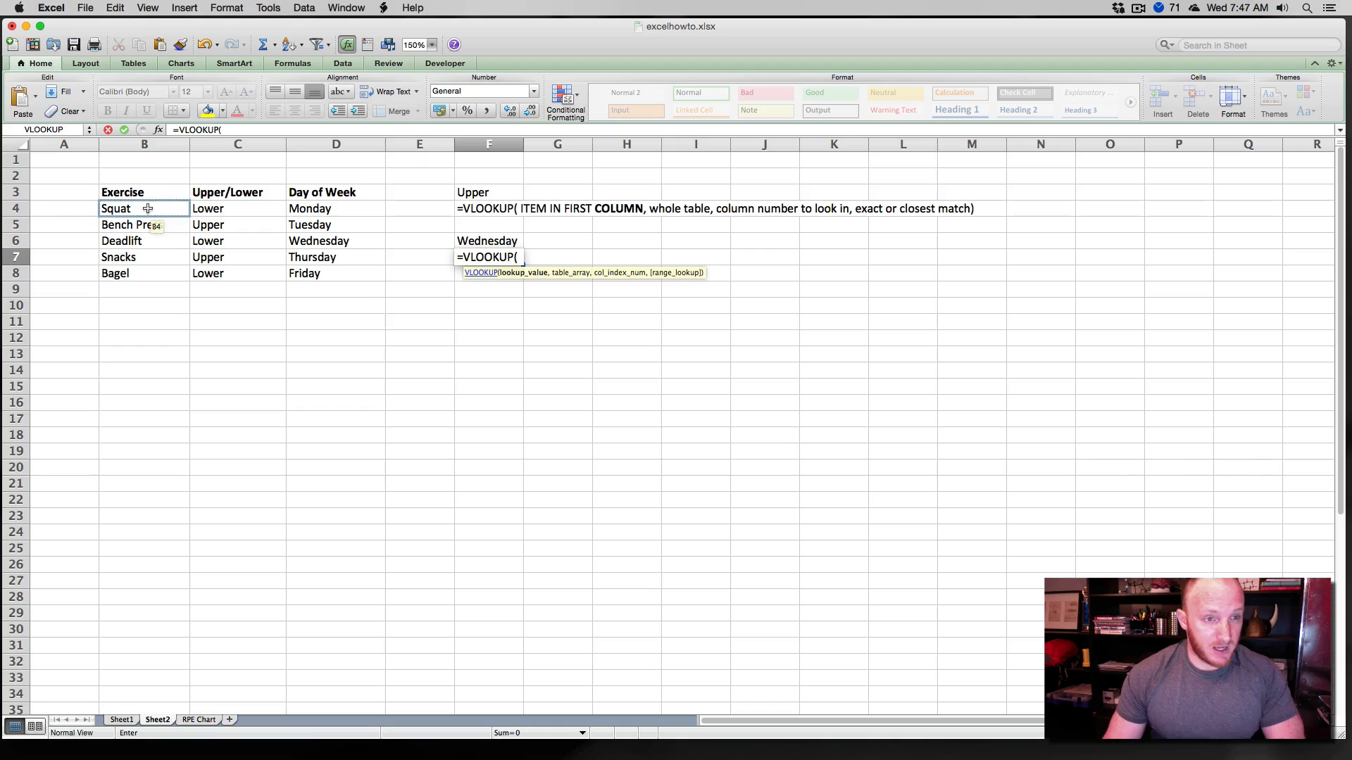
left_click(144, 209)
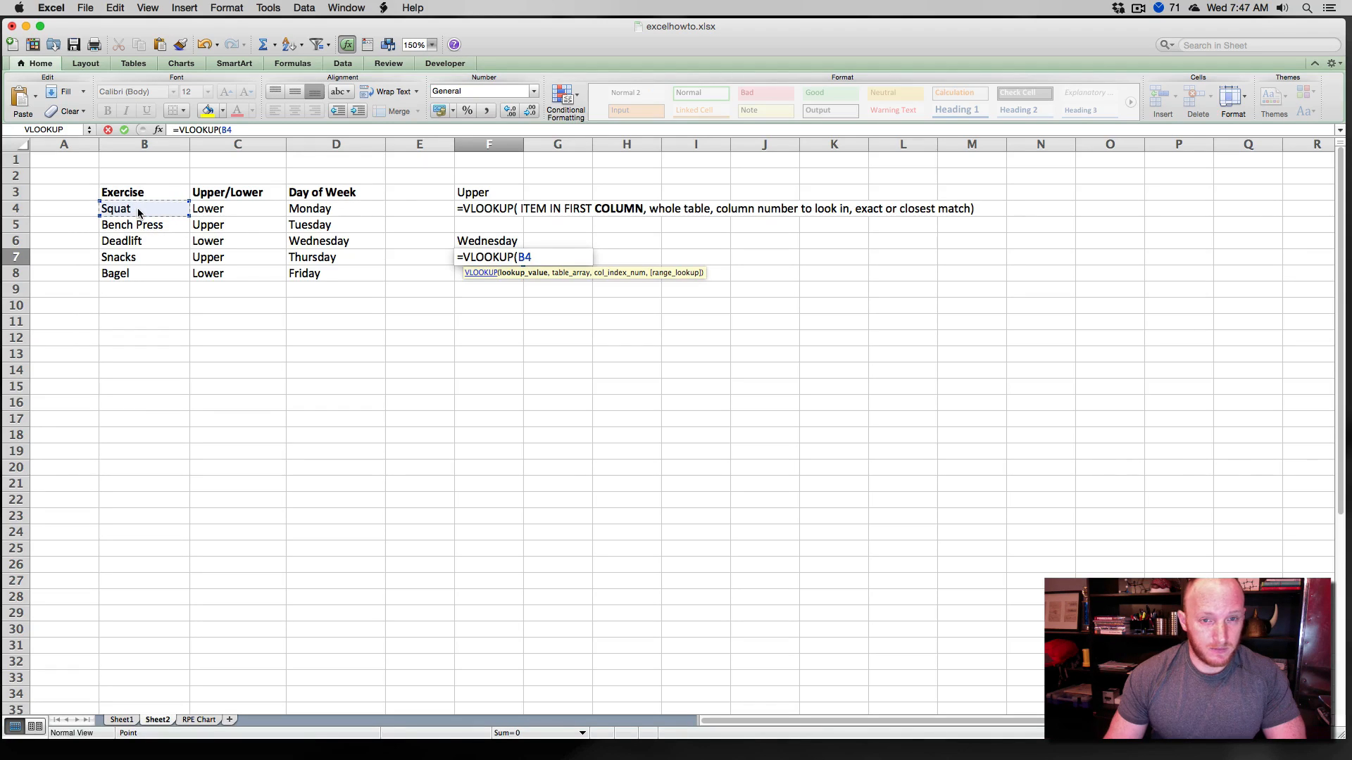
type(",")
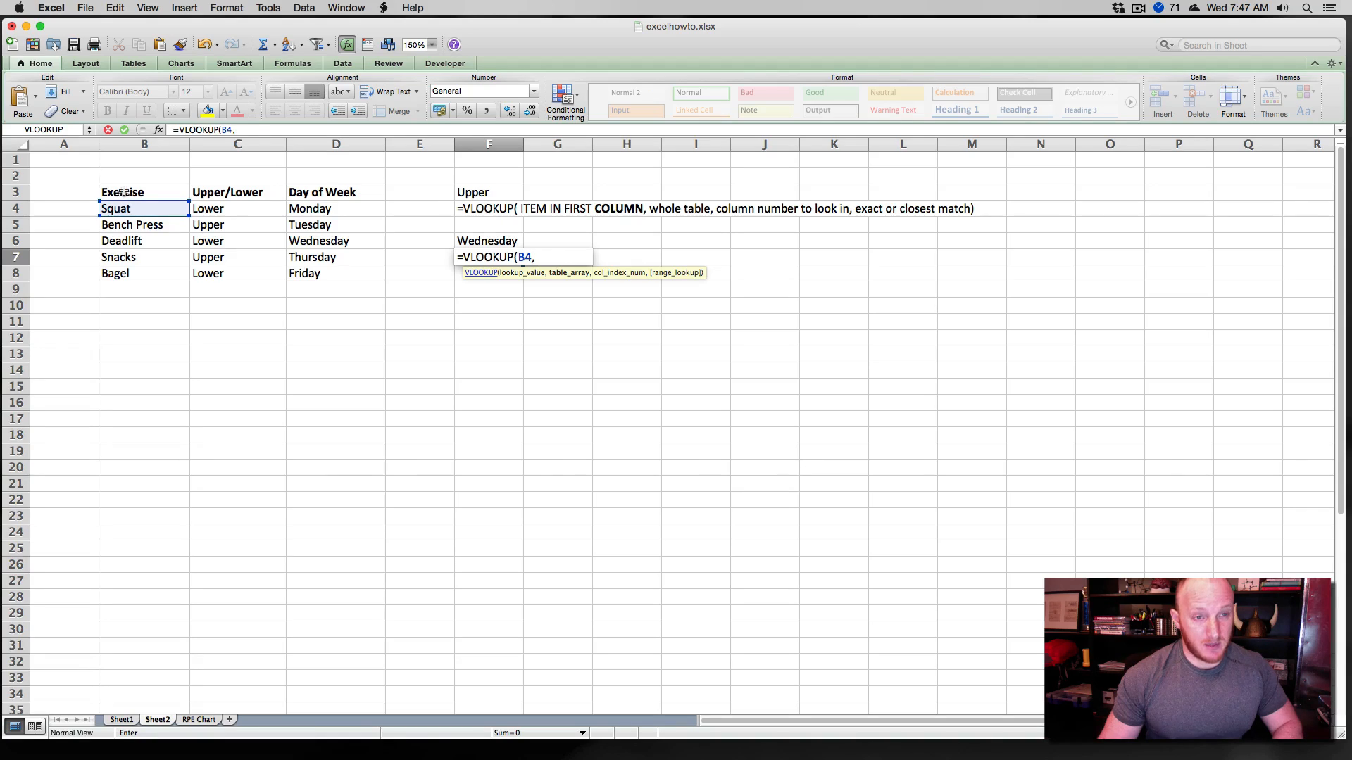
left_click_drag(101, 191, 385, 279)
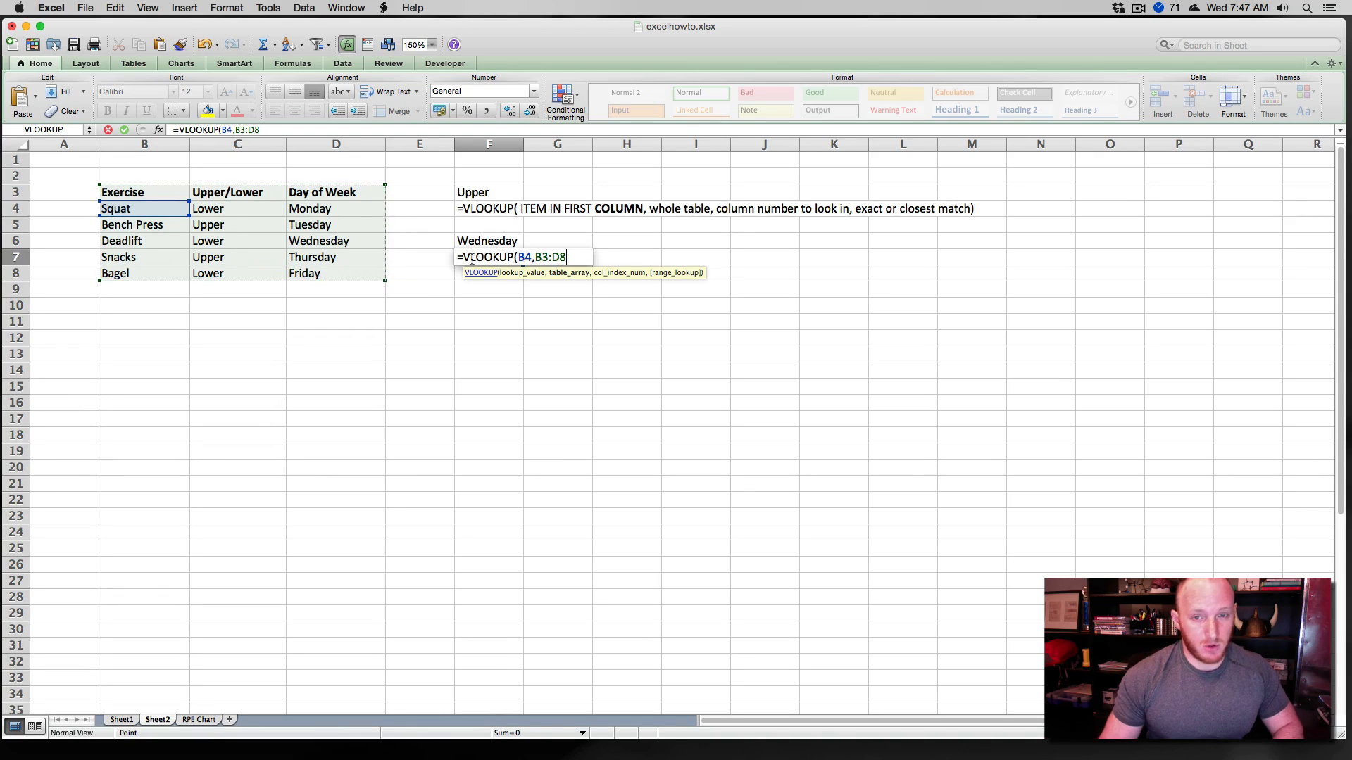
type(",")
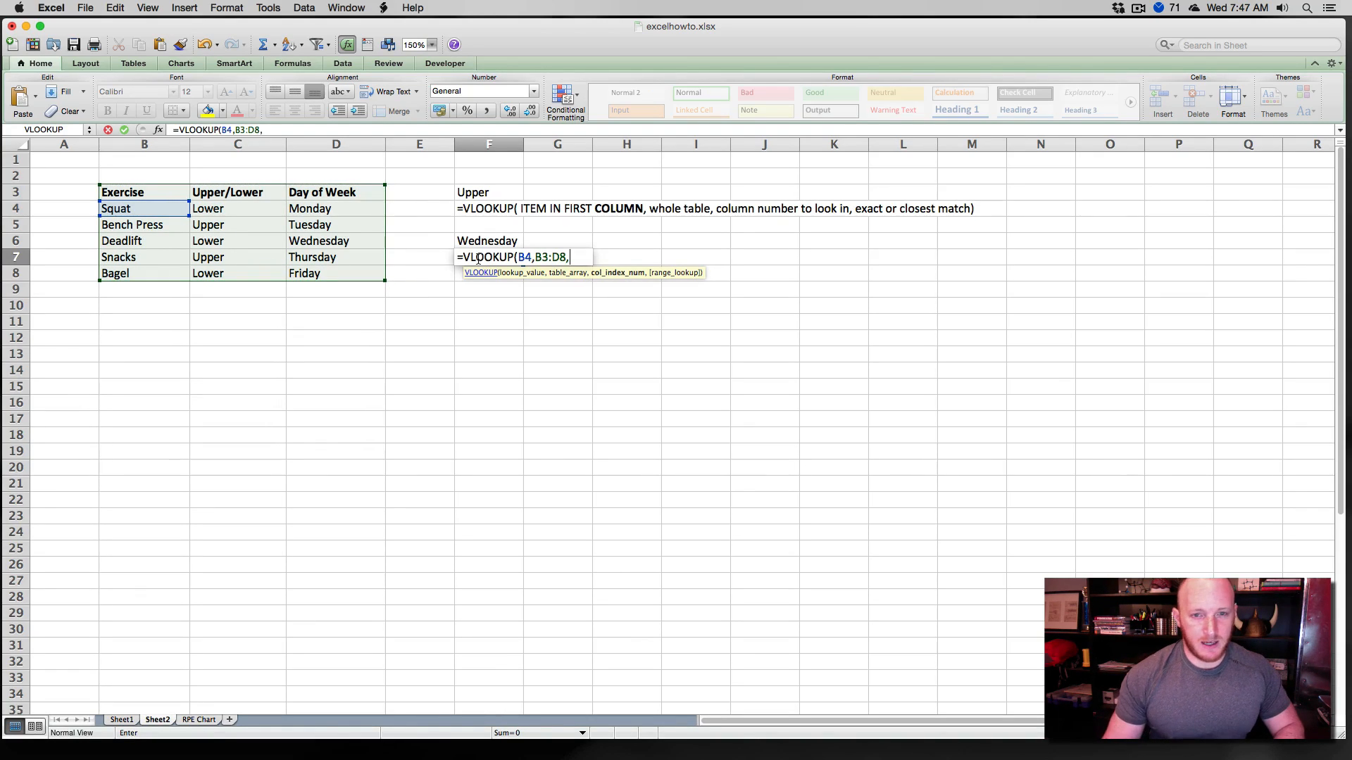
mouse_move(617, 271)
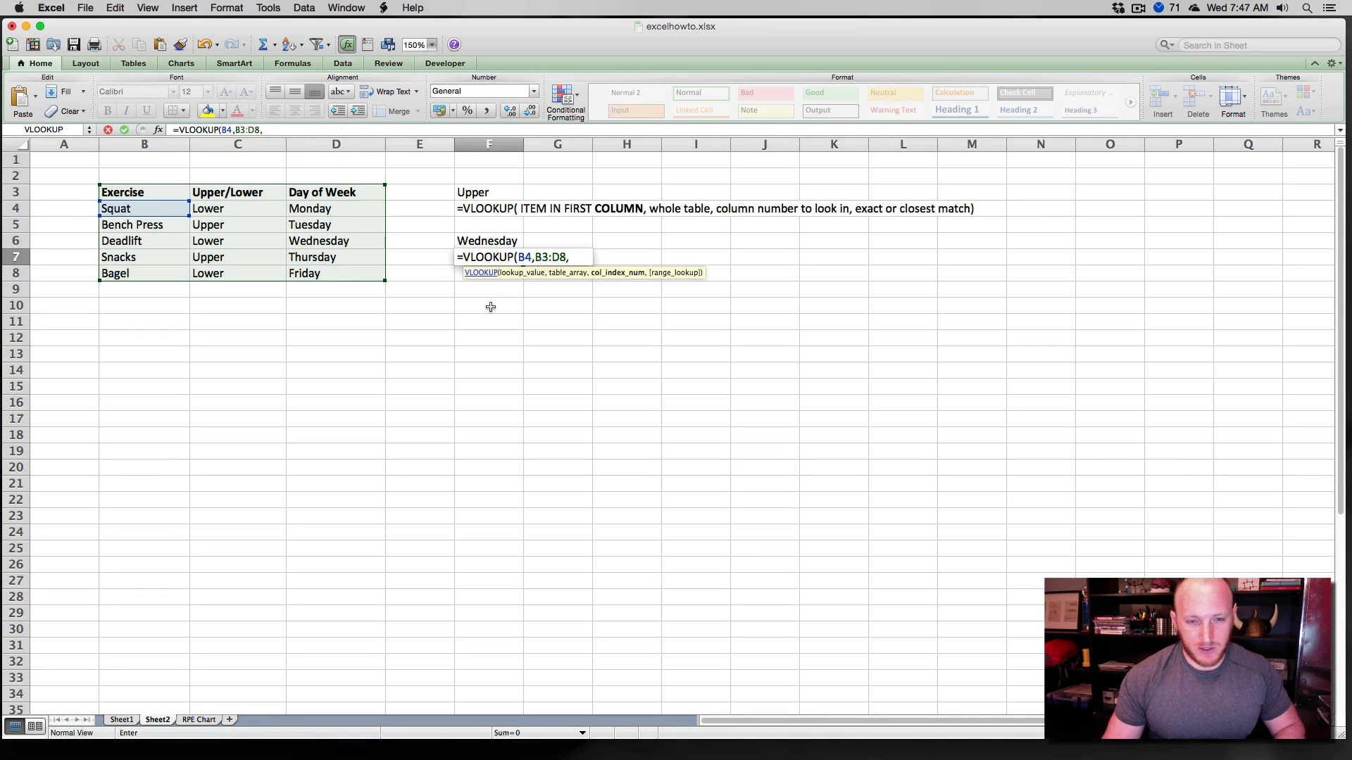
left_click(489, 306)
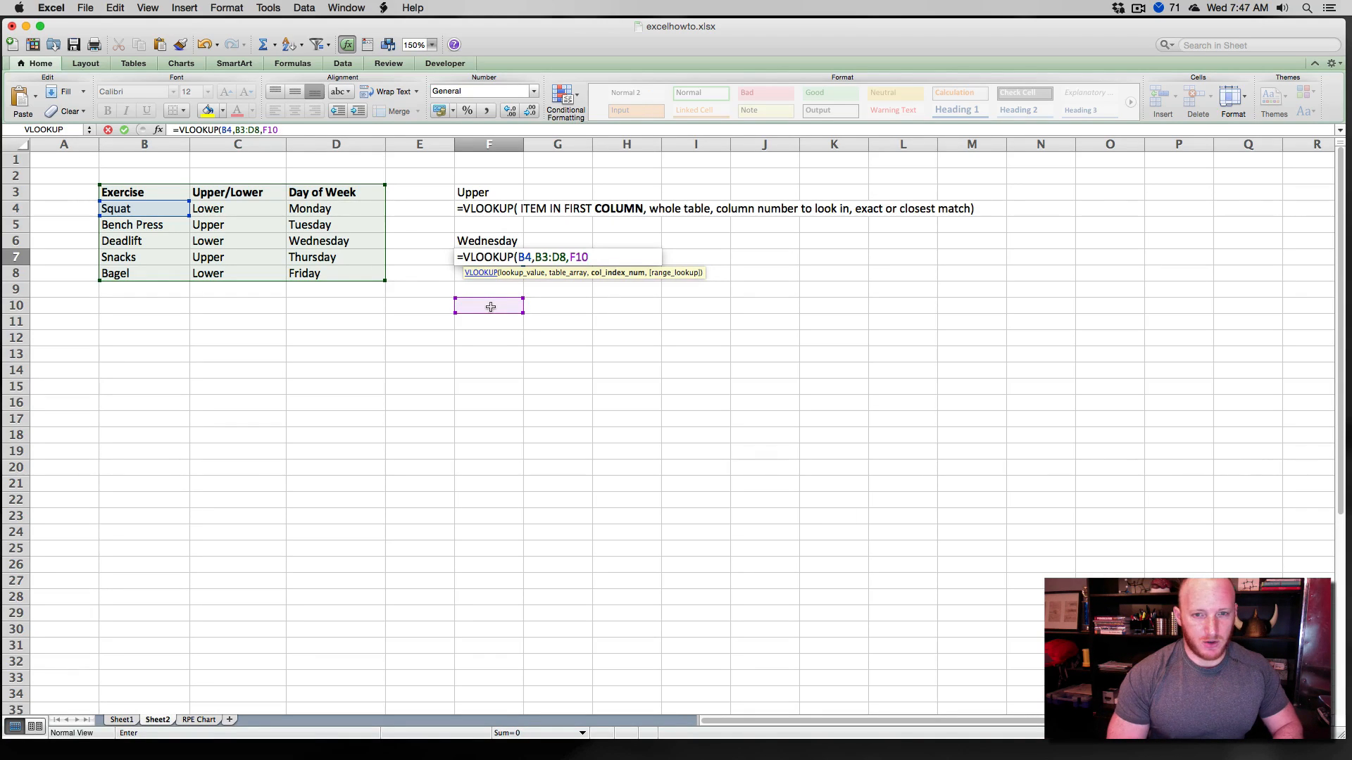
type(")")
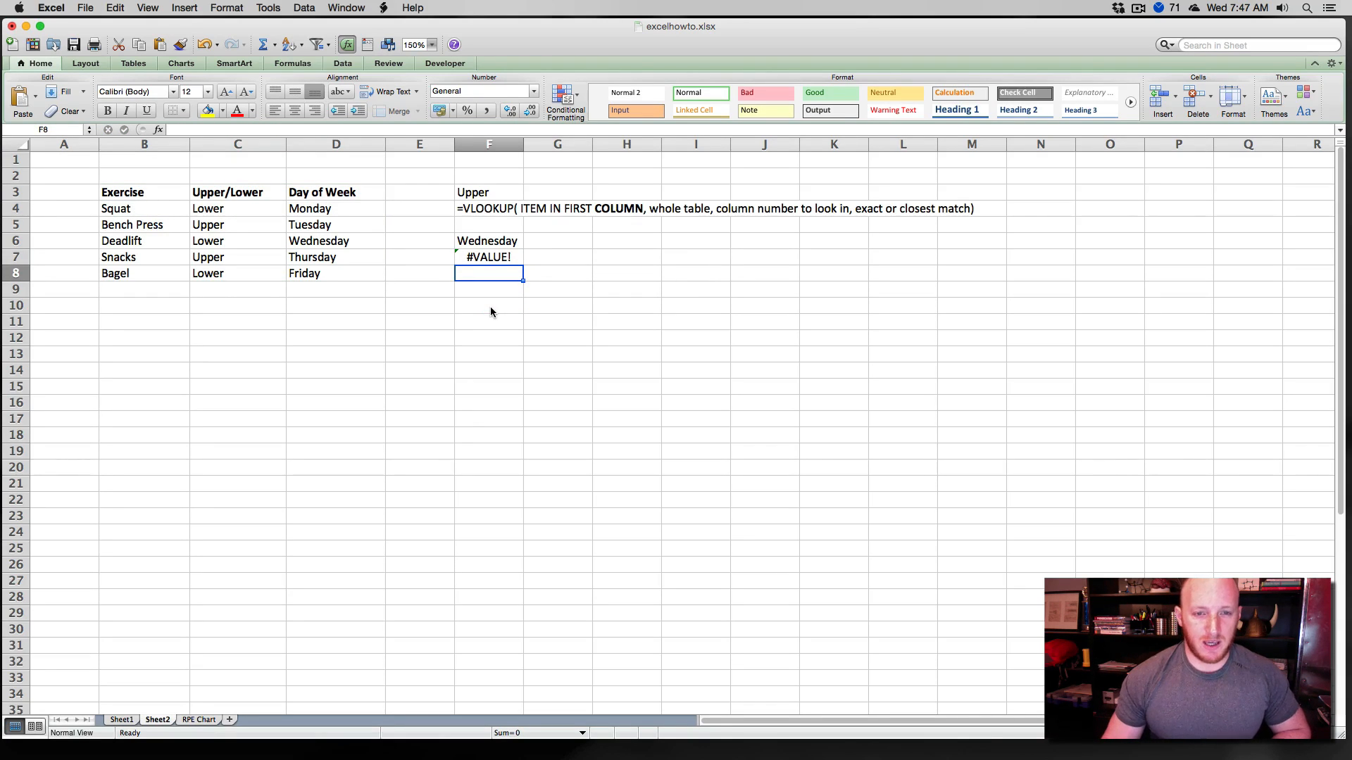
Try column numbers 2 then 3 in F10 so F7 returns Lower, then Friday.
left_click(489, 306)
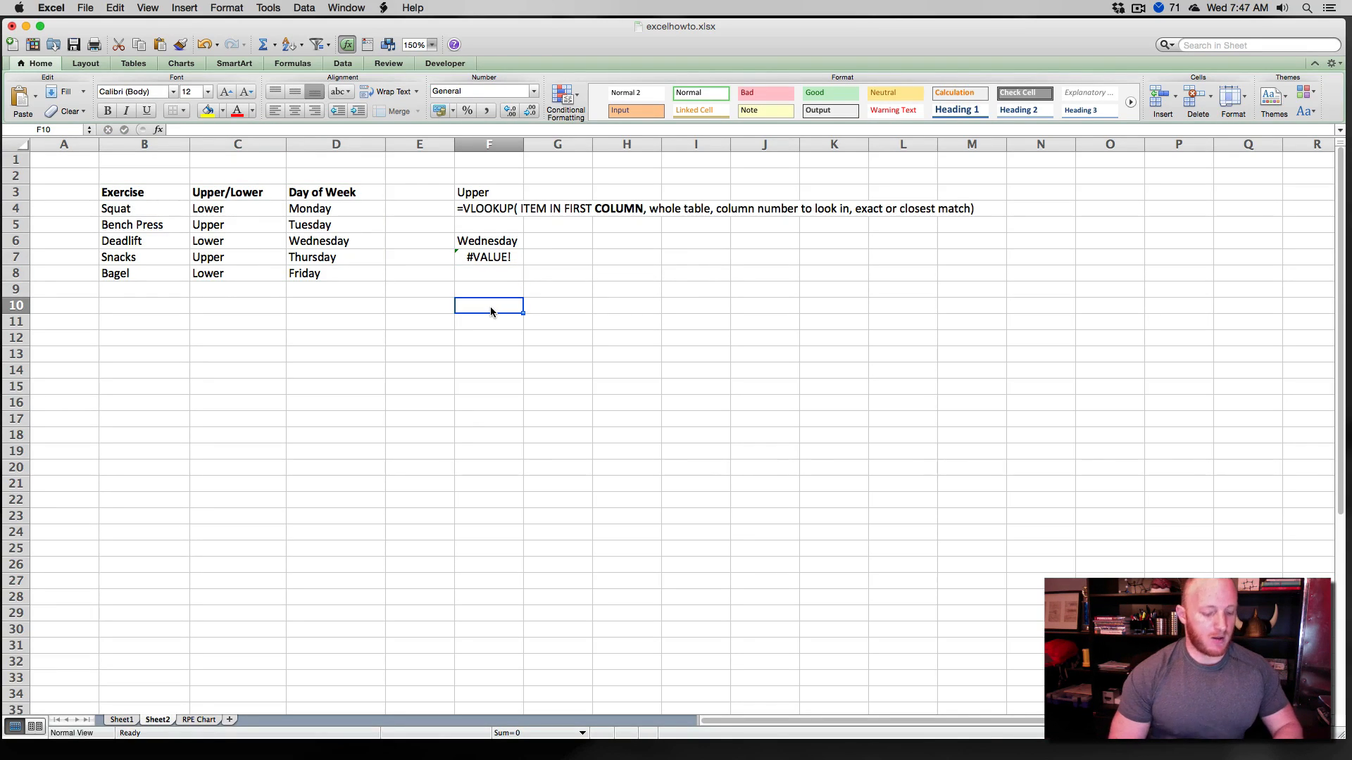
type("2")
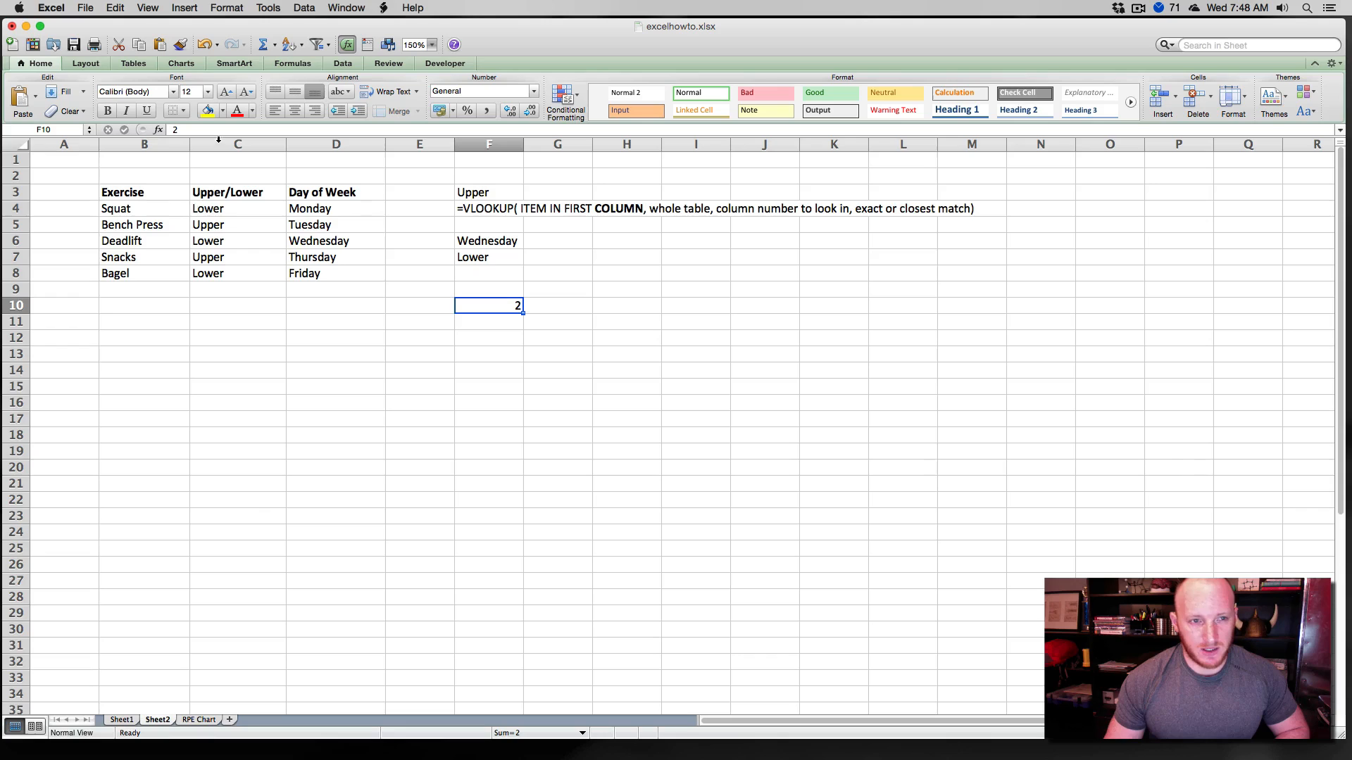
mouse_move(497, 306)
type("3")
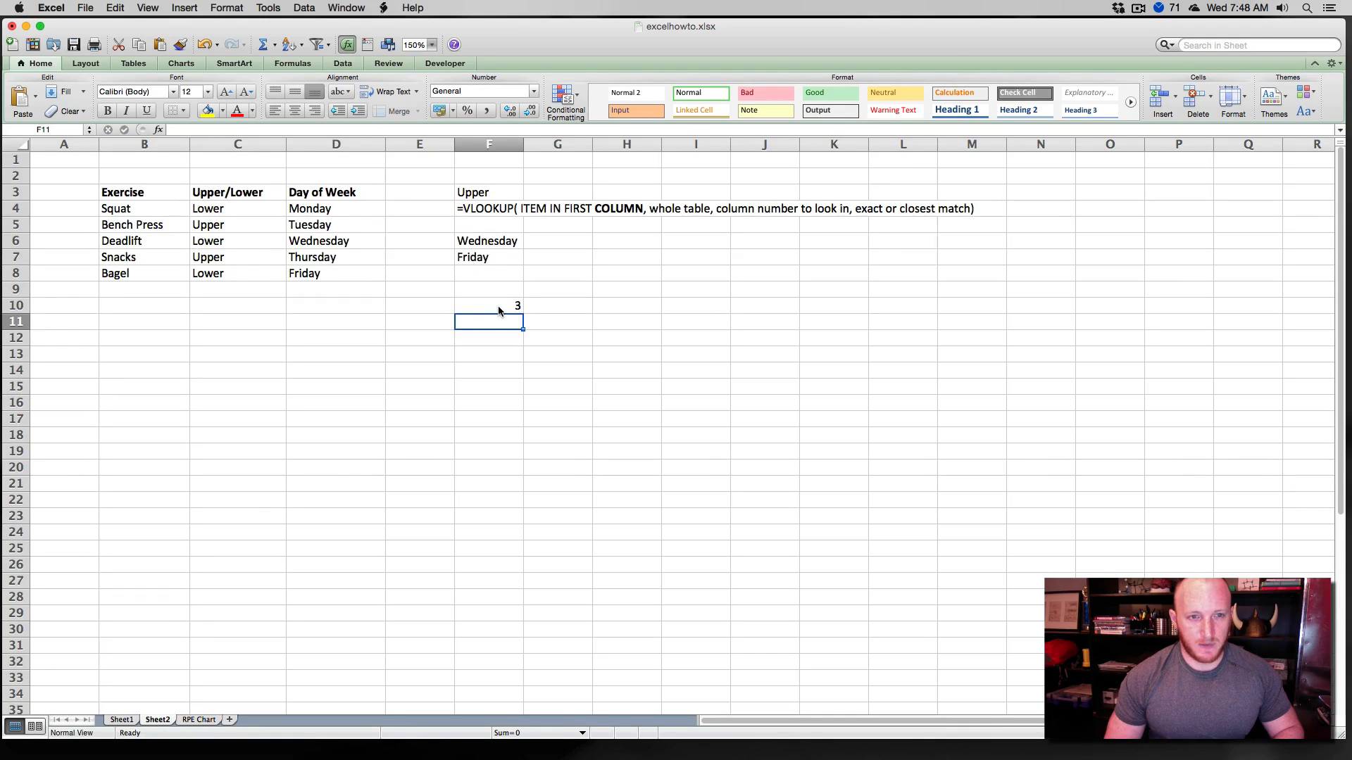
left_click(489, 306)
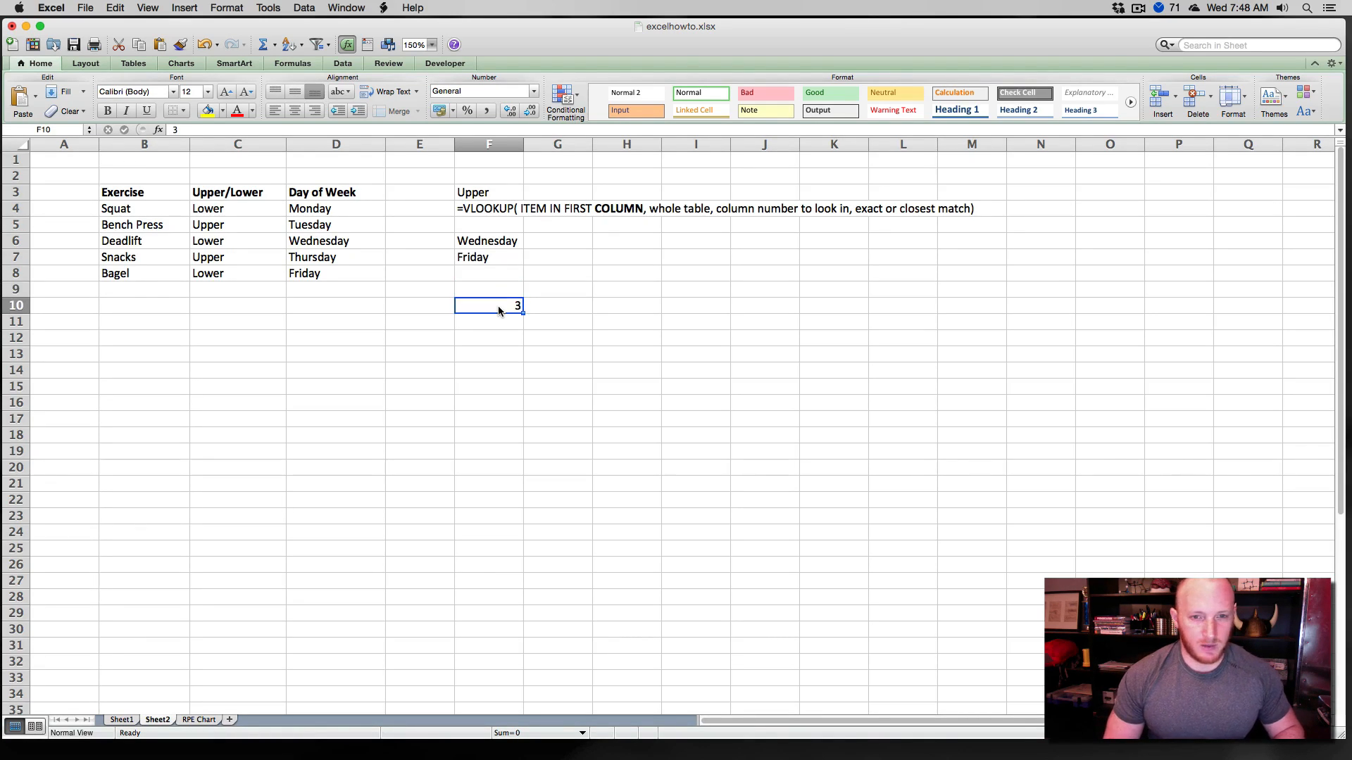
type("1")
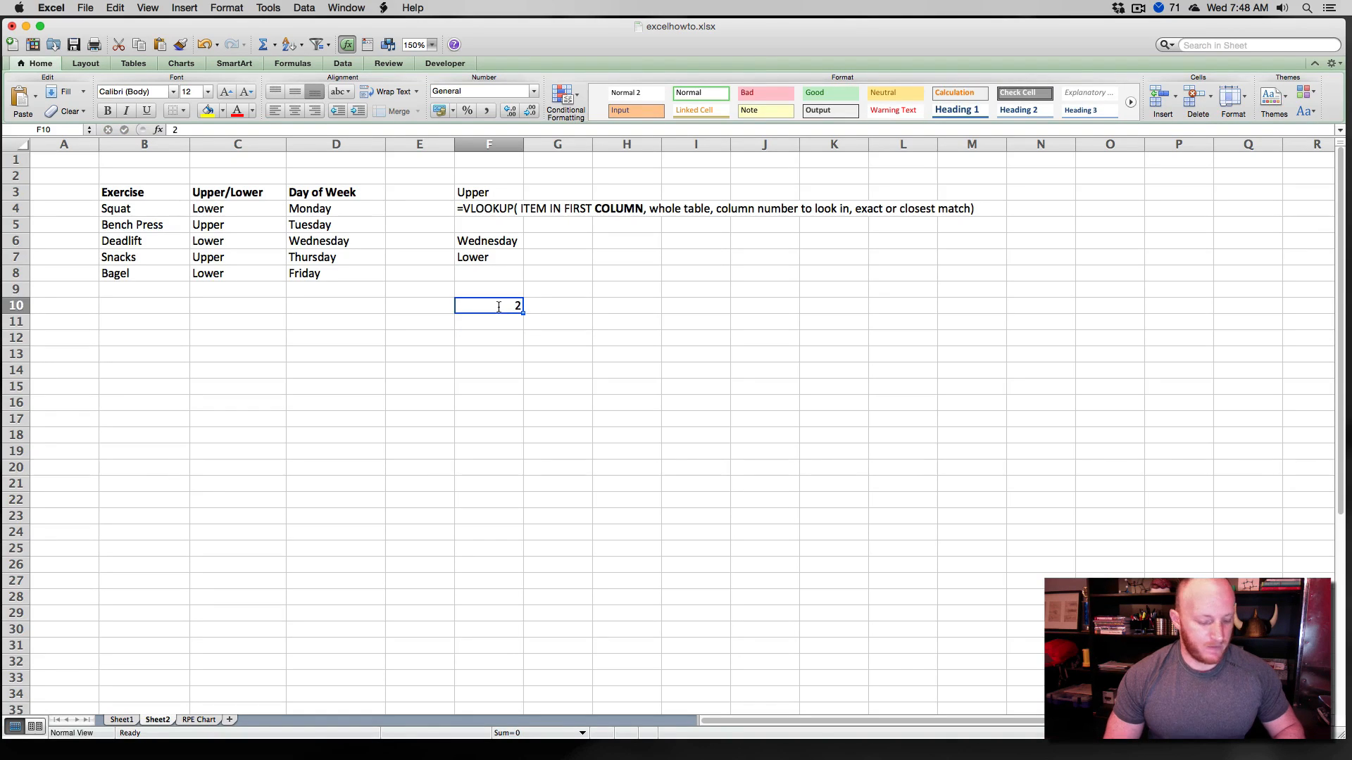
type("3")
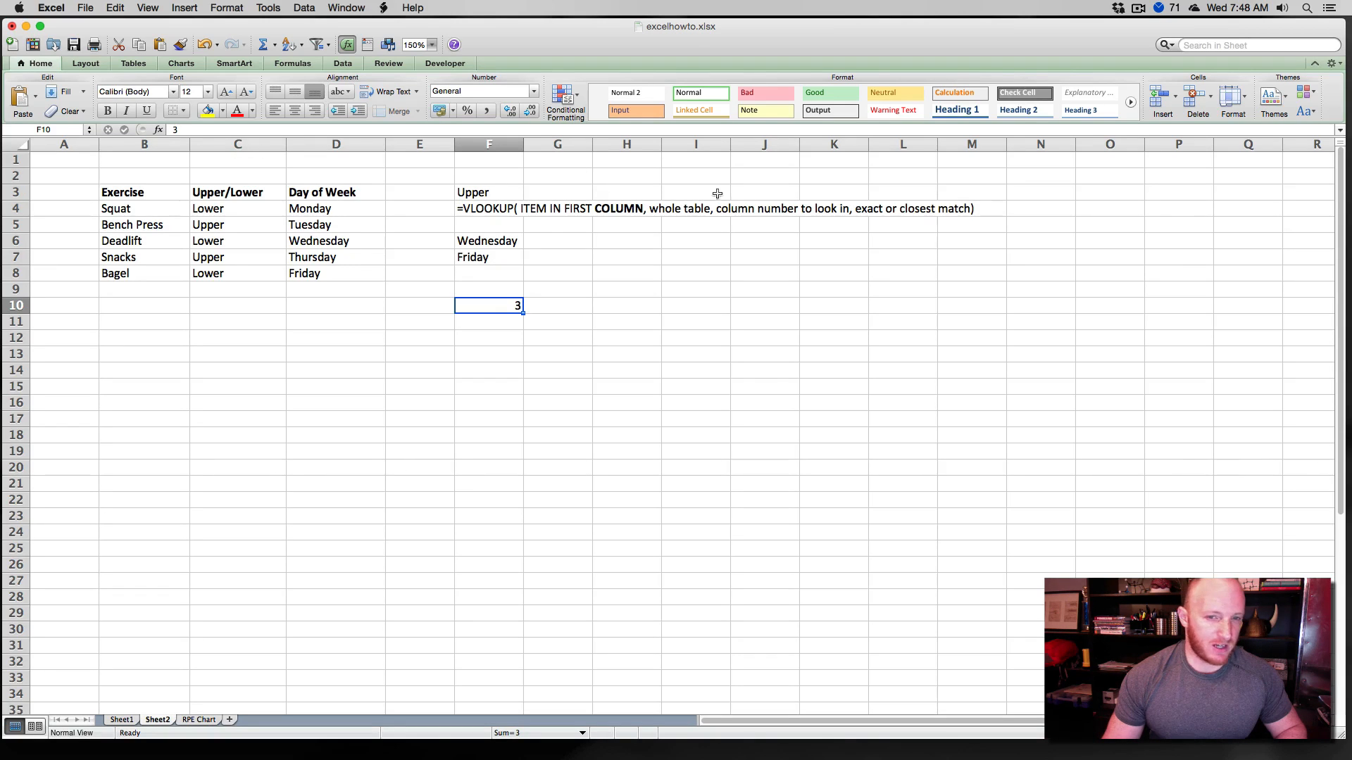
mouse_move(505, 283)
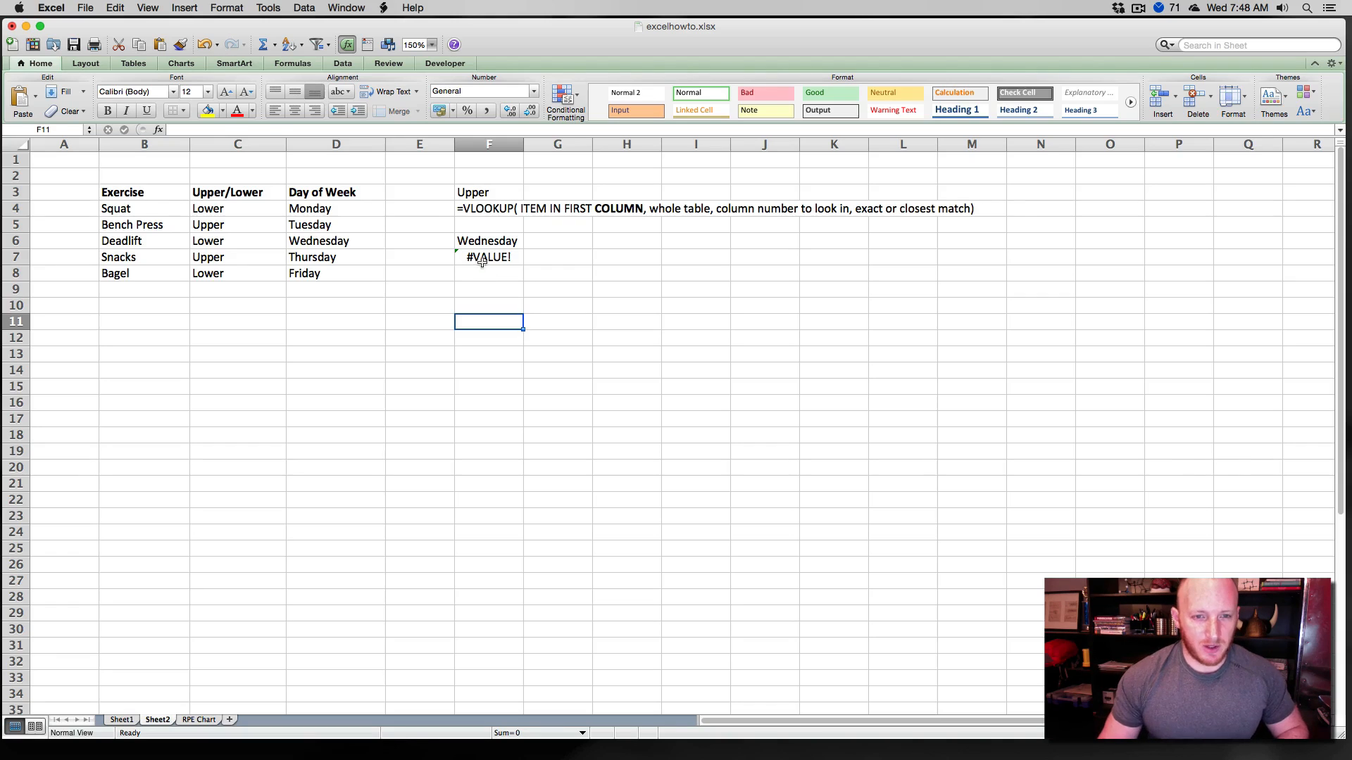
left_click(488, 273)
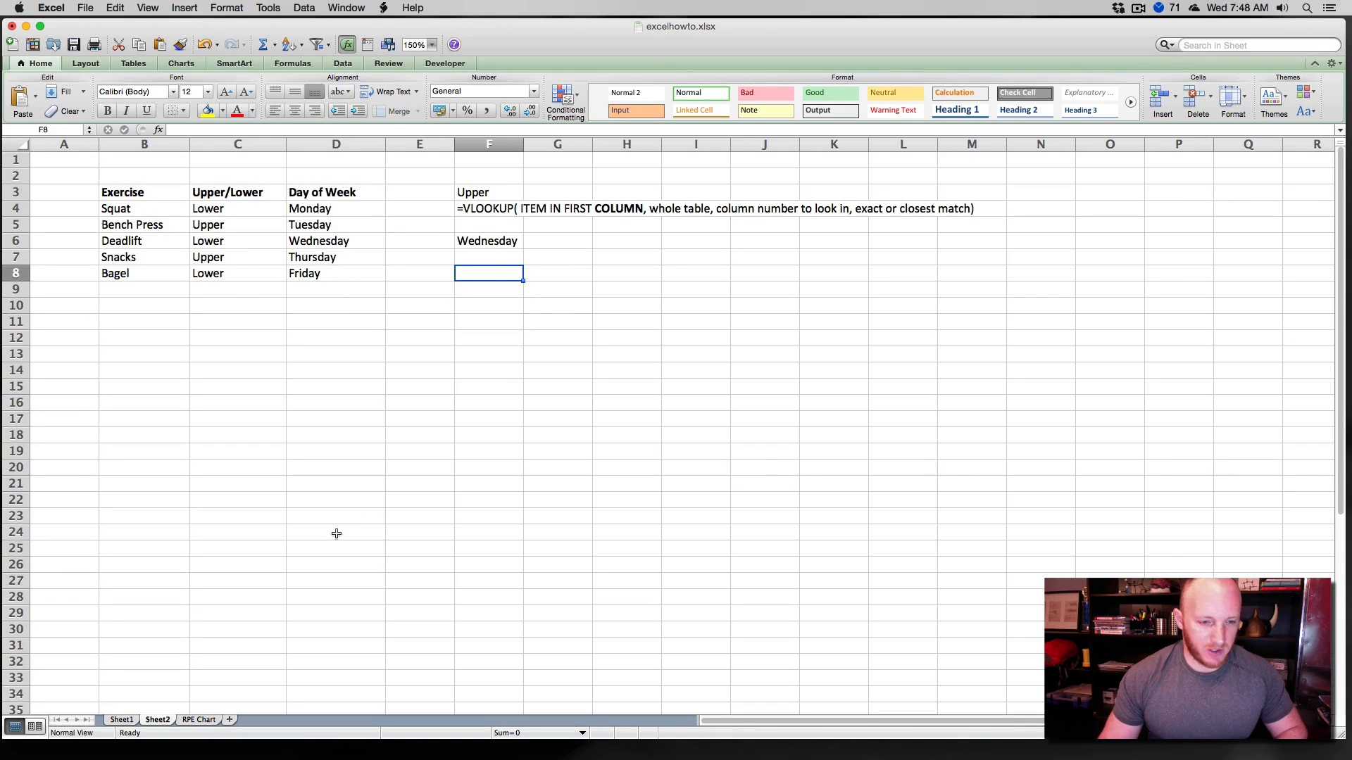
mouse_move(200, 728)
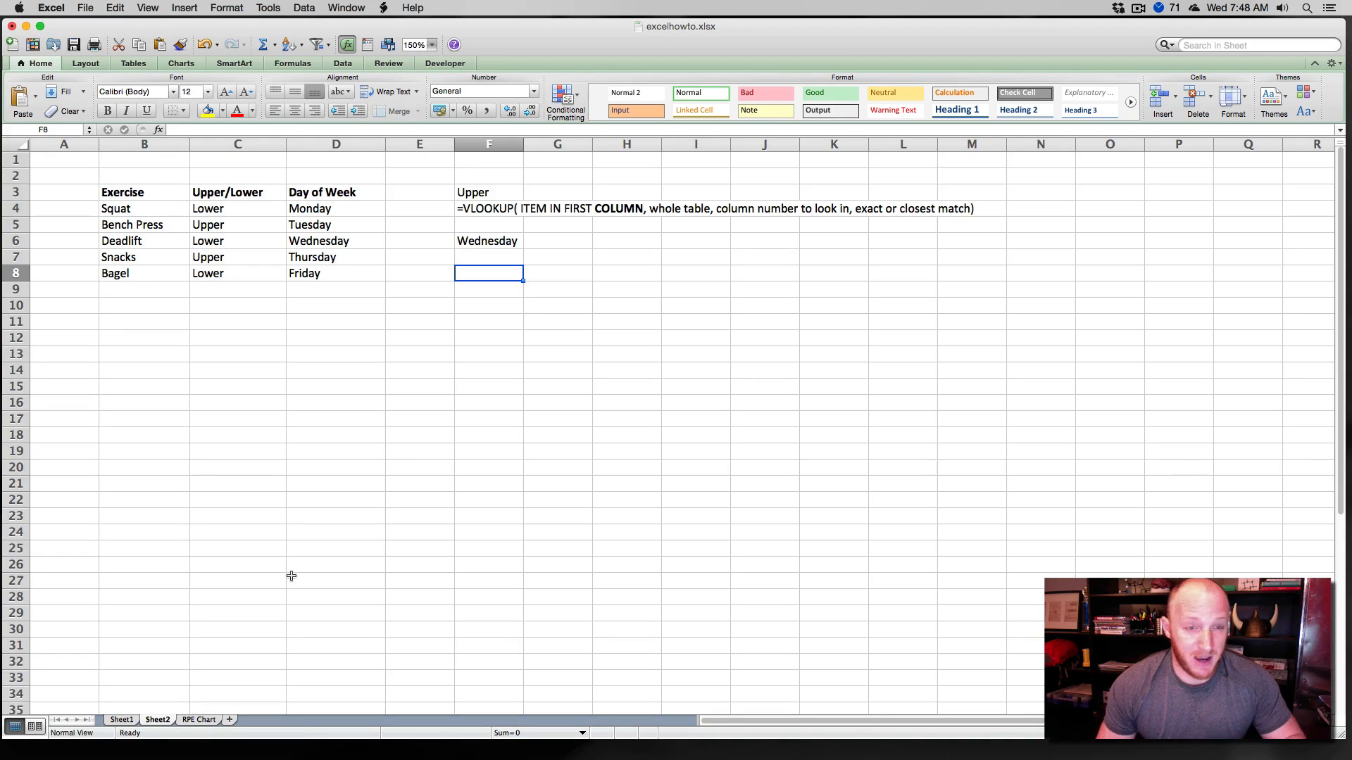
mouse_move(296, 576)
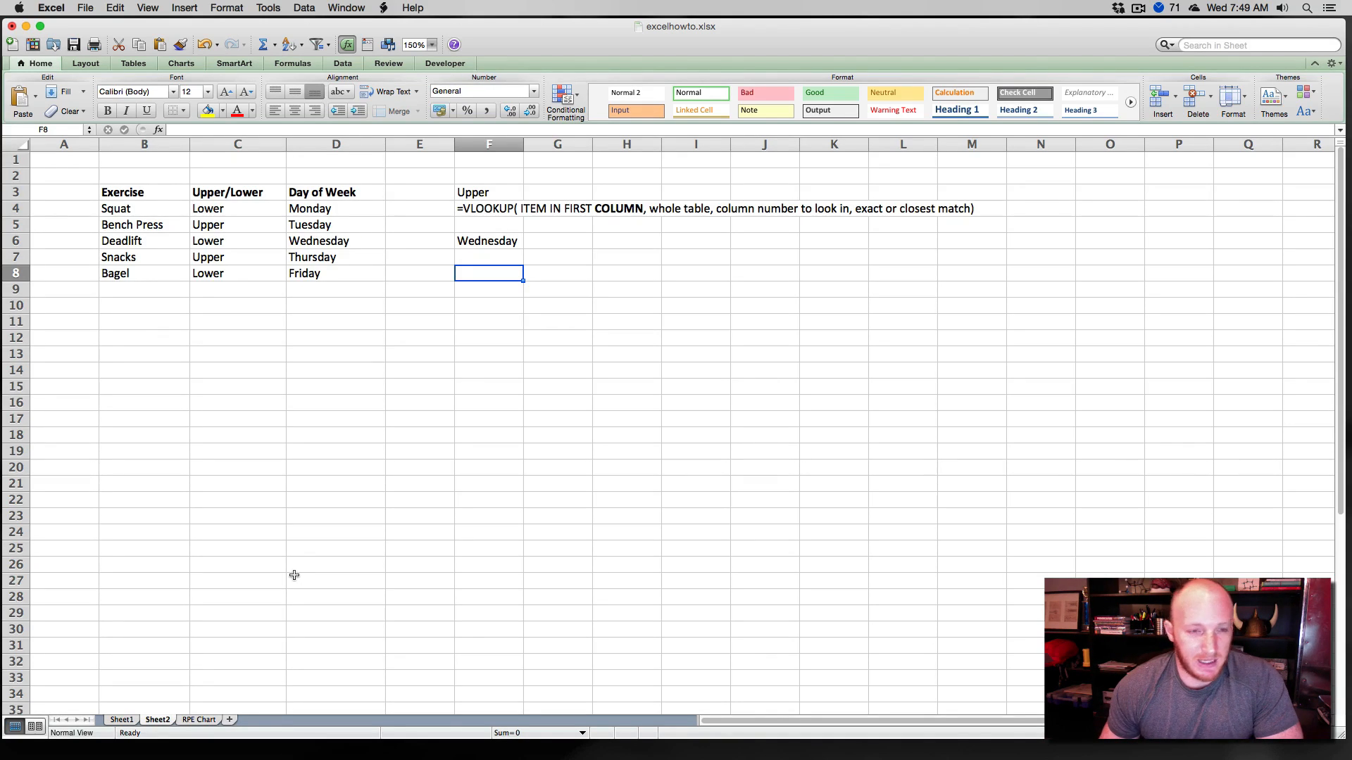
mouse_move(195, 739)
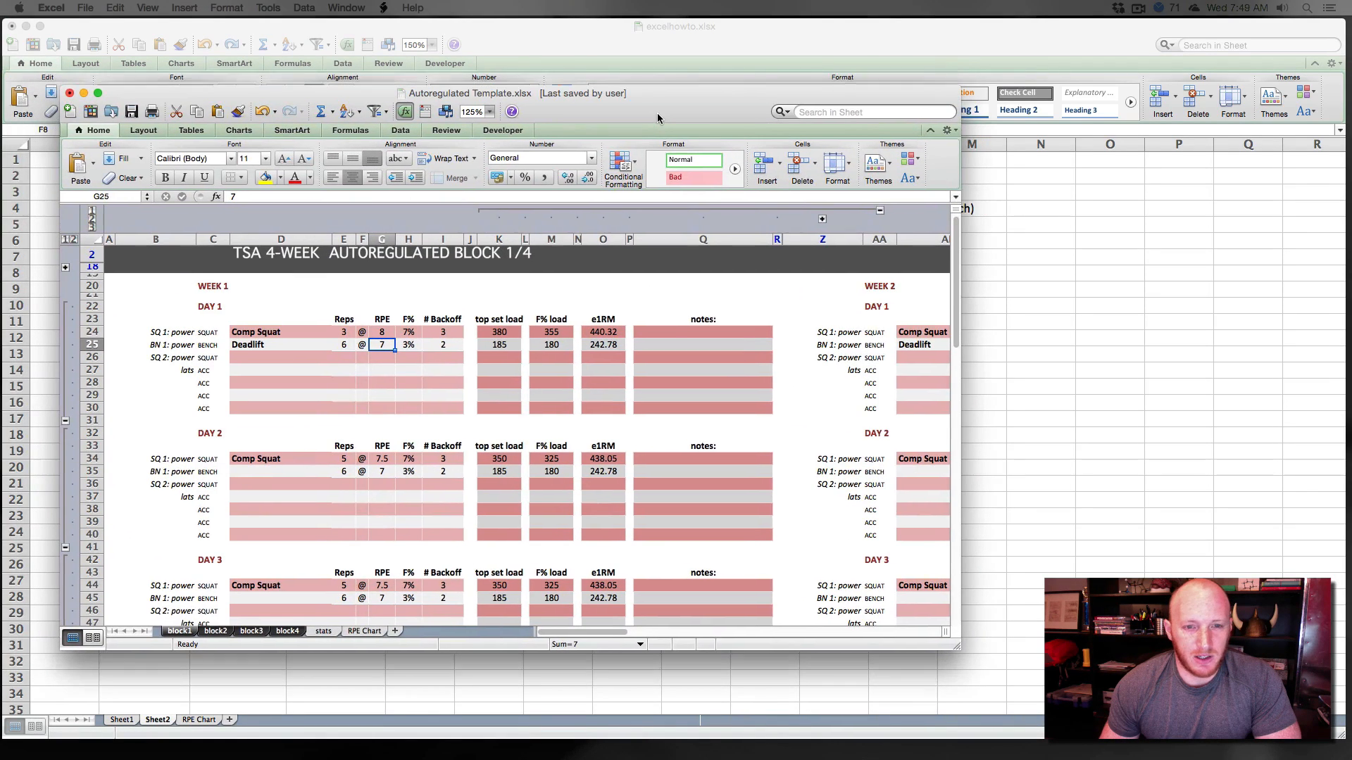
left_click(602, 333)
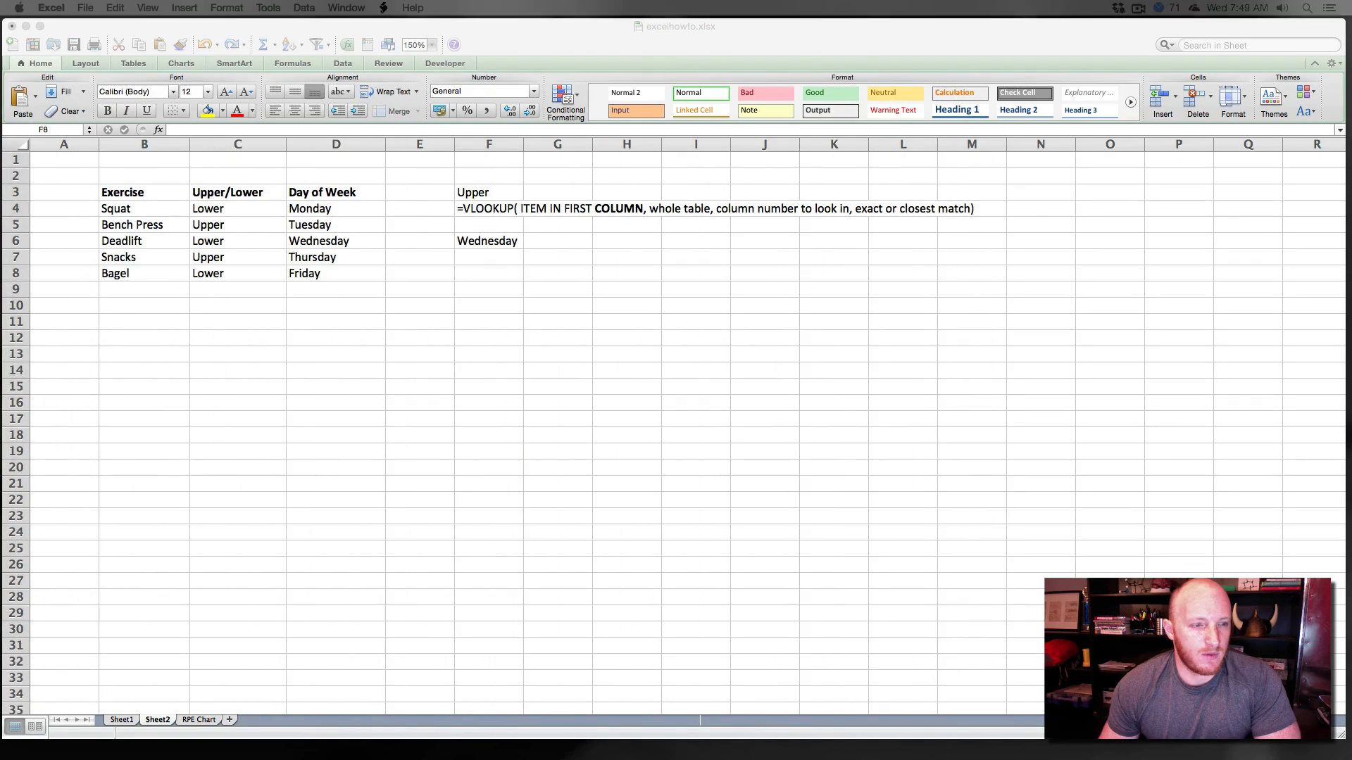
Go to the RPE Chart sheet and enlarge the view to 150%.
left_click(198, 719)
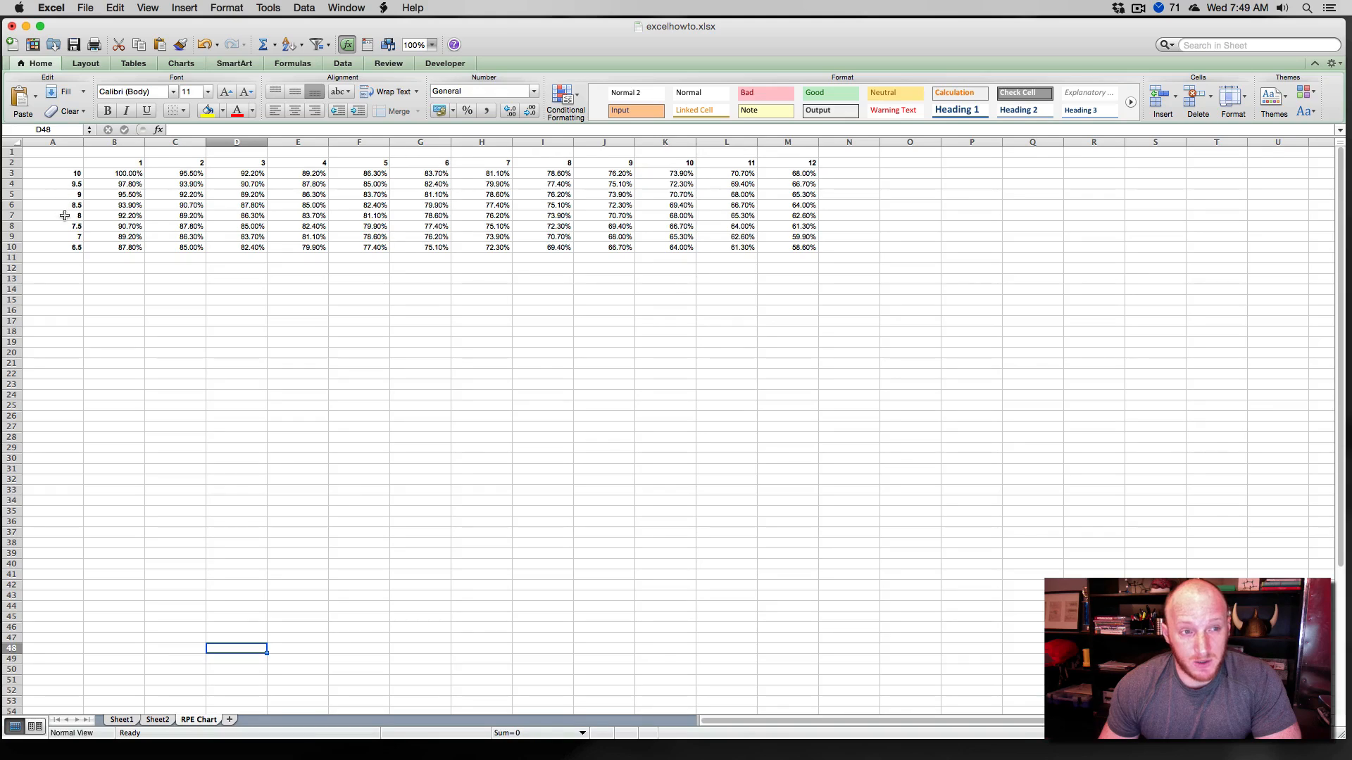
left_click(421, 215)
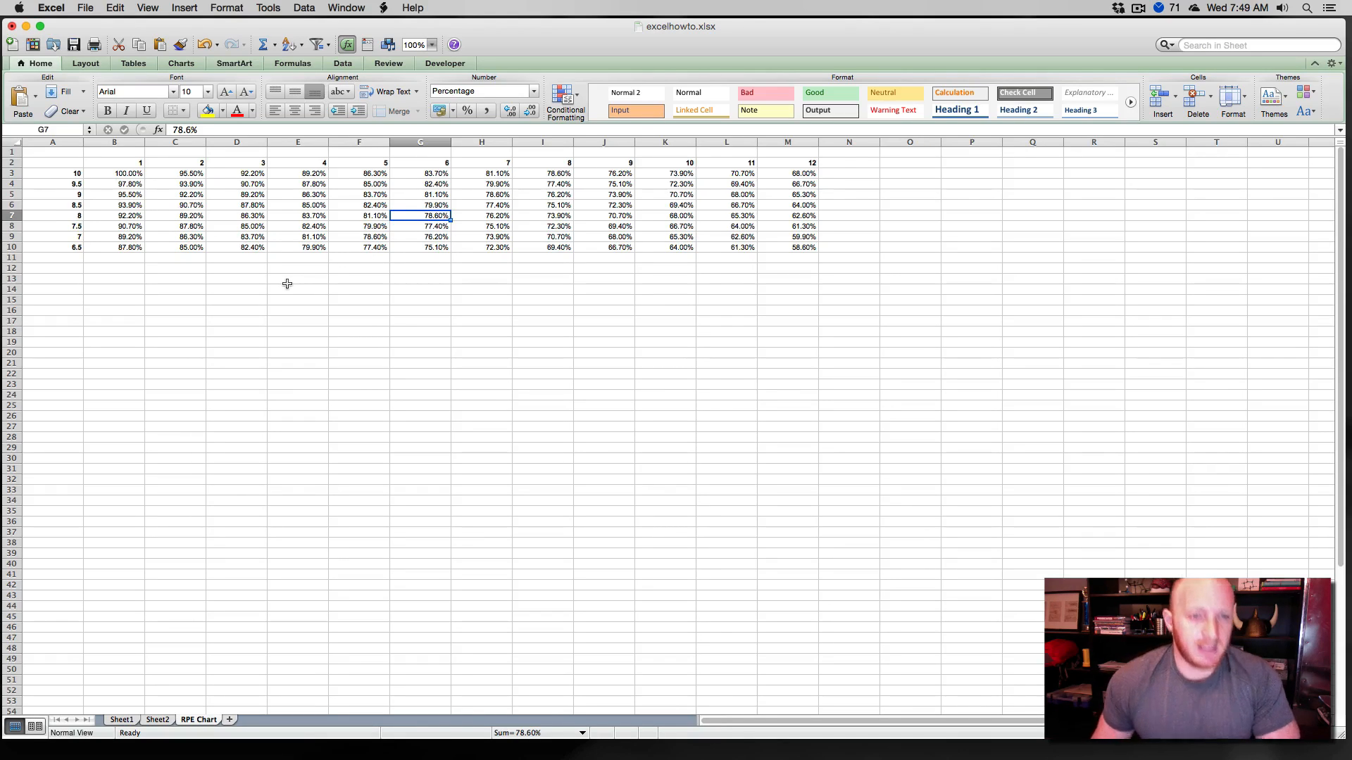
mouse_move(288, 207)
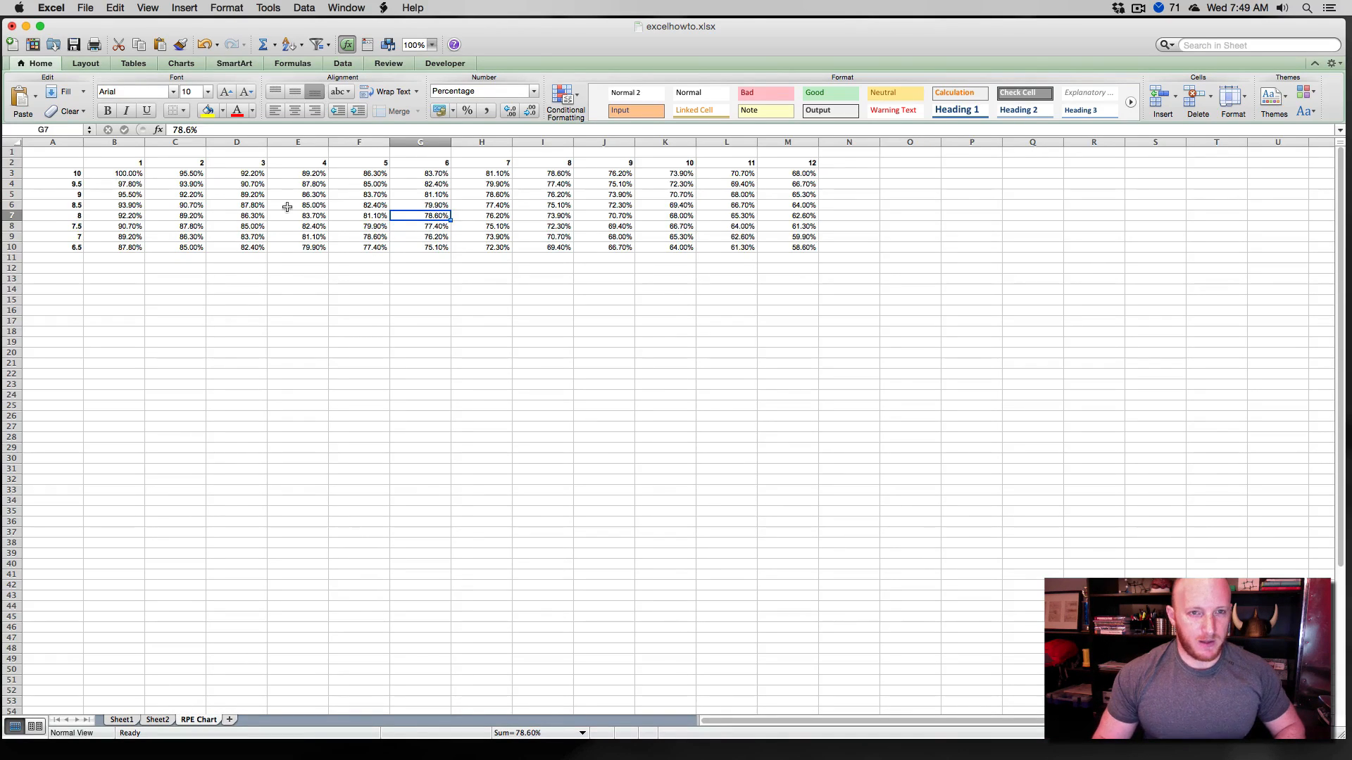
left_click(431, 44)
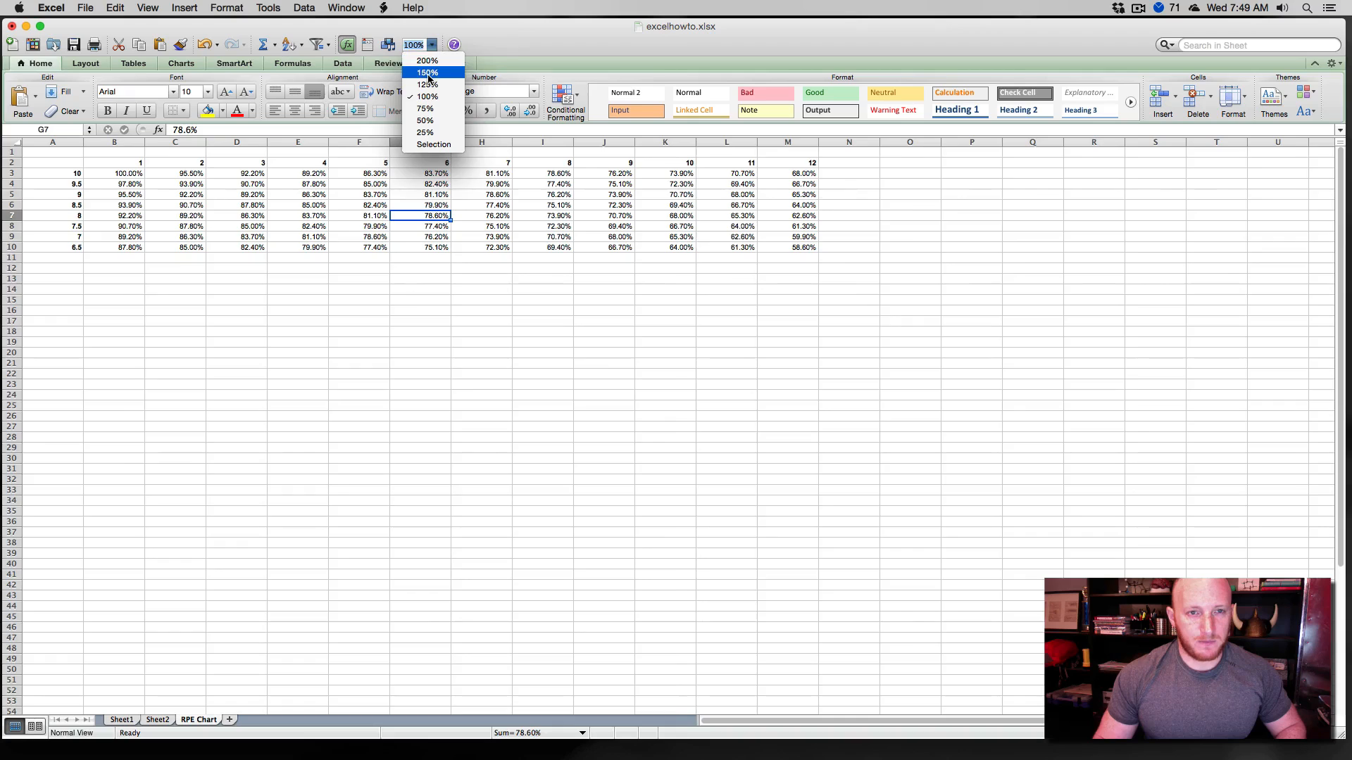
left_click(425, 71)
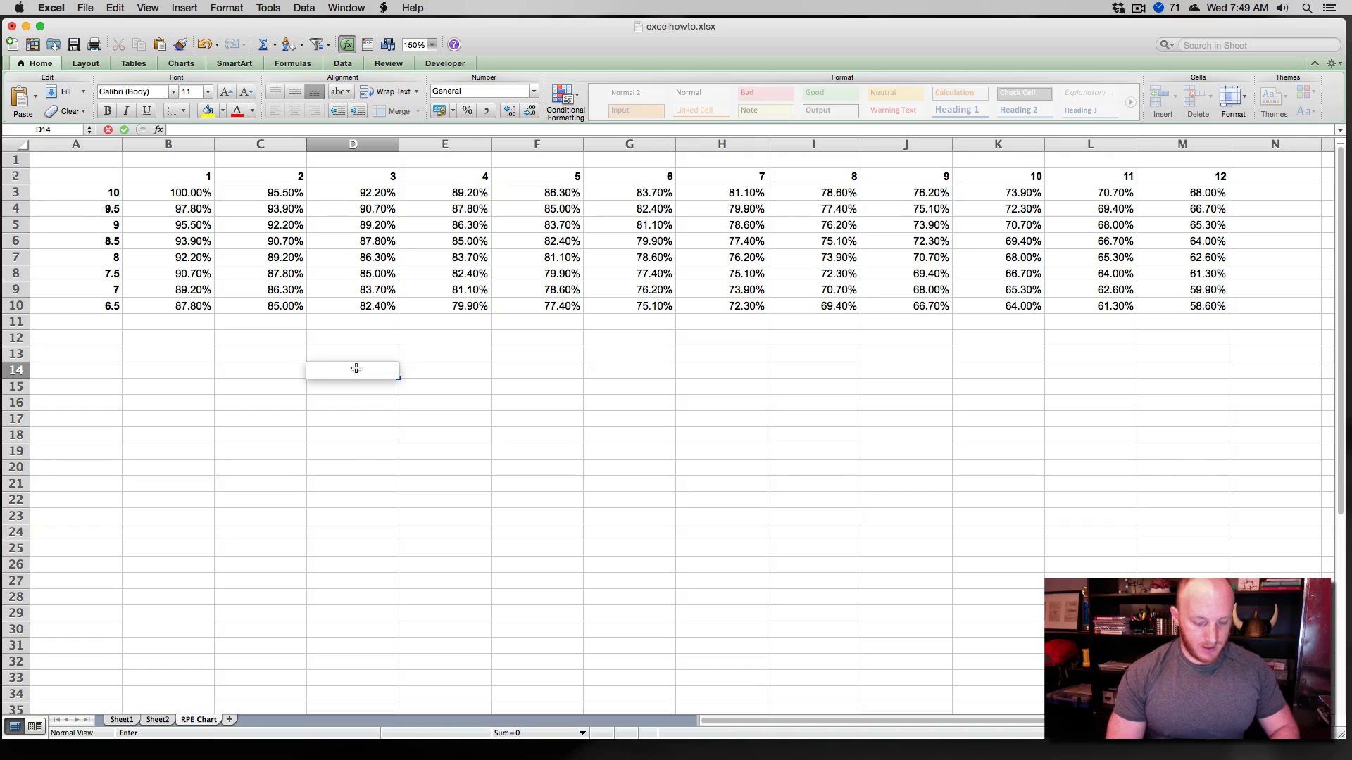
Write the note e1RM = LOAD / %1RM (in decimal form ie. .75) under the chart.
type("e1RM =")
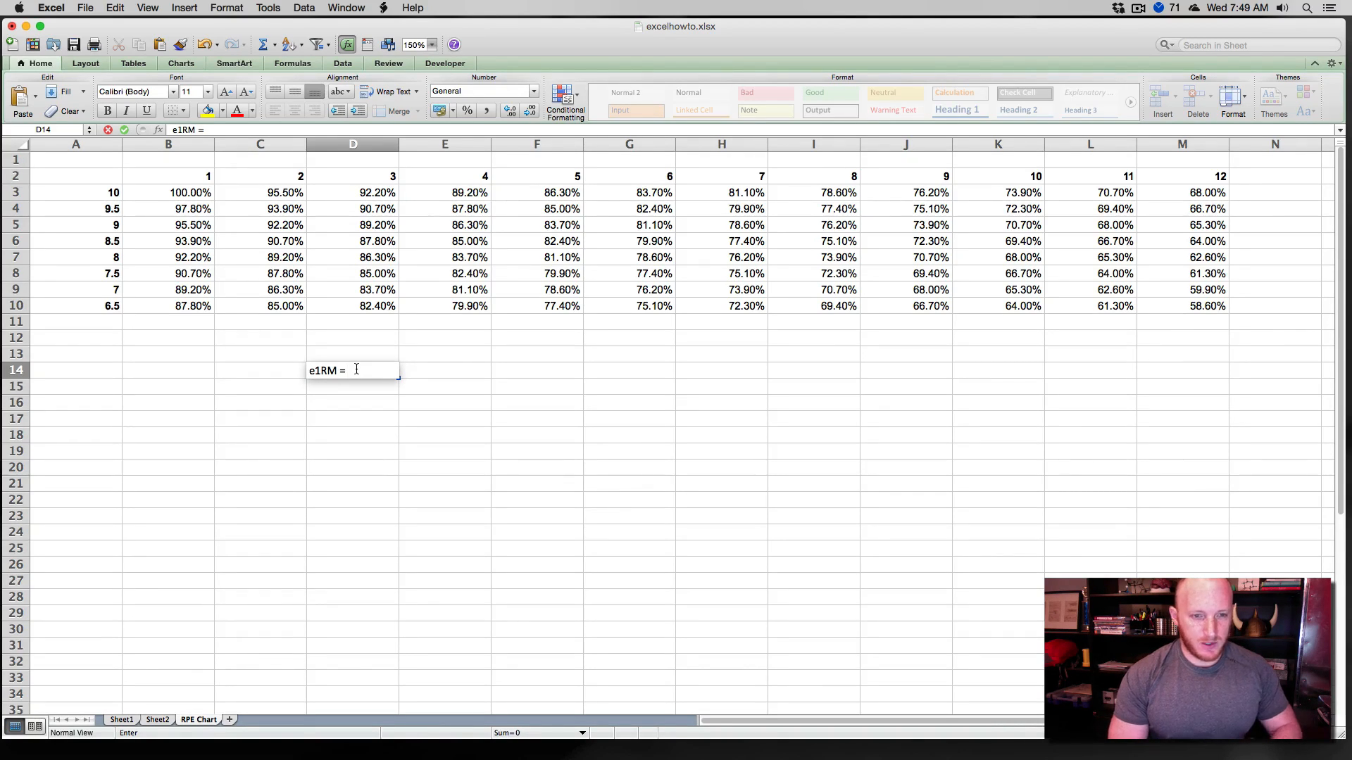
type("LOAD")
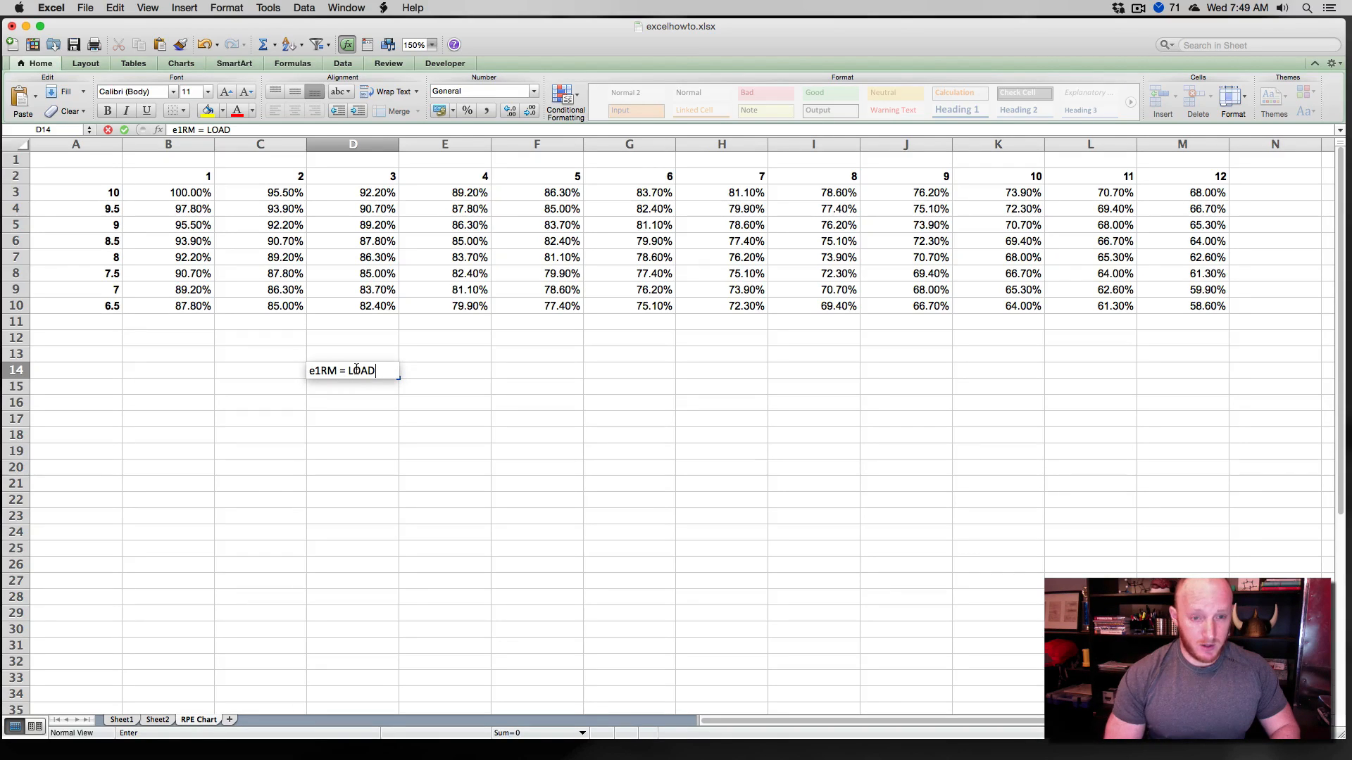
type("/")
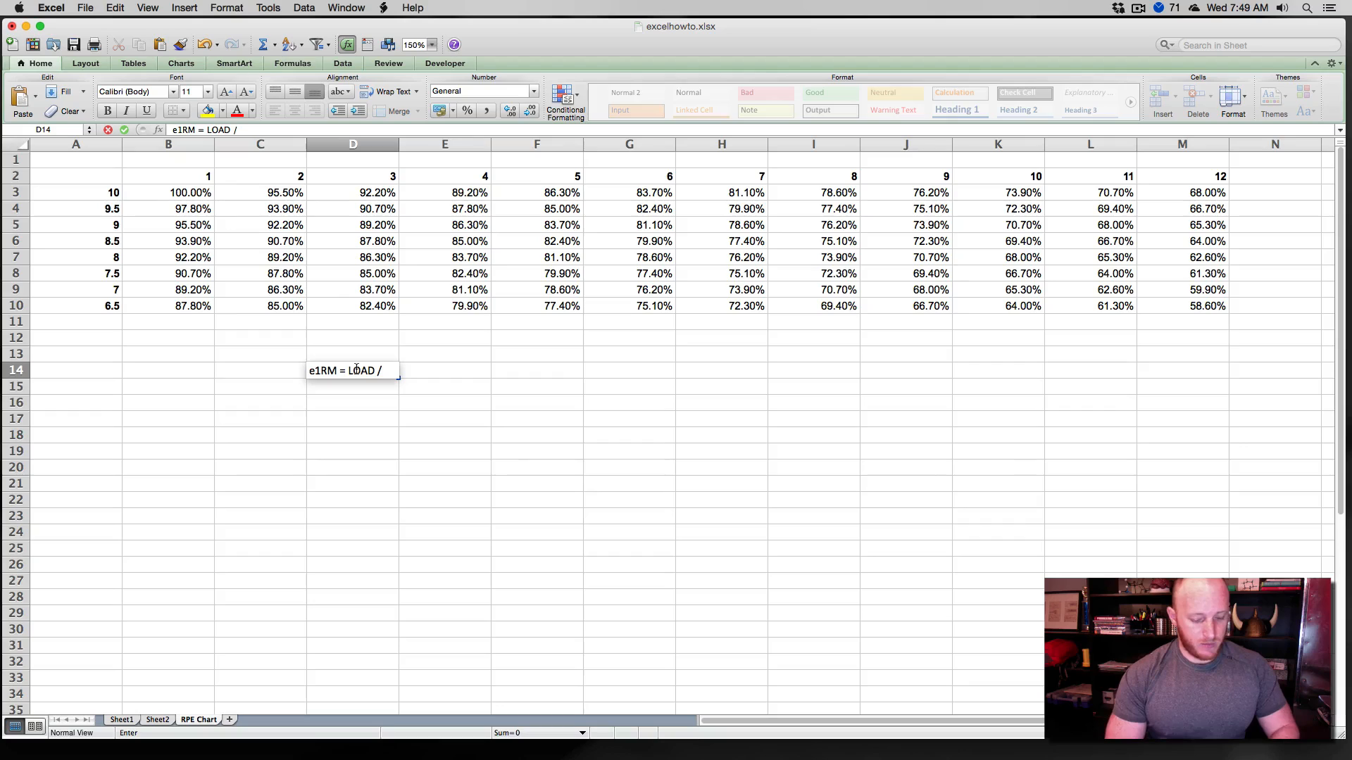
type("%1RM")
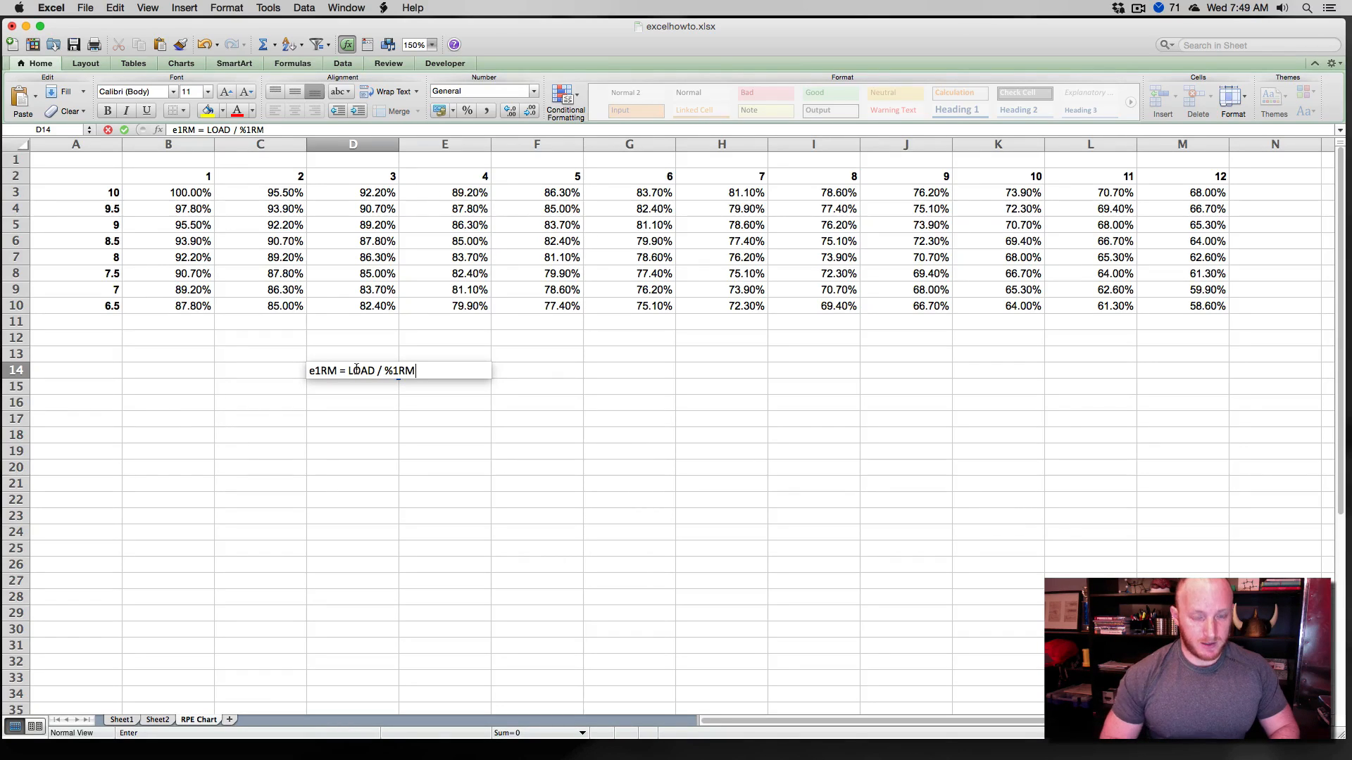
type("(must be")
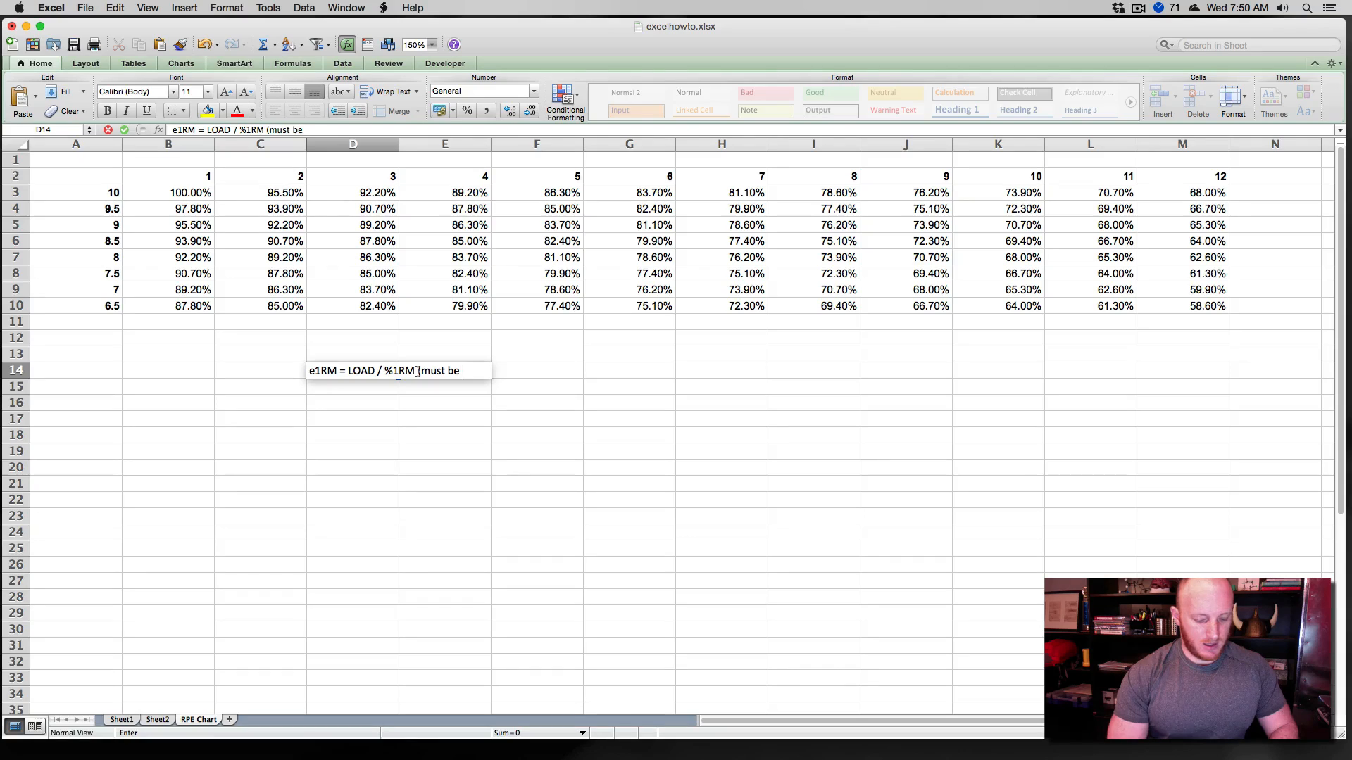
type("in decimal form,")
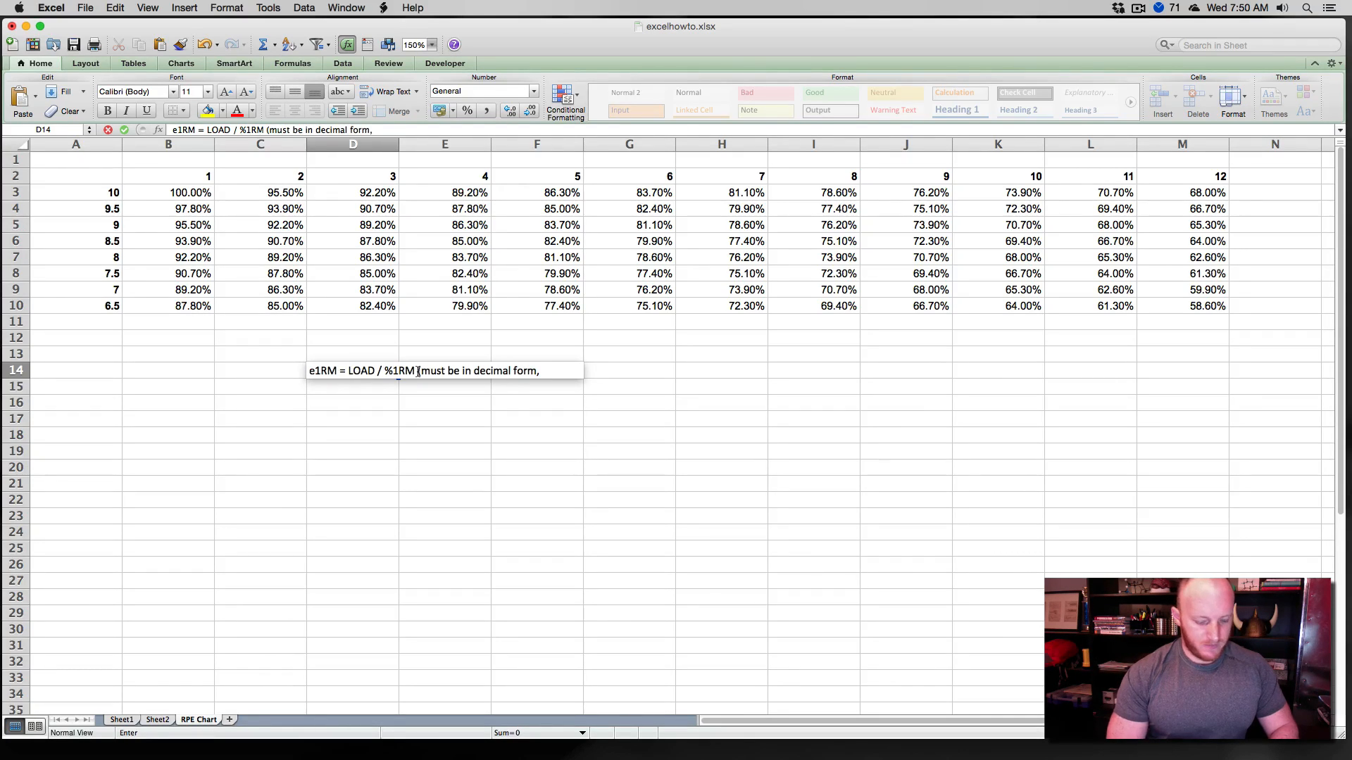
type("ie.")
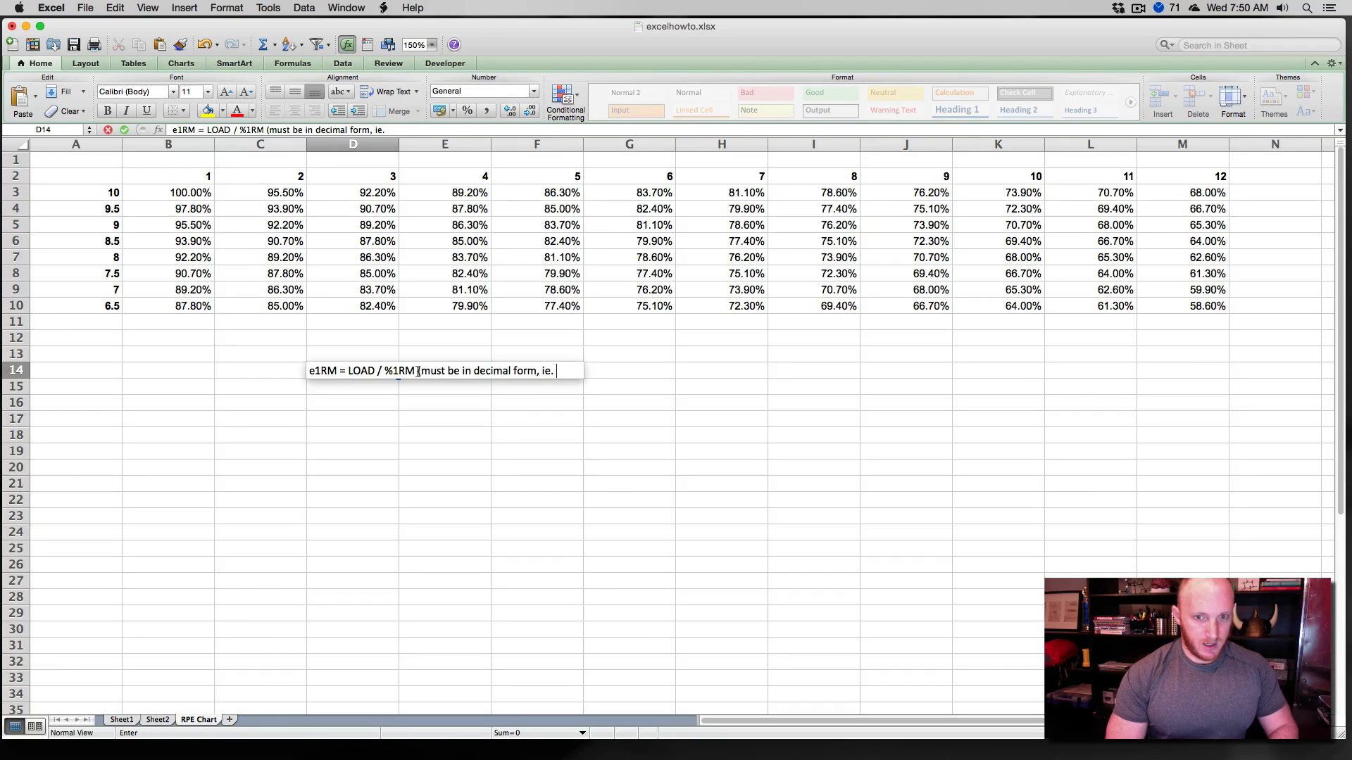
type(".75")
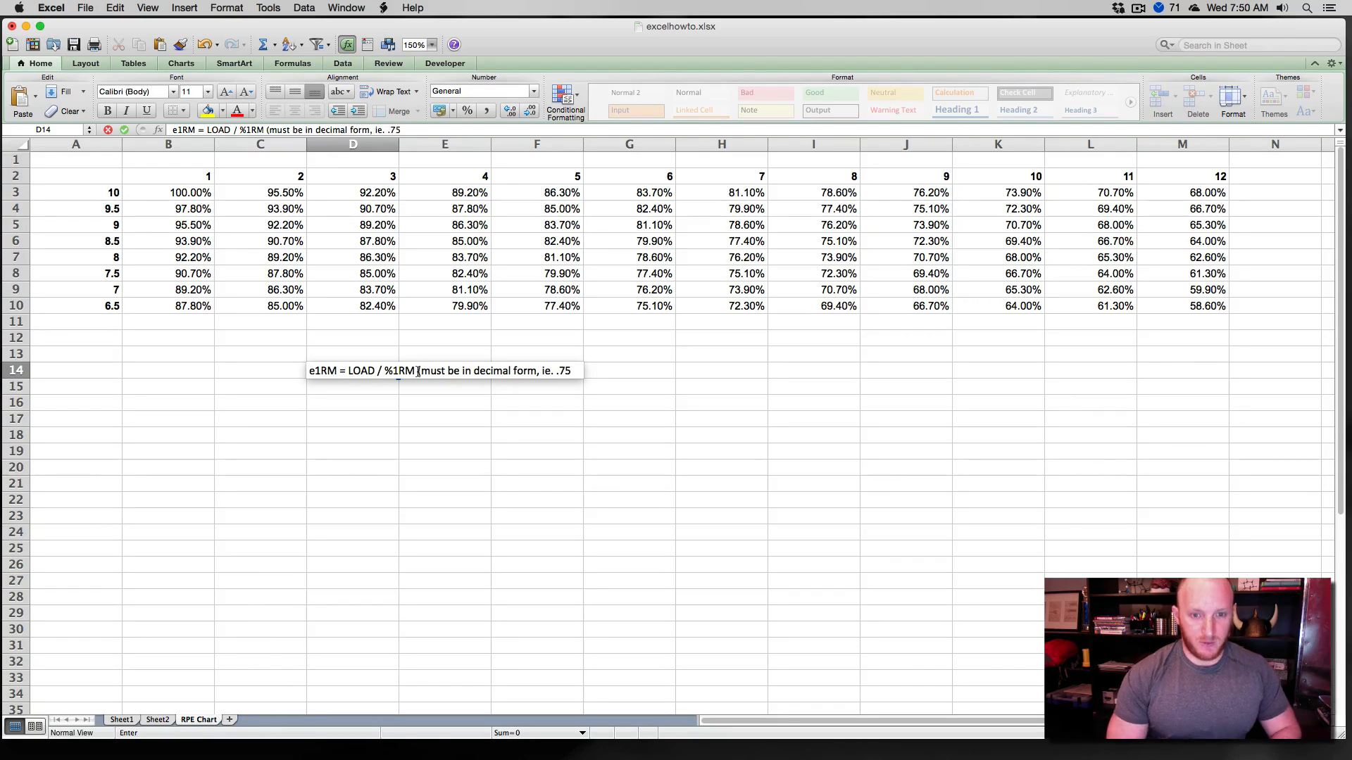
type("\"")
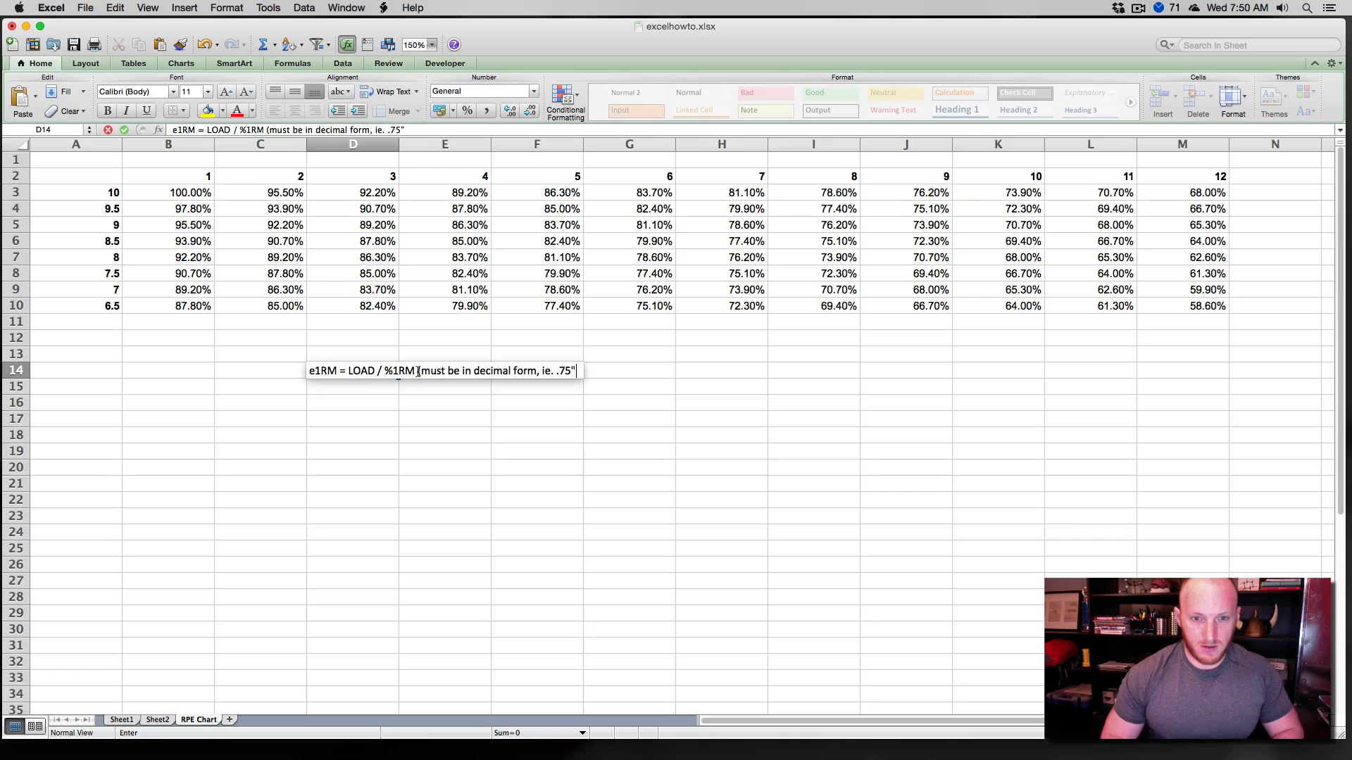
key("Enter")
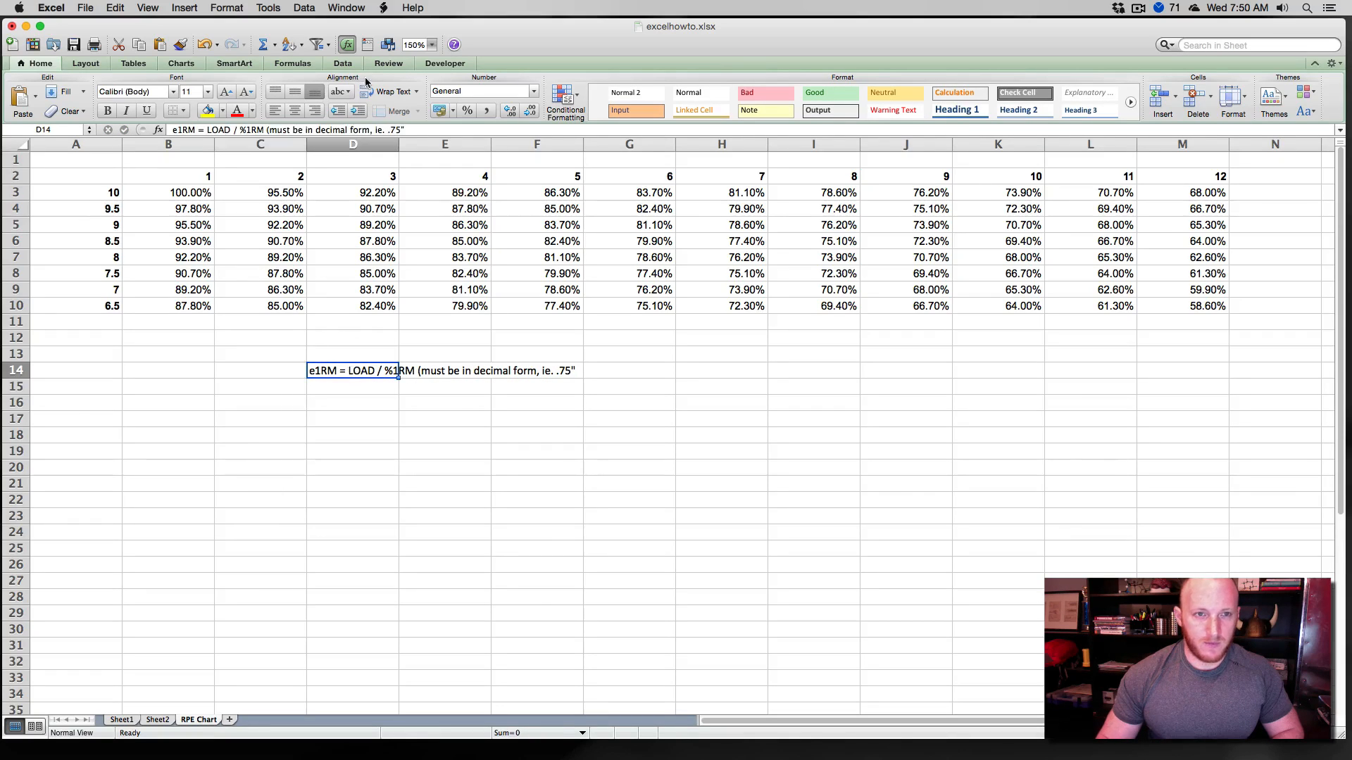
double_click(352, 370)
type("\"")
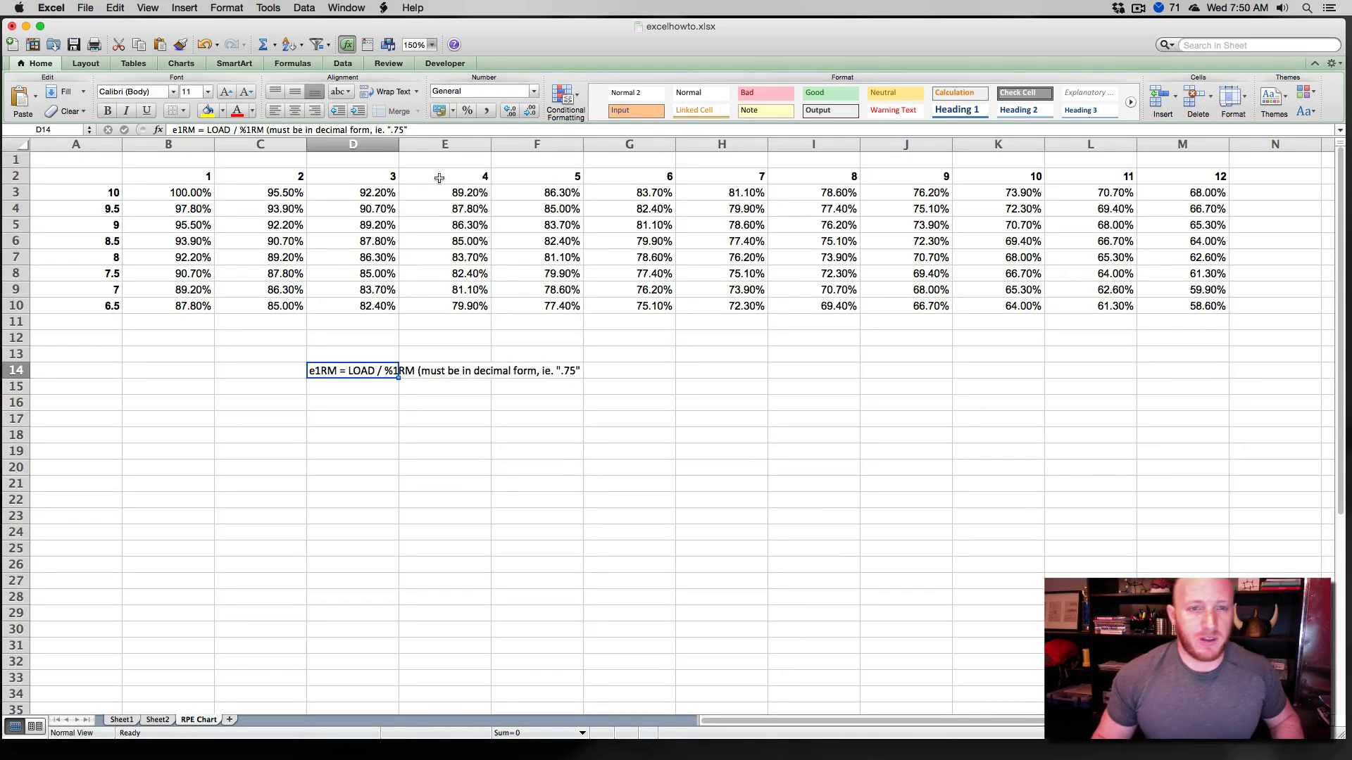
mouse_move(125, 248)
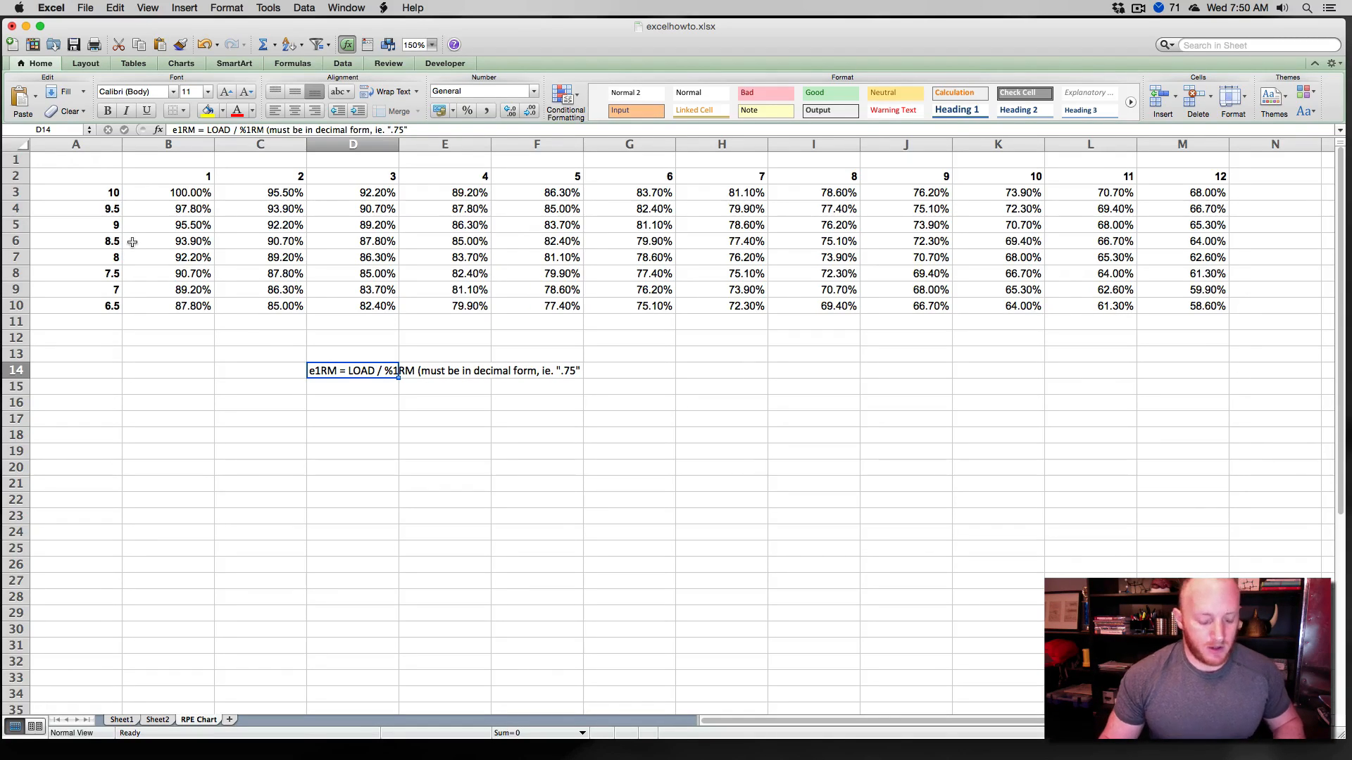
mouse_move(164, 732)
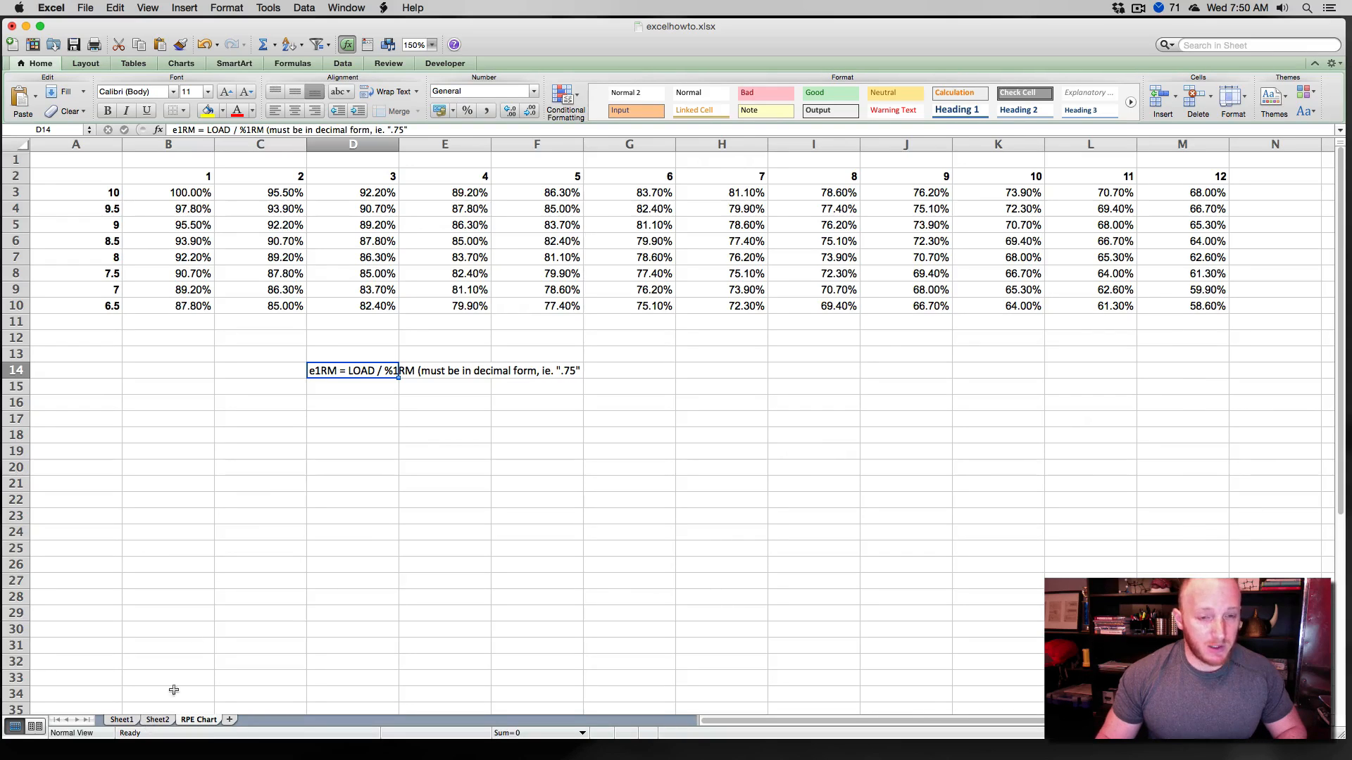
Add bold REPS and RPE headings under the note with sample values 6 and 8.5.
left_click(352, 403)
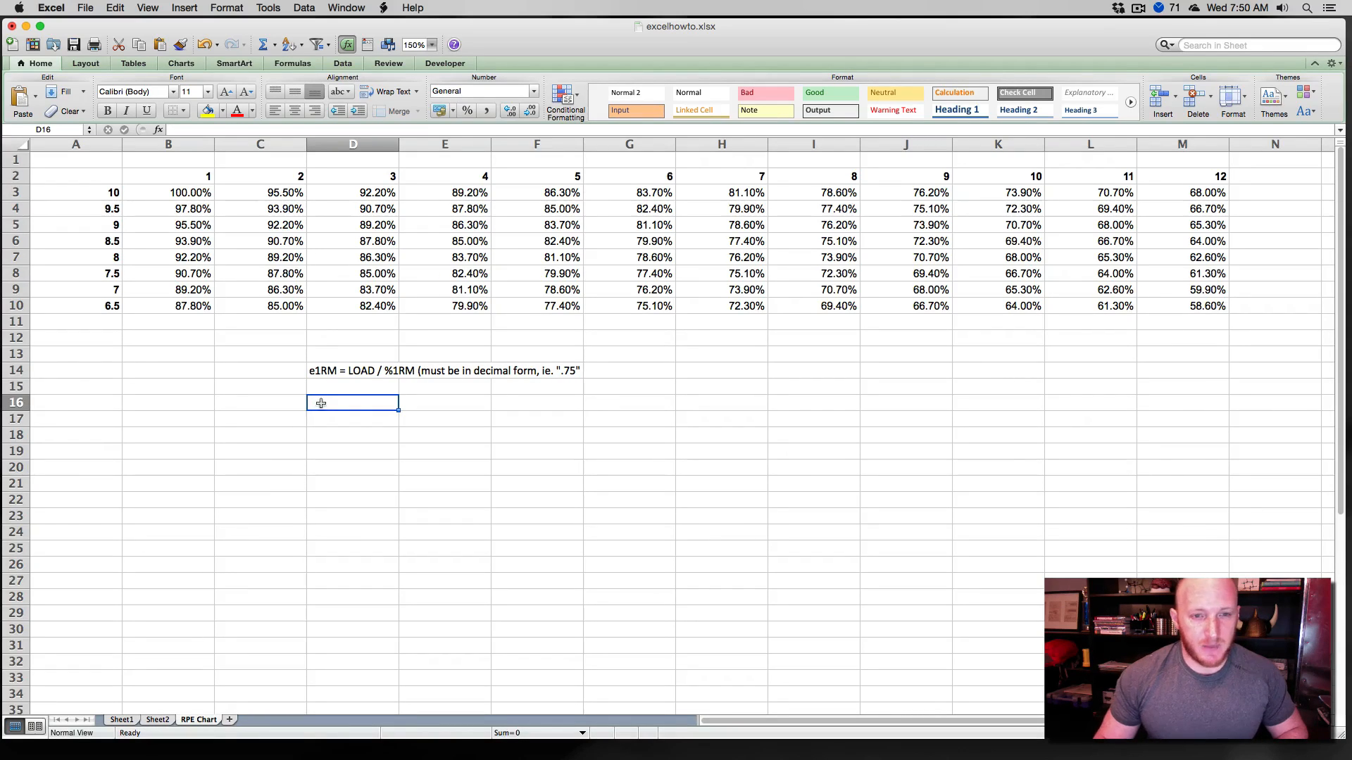
mouse_move(250, 402)
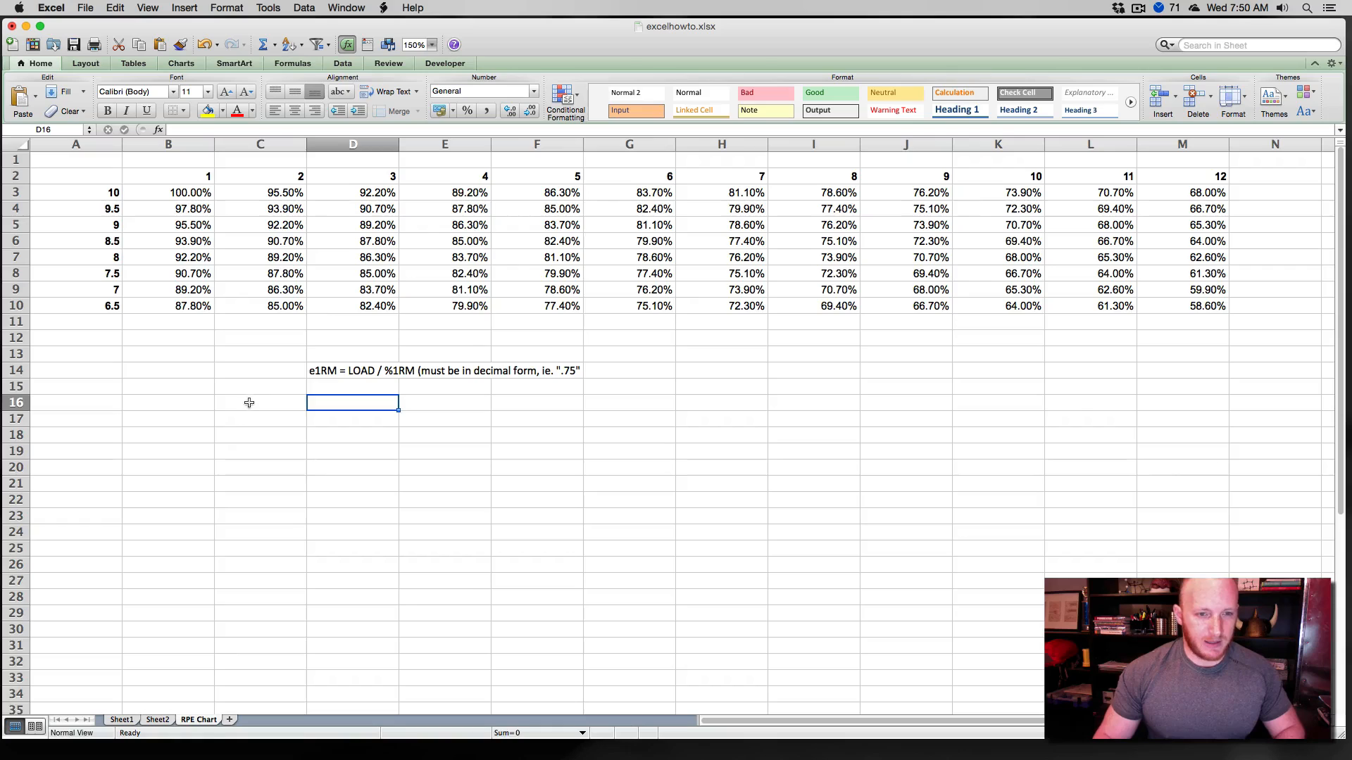
type("REPS")
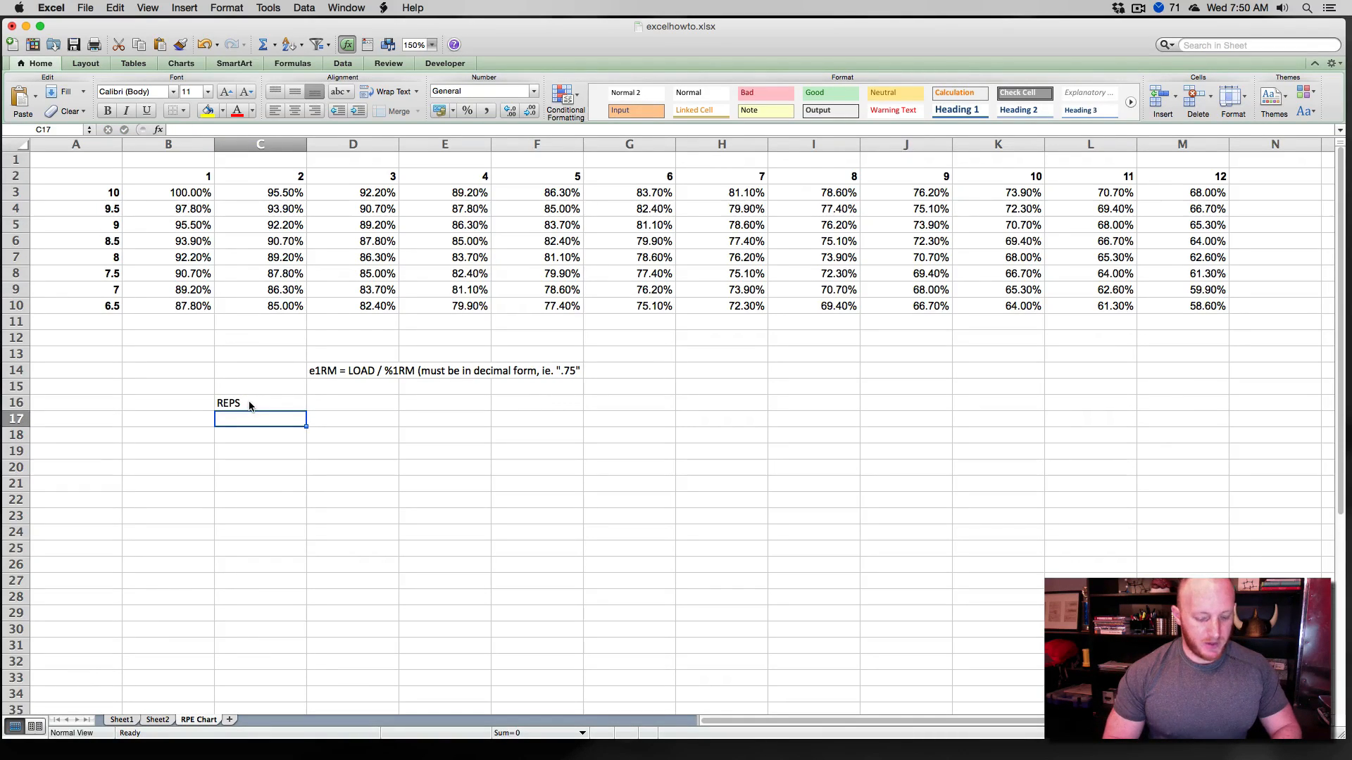
type("6")
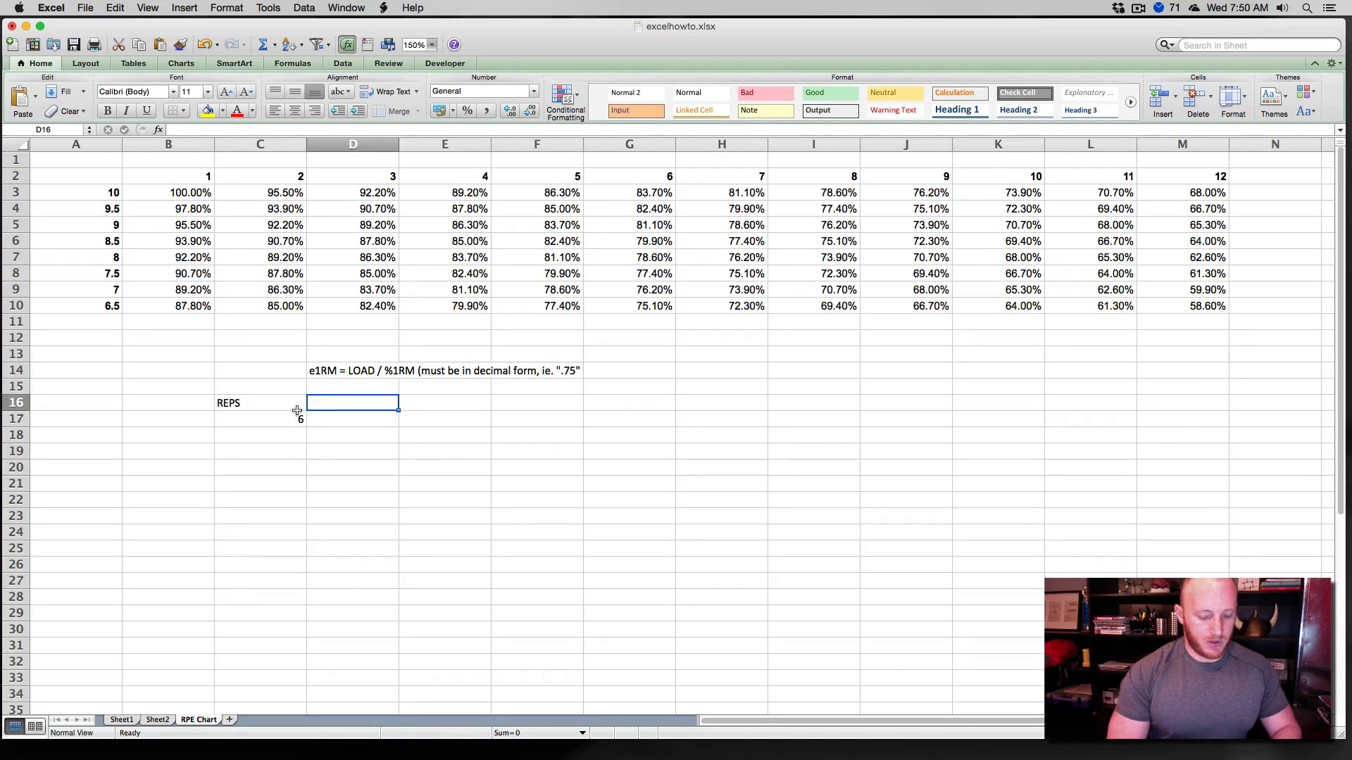
type("RPE")
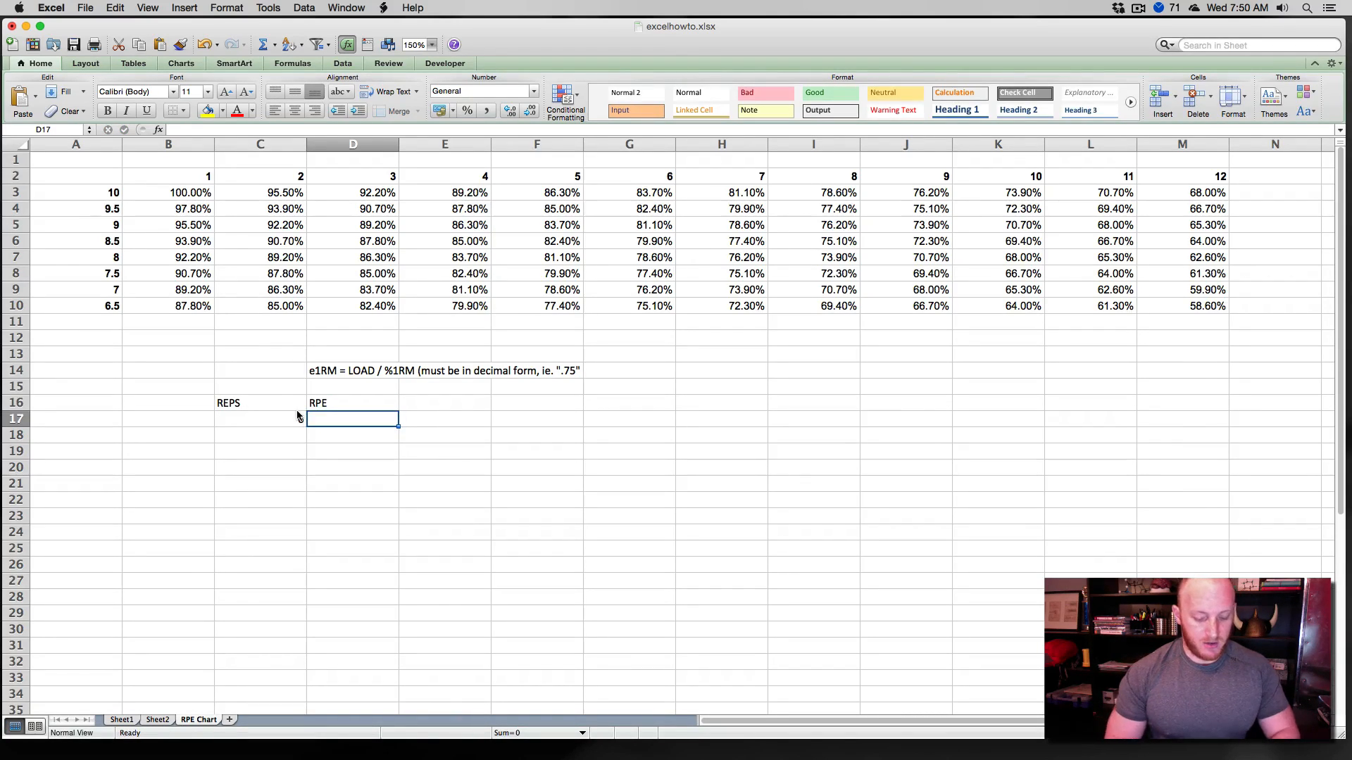
type("8.5")
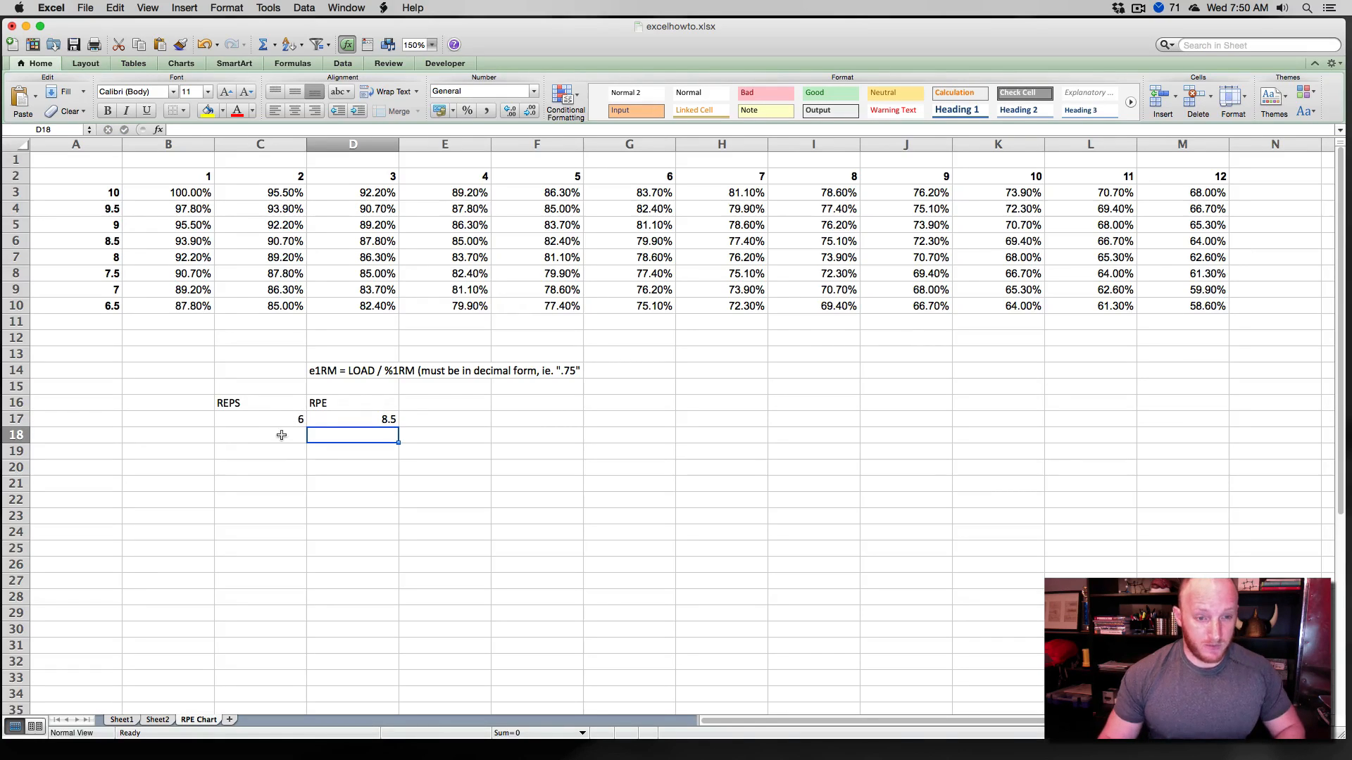
left_click_drag(259, 420, 352, 419)
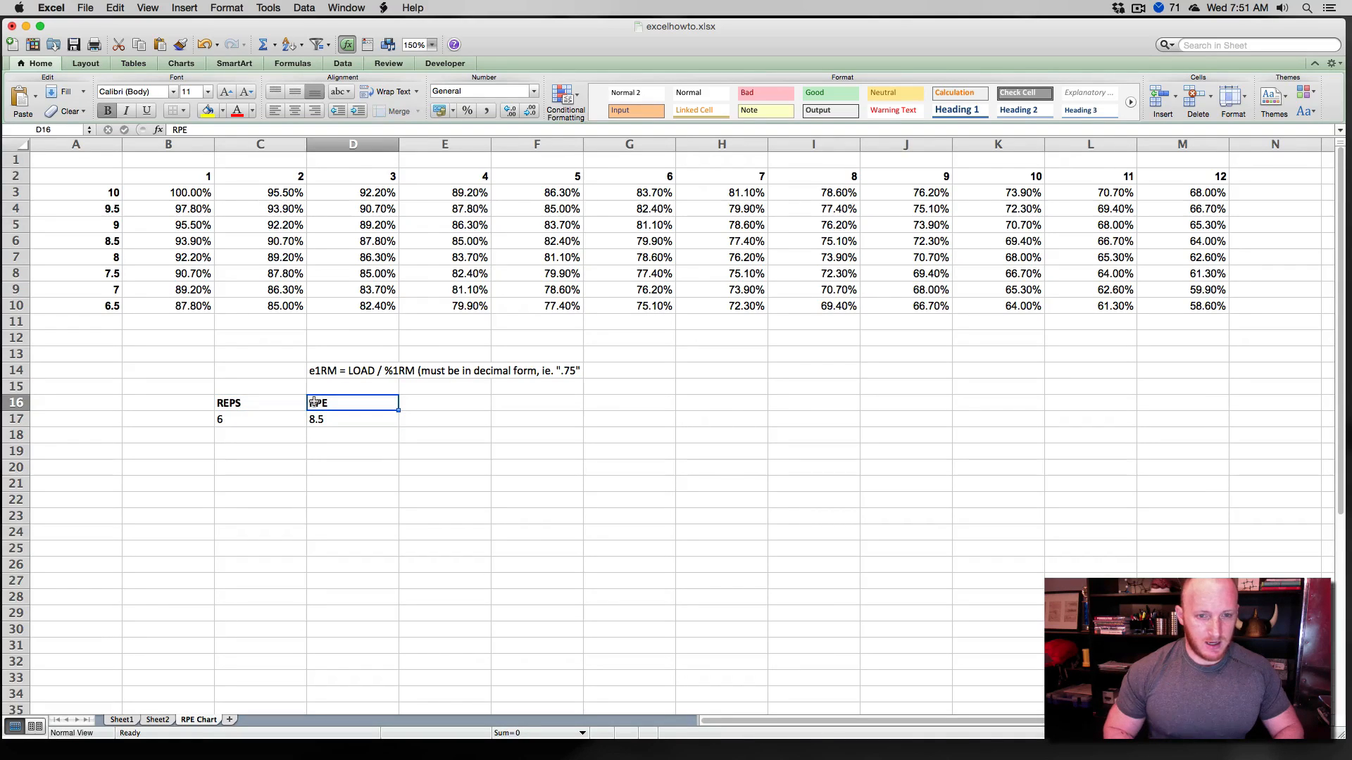
Add a %1RM heading beside RPE and return to the VLOOKUP example sheet.
left_click(445, 403)
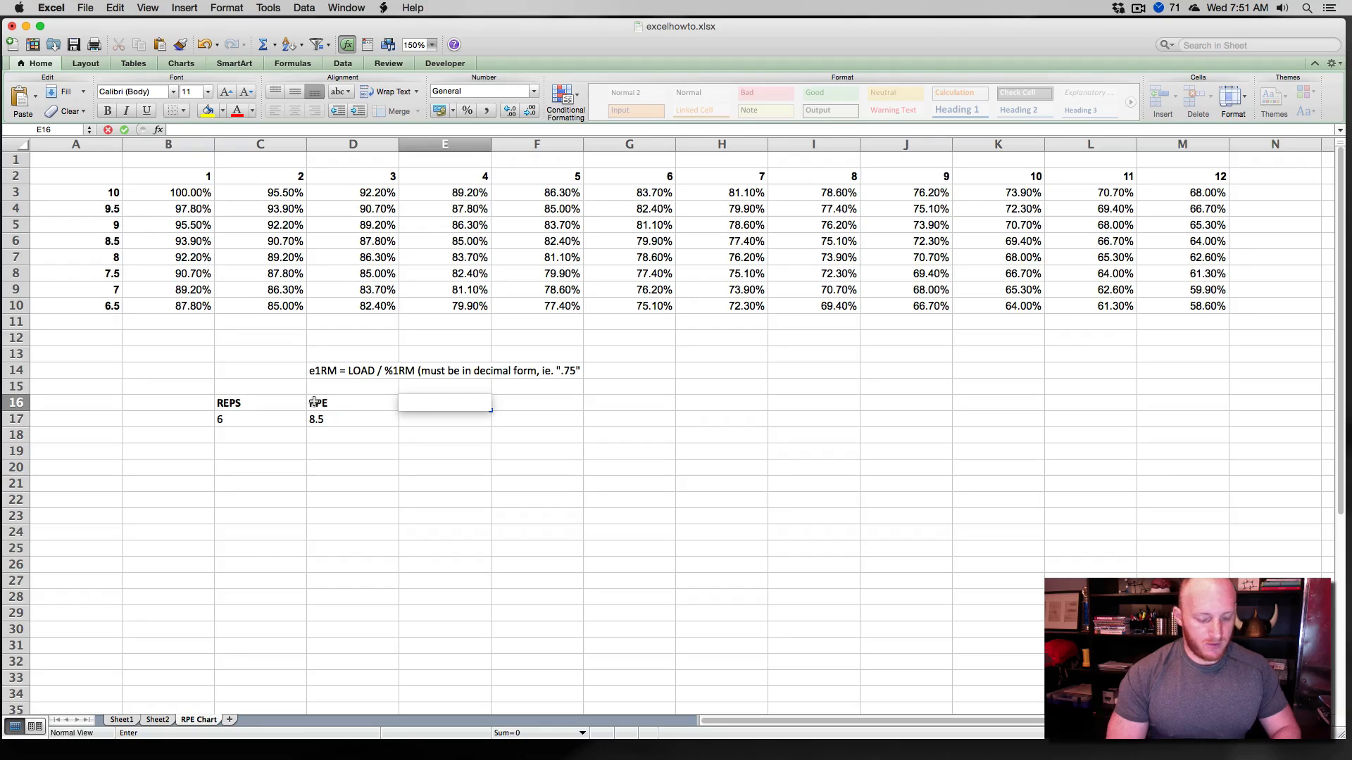
type("%1RM")
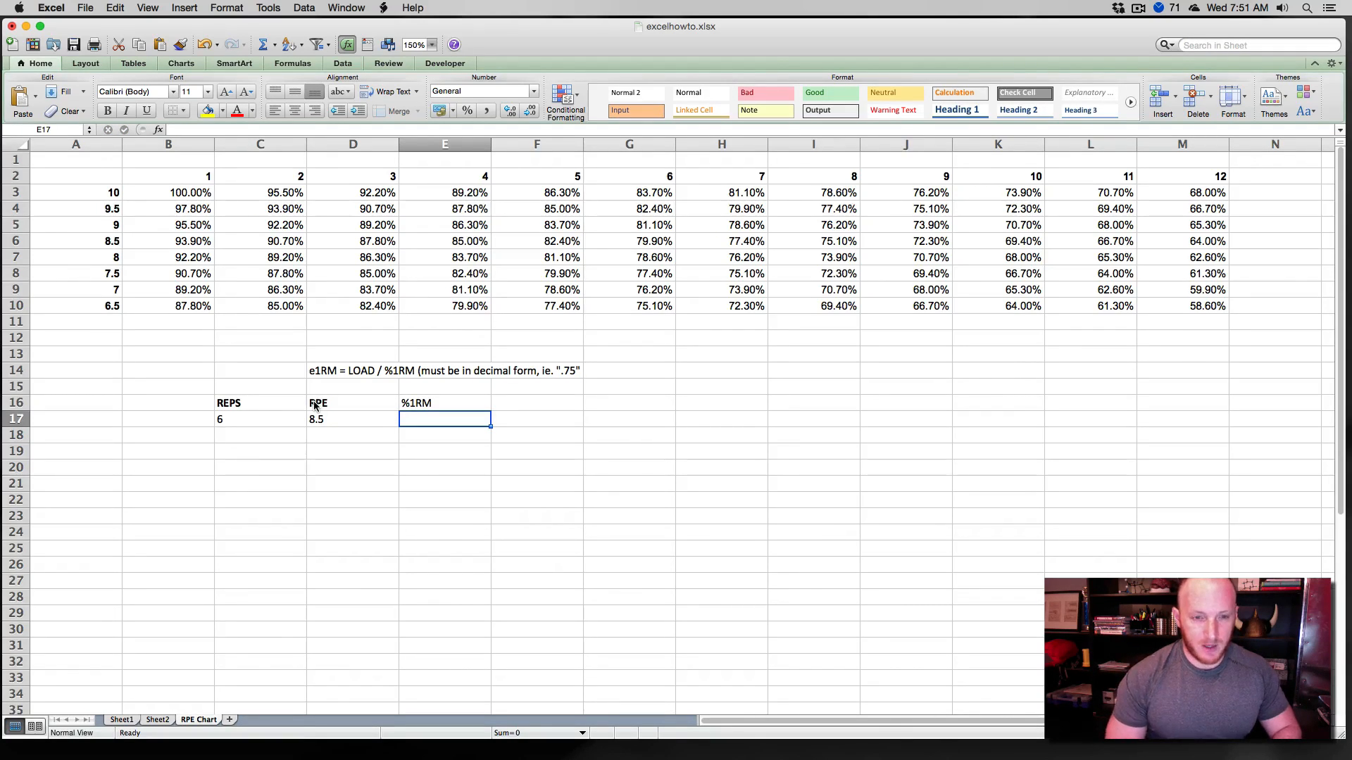
mouse_move(394, 372)
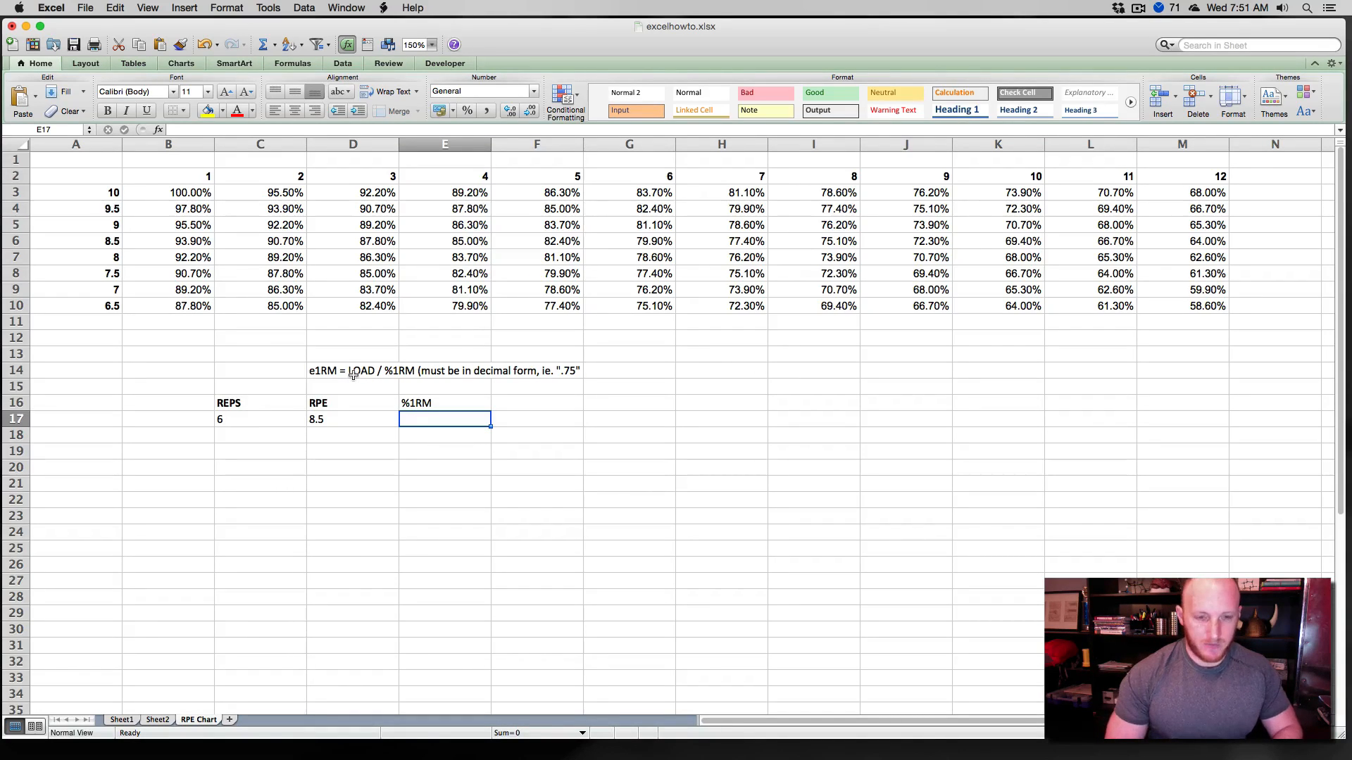
type("VL")
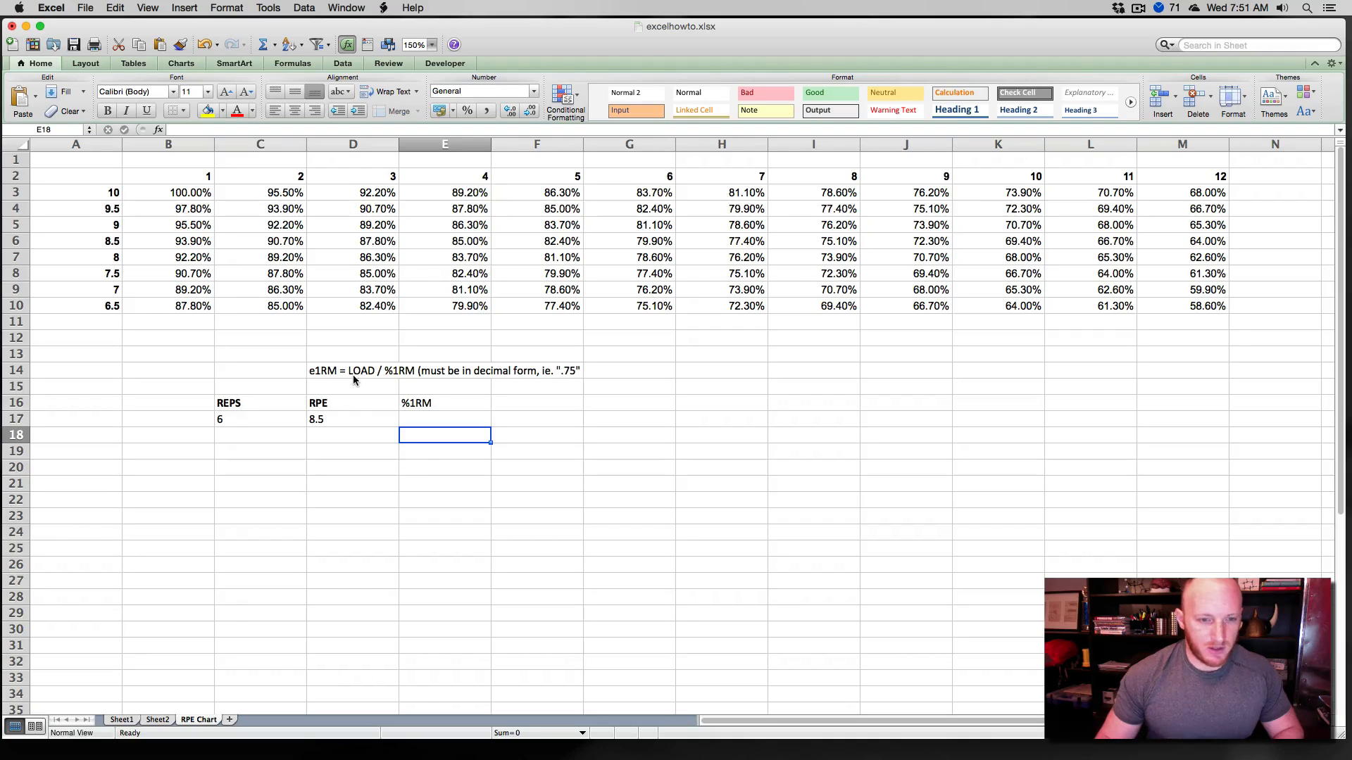
left_click(157, 720)
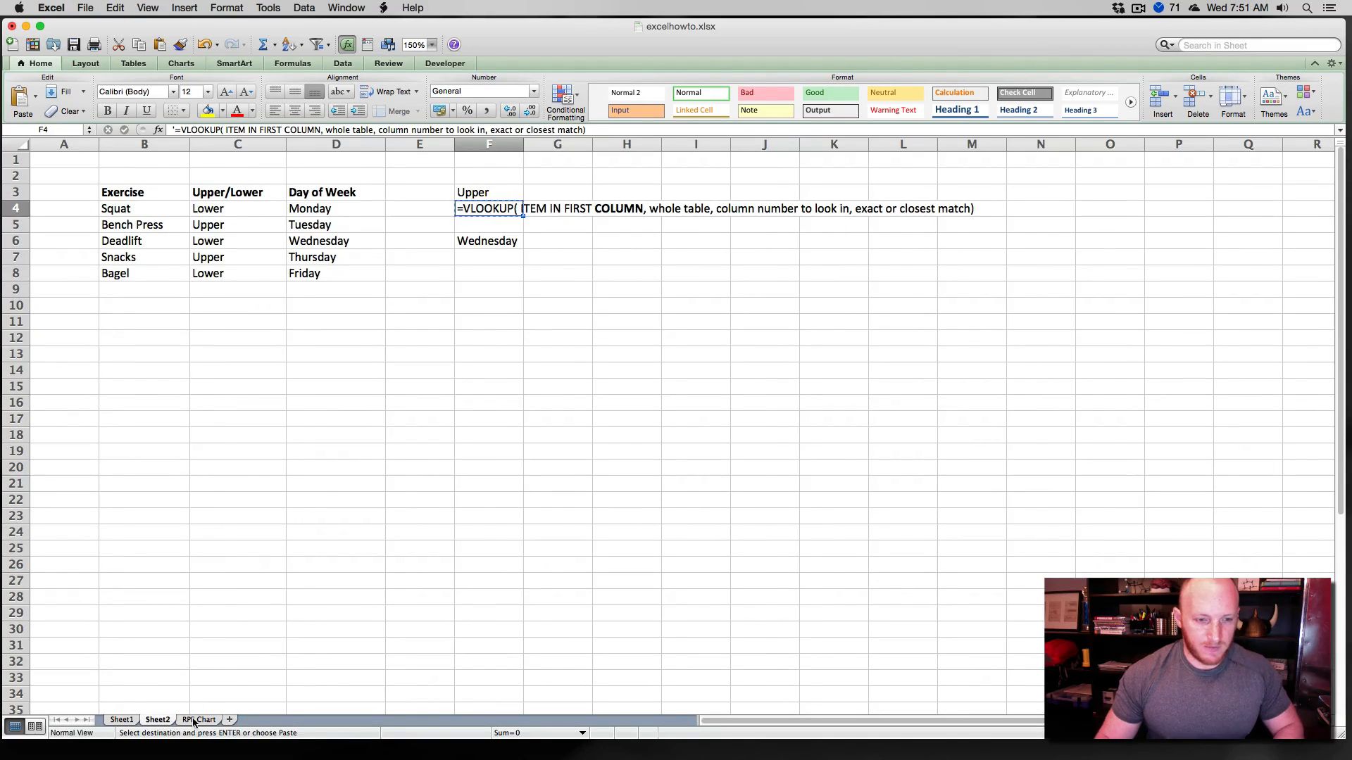
Enter =VLOOKUP(D17,$A$2:$M$10,C17+1,FALSE) in E17 so %1RM reads 0.799 for 6 reps at RPE 8.5.
left_click(198, 719)
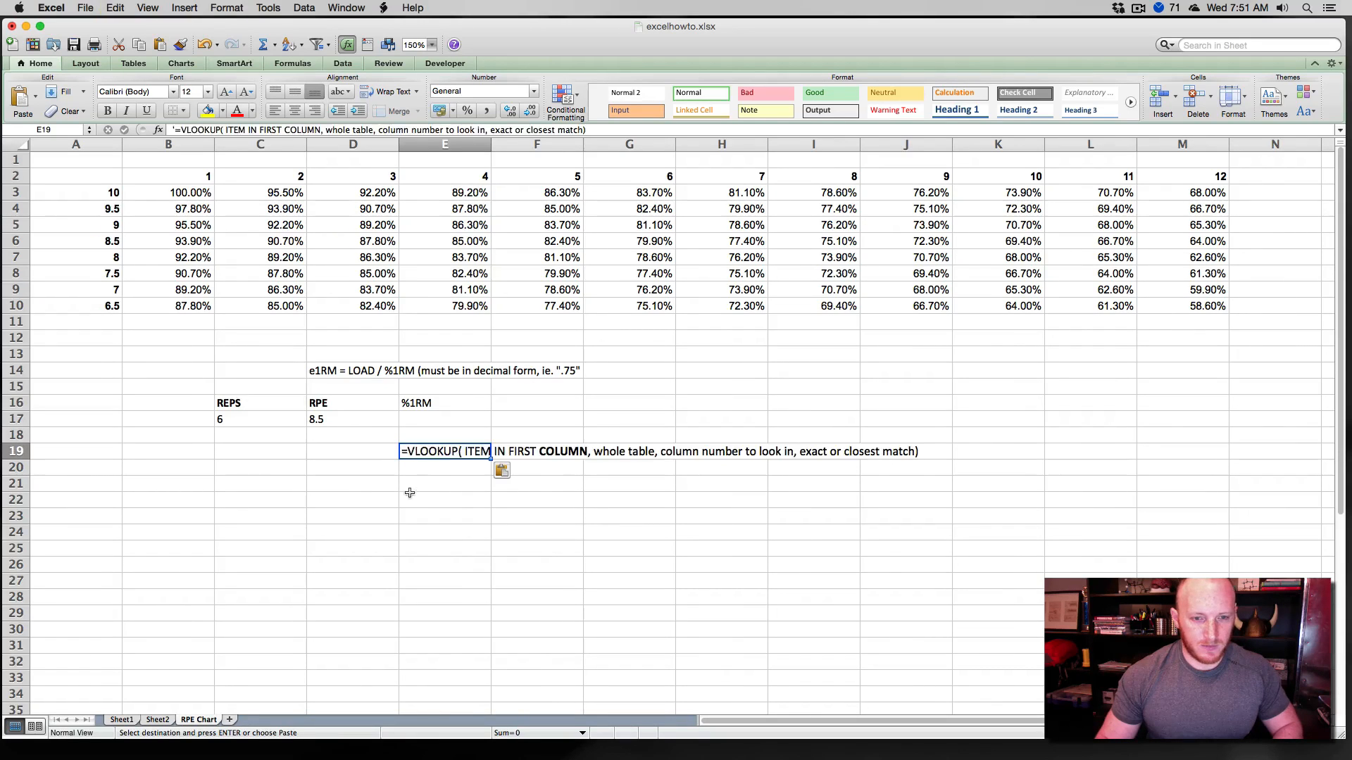
left_click(445, 435)
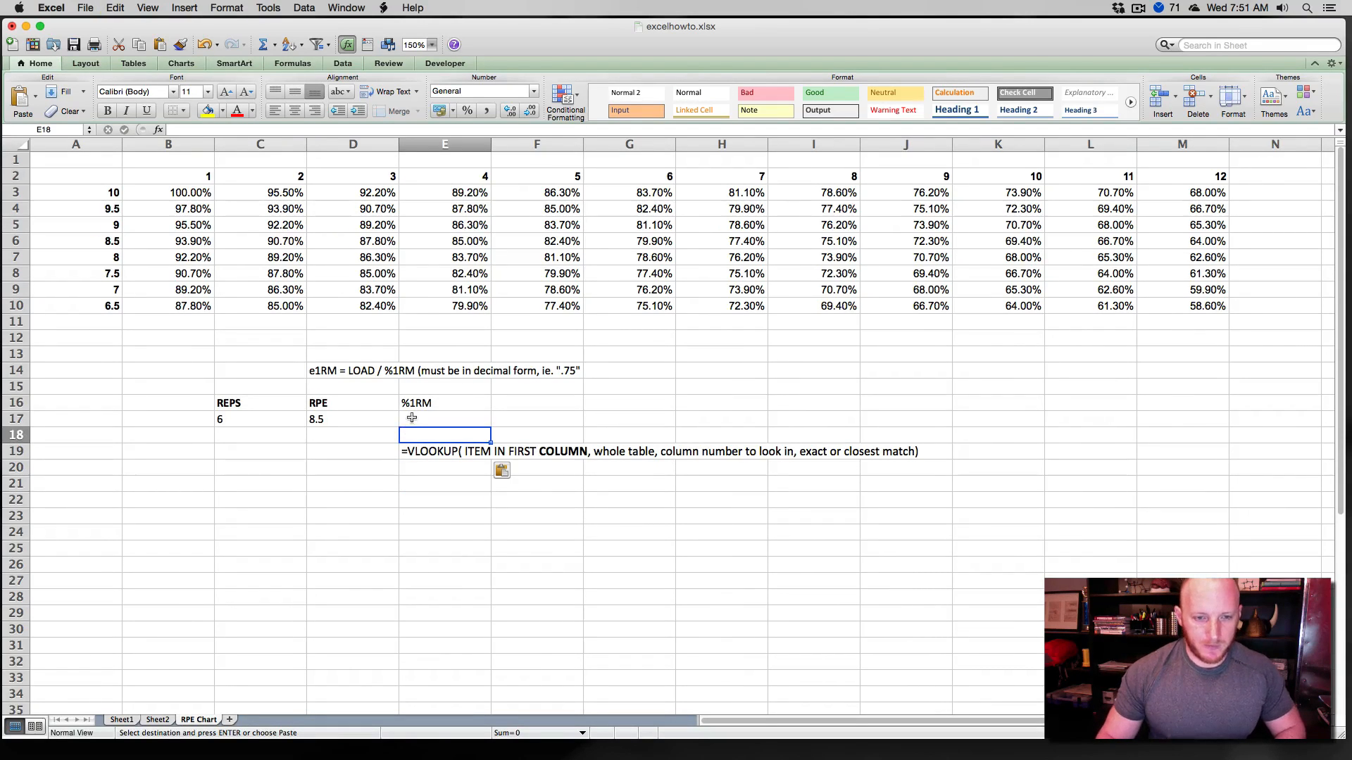
type("=VLOOKUP")
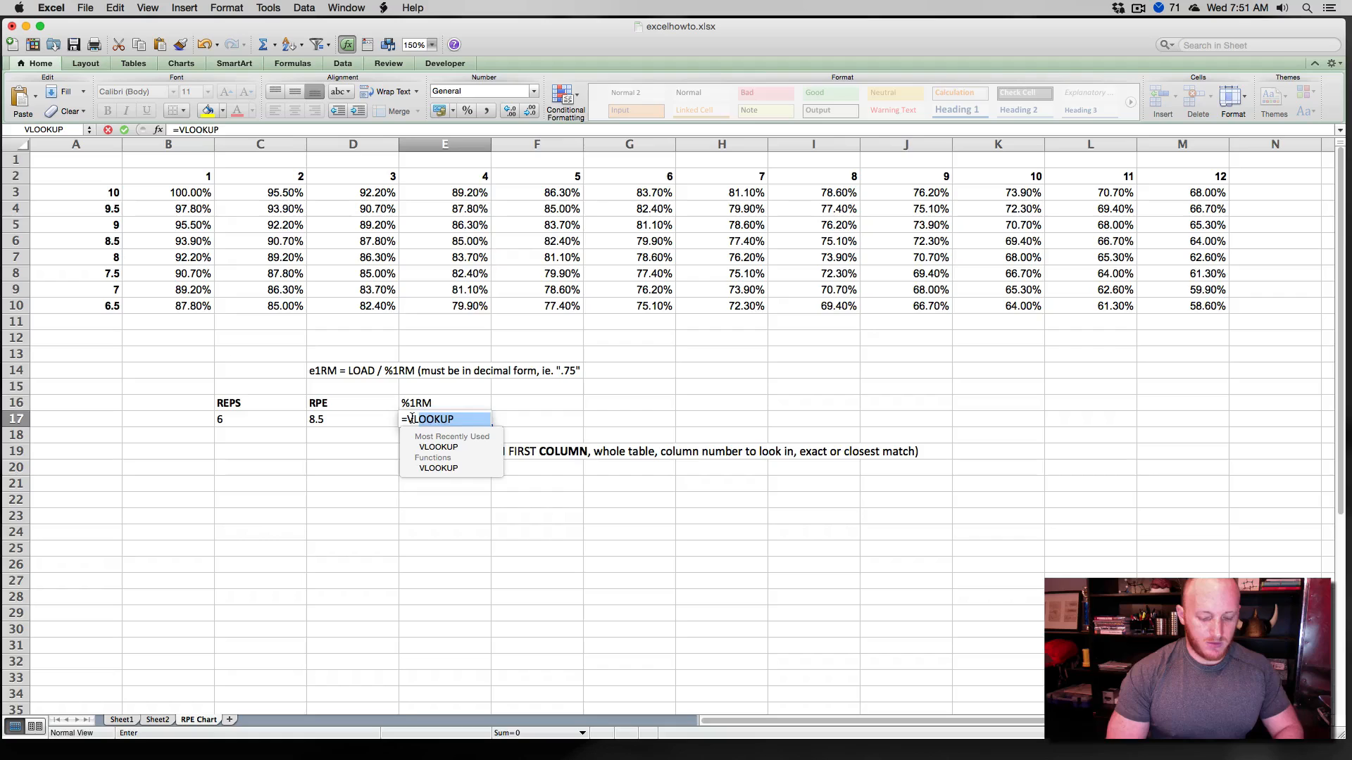
type("(")
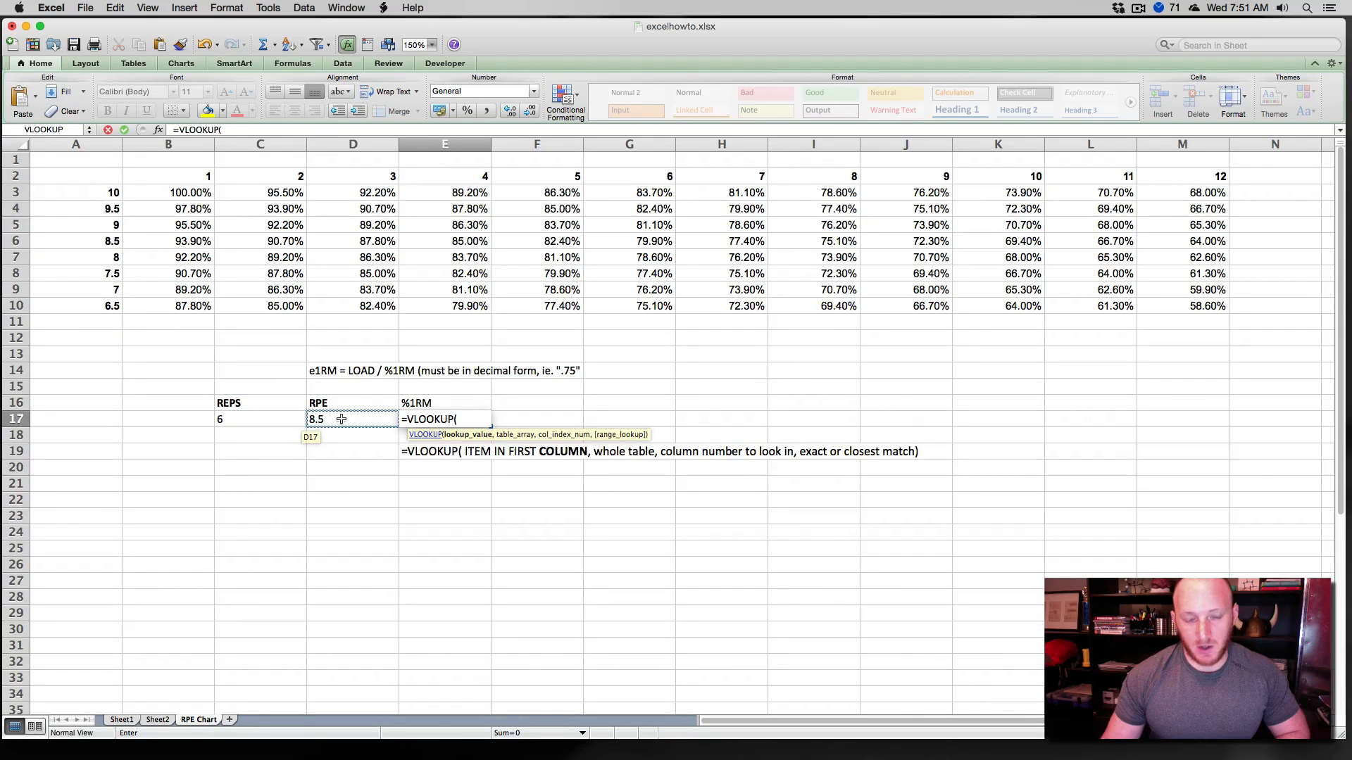
left_click(341, 420)
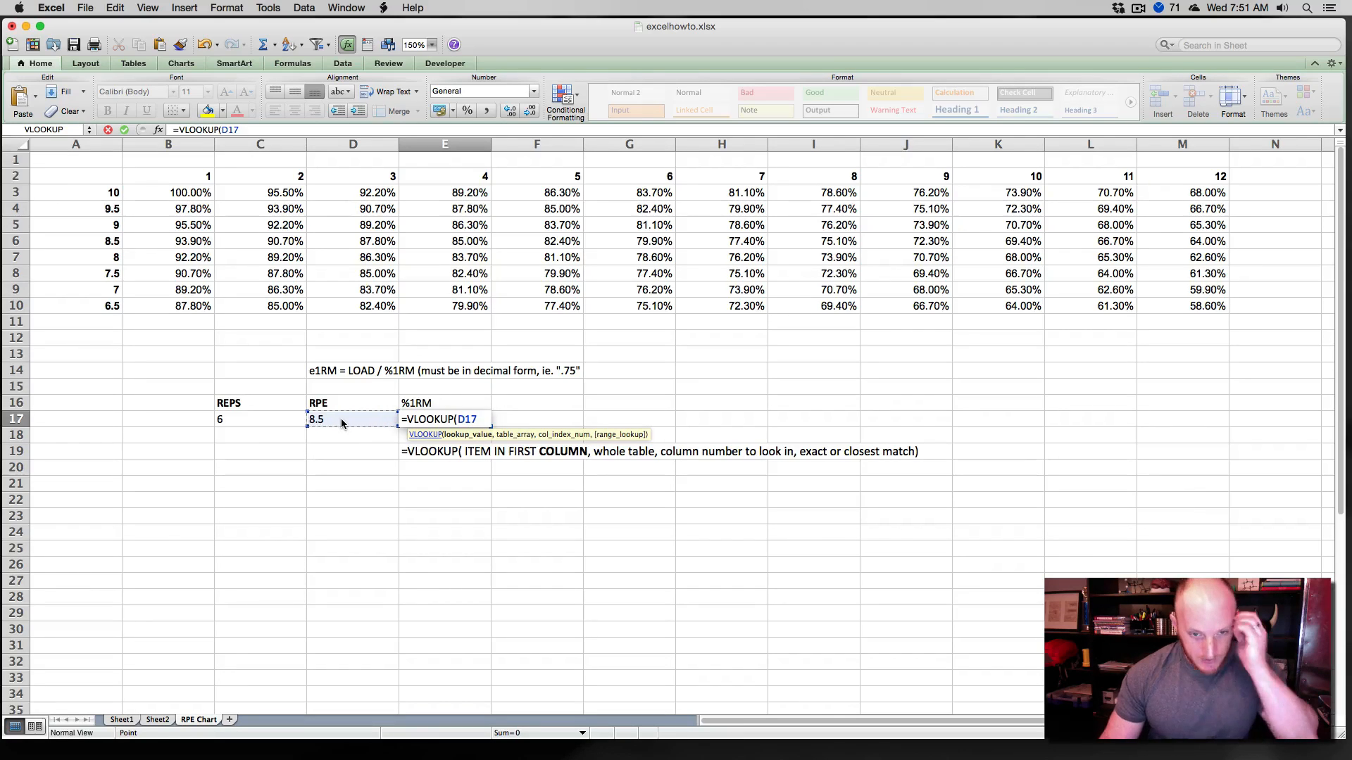
type(",")
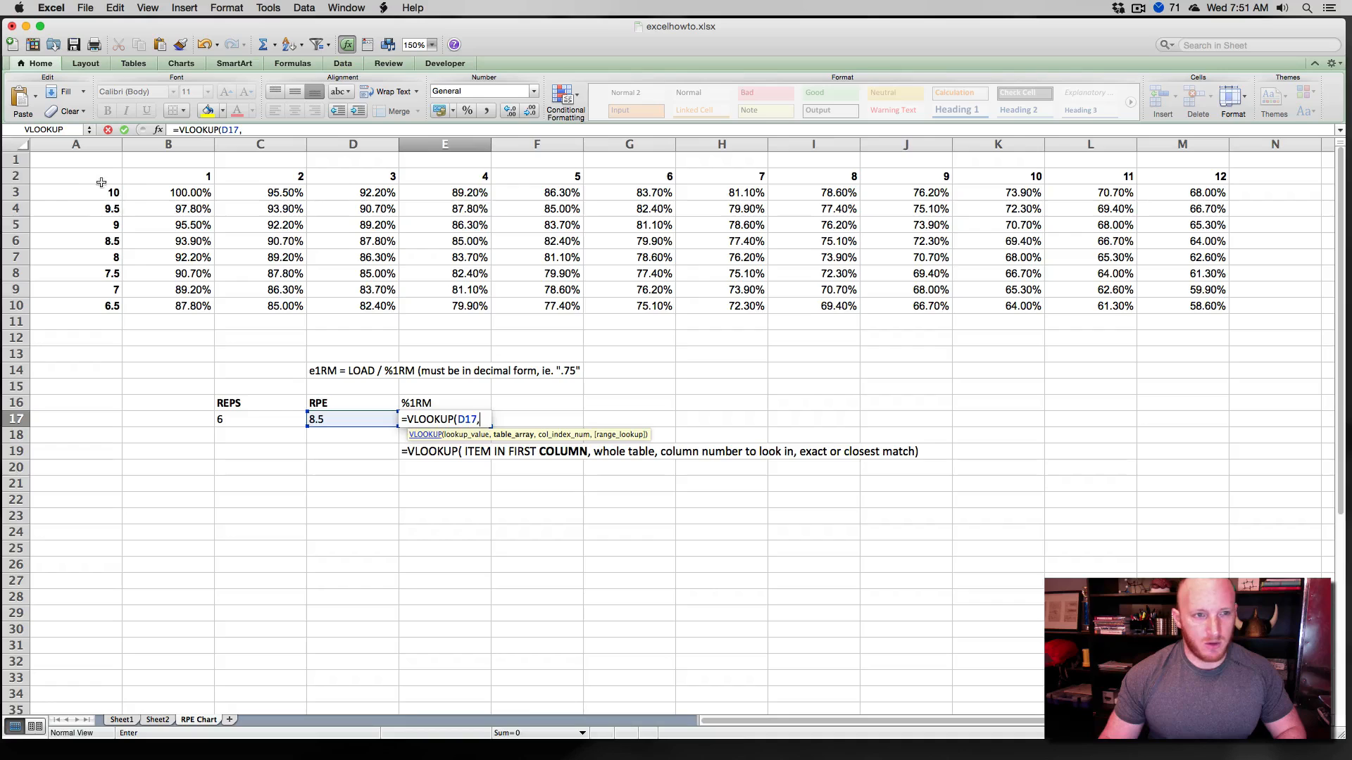
left_click_drag(76, 176, 762, 273)
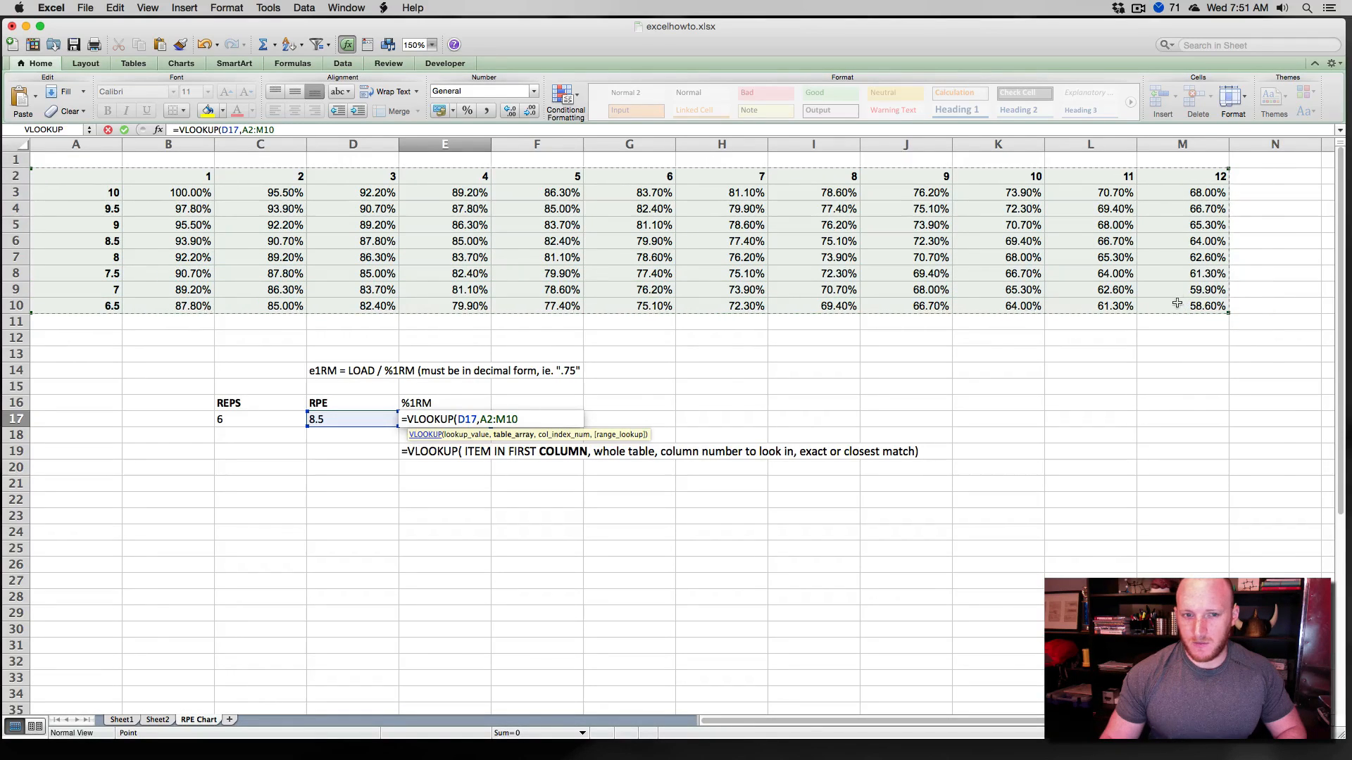
type(",")
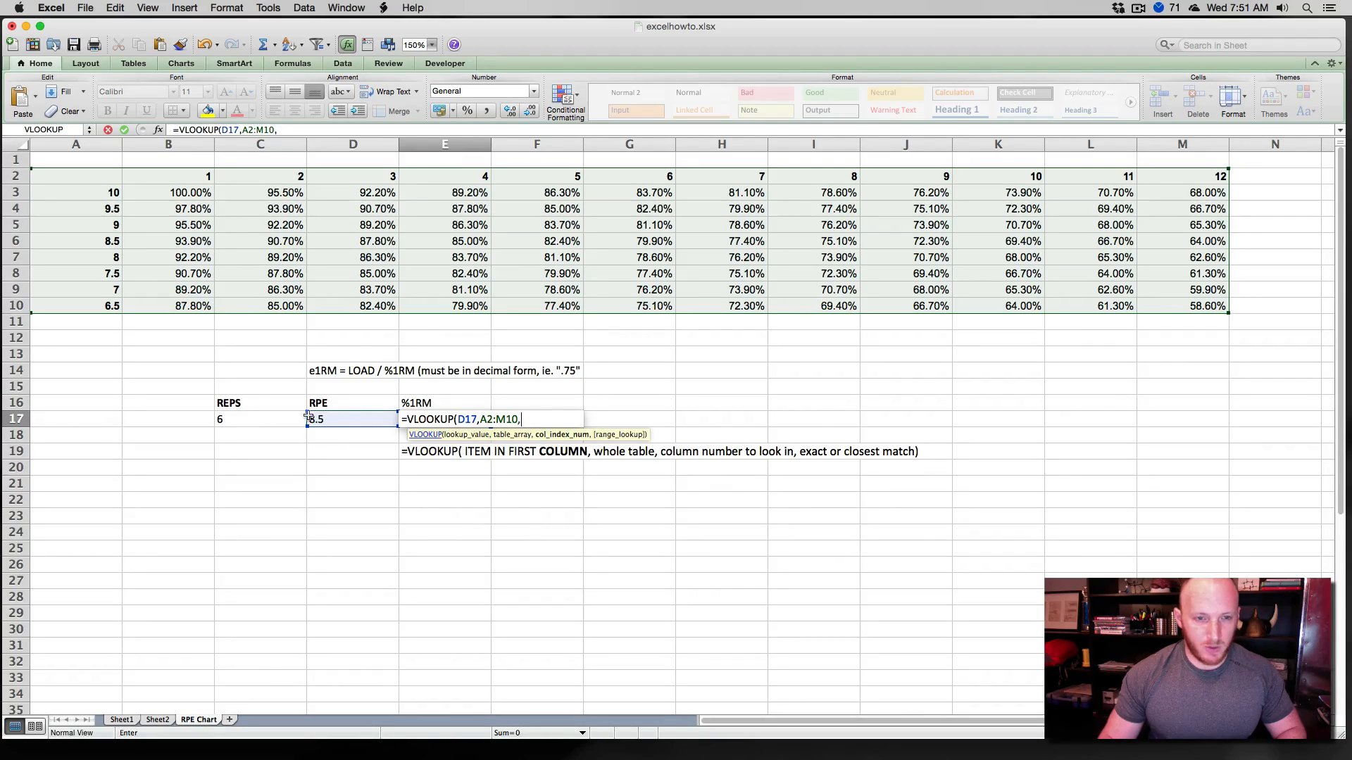
mouse_move(437, 387)
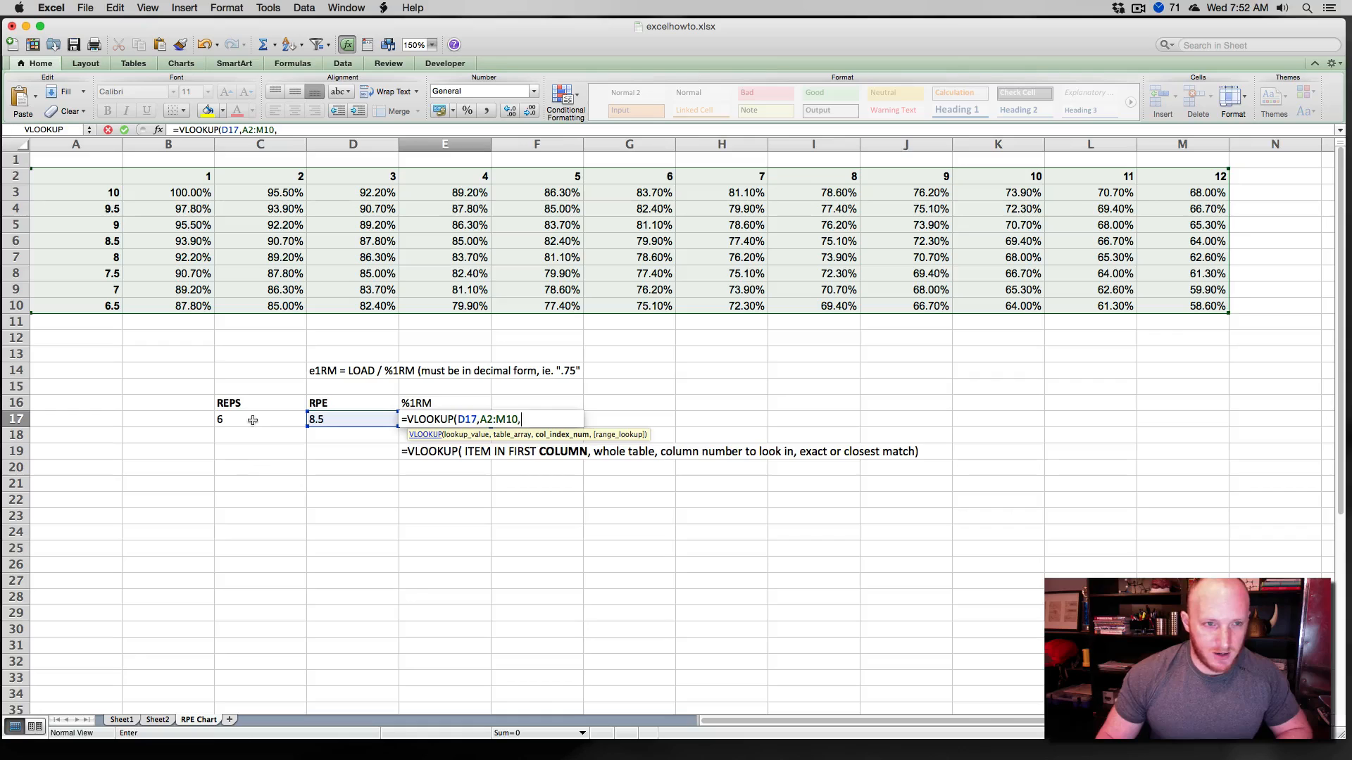
left_click(259, 420)
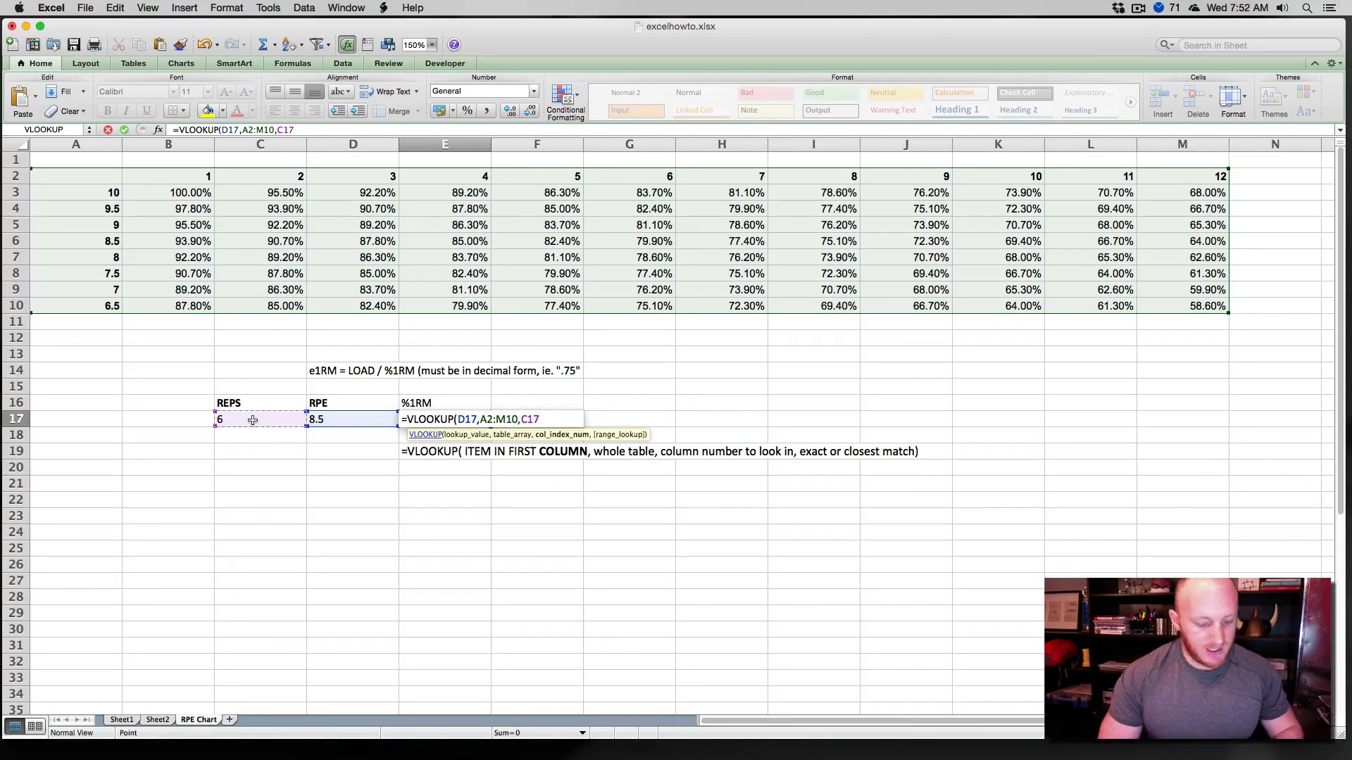
type("+1")
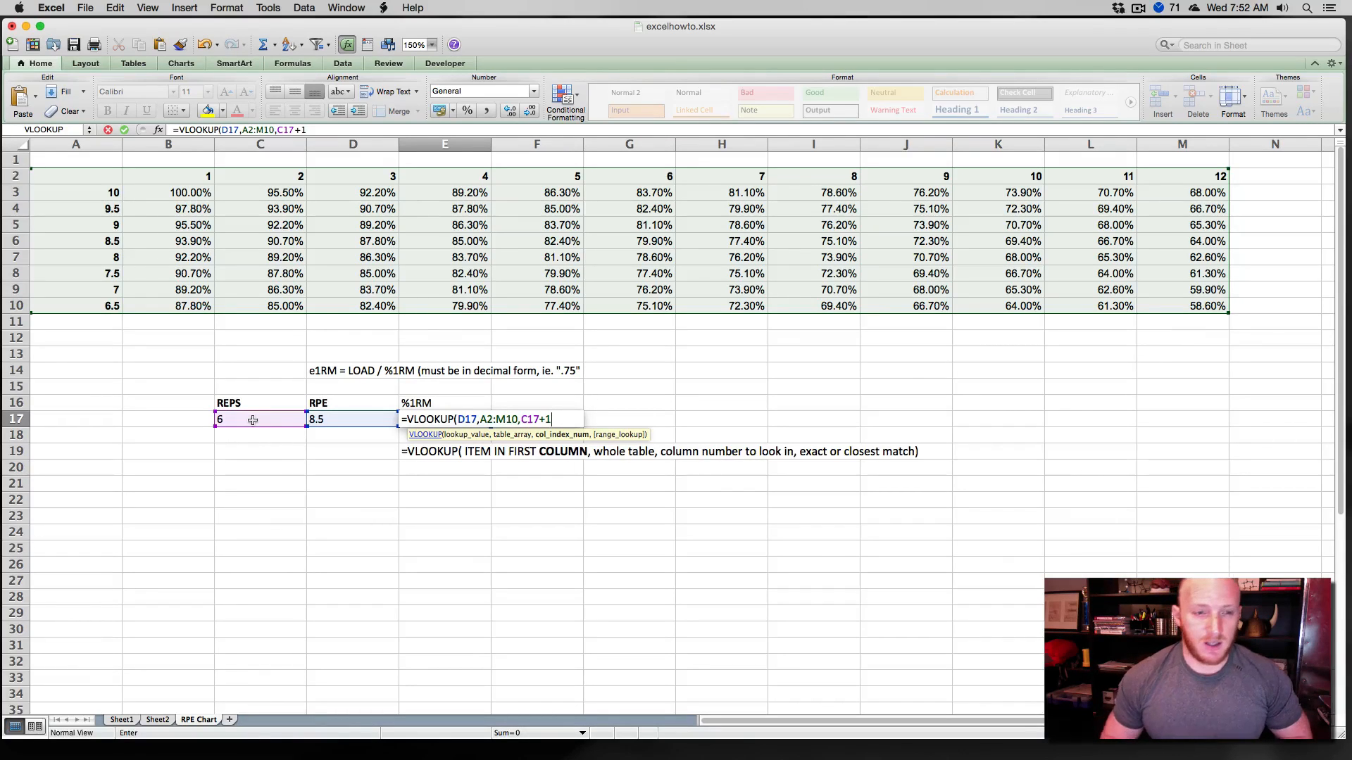
left_click(259, 419)
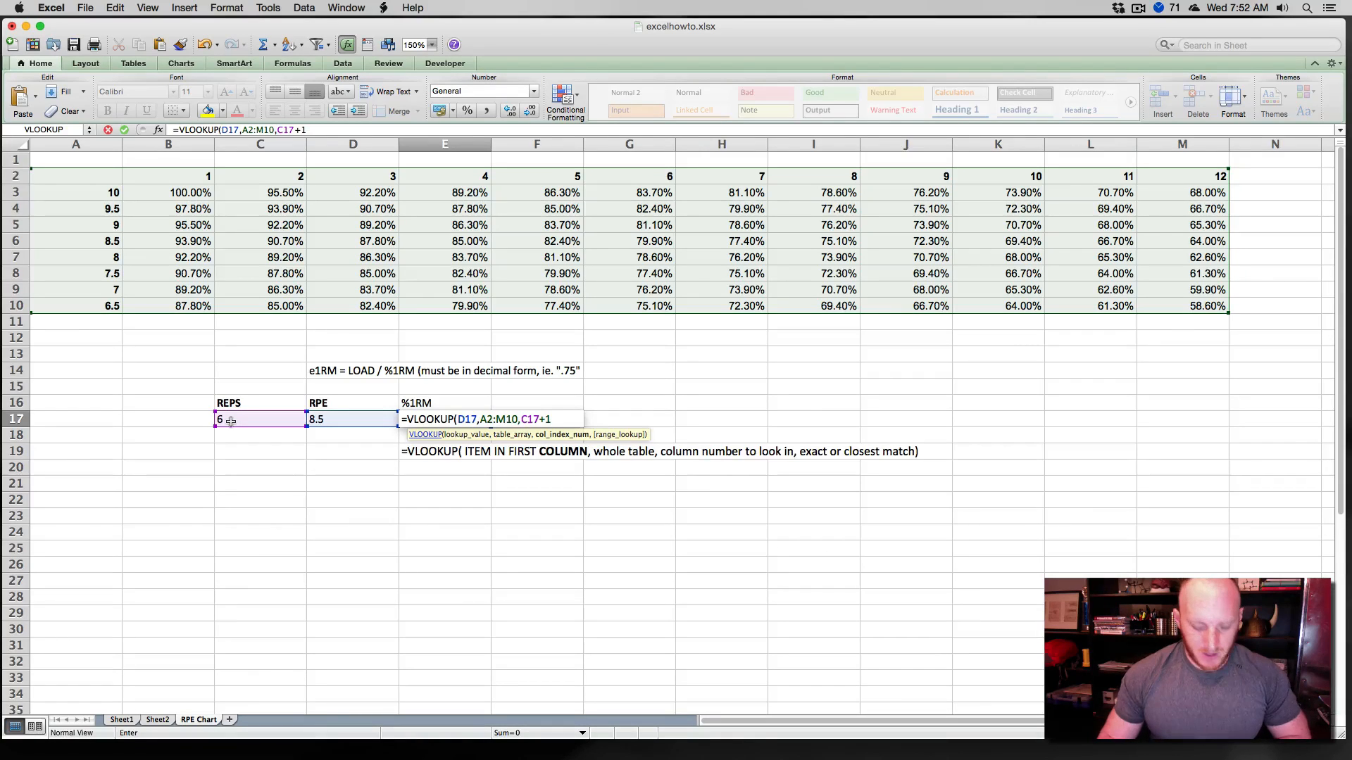
type(",FALSE")
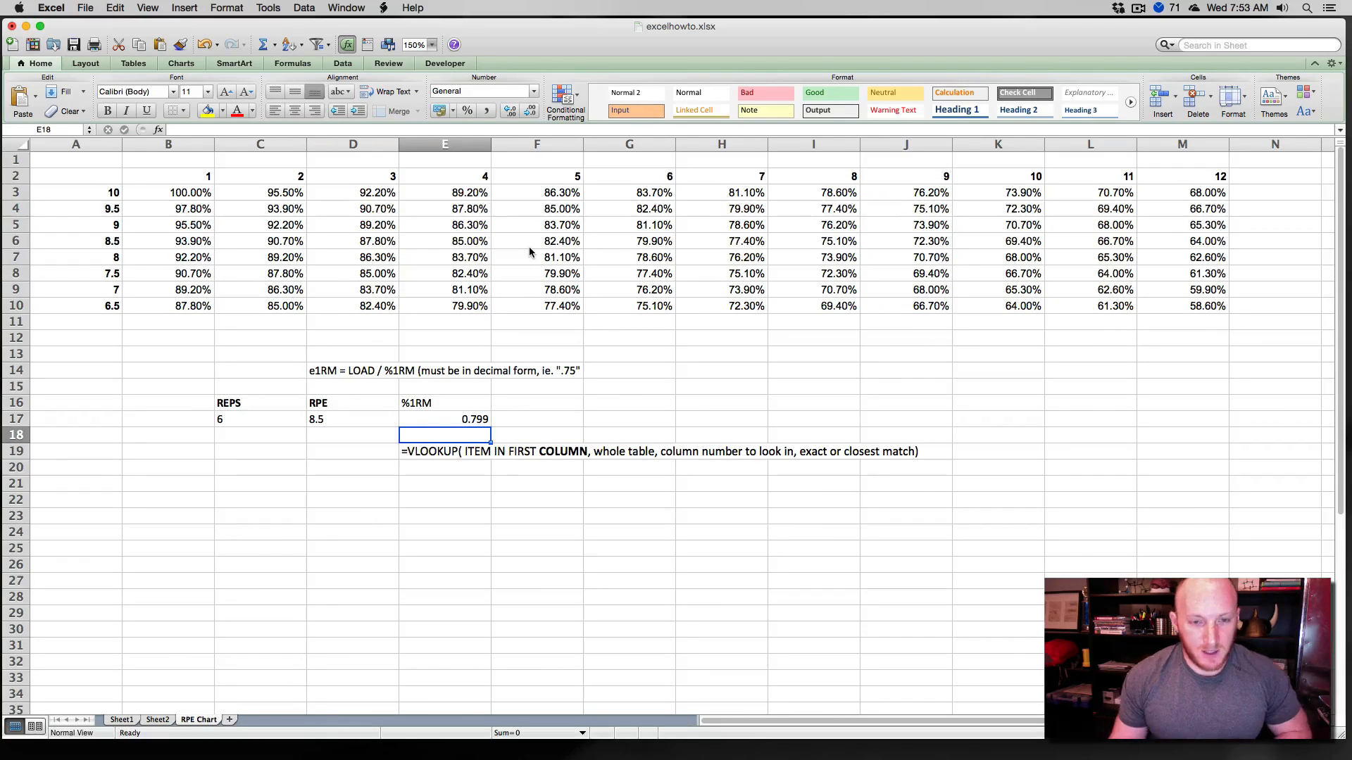
Trace the 0.799 result back to the 79.90% chart entry for RPE 8.5 at 6 reps.
left_click(445, 420)
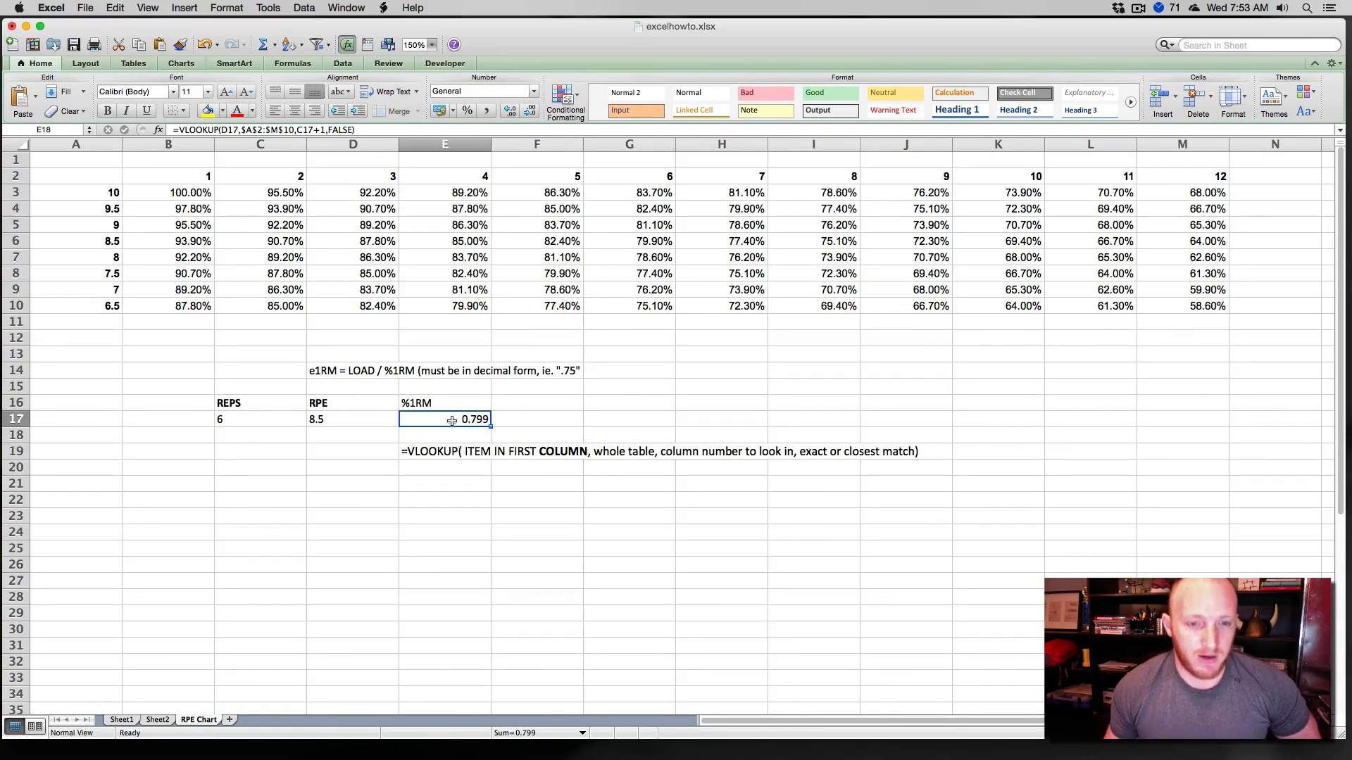
left_click(445, 419)
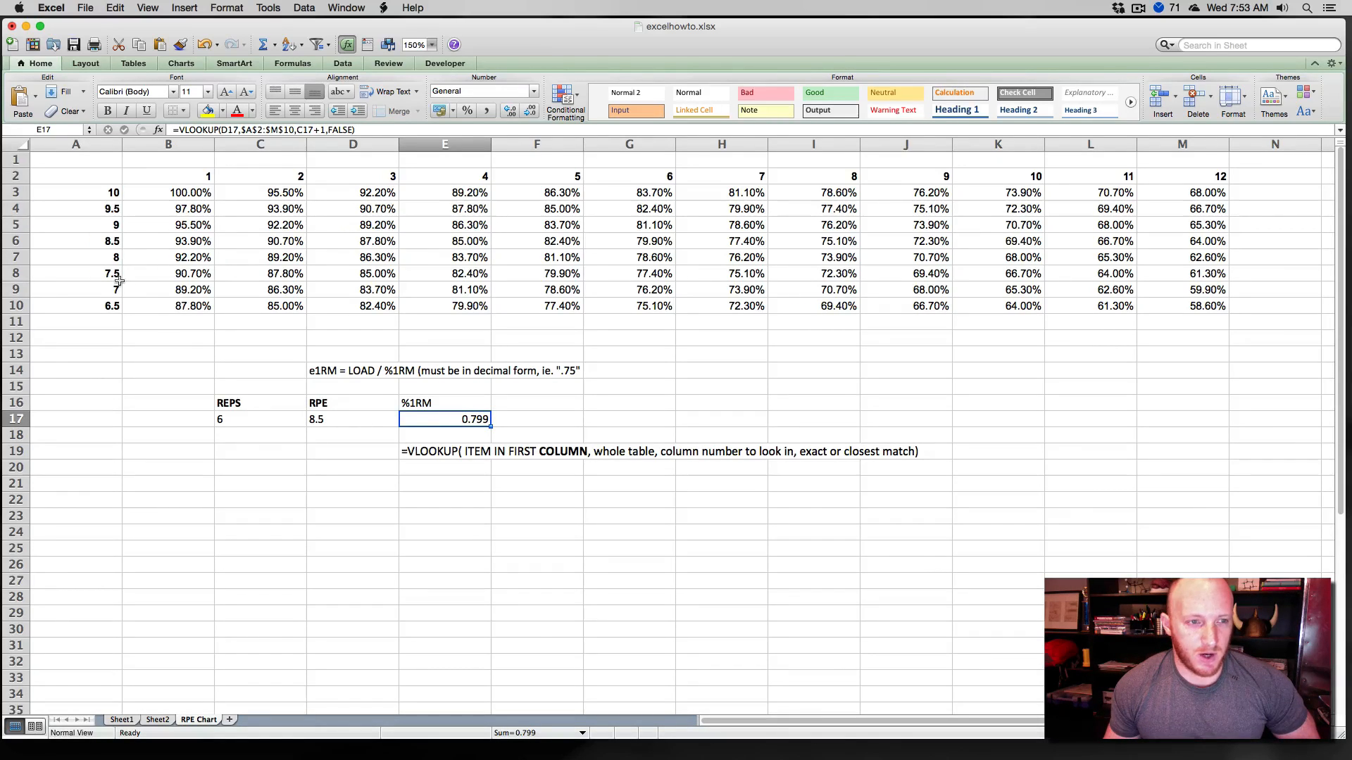
left_click(76, 241)
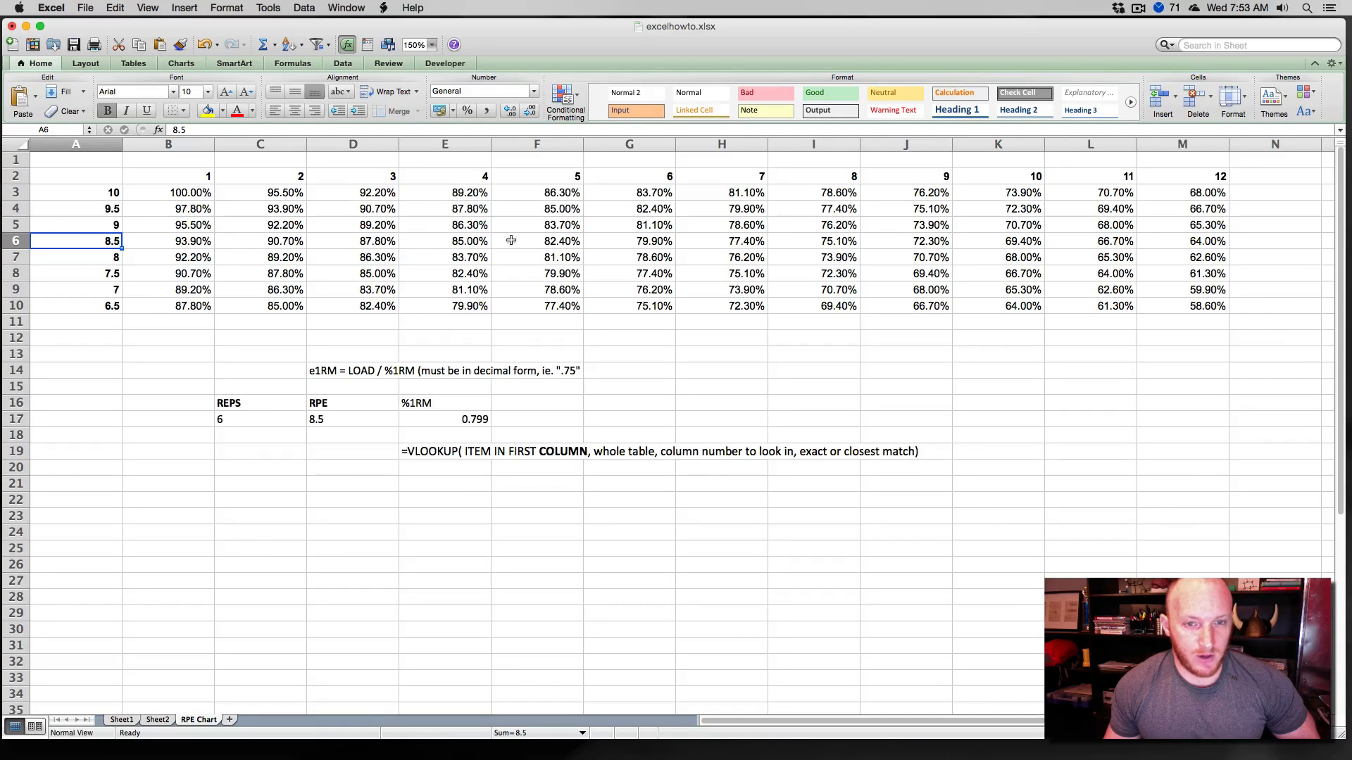
left_click(630, 240)
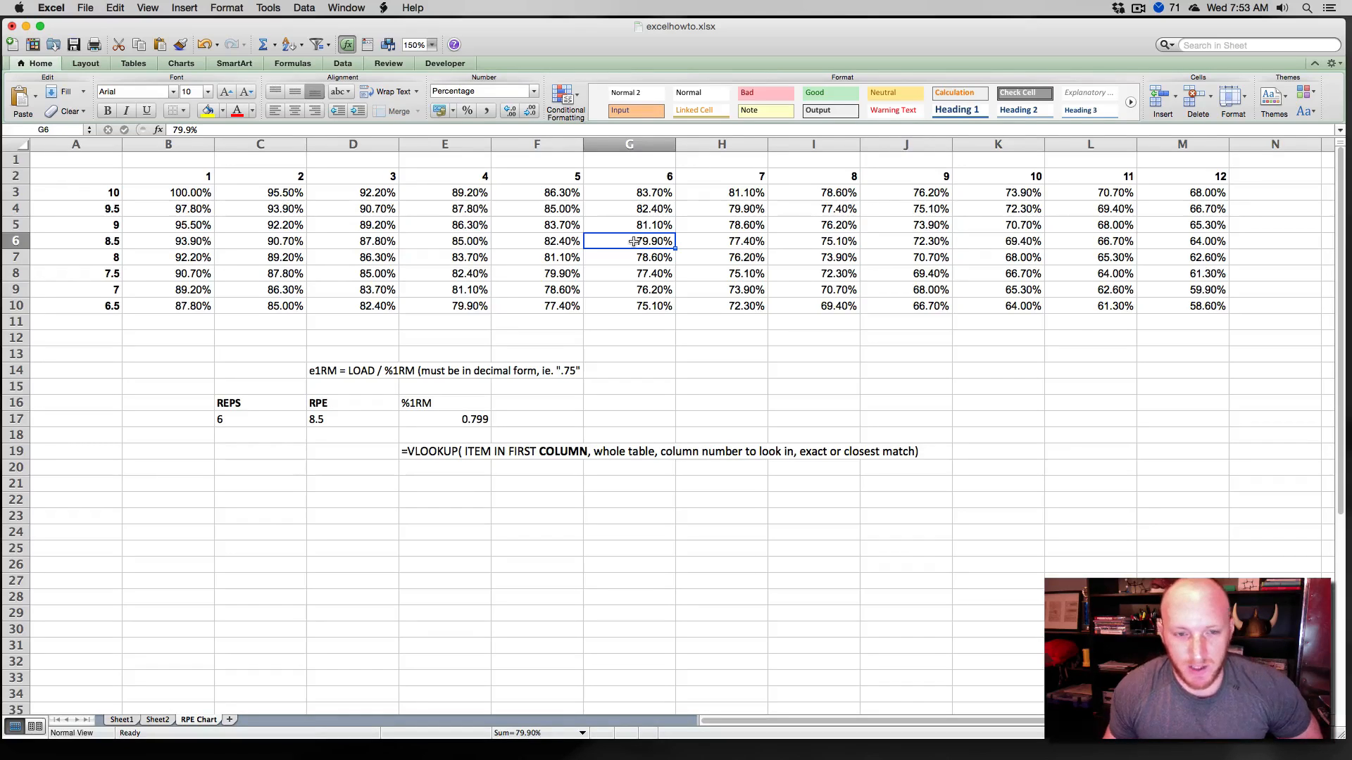
Change the inputs to 3 reps at RPE 9 so %1RM returns 0.892.
left_click(352, 419)
type("9")
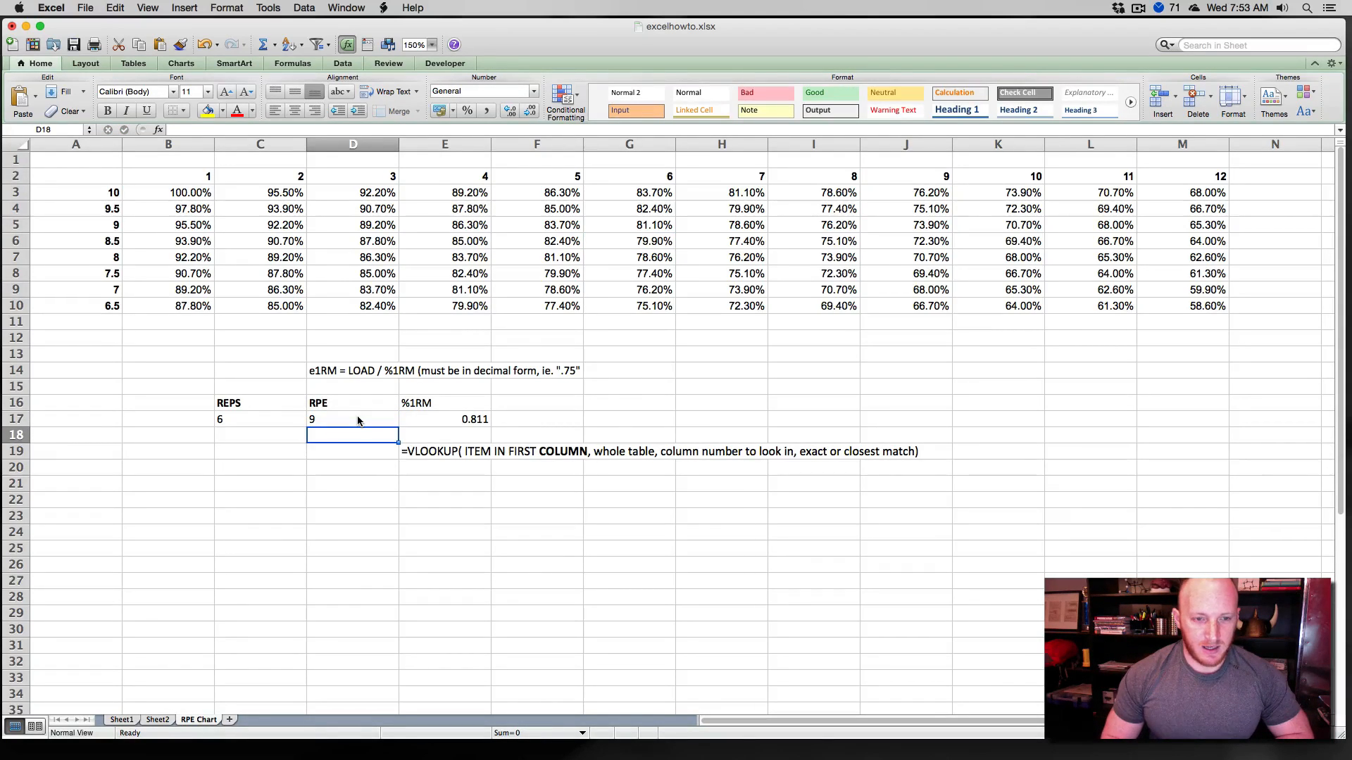
type("3")
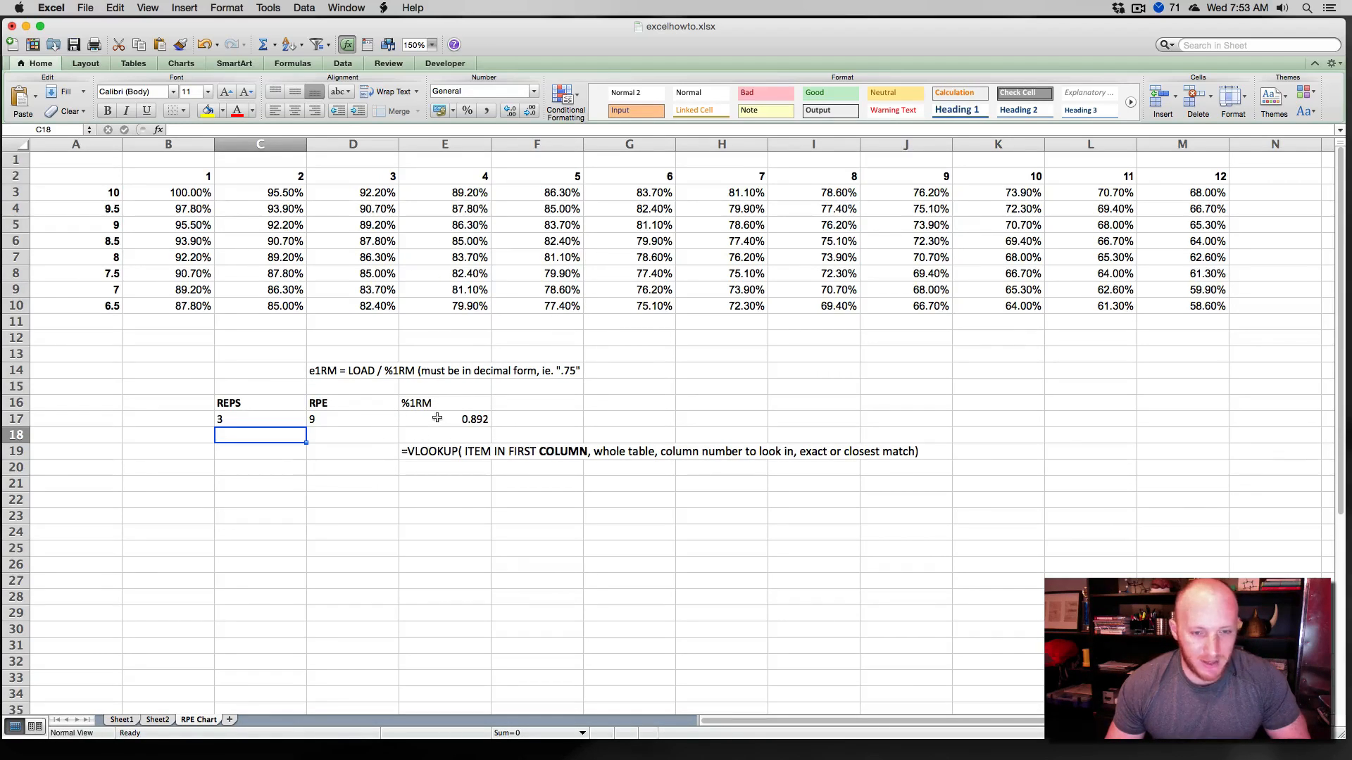
left_click(445, 420)
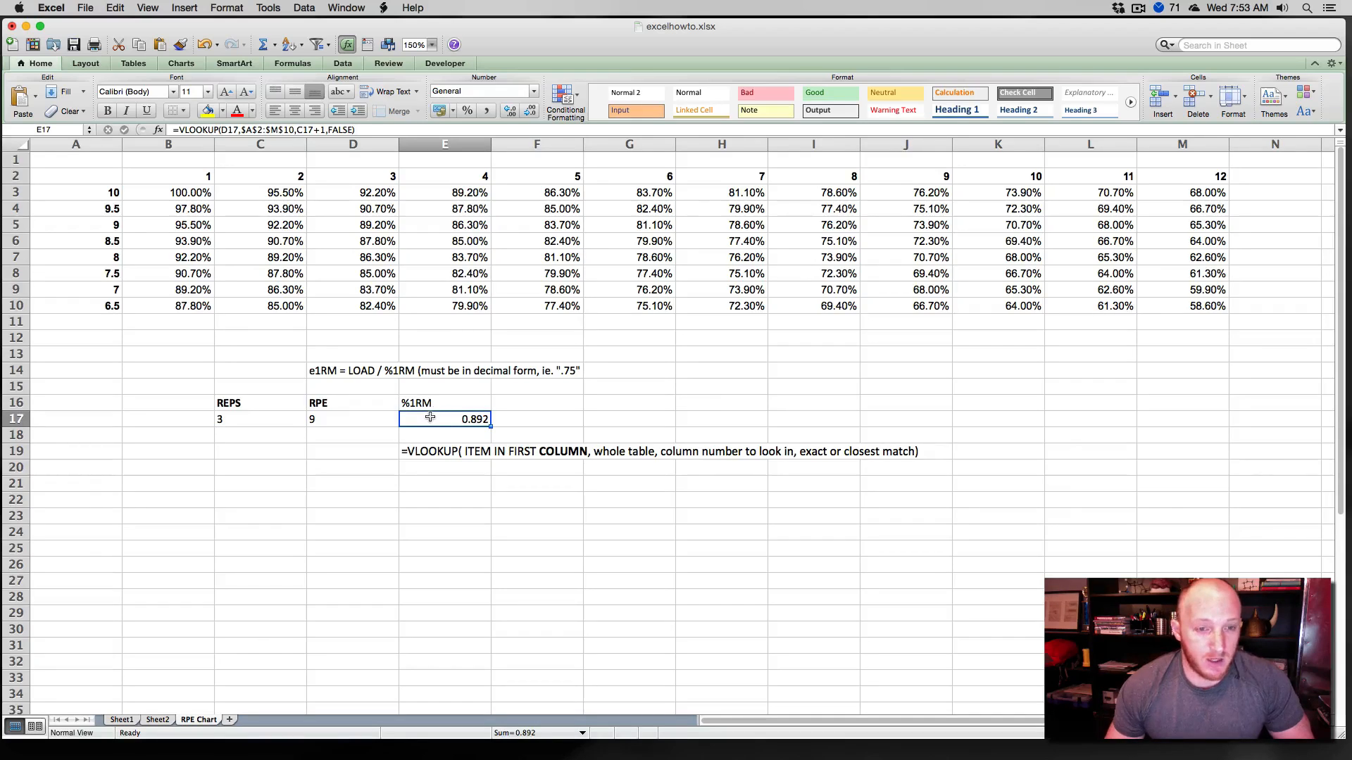
mouse_move(269, 405)
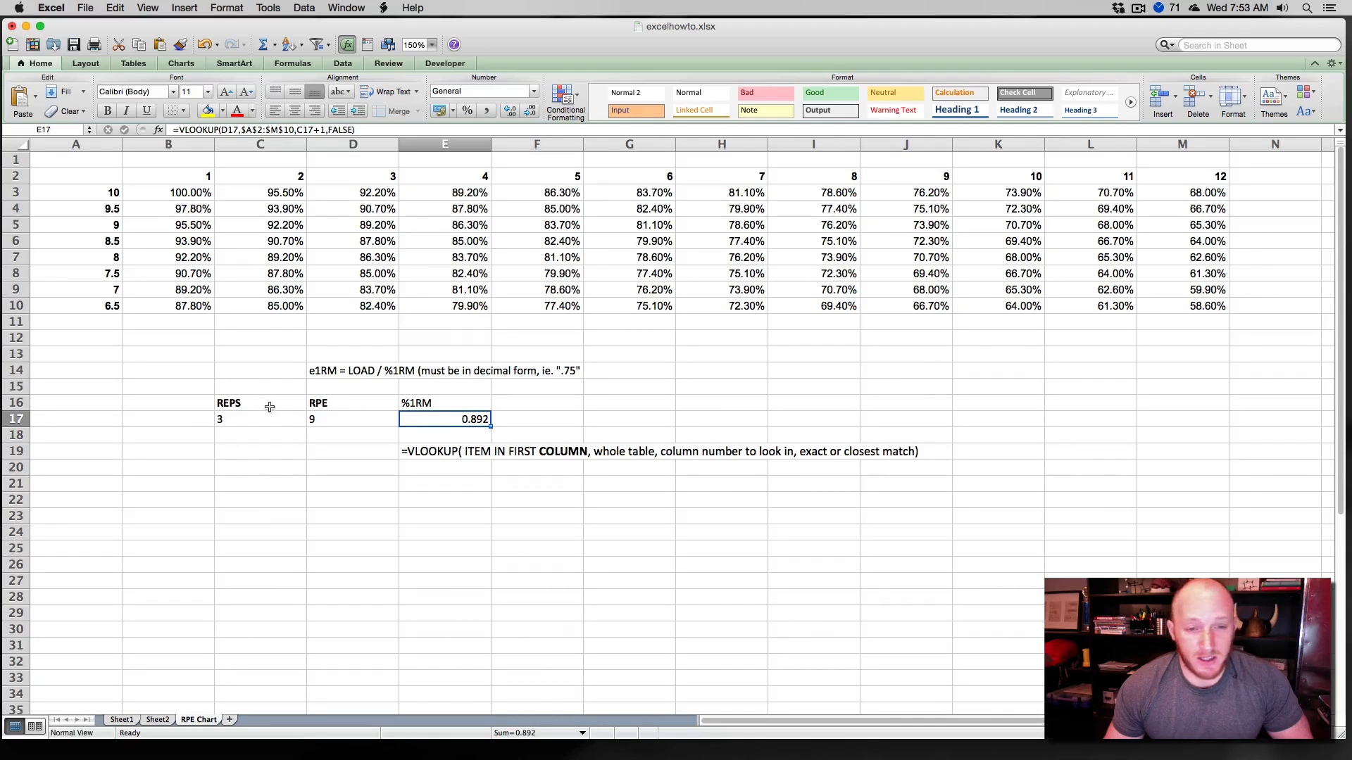
mouse_move(231, 404)
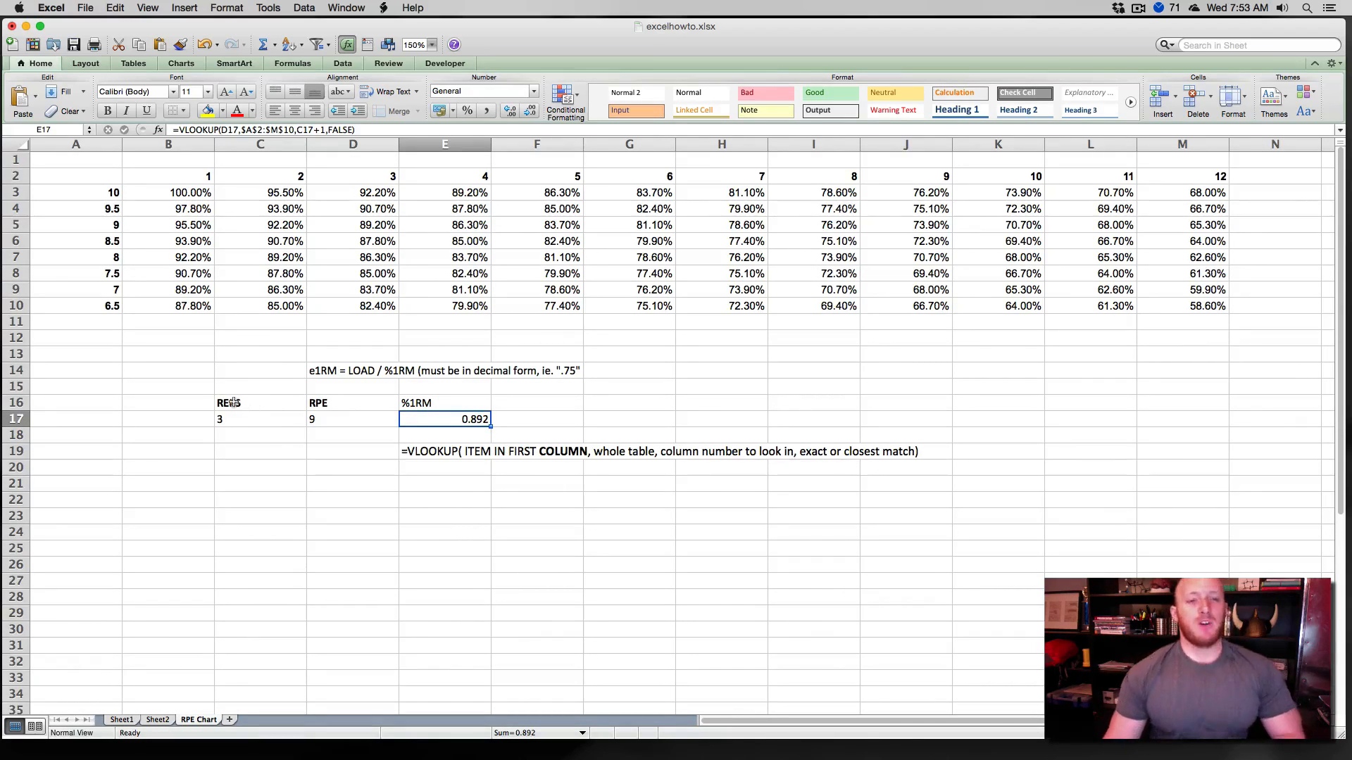
left_click(168, 403)
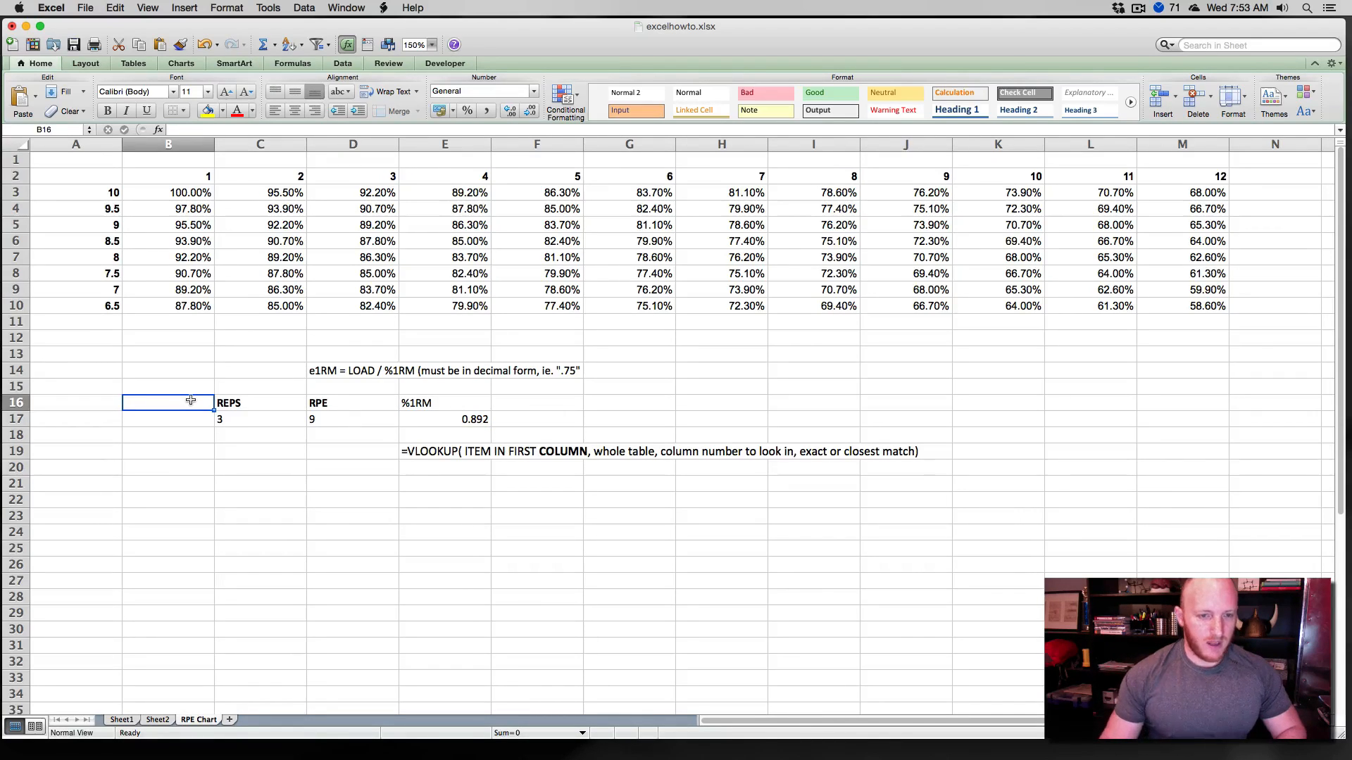
left_click(168, 450)
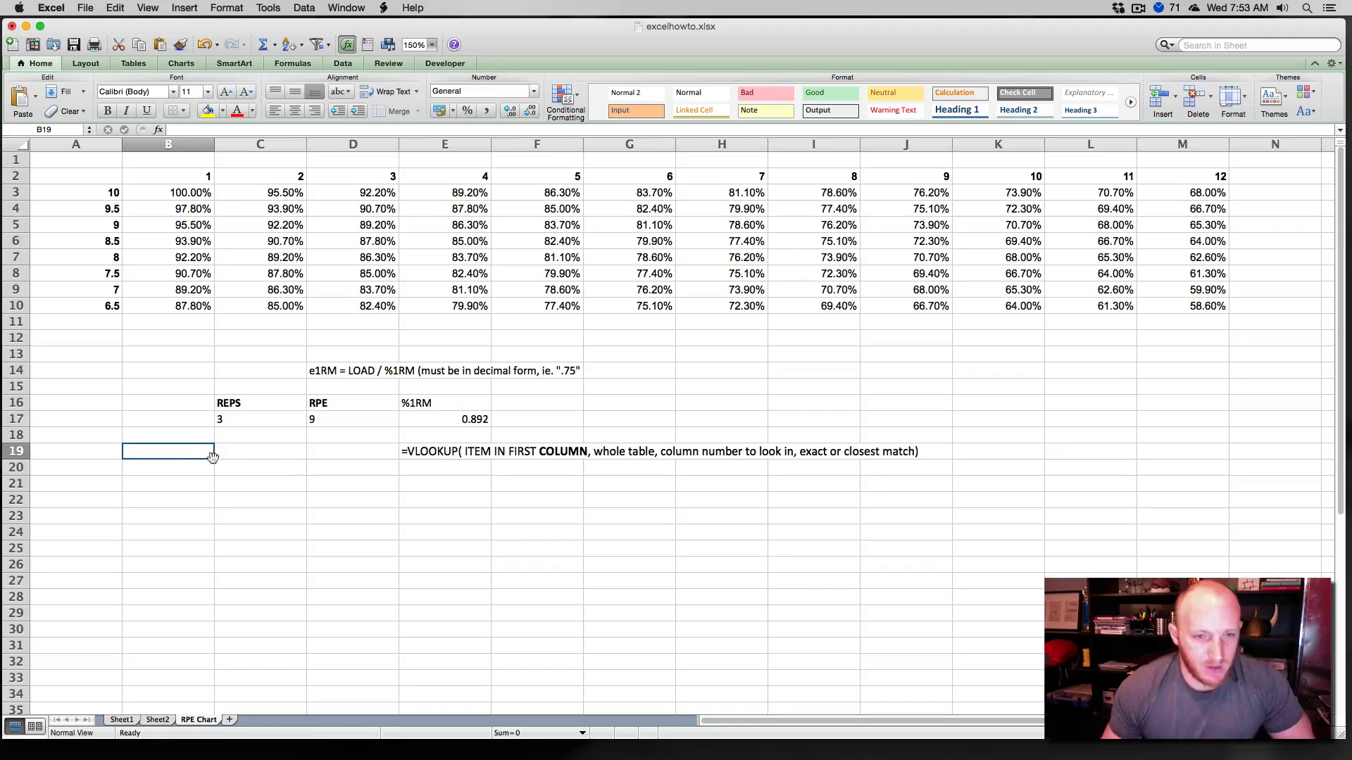
mouse_move(351, 482)
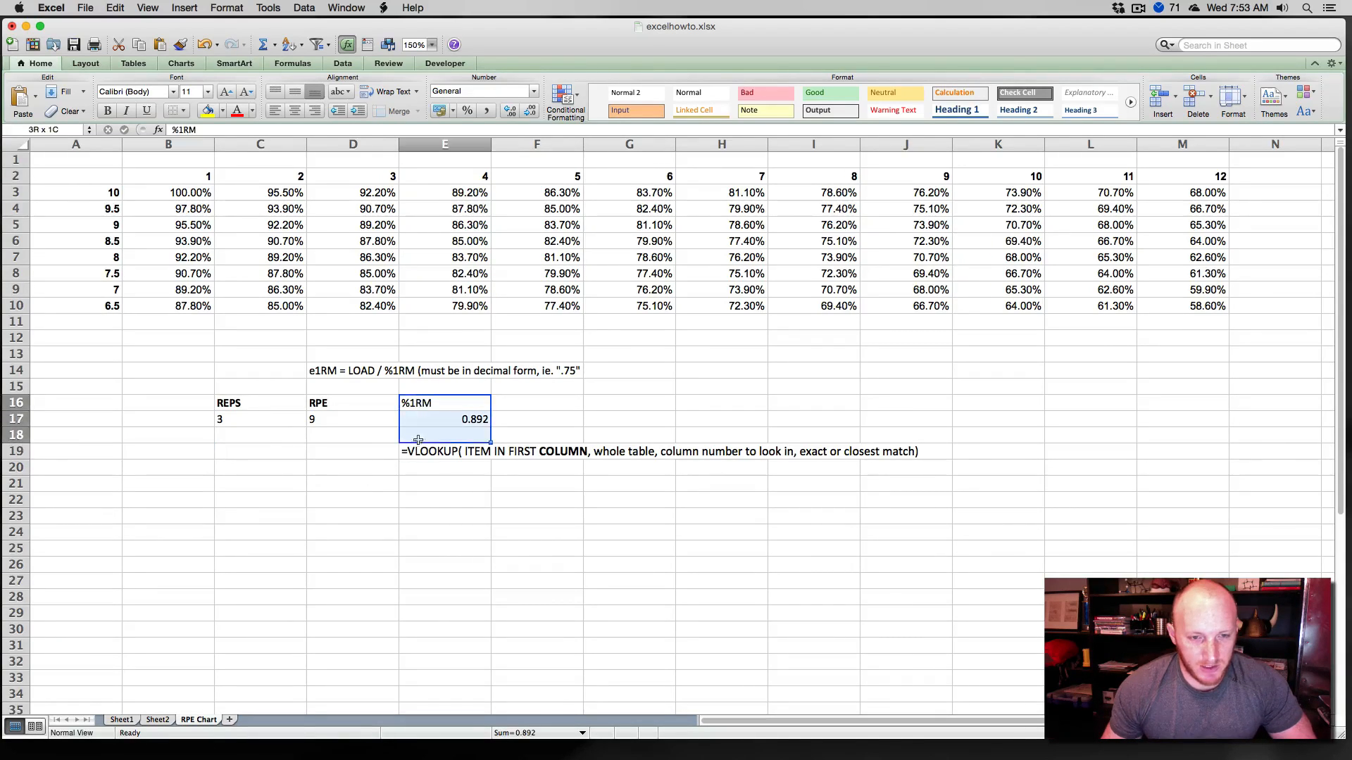
right_click(445, 419)
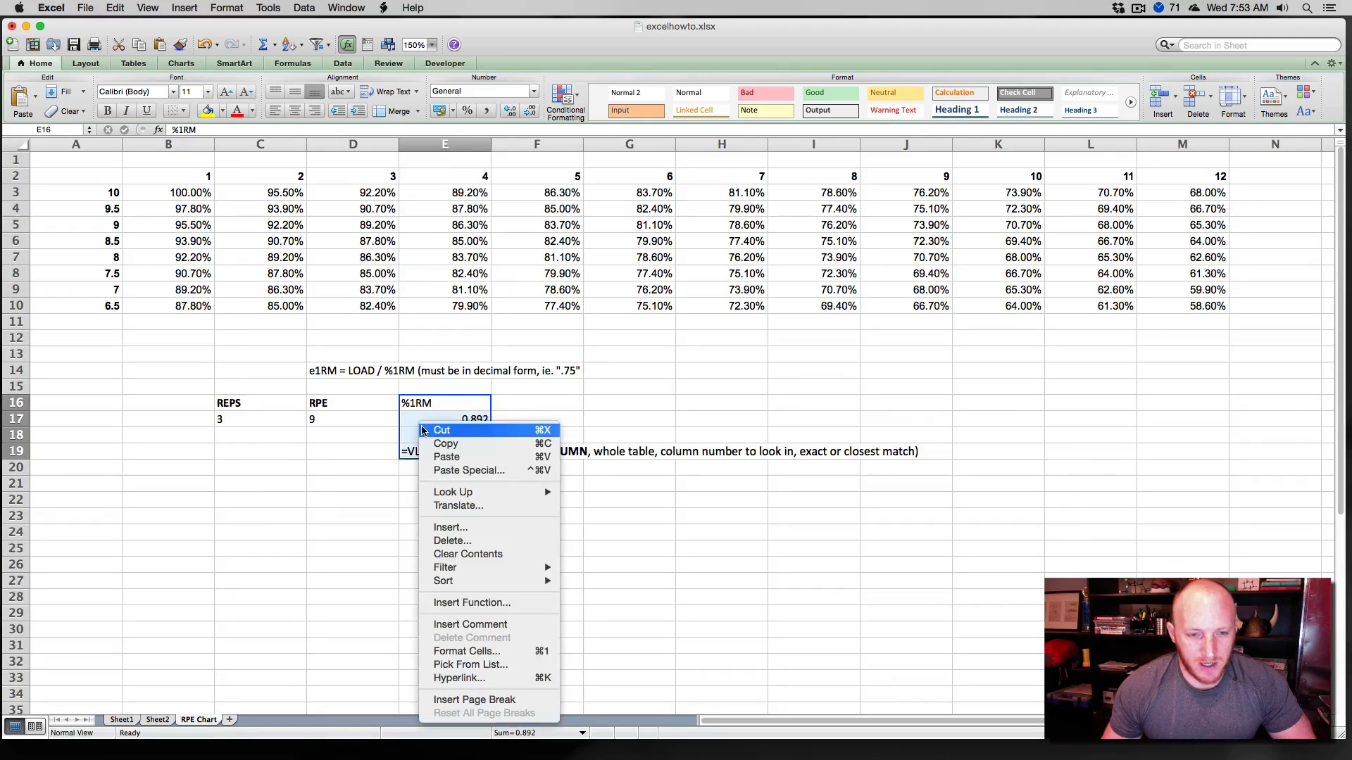
left_click(449, 527)
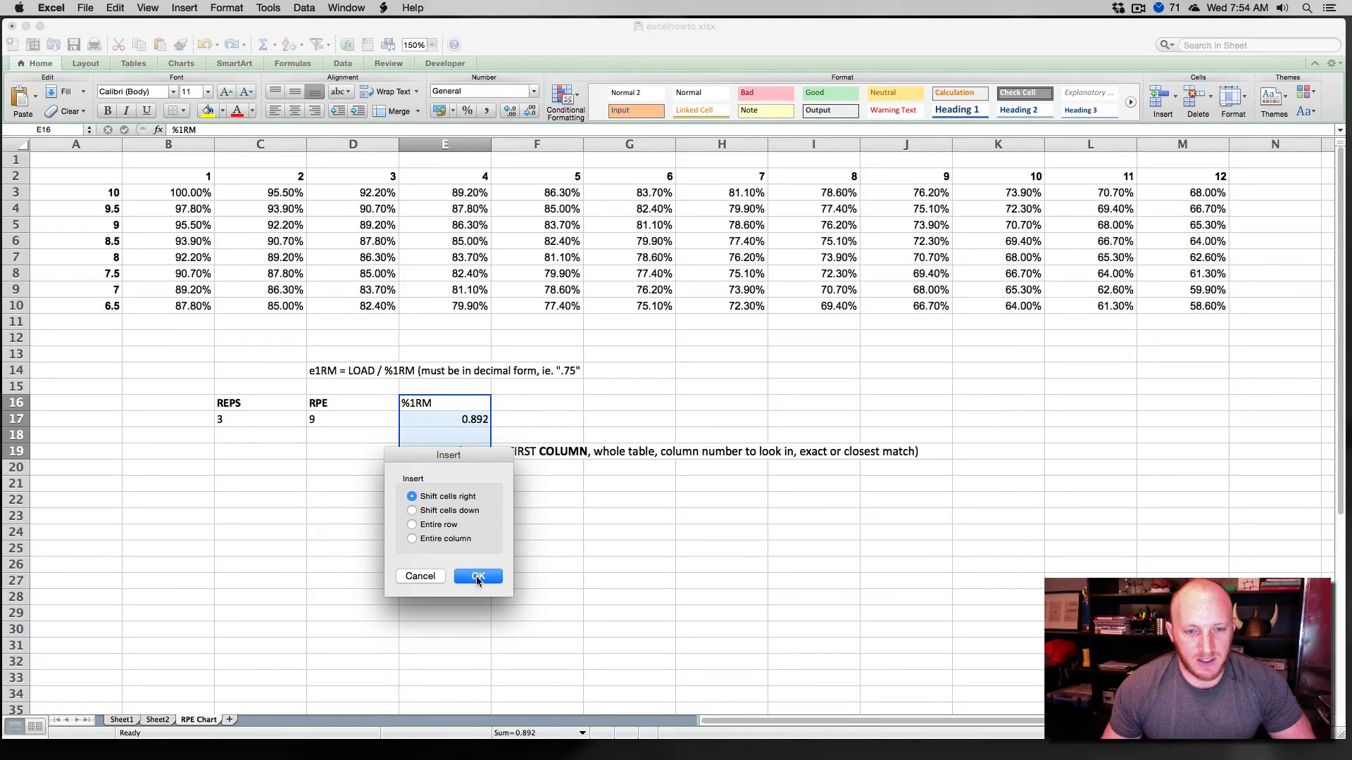
left_click(477, 575)
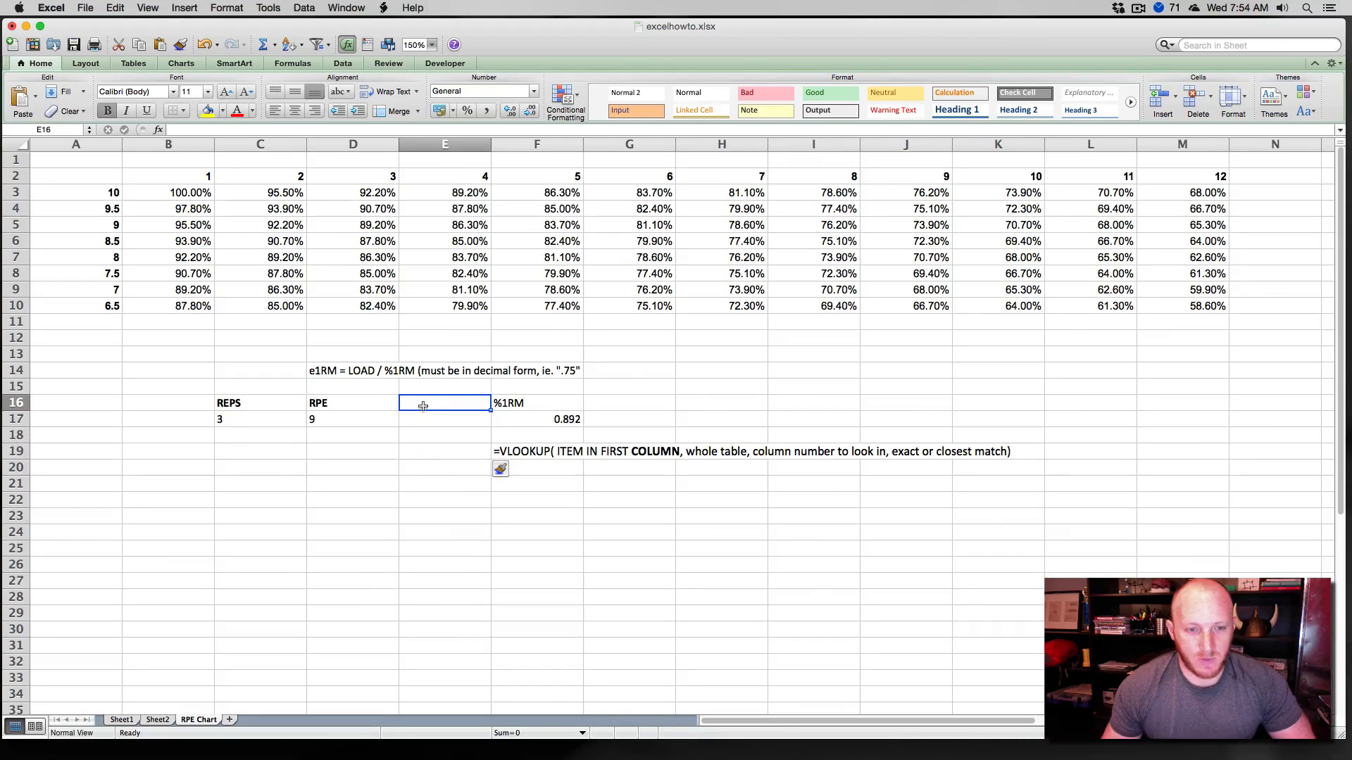
type("LOAD")
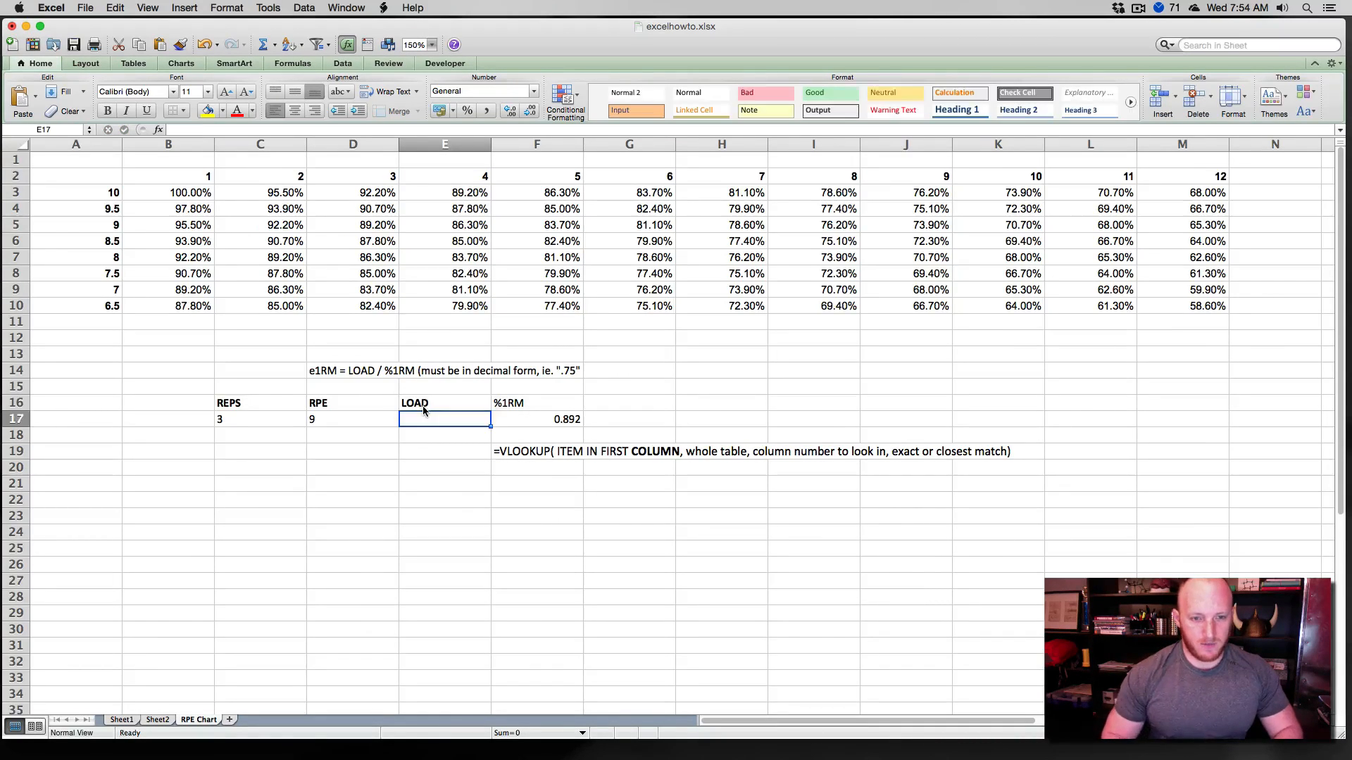
type("455")
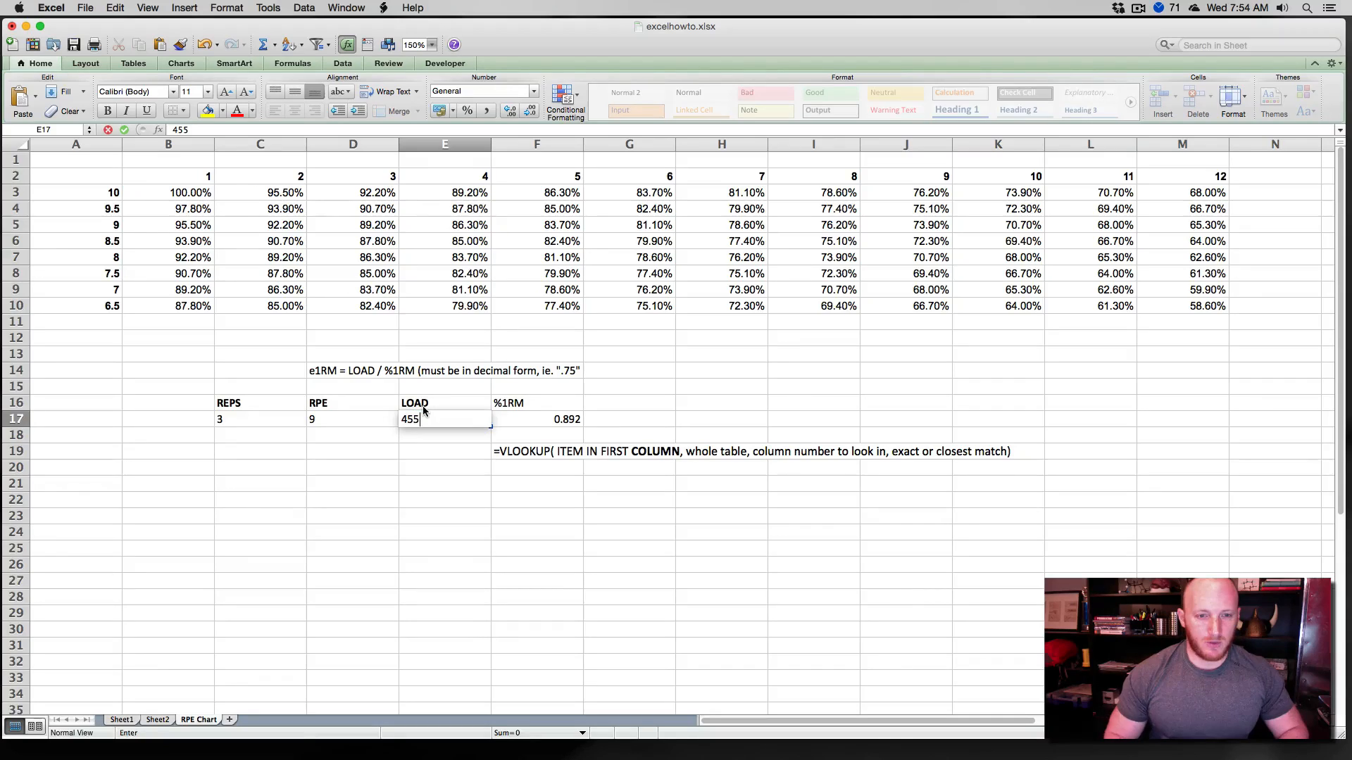
key("Return")
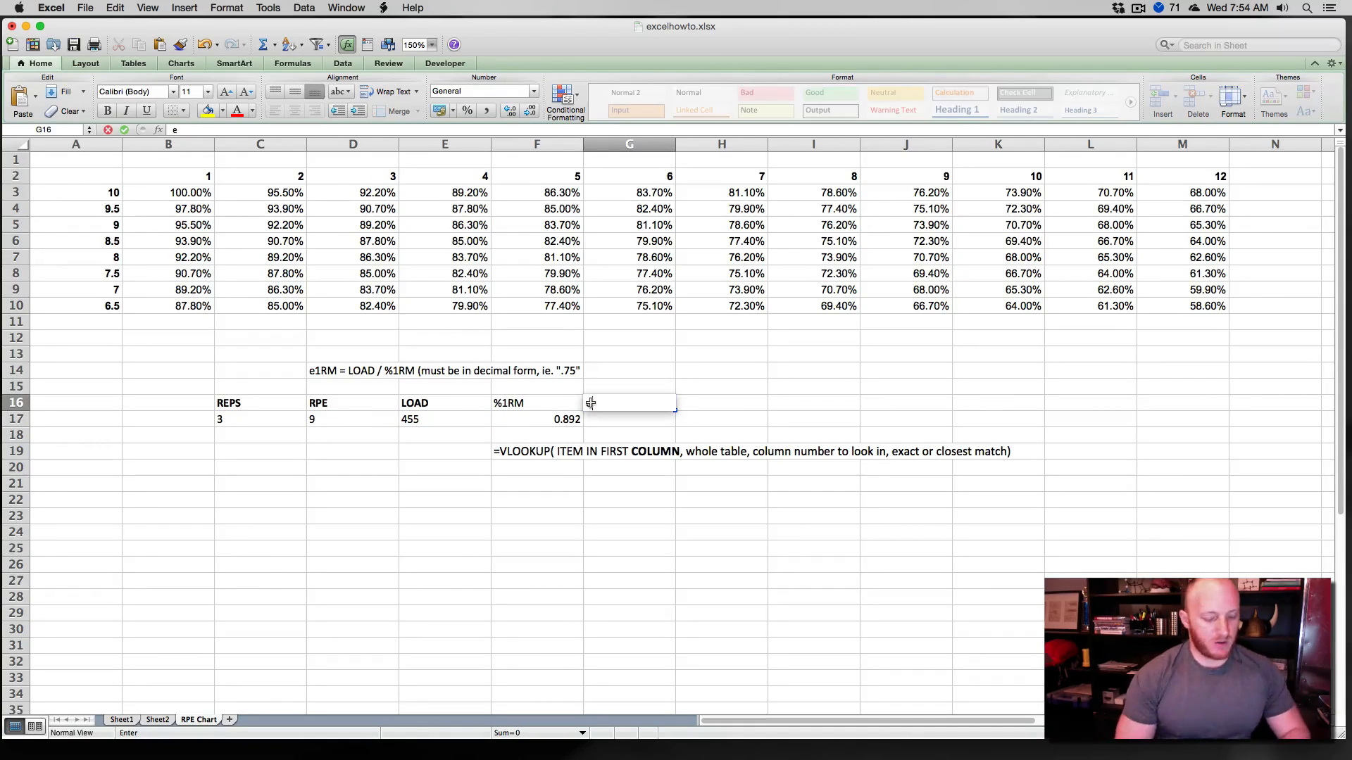
type("e1RM")
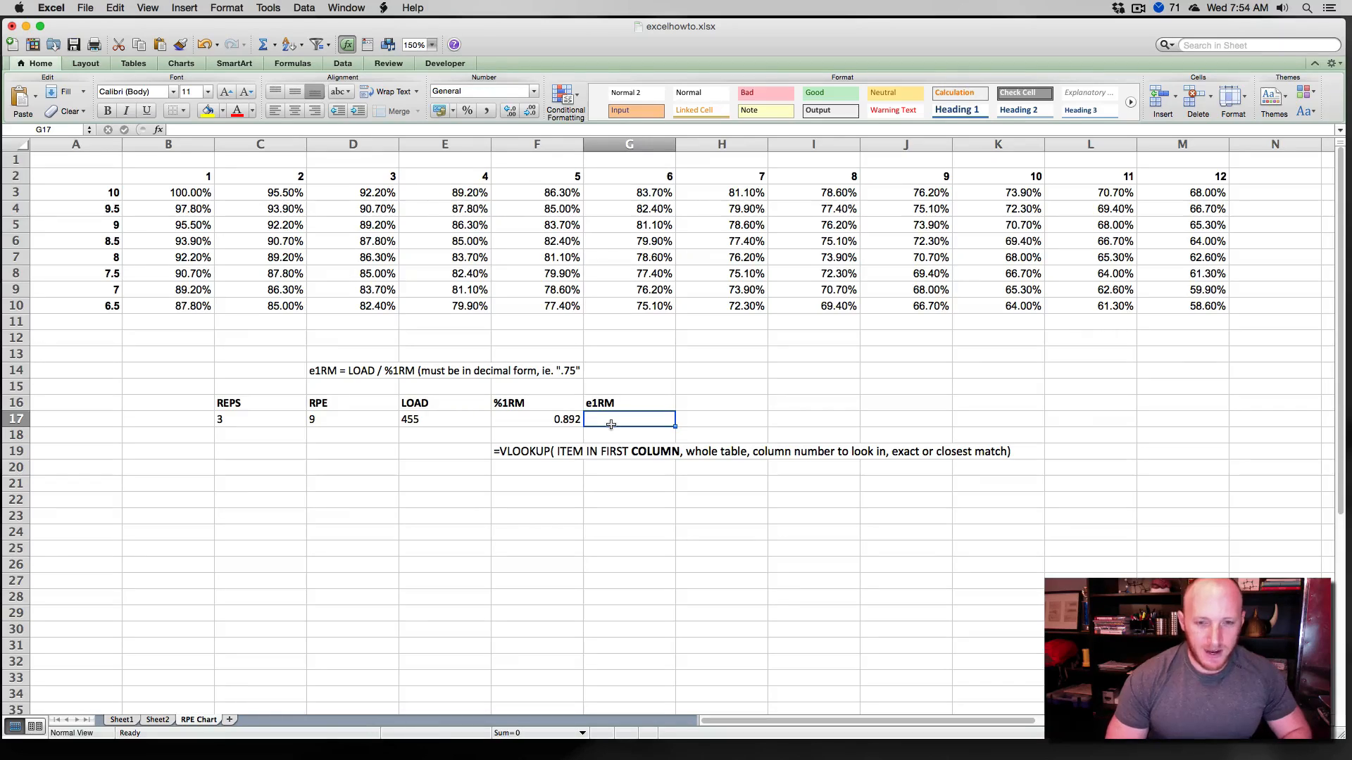
Compute e1RM in G17 as the load divided by the VLOOKUP %1RM result.
type("=")
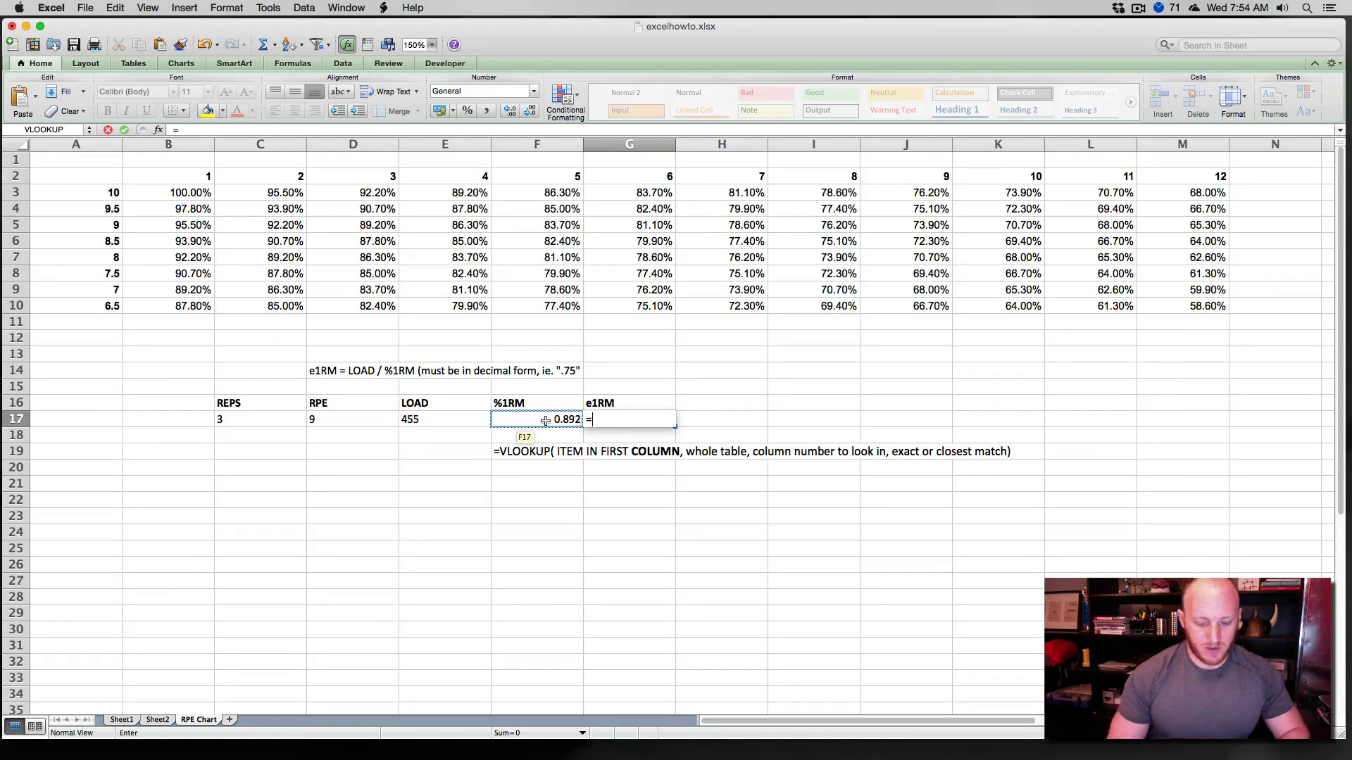
left_click(444, 420)
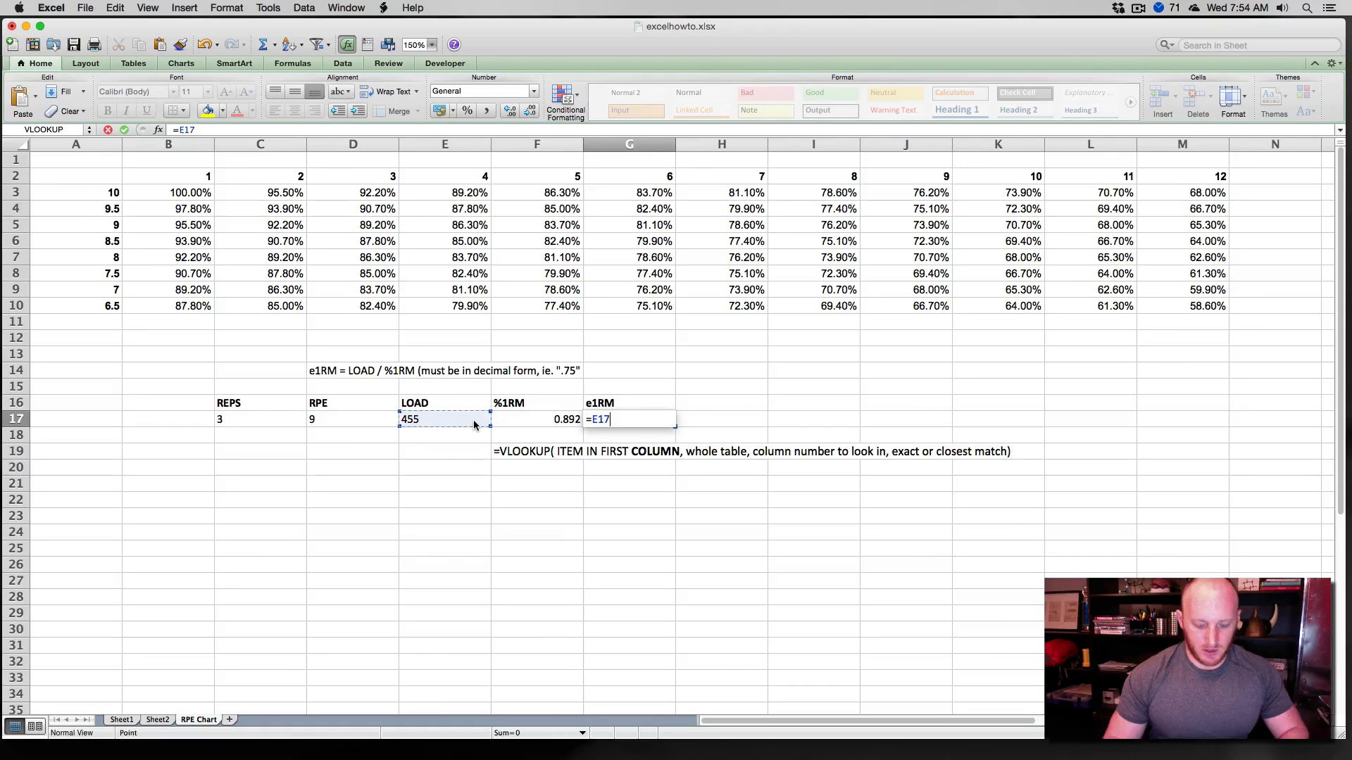
left_click(536, 419)
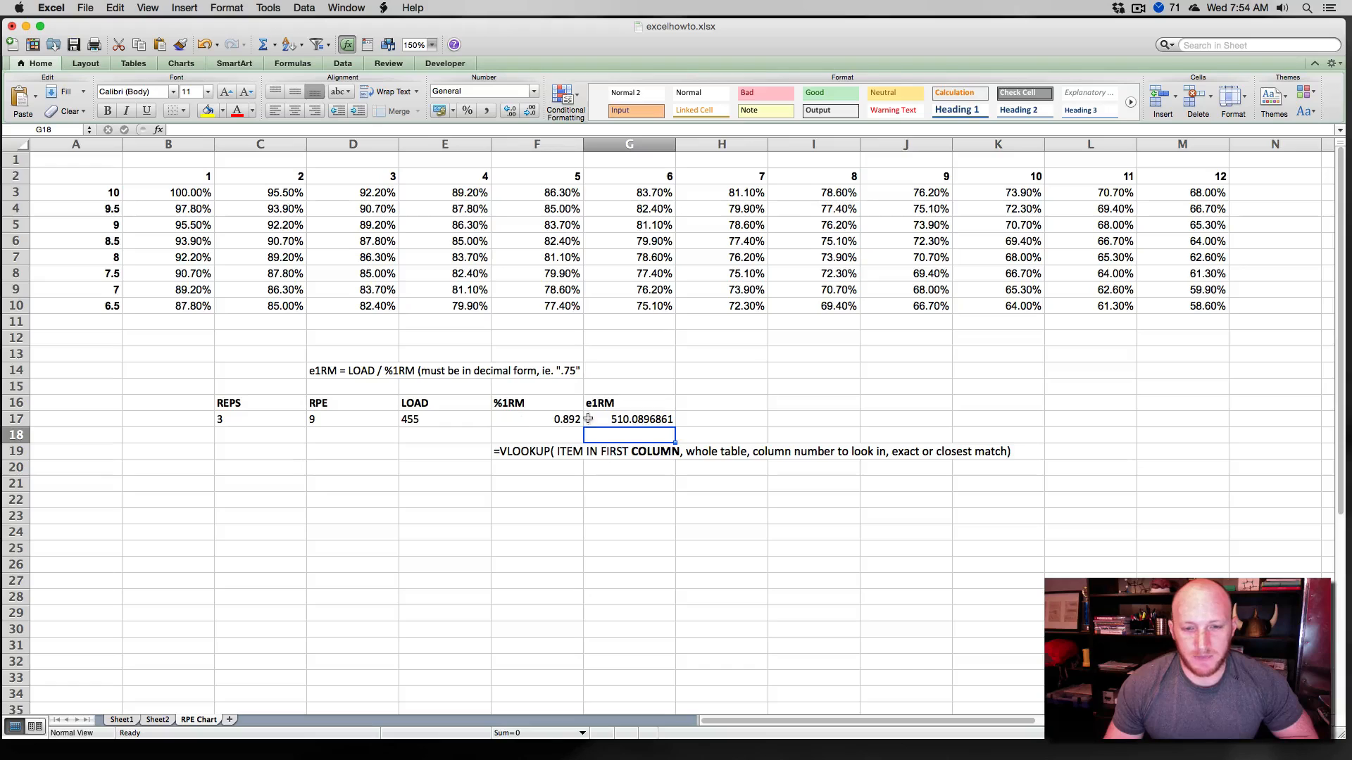
left_click(628, 419)
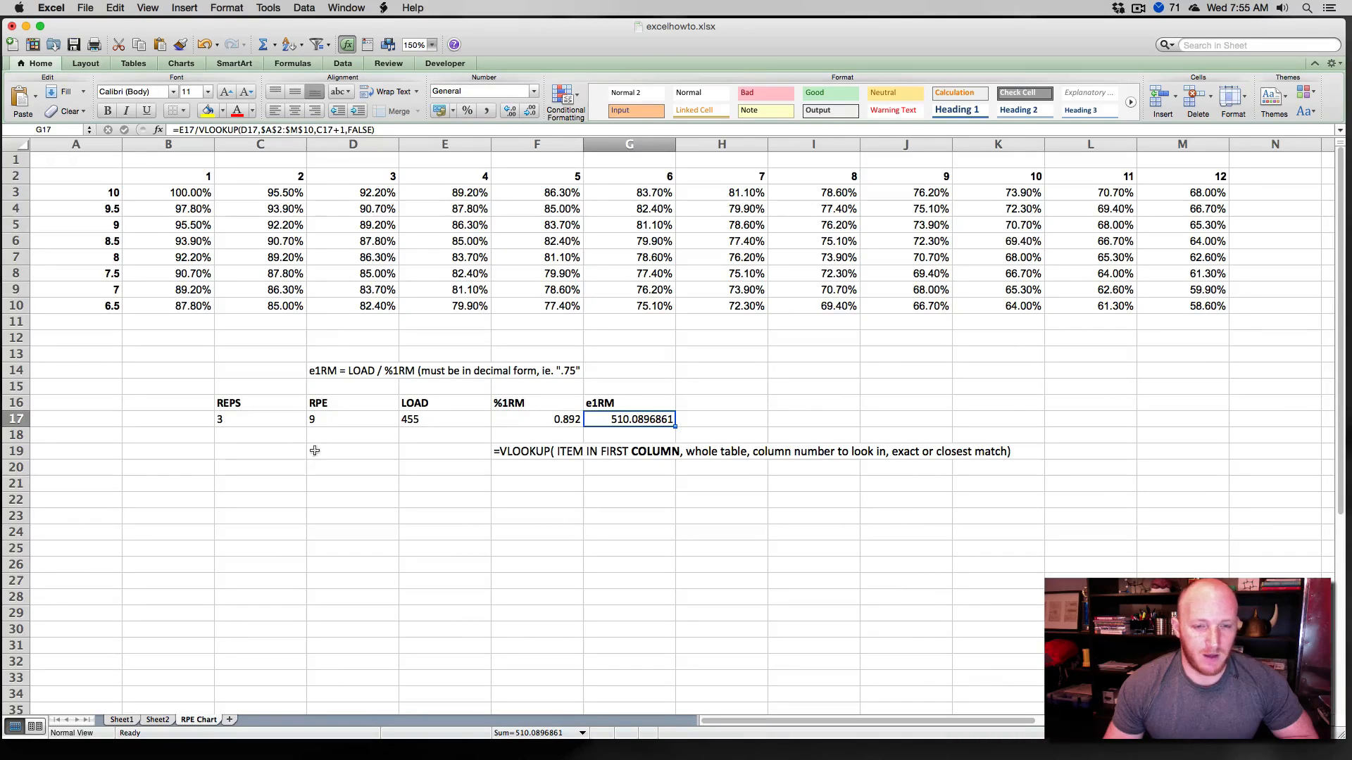
Raise the example load to 495 so e1RM reads about 554.93.
left_click(444, 420)
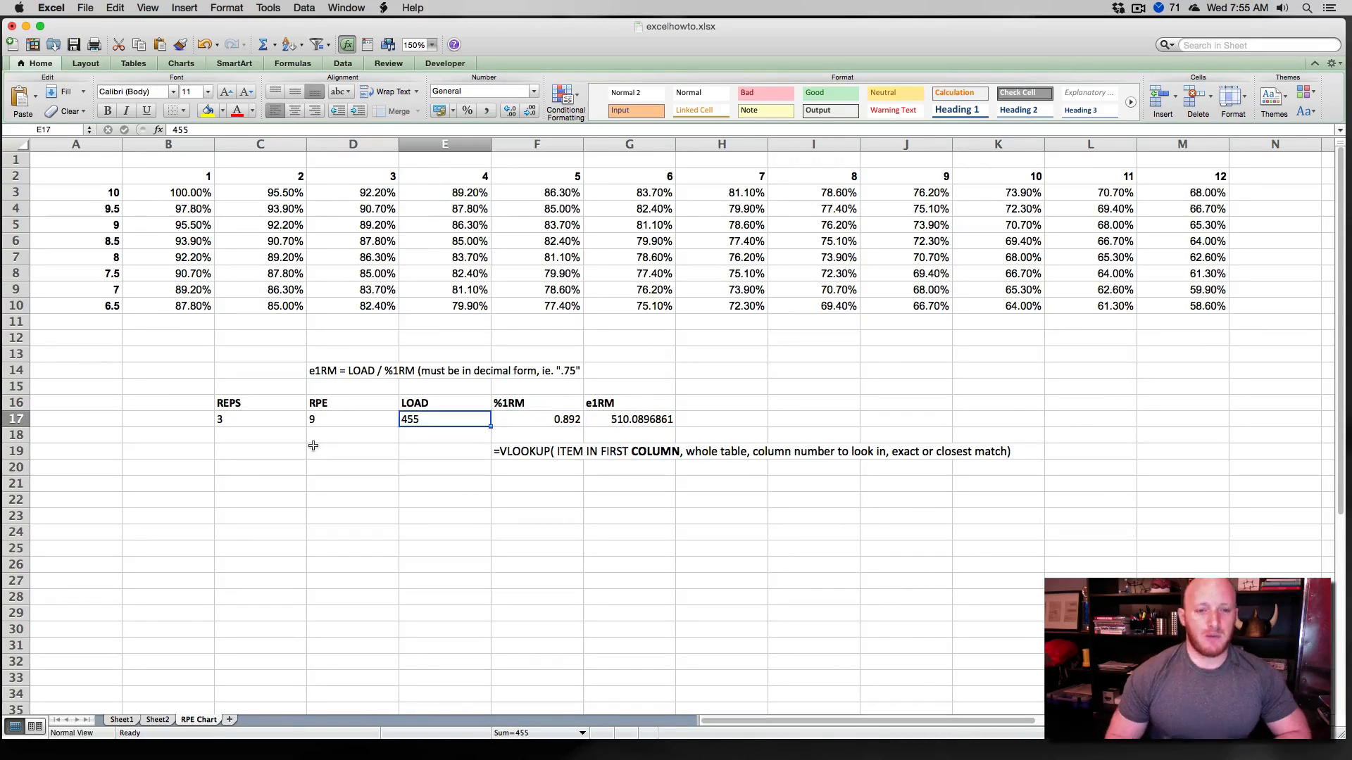
type("495")
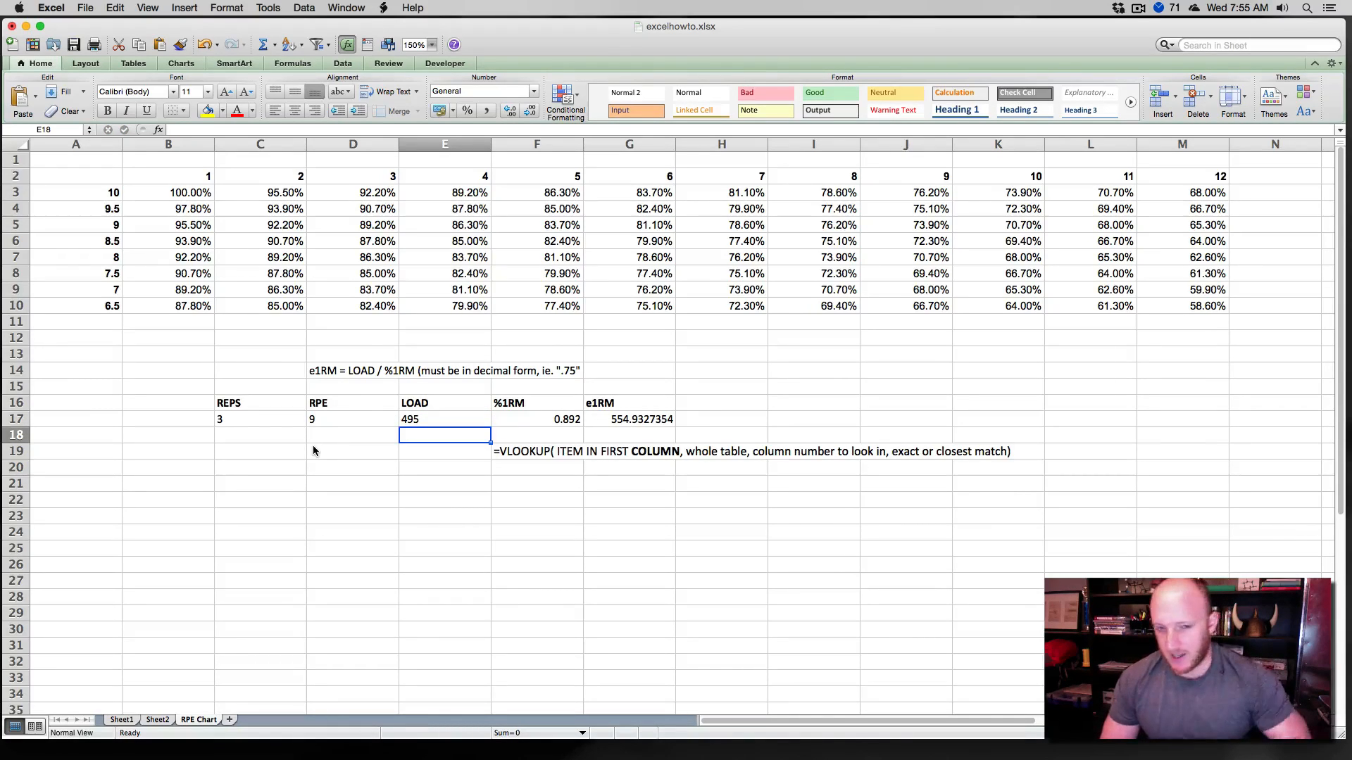
left_click(352, 420)
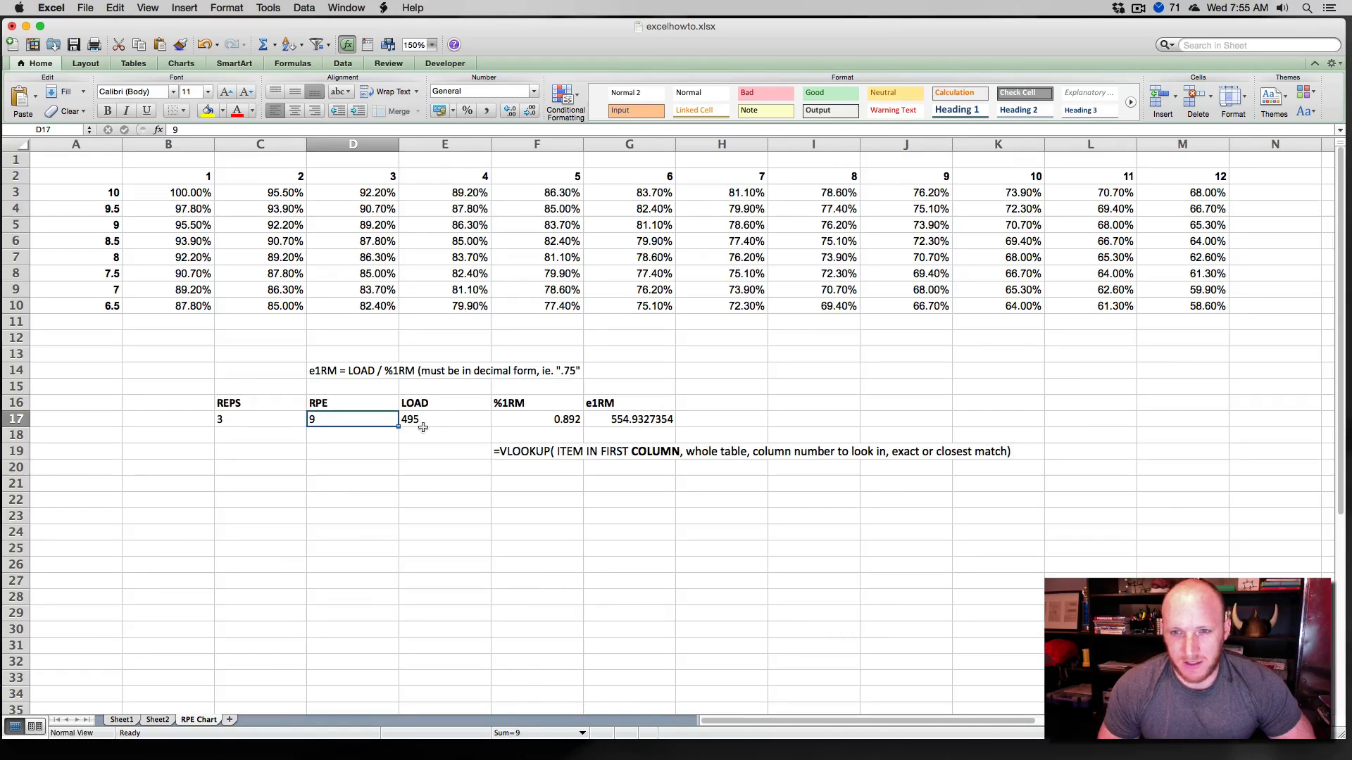
mouse_move(487, 437)
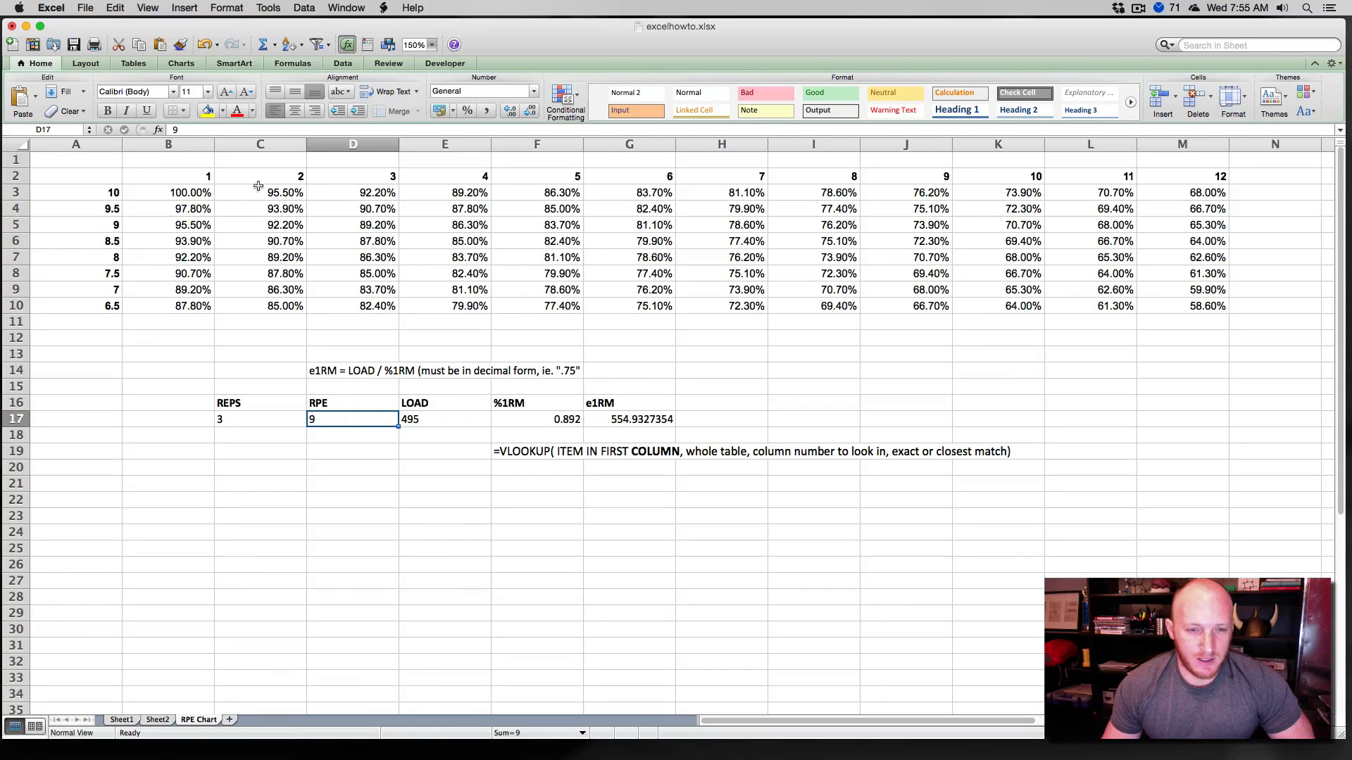
left_click(156, 720)
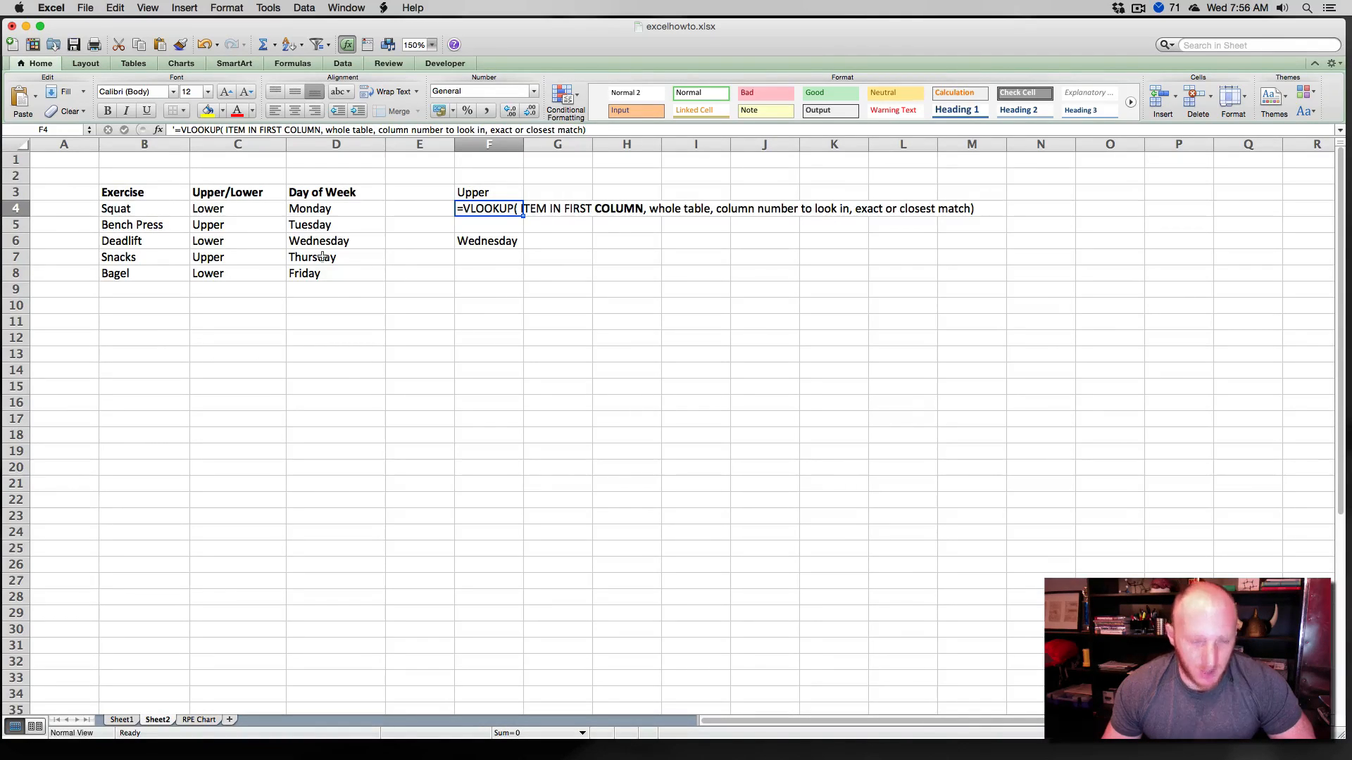
mouse_move(341, 477)
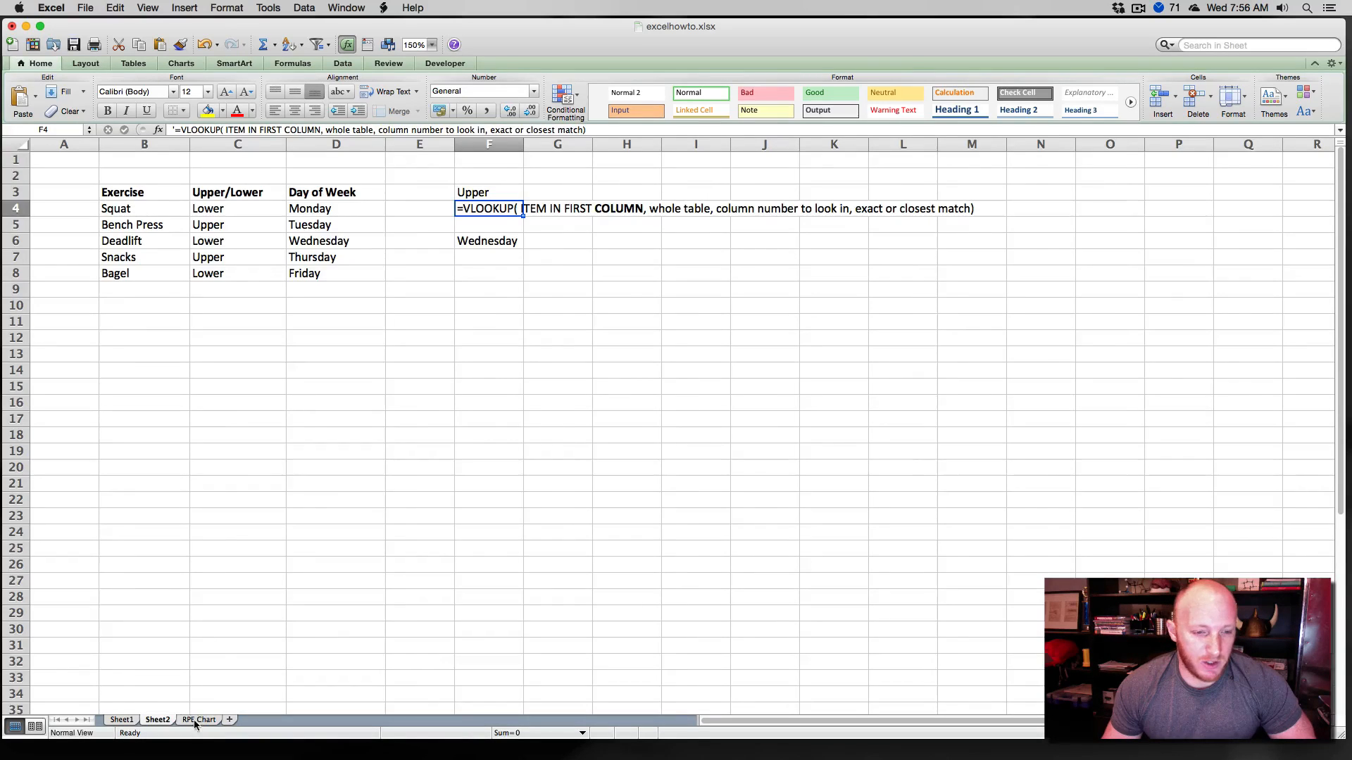
left_click(199, 720)
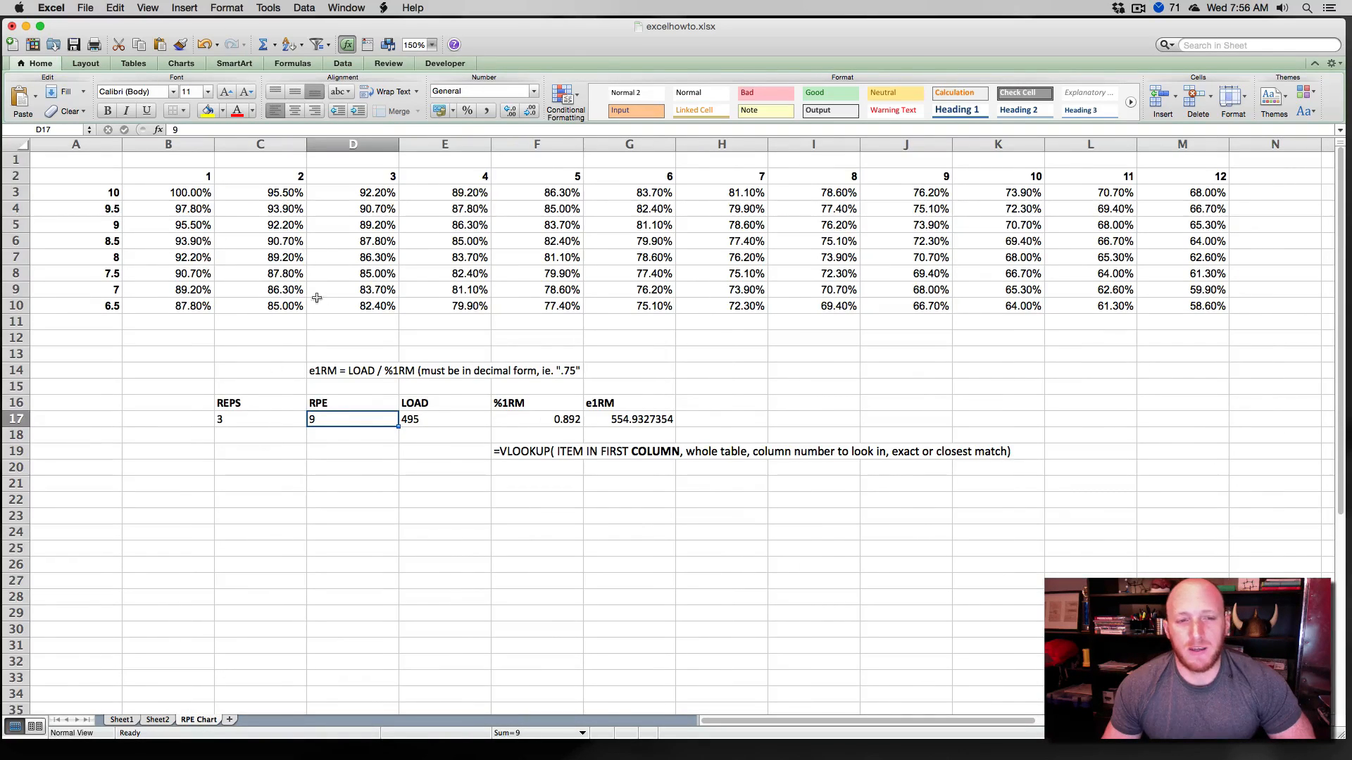
mouse_move(366, 175)
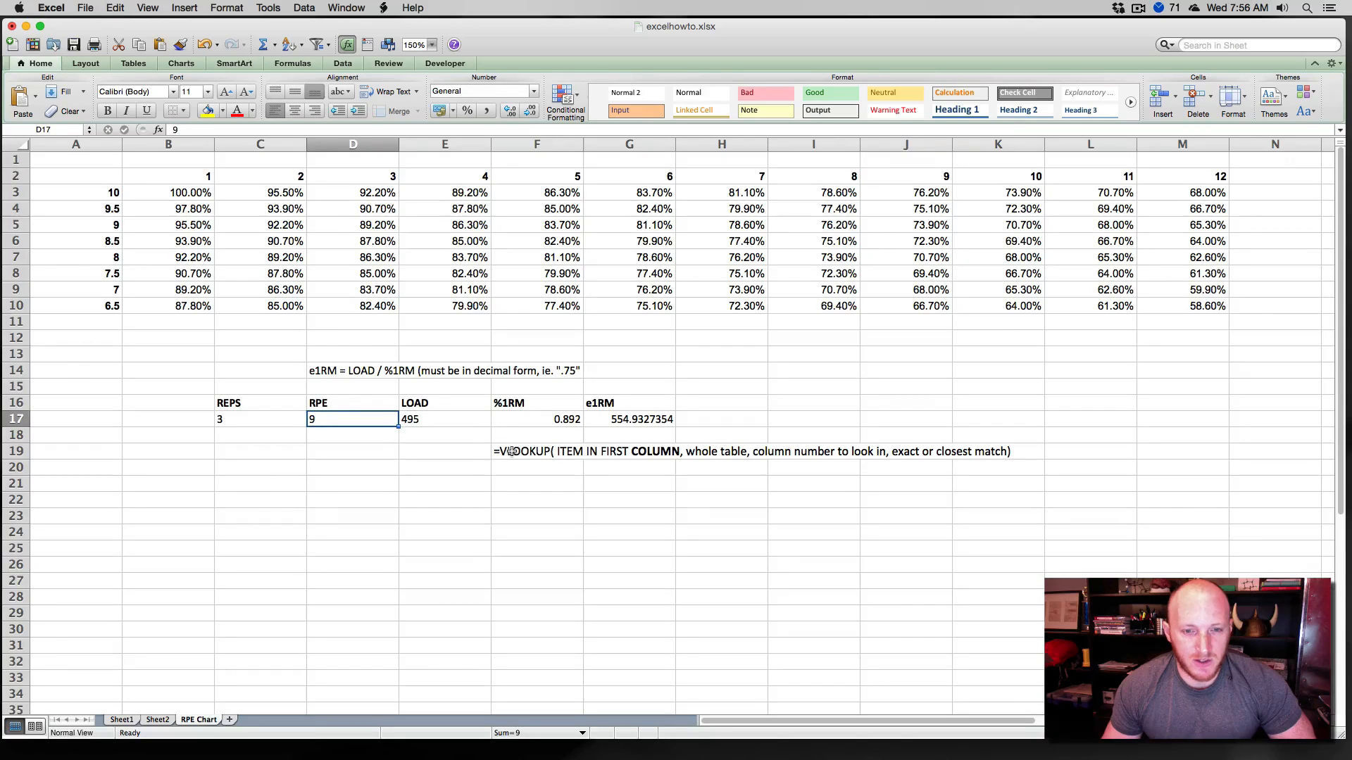
left_click(536, 451)
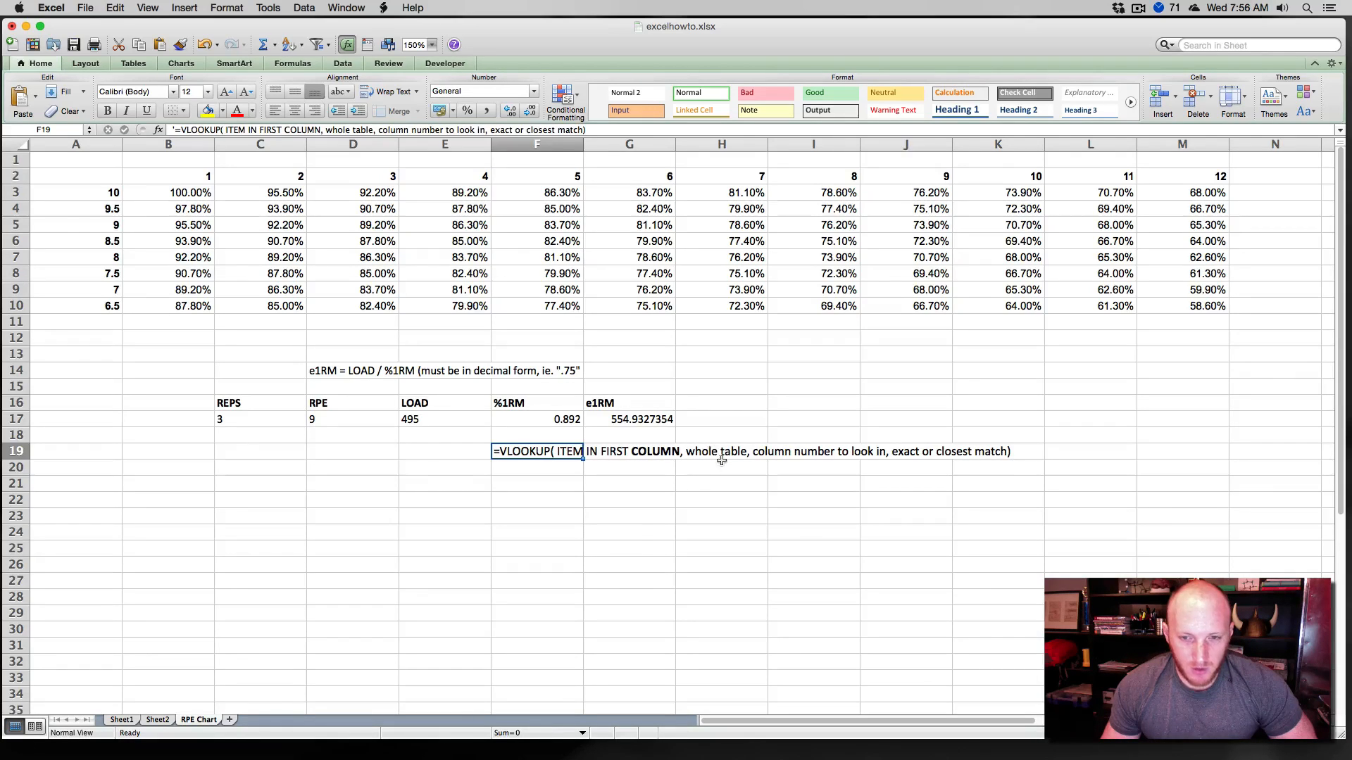
mouse_move(775, 463)
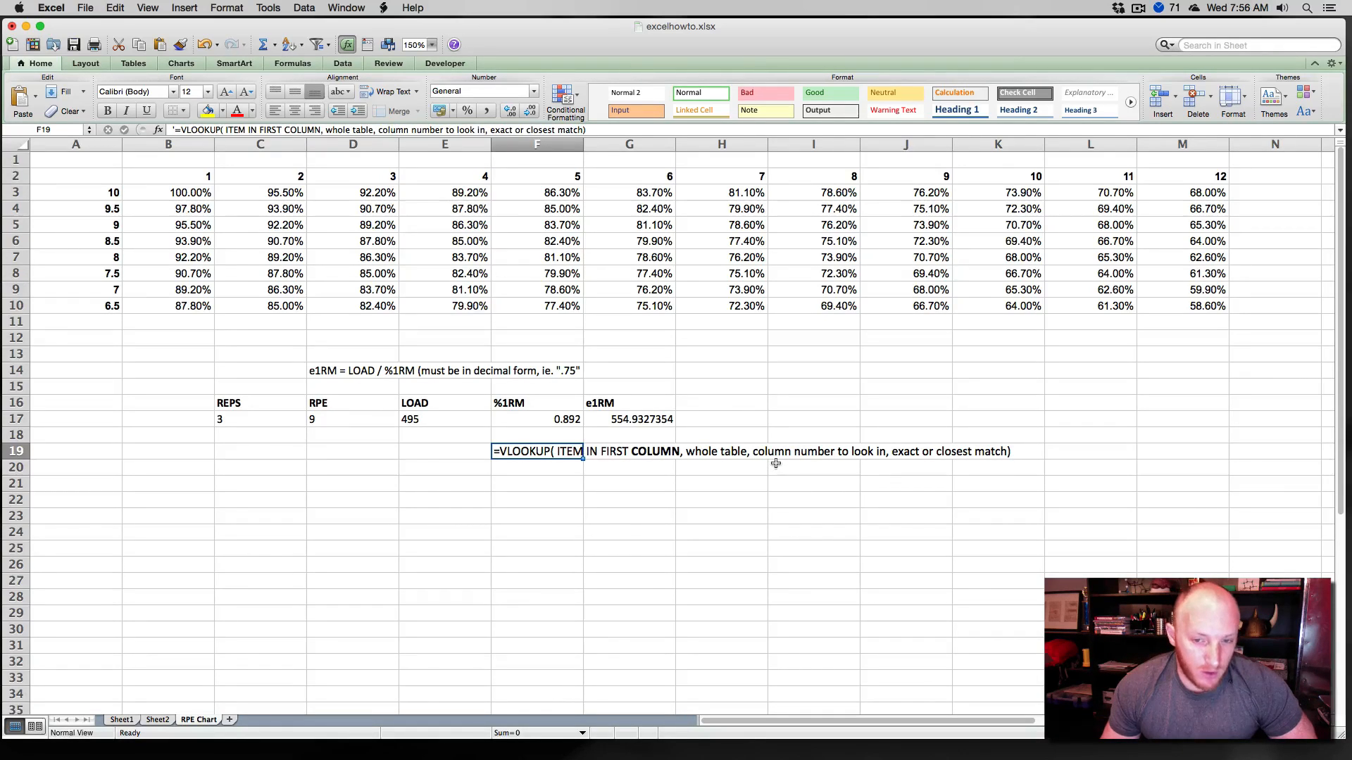
mouse_move(816, 462)
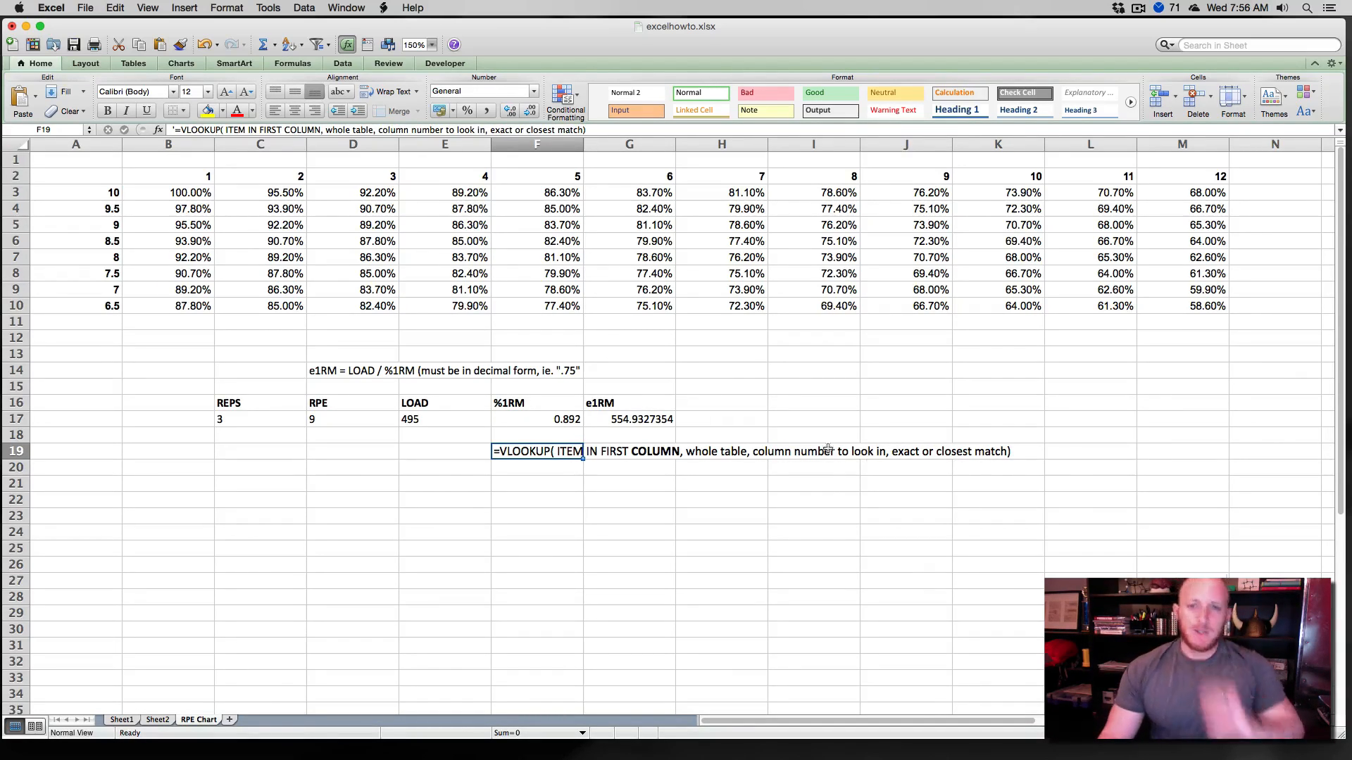
left_click(444, 483)
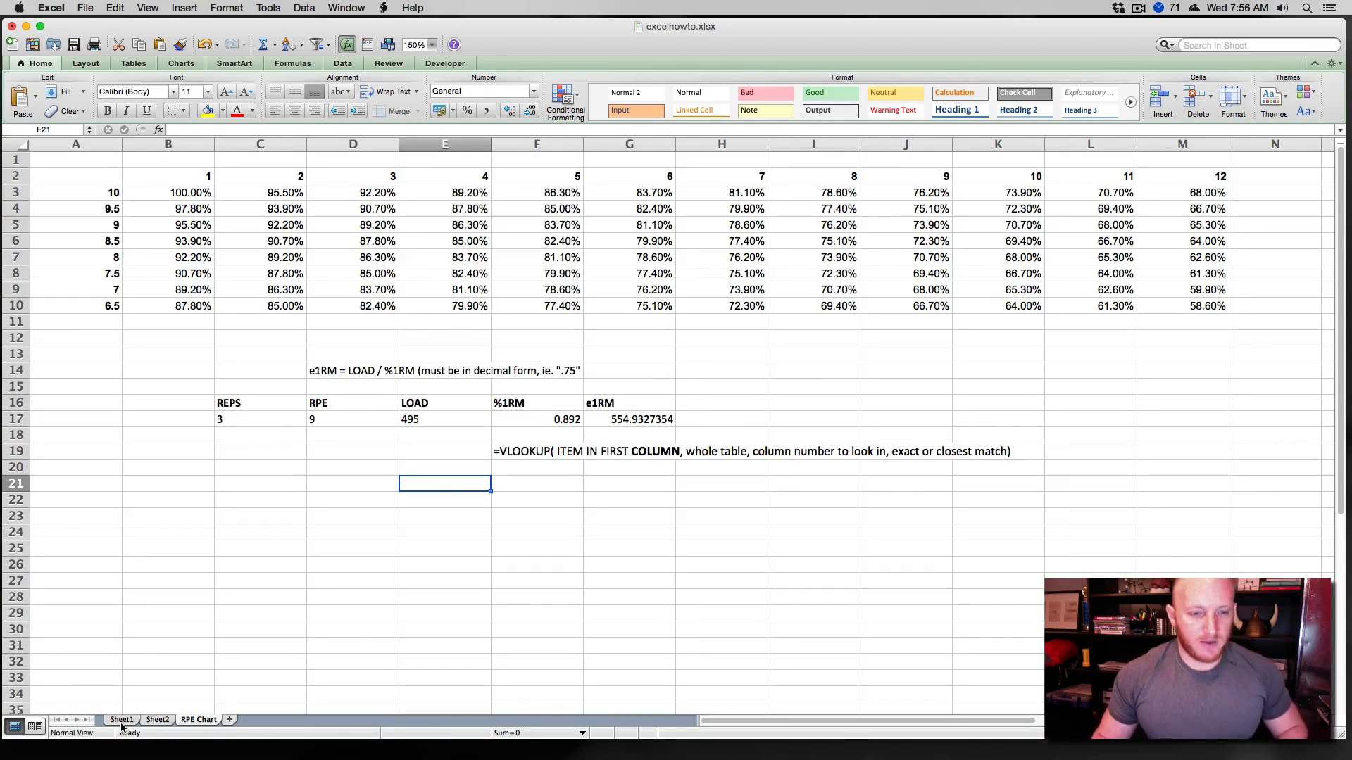
Label the Day block's last column e1RM on Sheet1 and start renaming the Day 2 heading.
left_click(629, 420)
type("r")
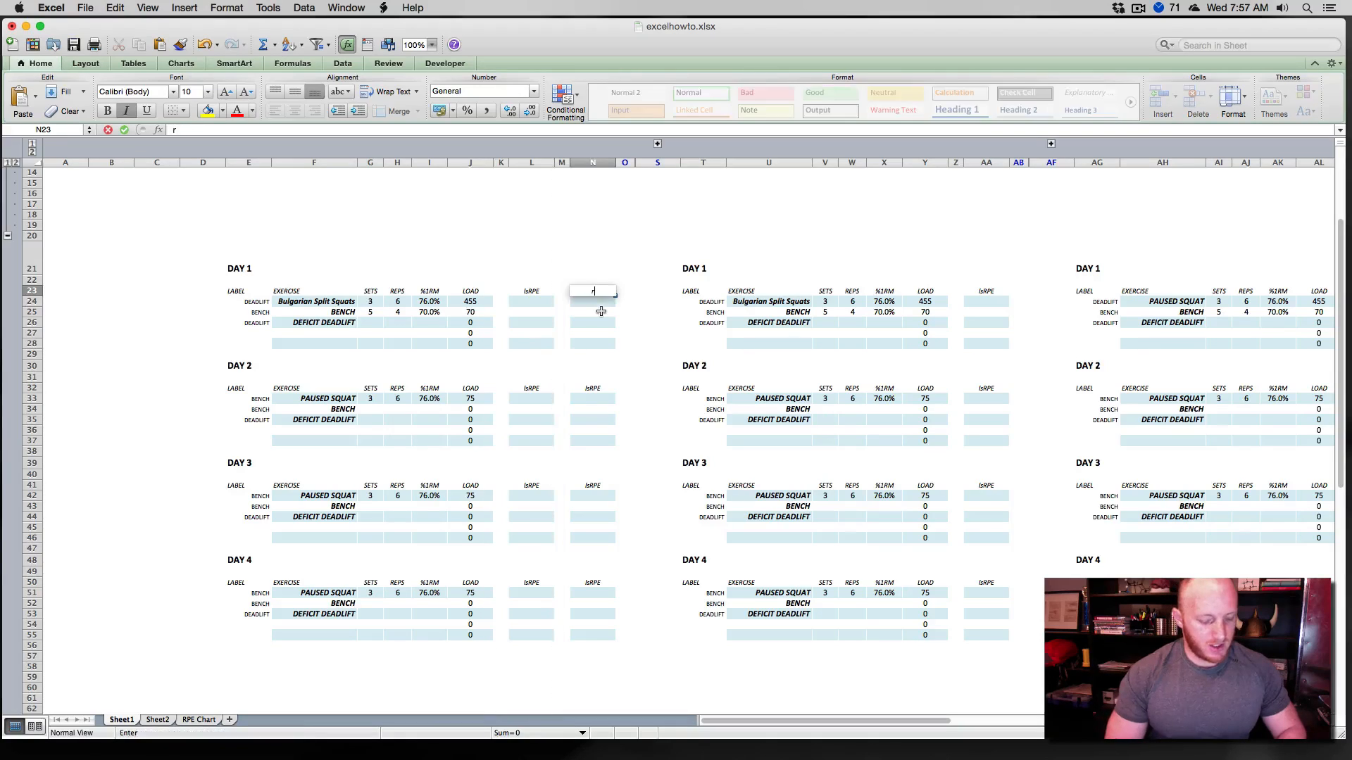
type("e1RM")
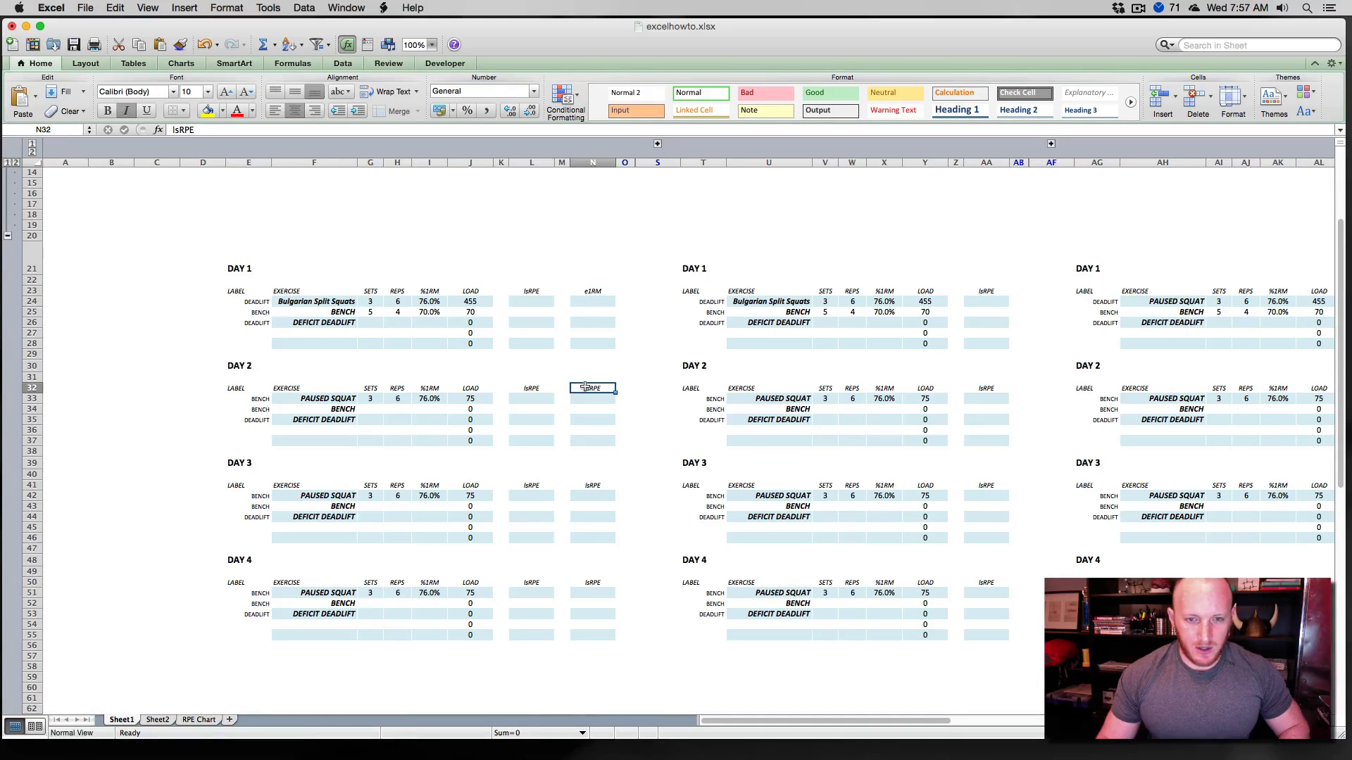
left_click(591, 290)
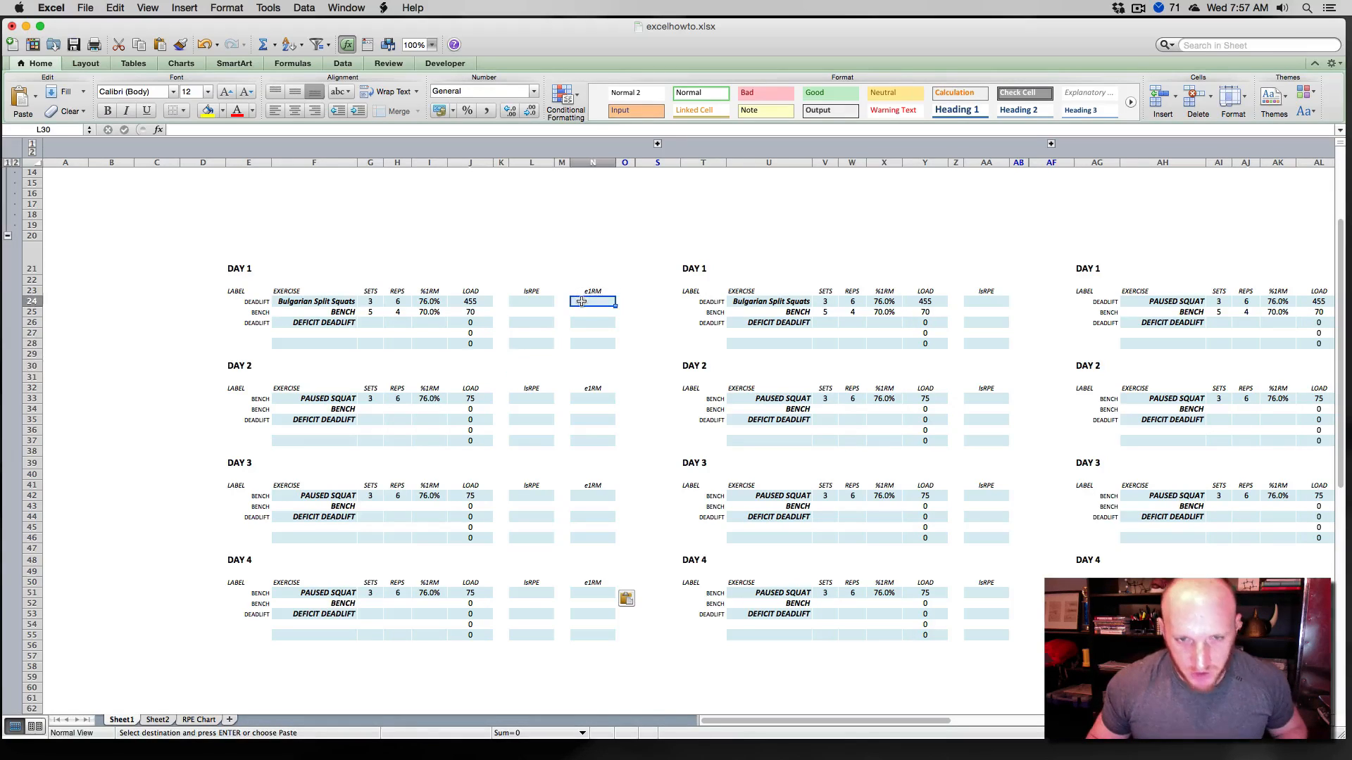
left_click(431, 44)
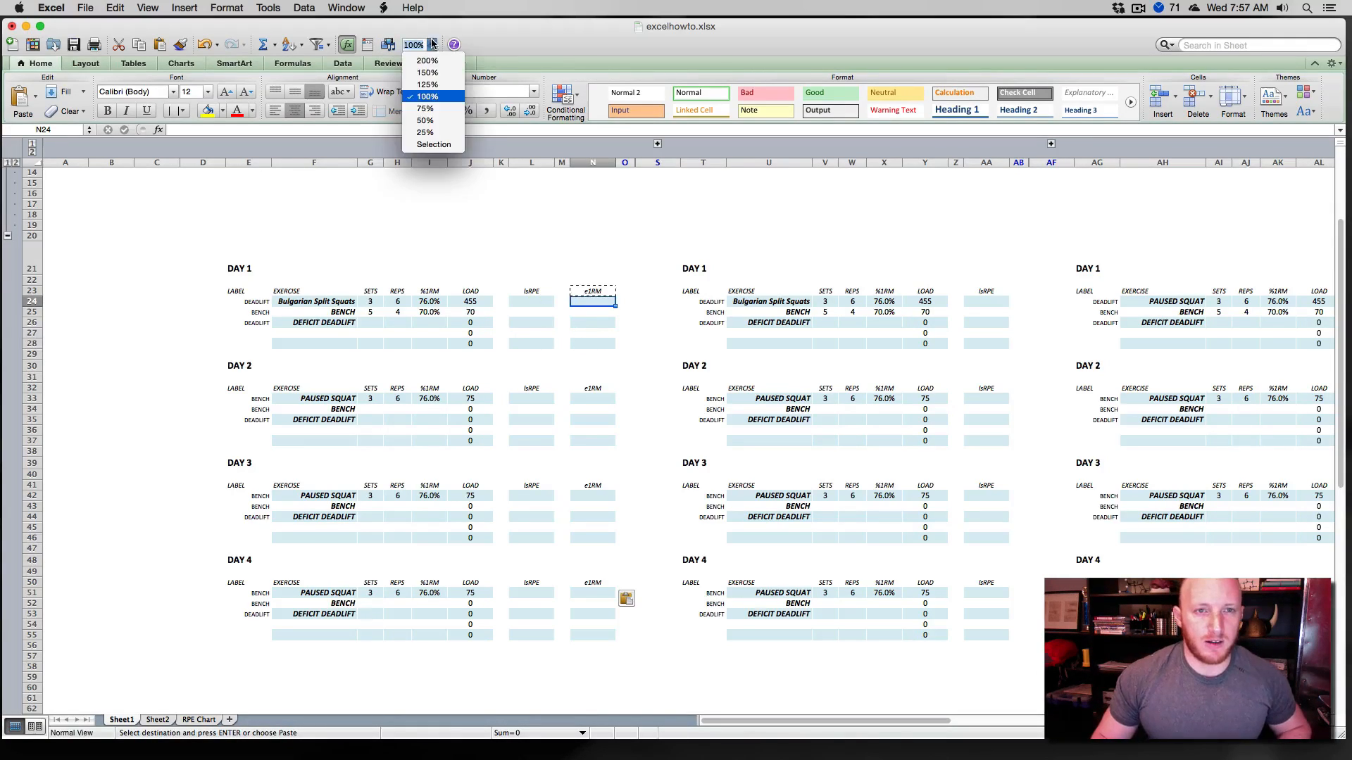
left_click(426, 83)
type("=")
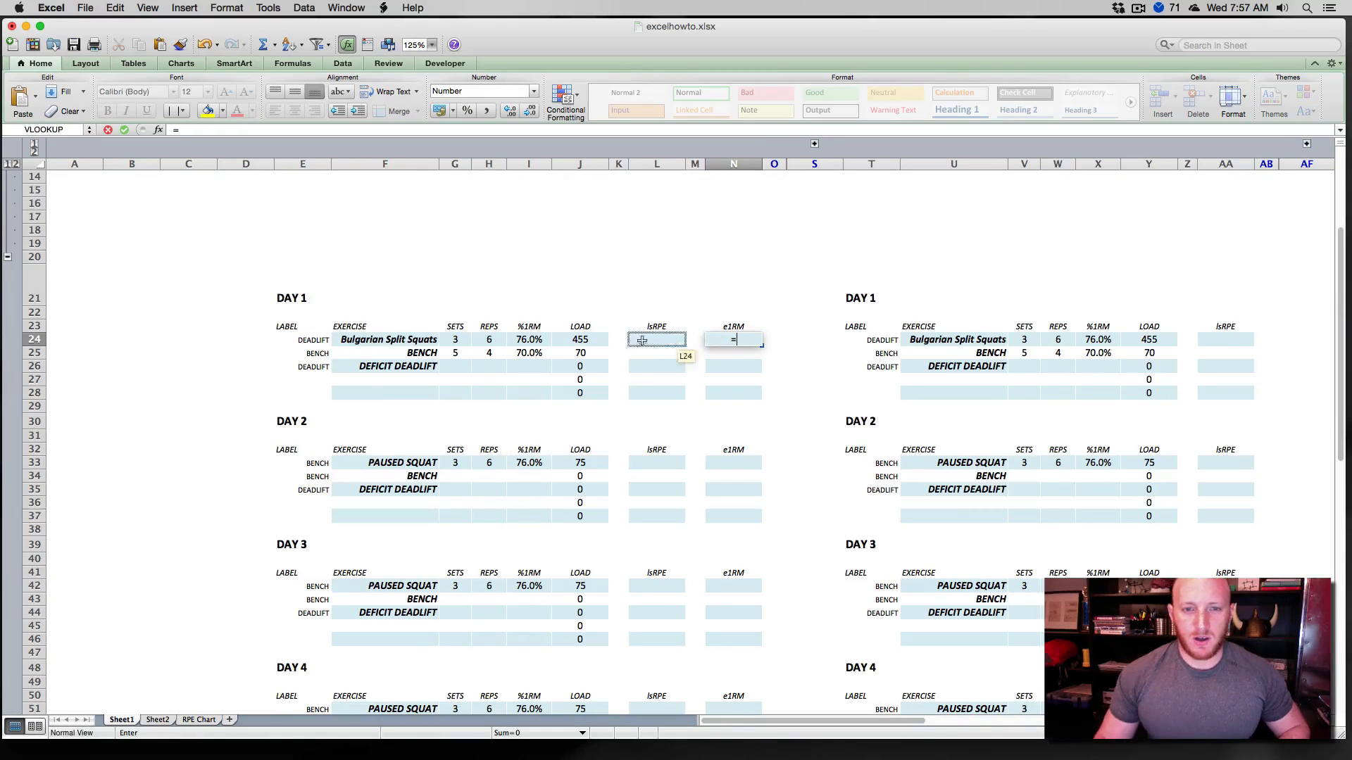
left_click(579, 340)
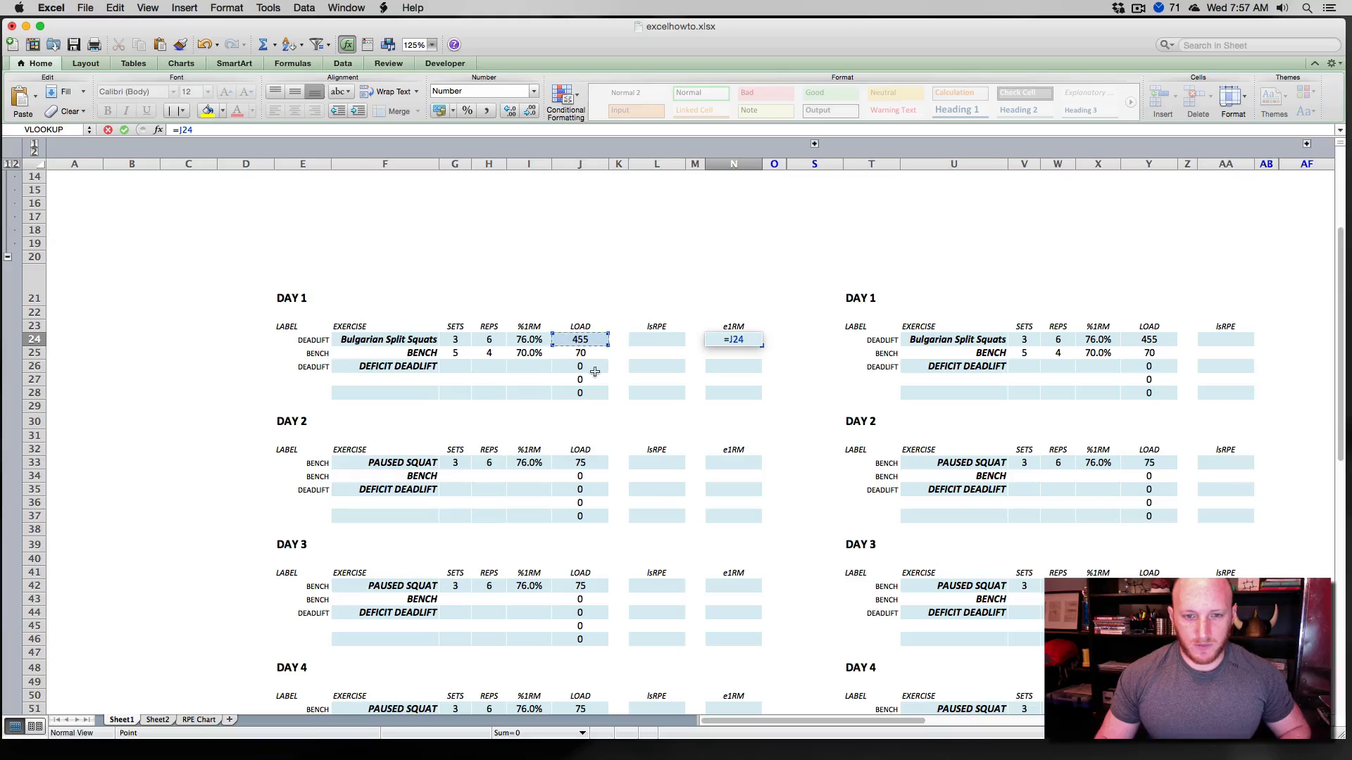
type("/")
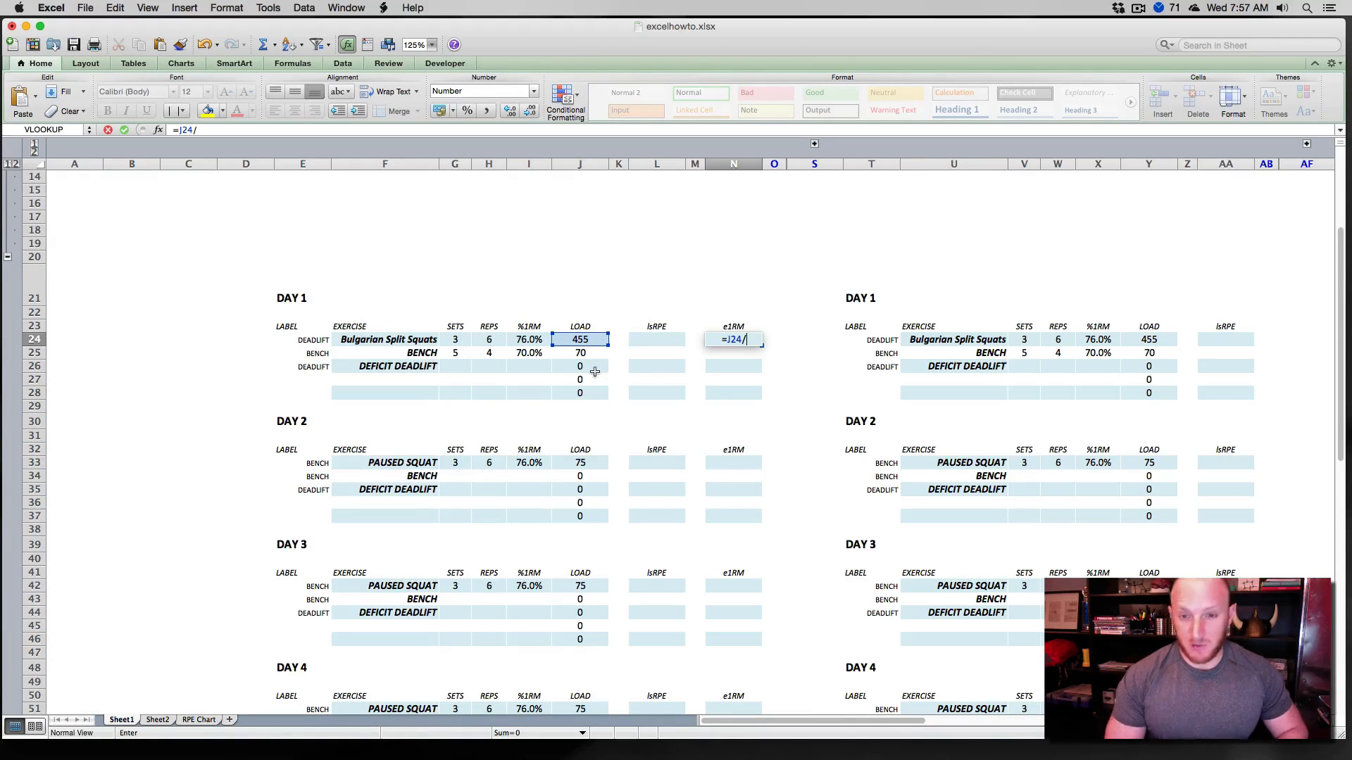
type("VLOOKUP")
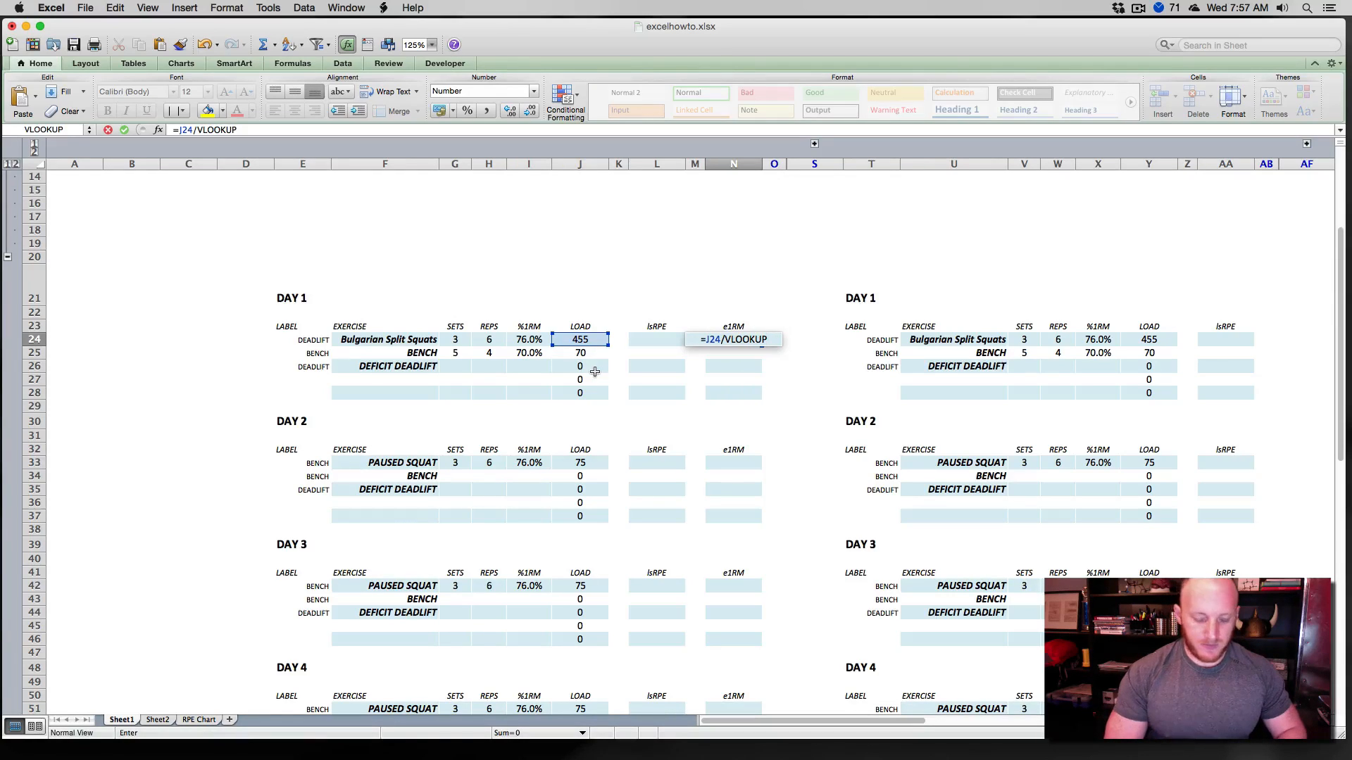
type("(")
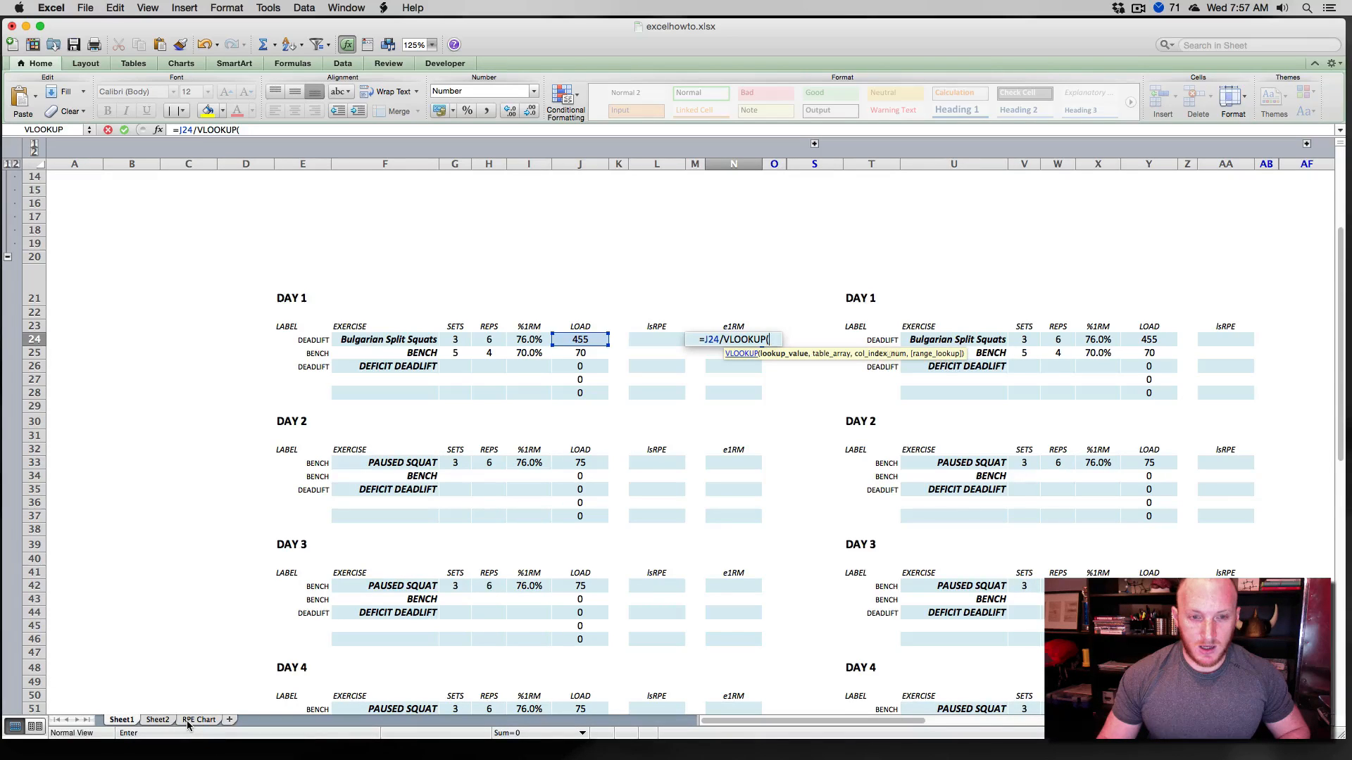
left_click(199, 720)
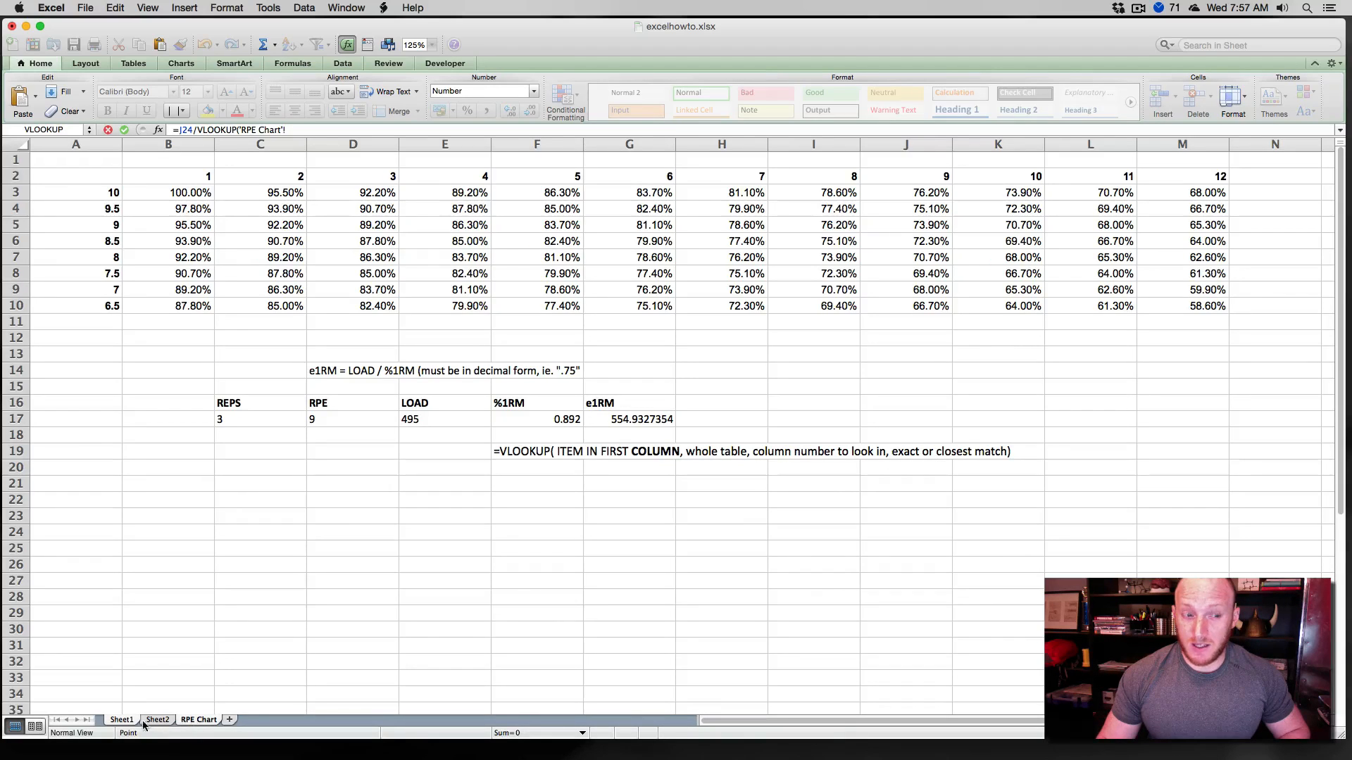
left_click(121, 719)
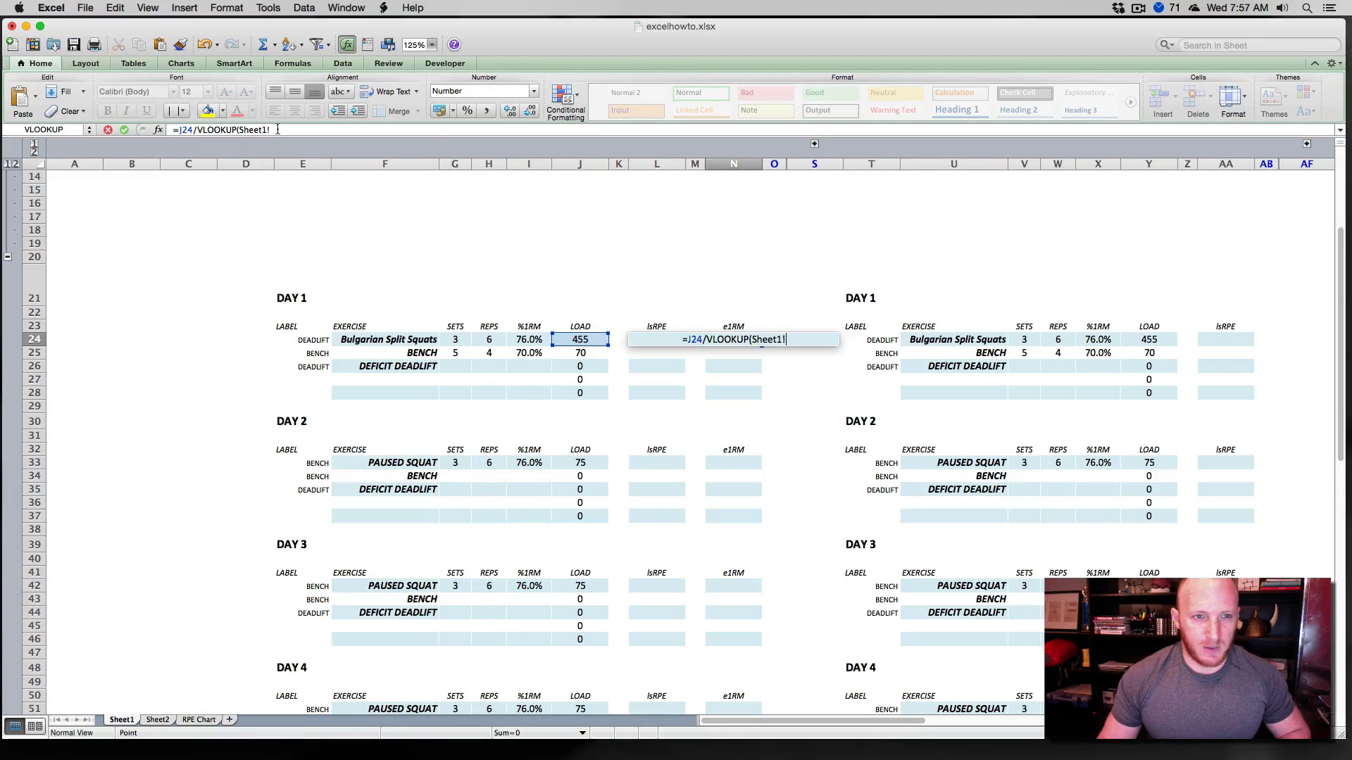
key("backspace")
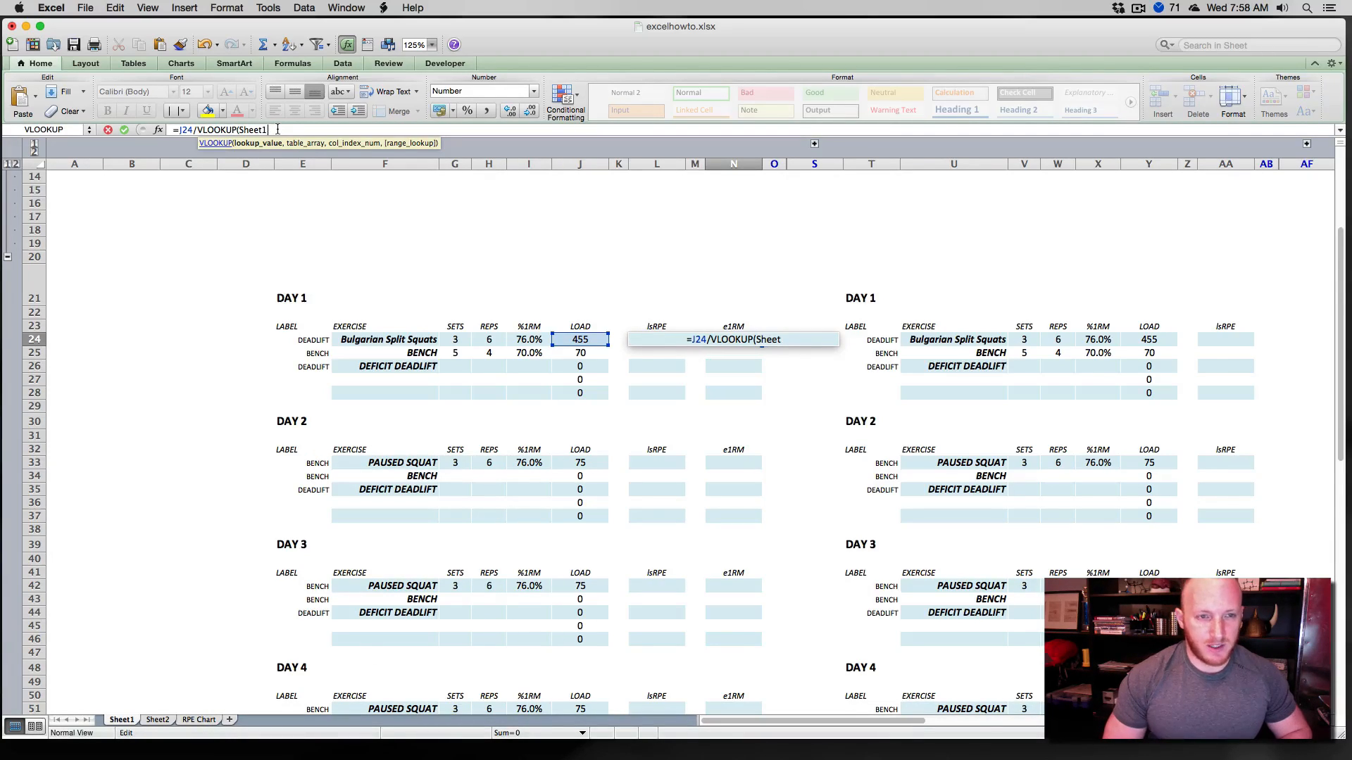
key("backspace")
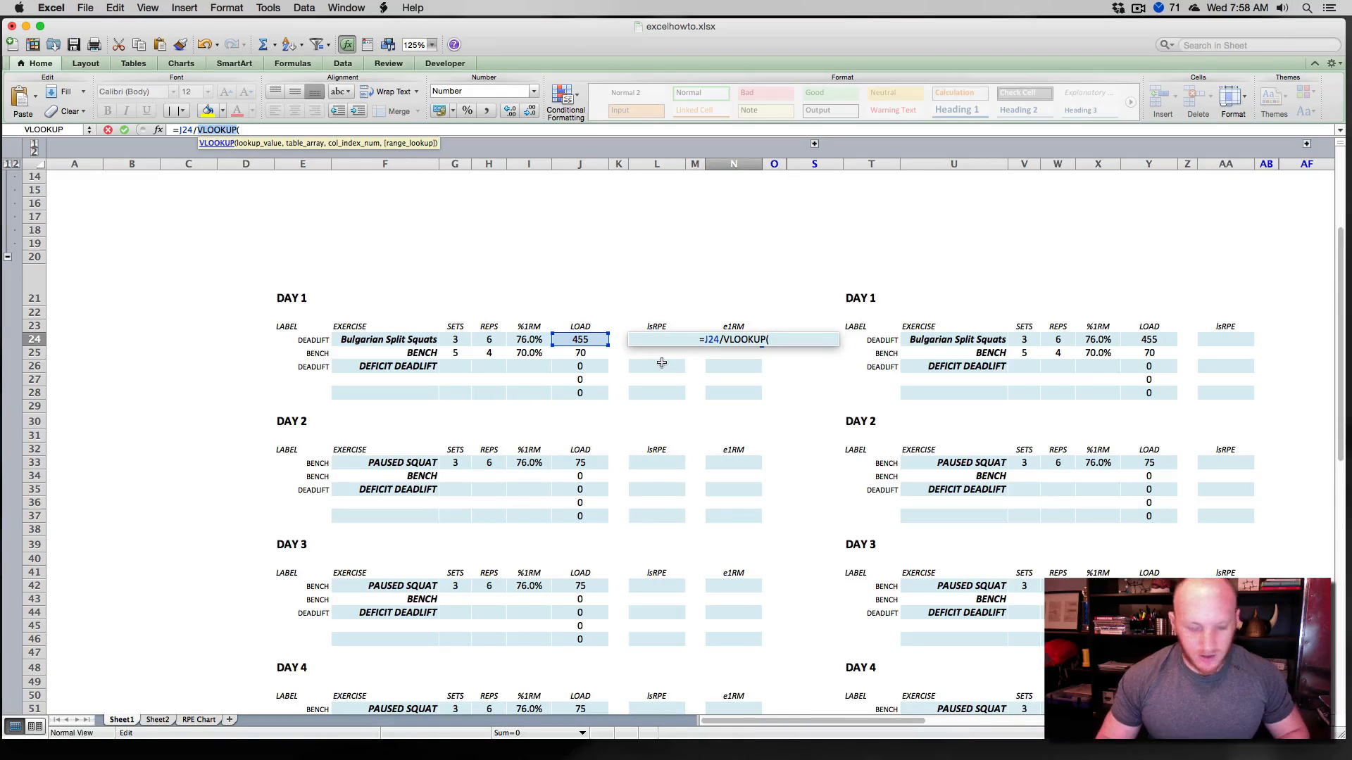
key("Escape")
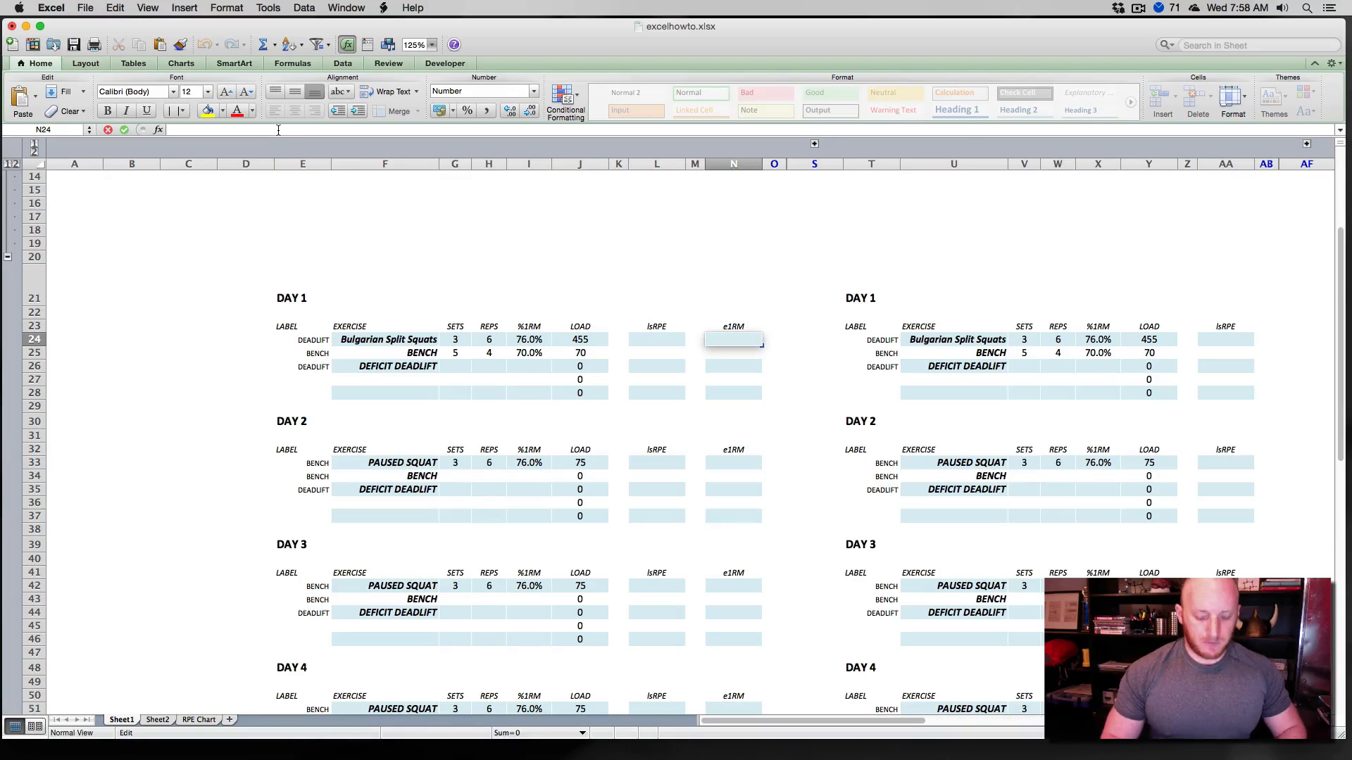
Begin =J24/VLOOKUP with the isRPE cell as lookup value and 'RPE Chart'!$A$2:$M$10 as range.
type("=J24")
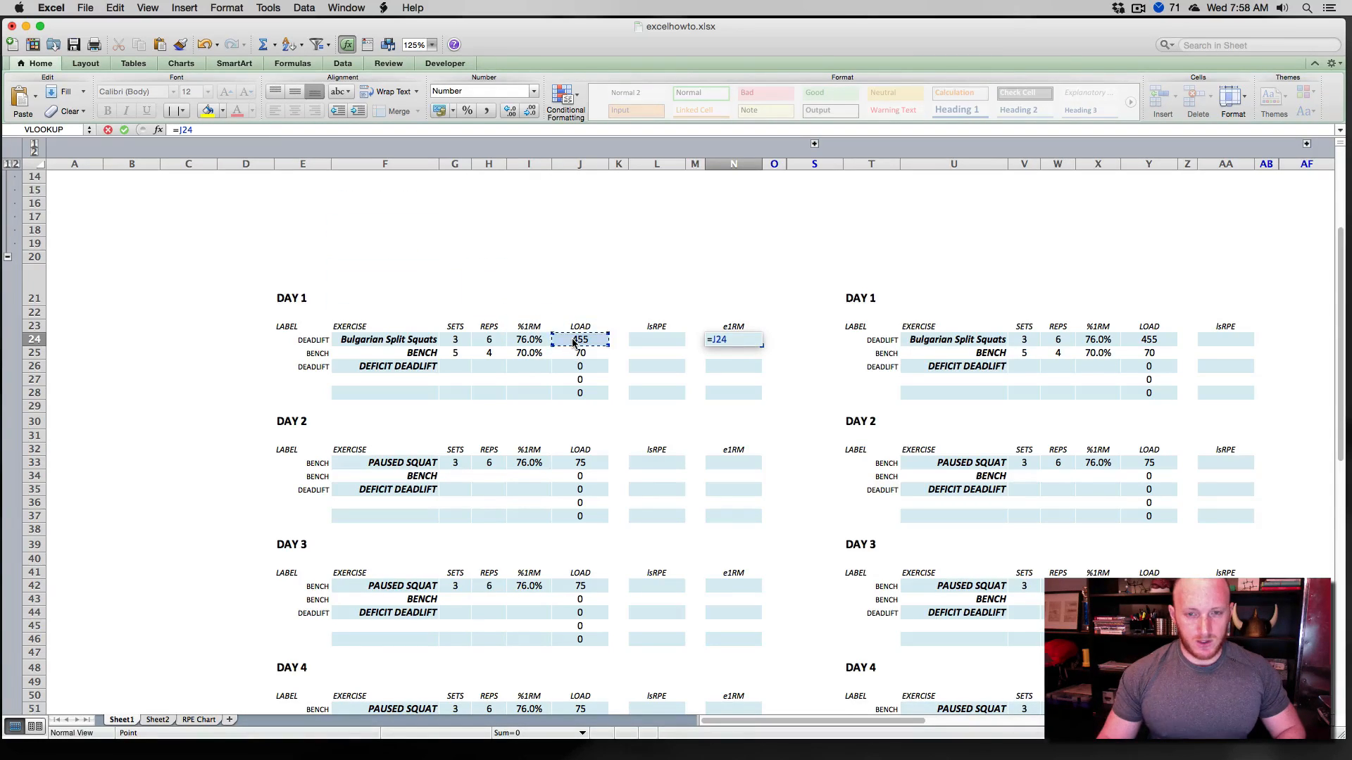
type("/")
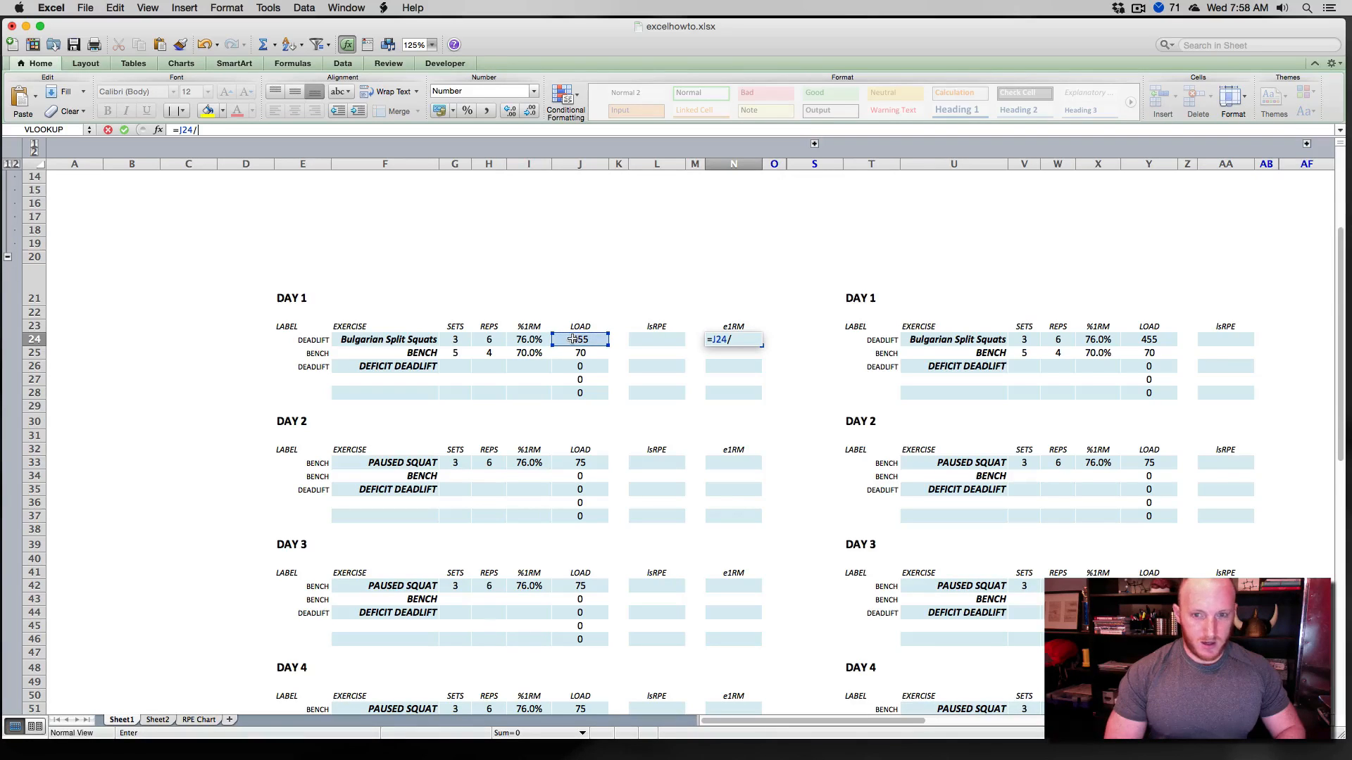
type("VLOOKUP(")
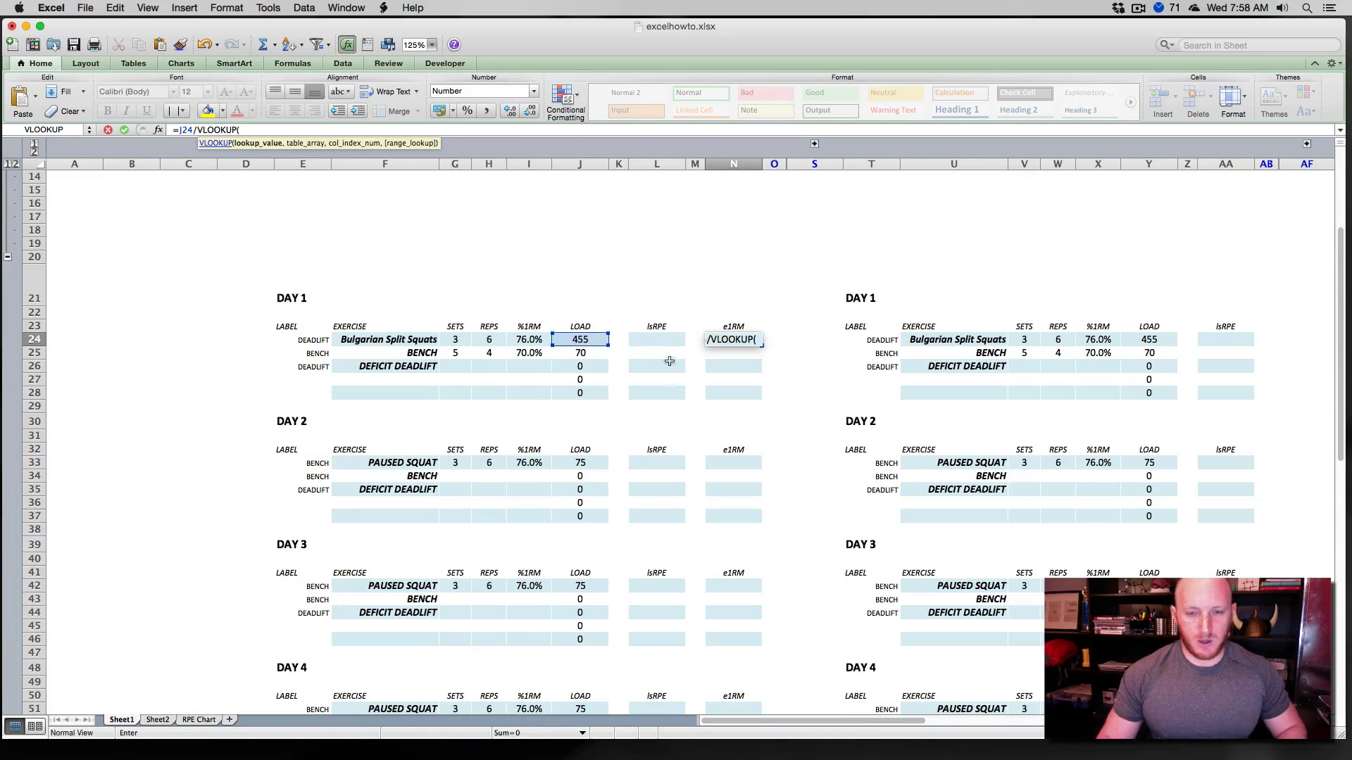
left_click(658, 339)
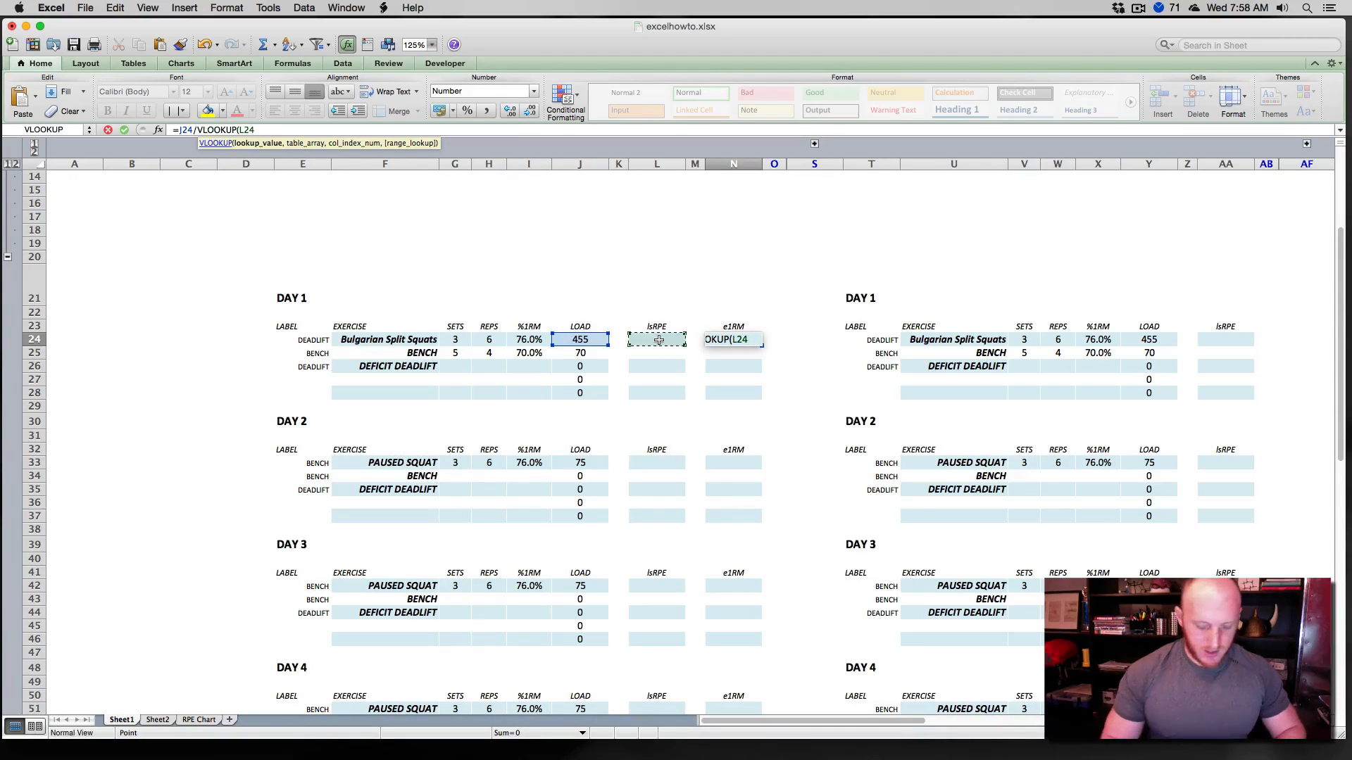
type(",")
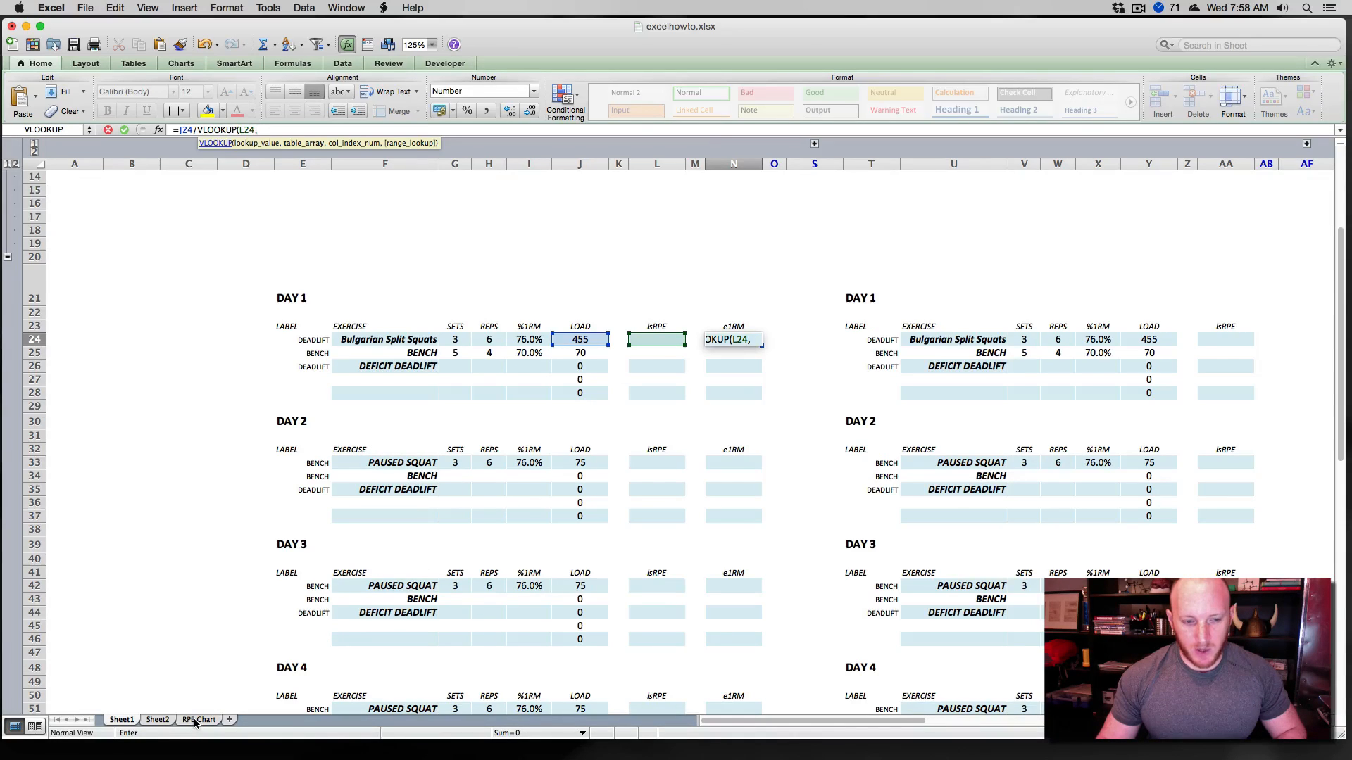
left_click(198, 720)
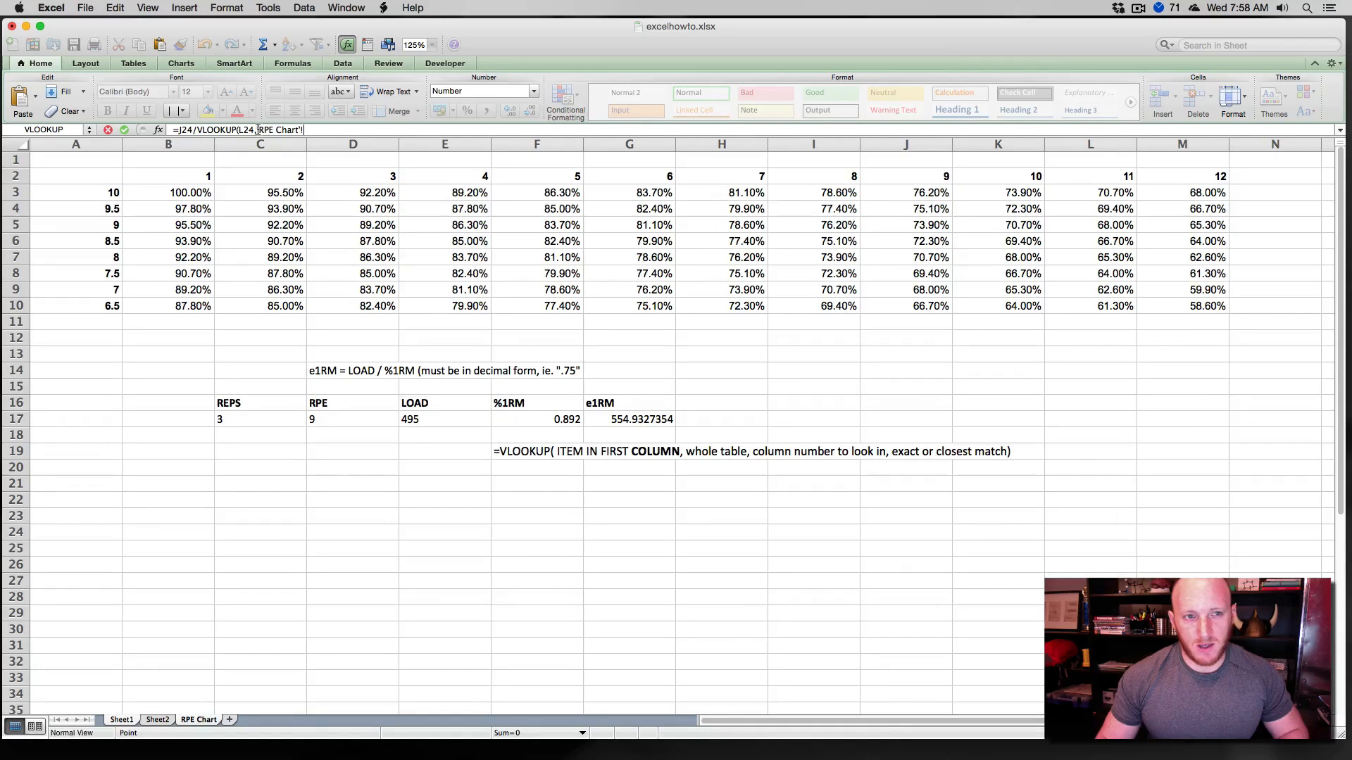
left_click(168, 451)
type("$A$2:$M$10")
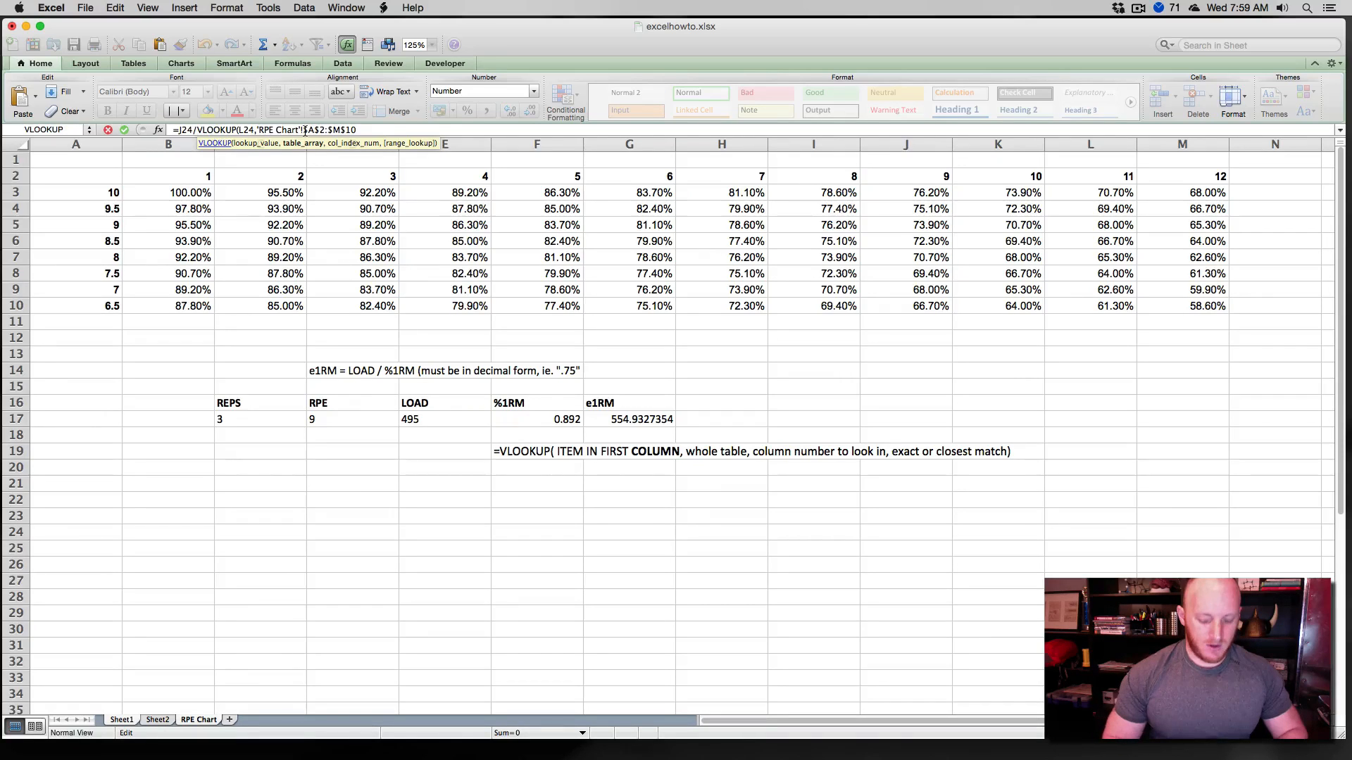
Finish the formula with REPS+1 as the column index and FALSE for an exact match.
type(",")
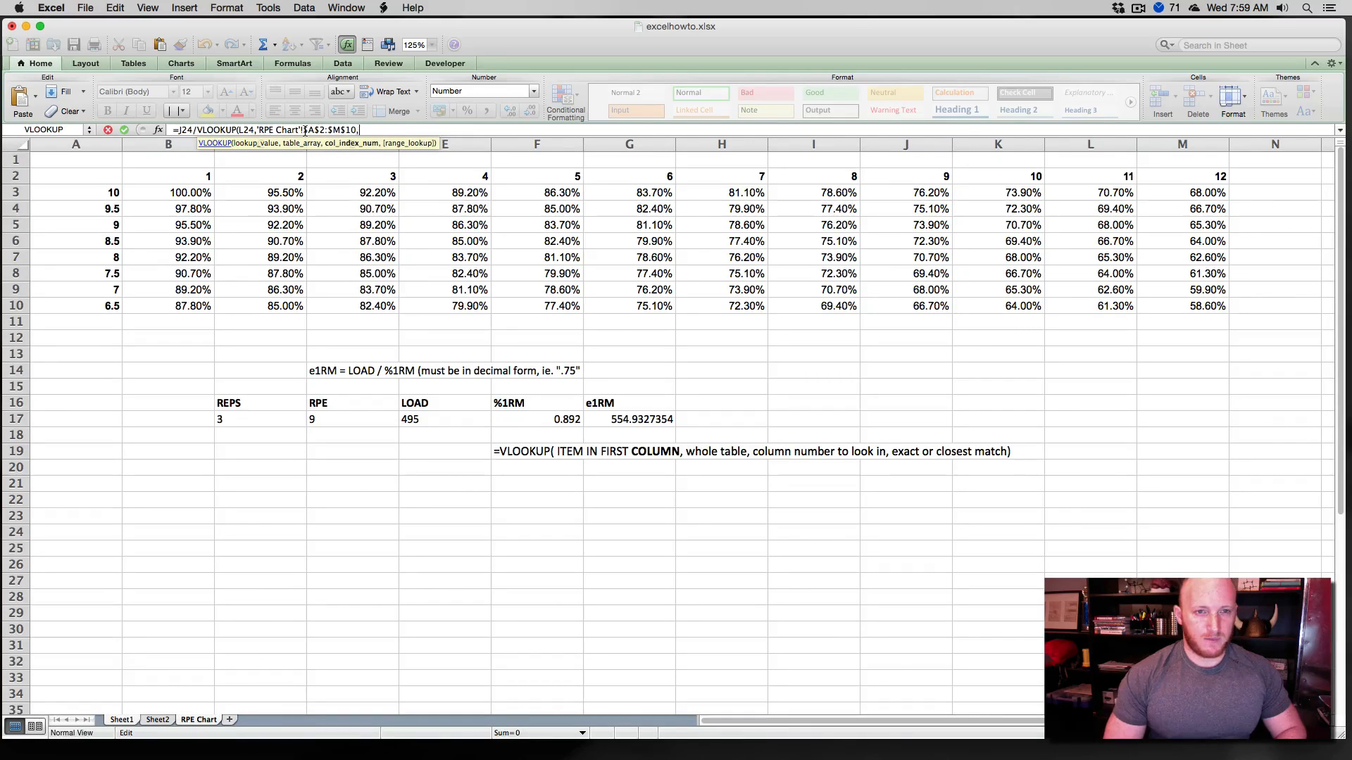
left_click(168, 515)
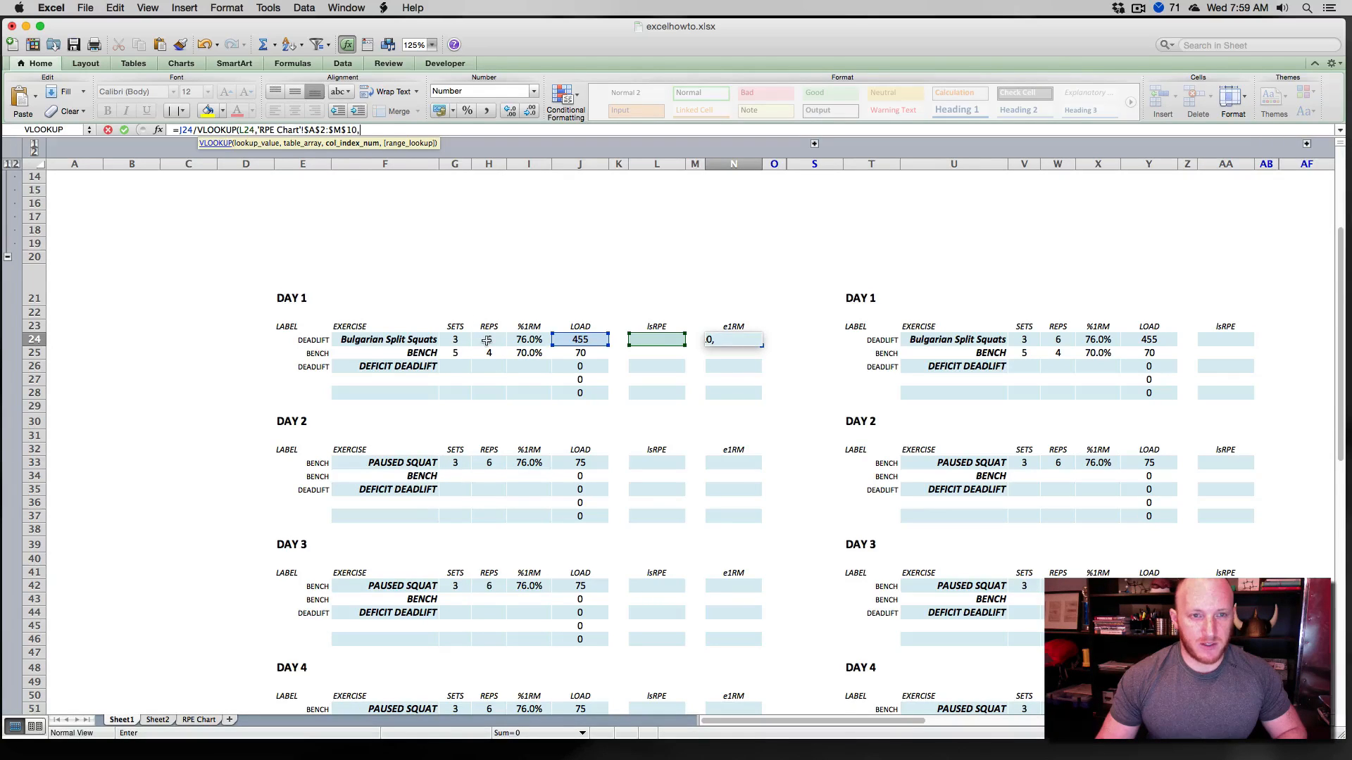
left_click(488, 339)
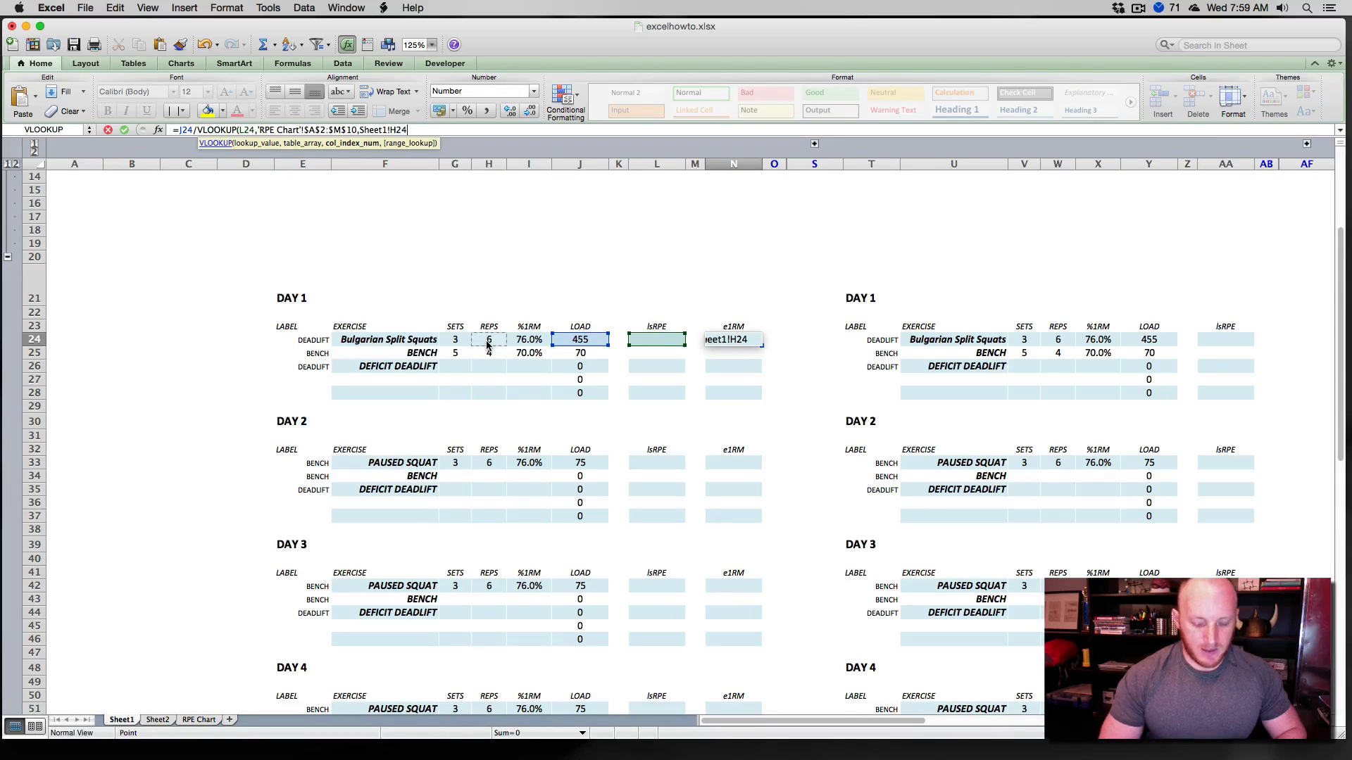
type("+1")
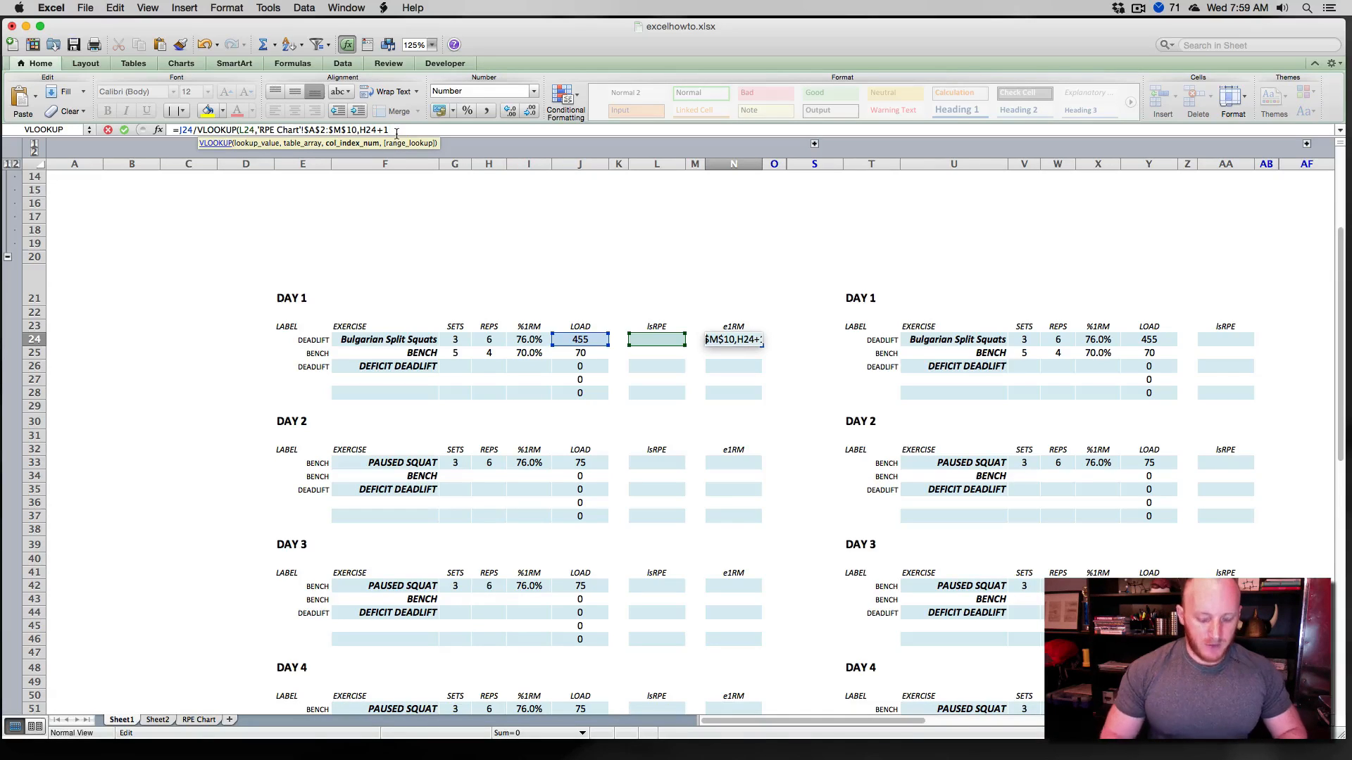
type(",FALSE)")
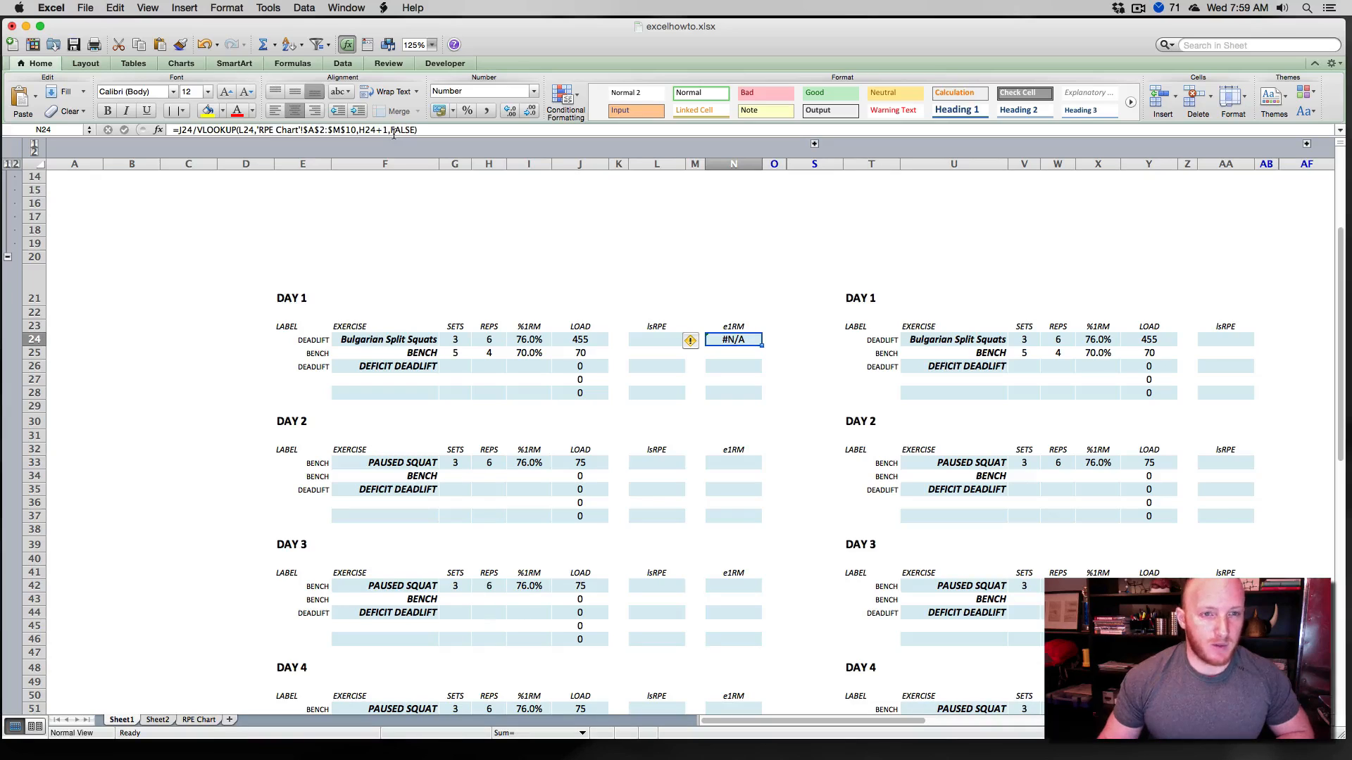
Enter isRPE 8 for Bulgarian Split Squats so its e1RM computes 579.
double_click(732, 339)
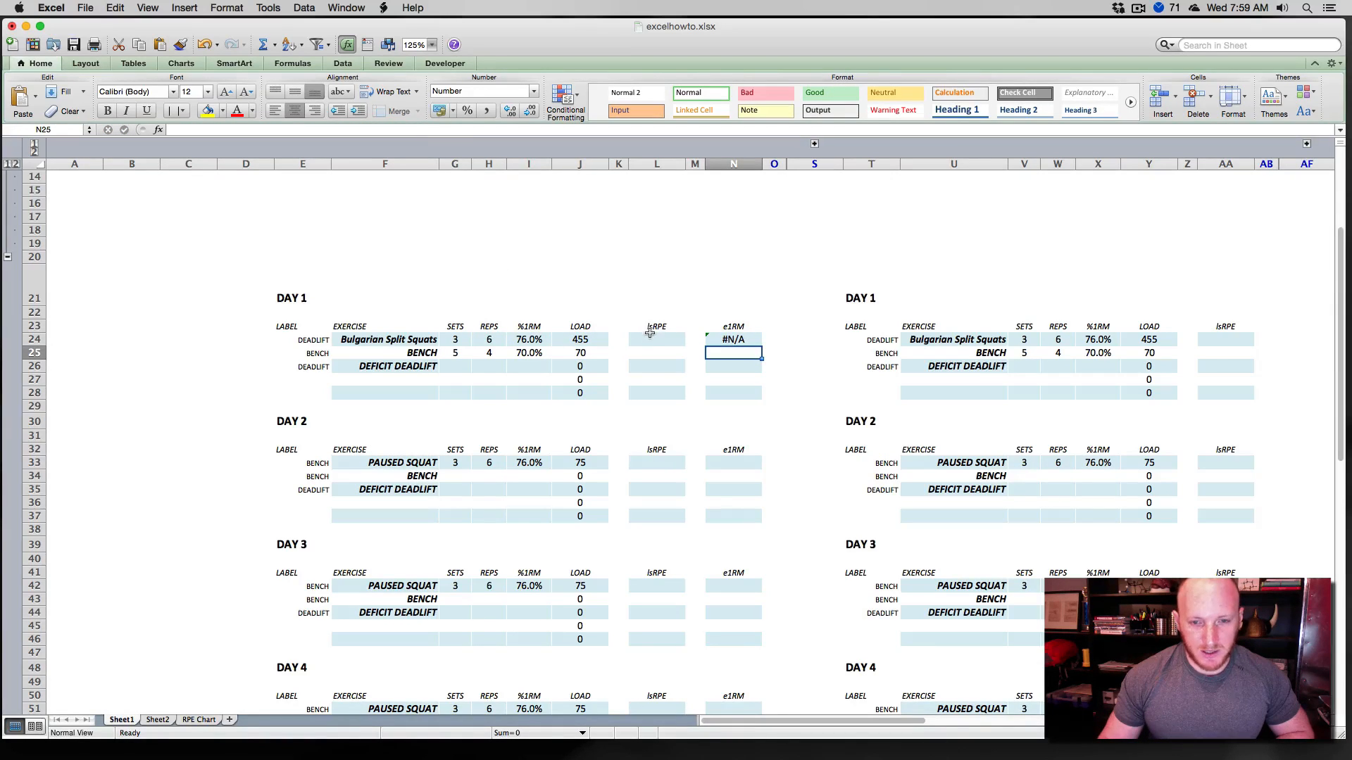
left_click(657, 339)
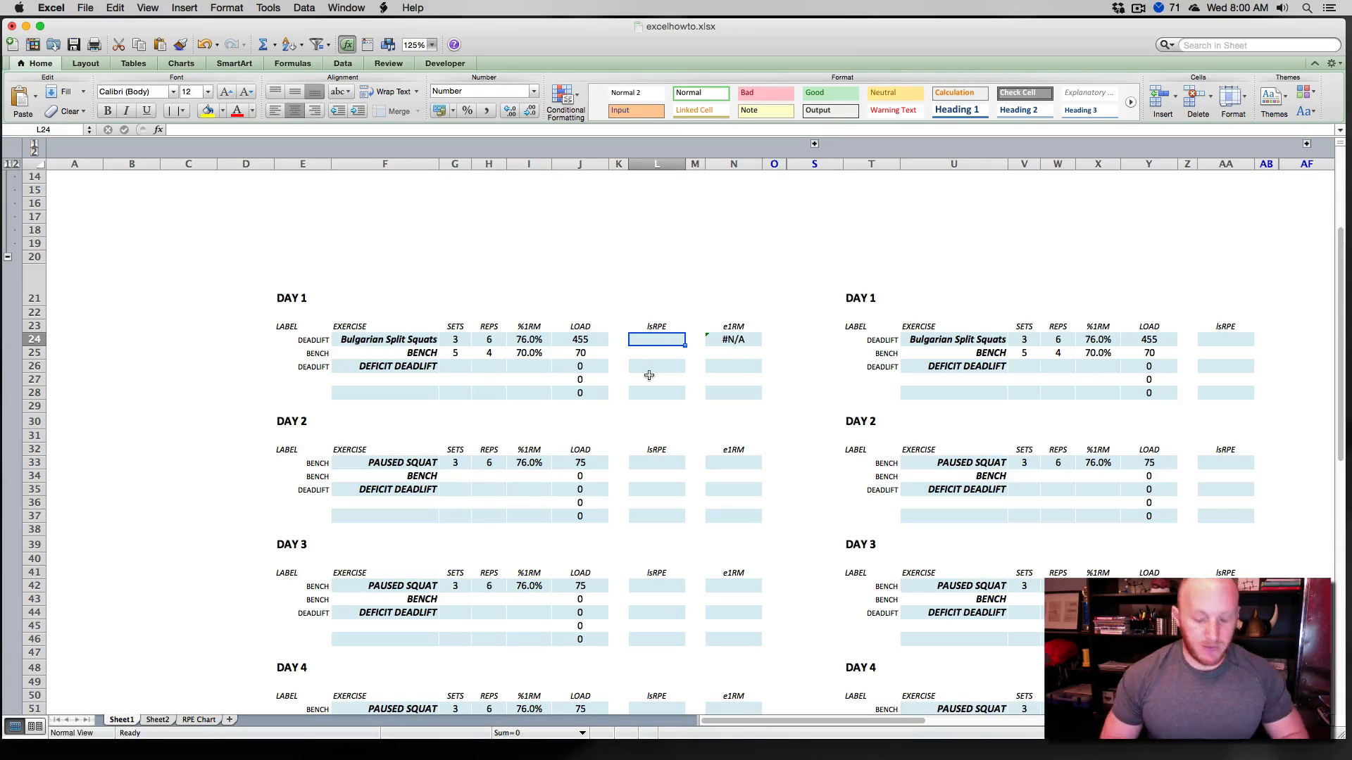
type("8")
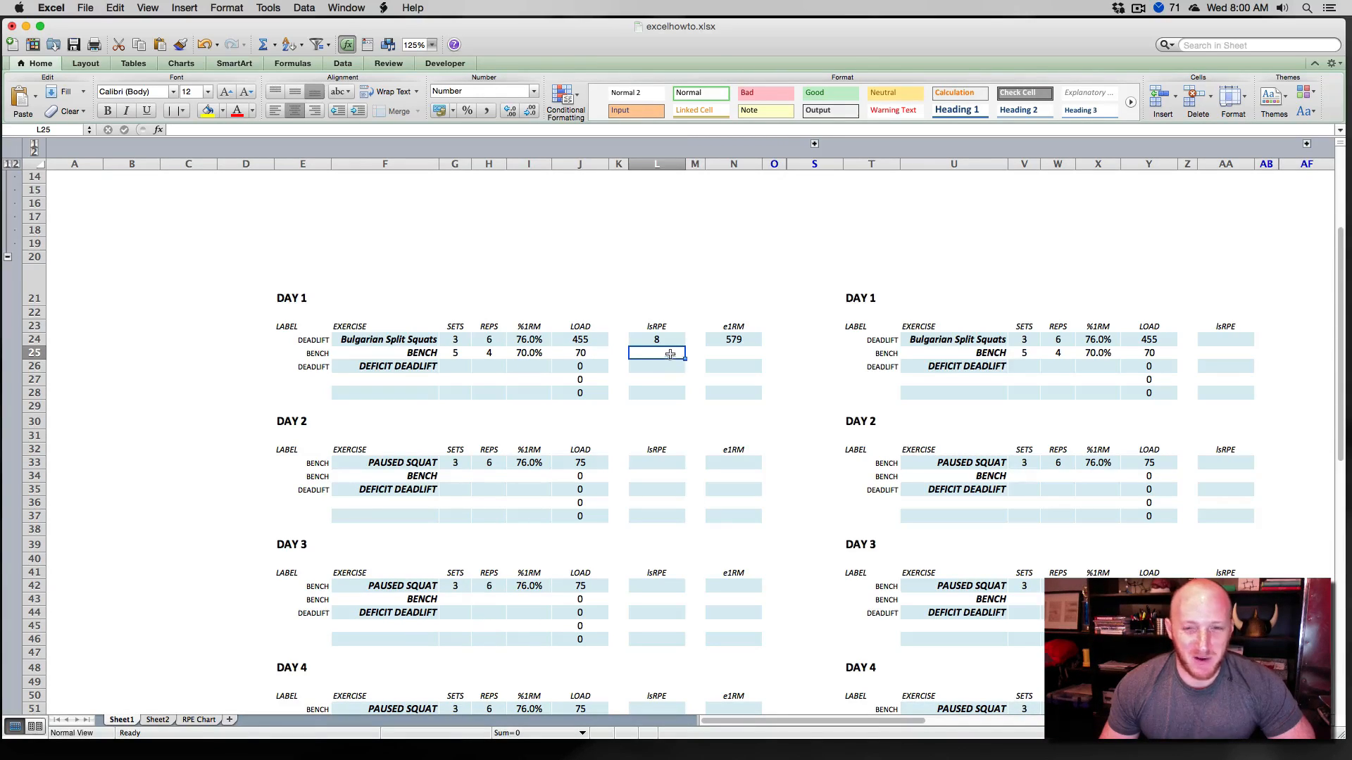
left_click(732, 339)
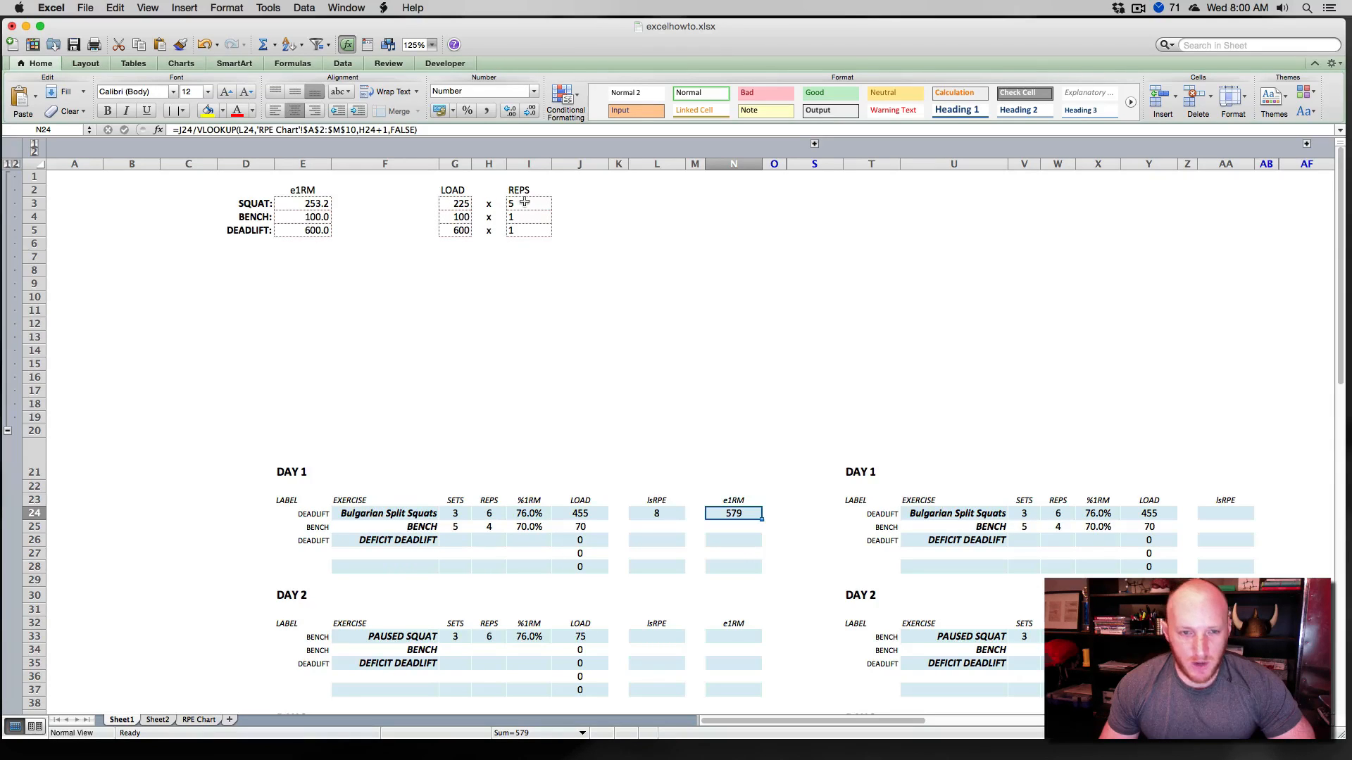
mouse_move(488, 202)
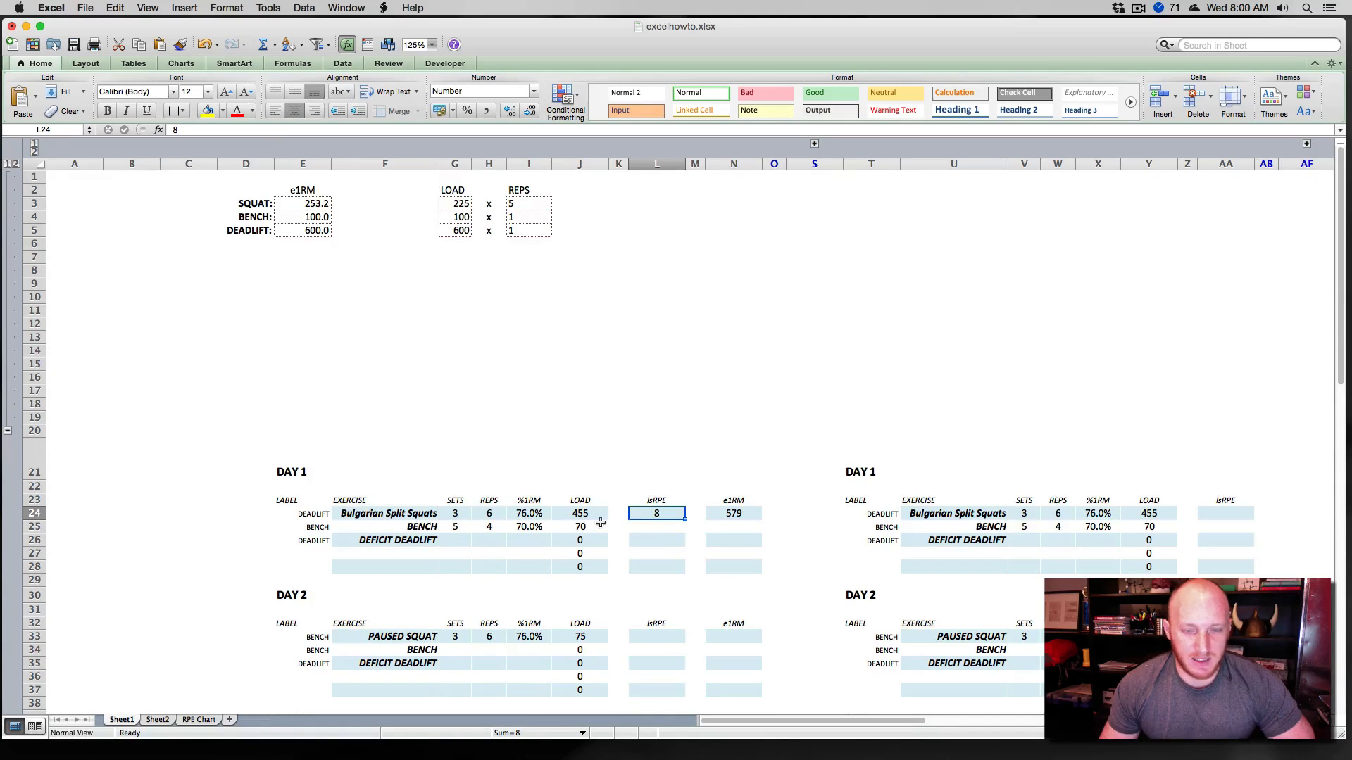
Set isRPE to 10, then give the squat calculator a 455 load for 3 reps.
type("10")
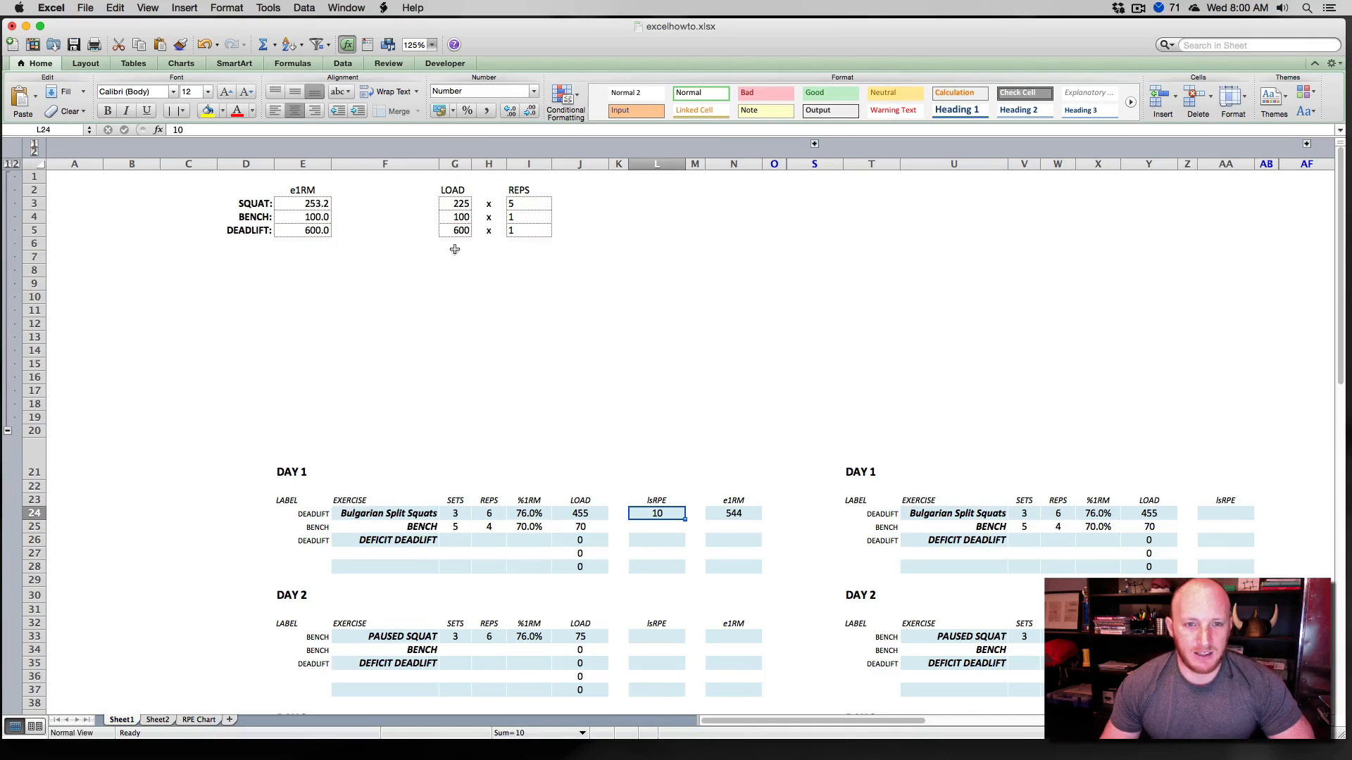
left_click(455, 203)
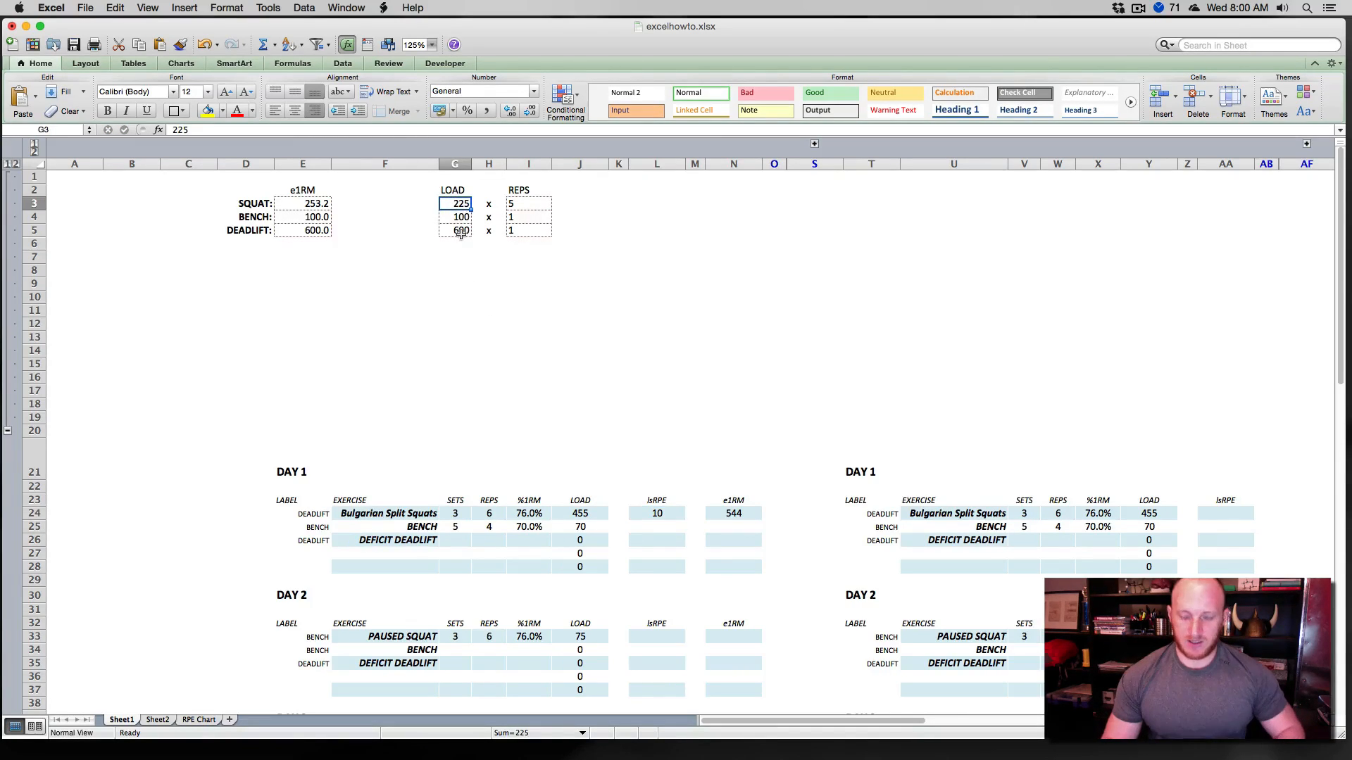
type("455")
left_click(528, 202)
type("6")
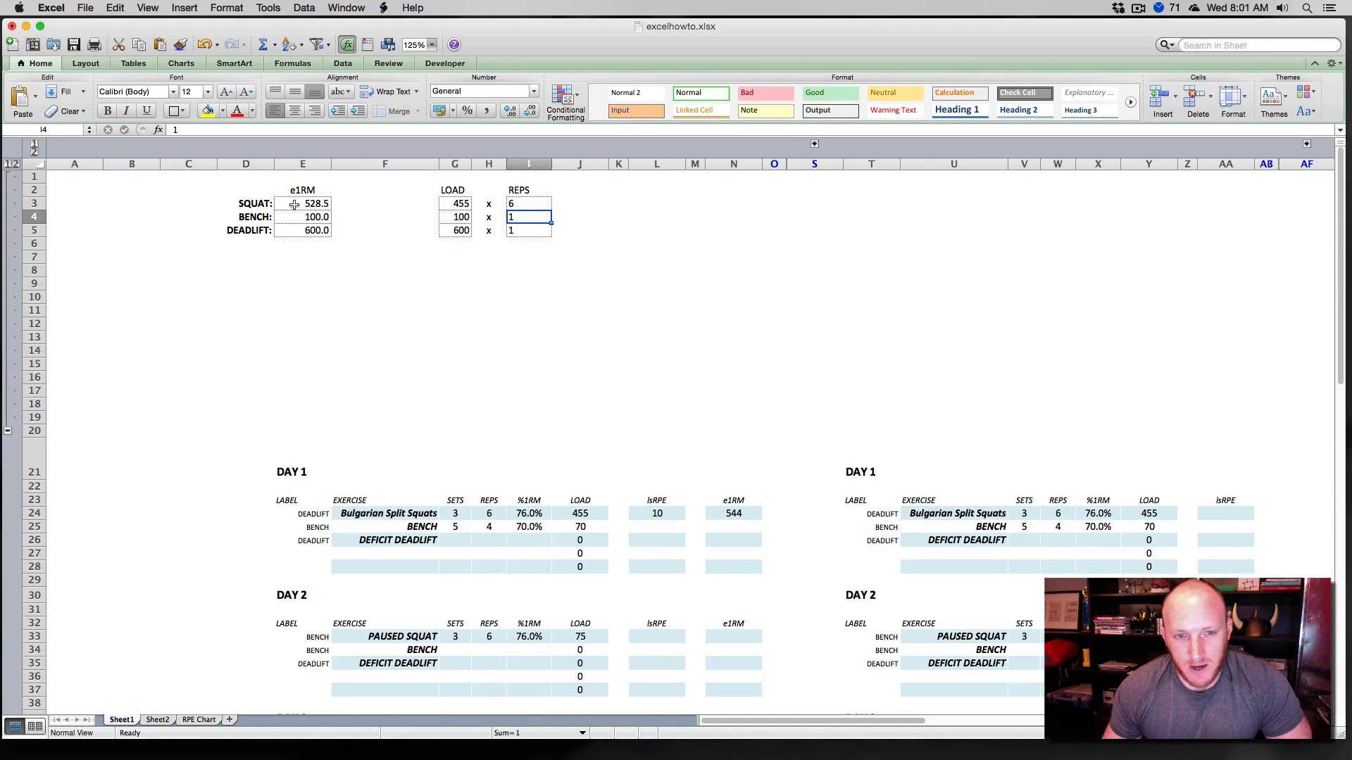
left_click(302, 203)
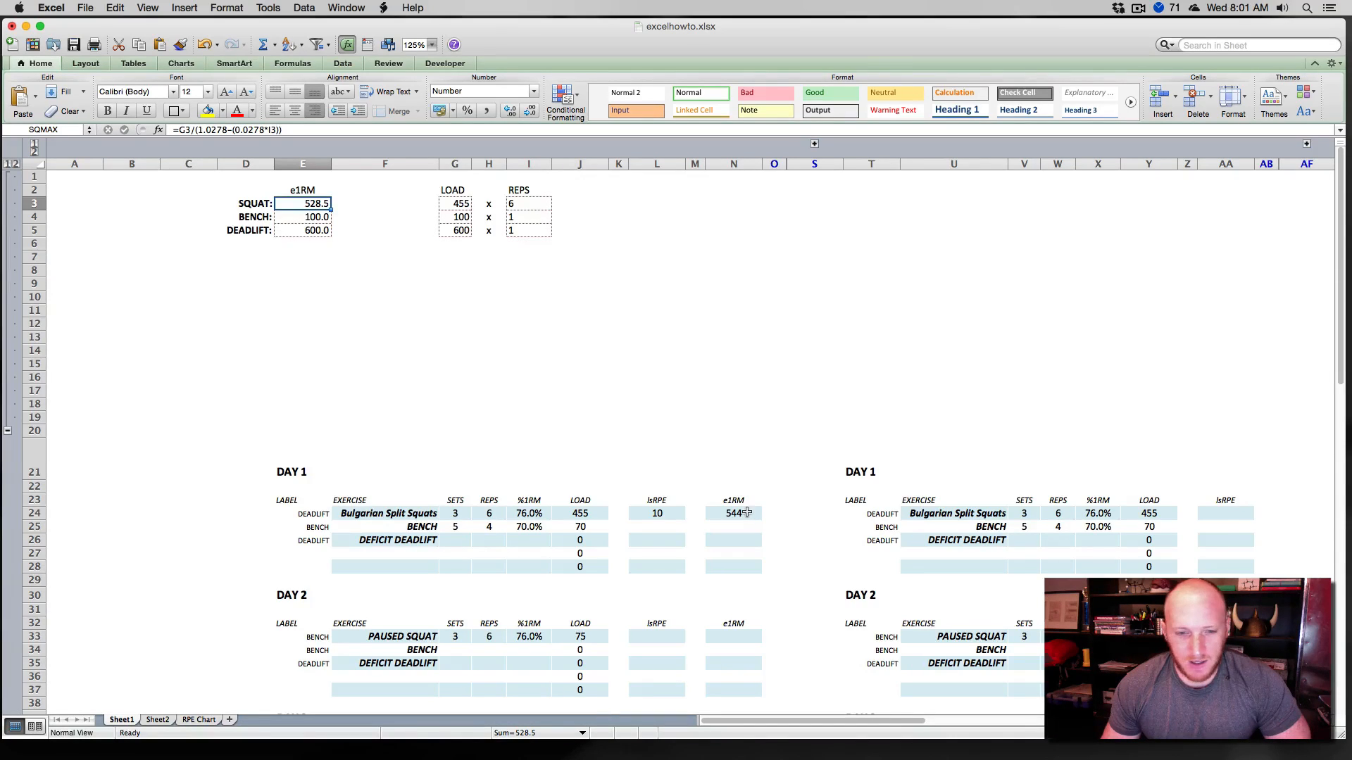
left_click(489, 512)
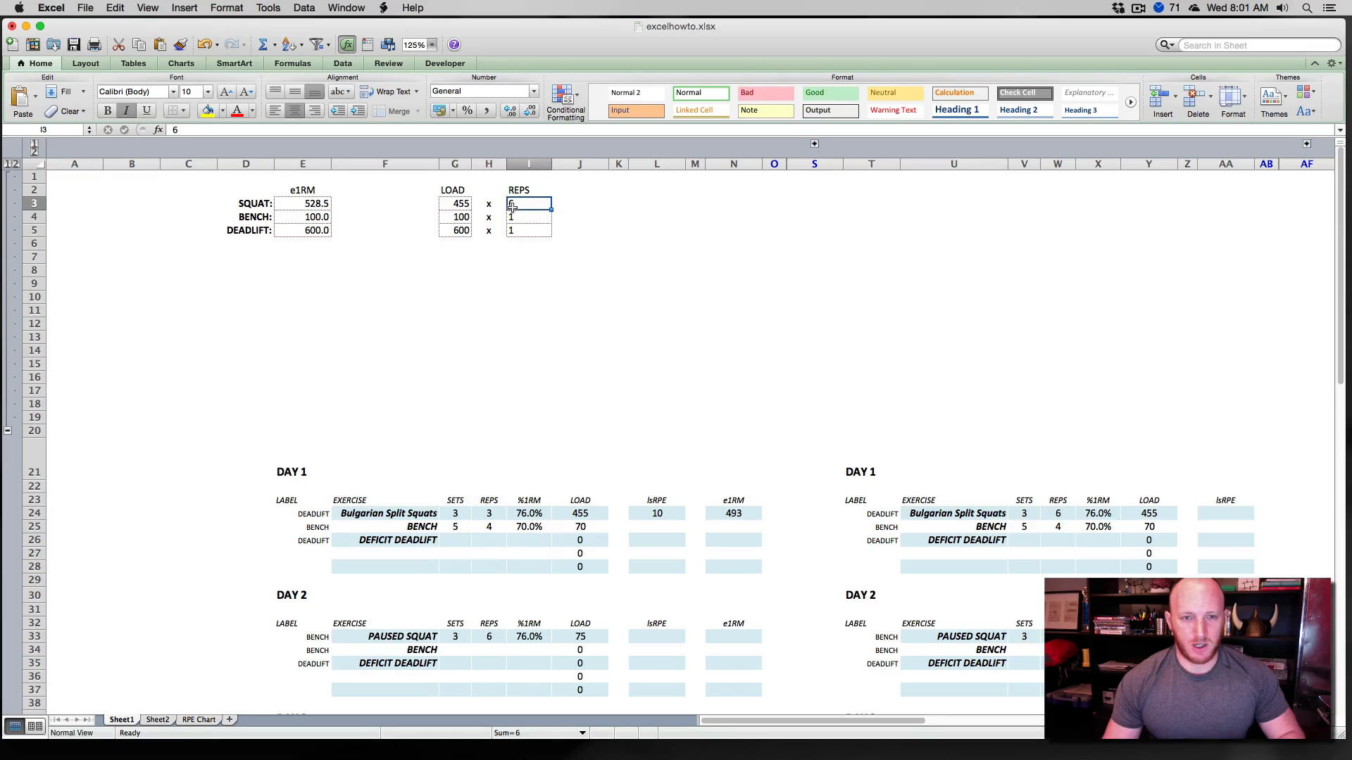
type("3")
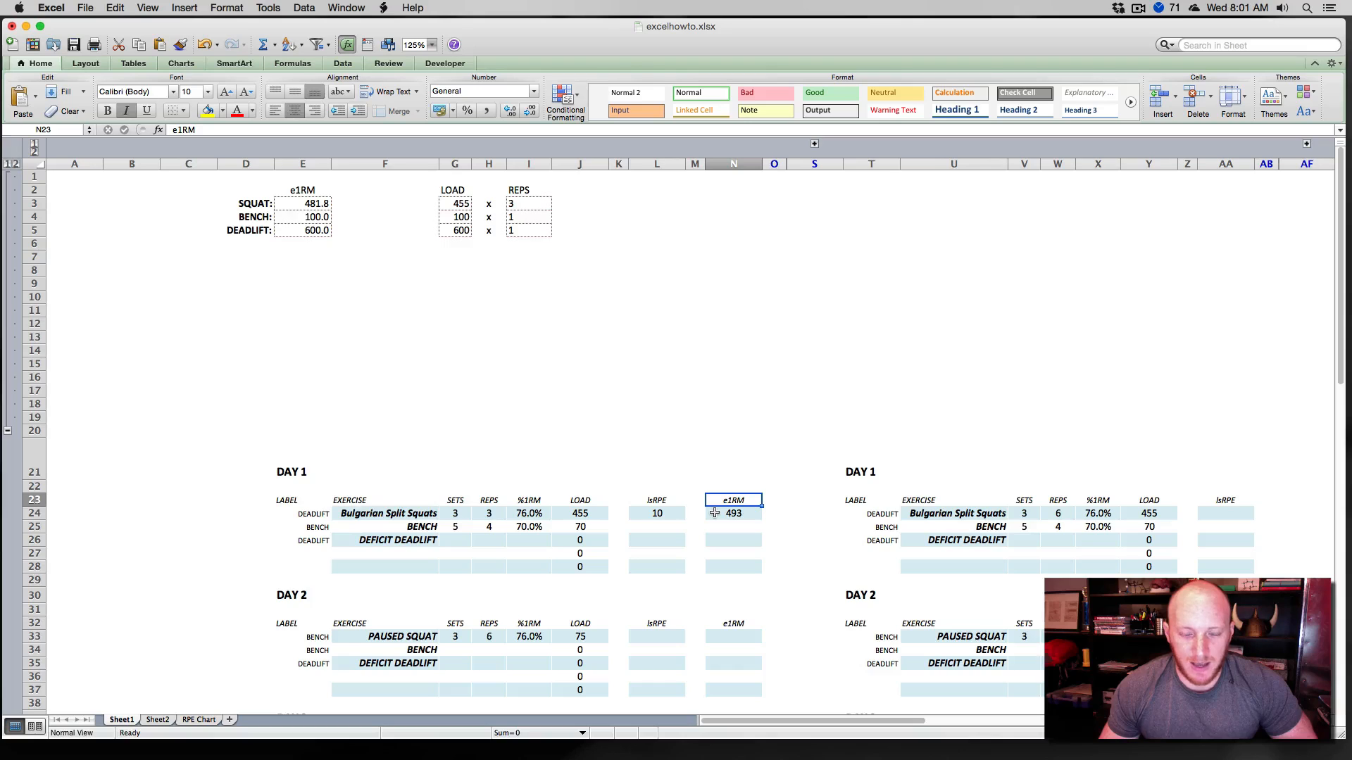
mouse_move(707, 512)
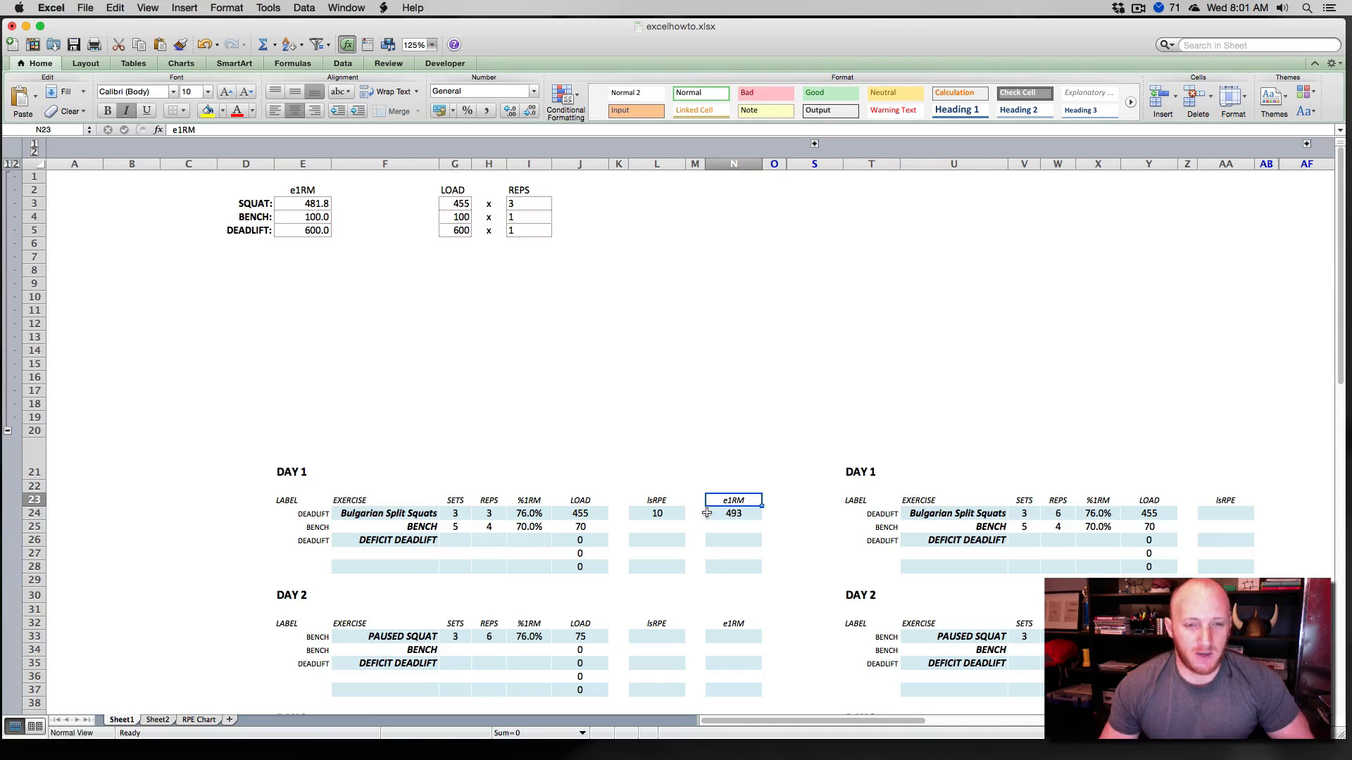
mouse_move(646, 430)
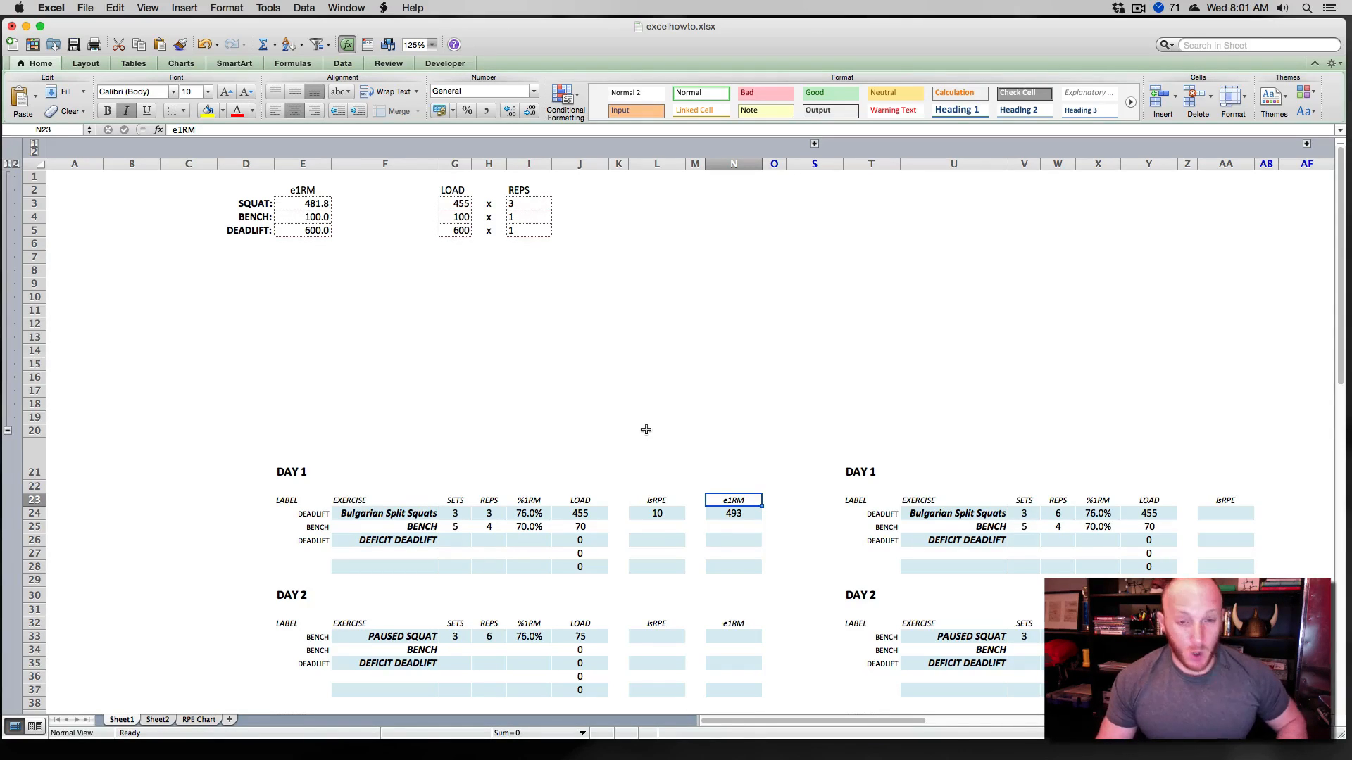
Switch via Sheet2 to the RPE Chart sheet with the percentage table.
scroll("down", 3)
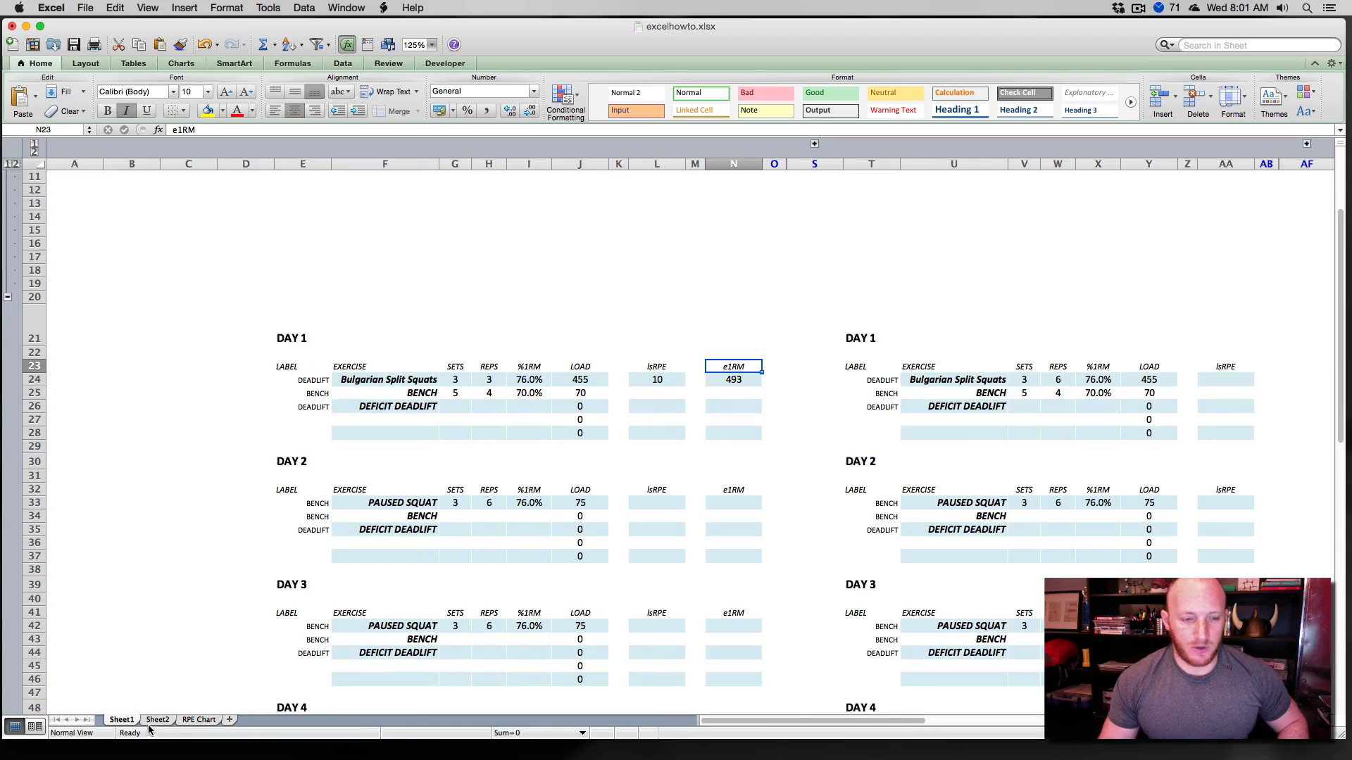
left_click(156, 719)
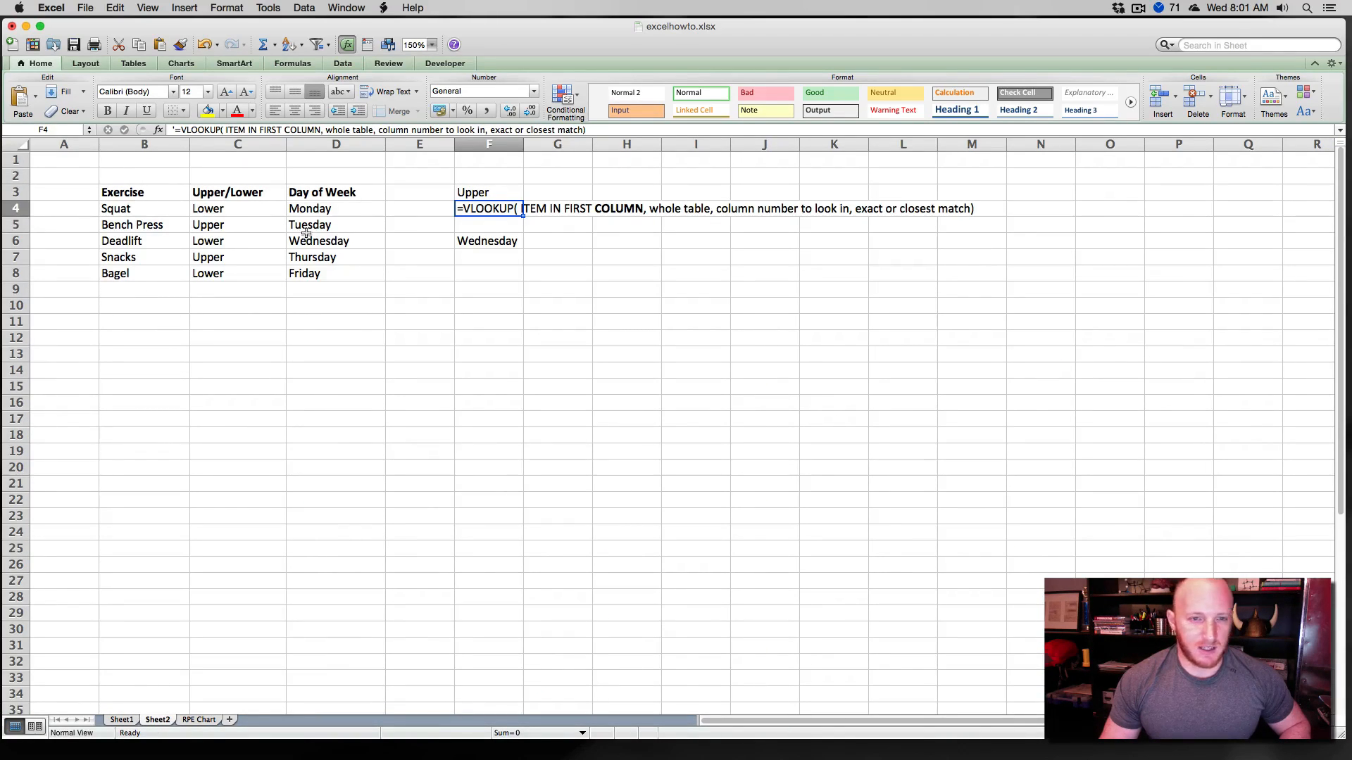
mouse_move(566, 213)
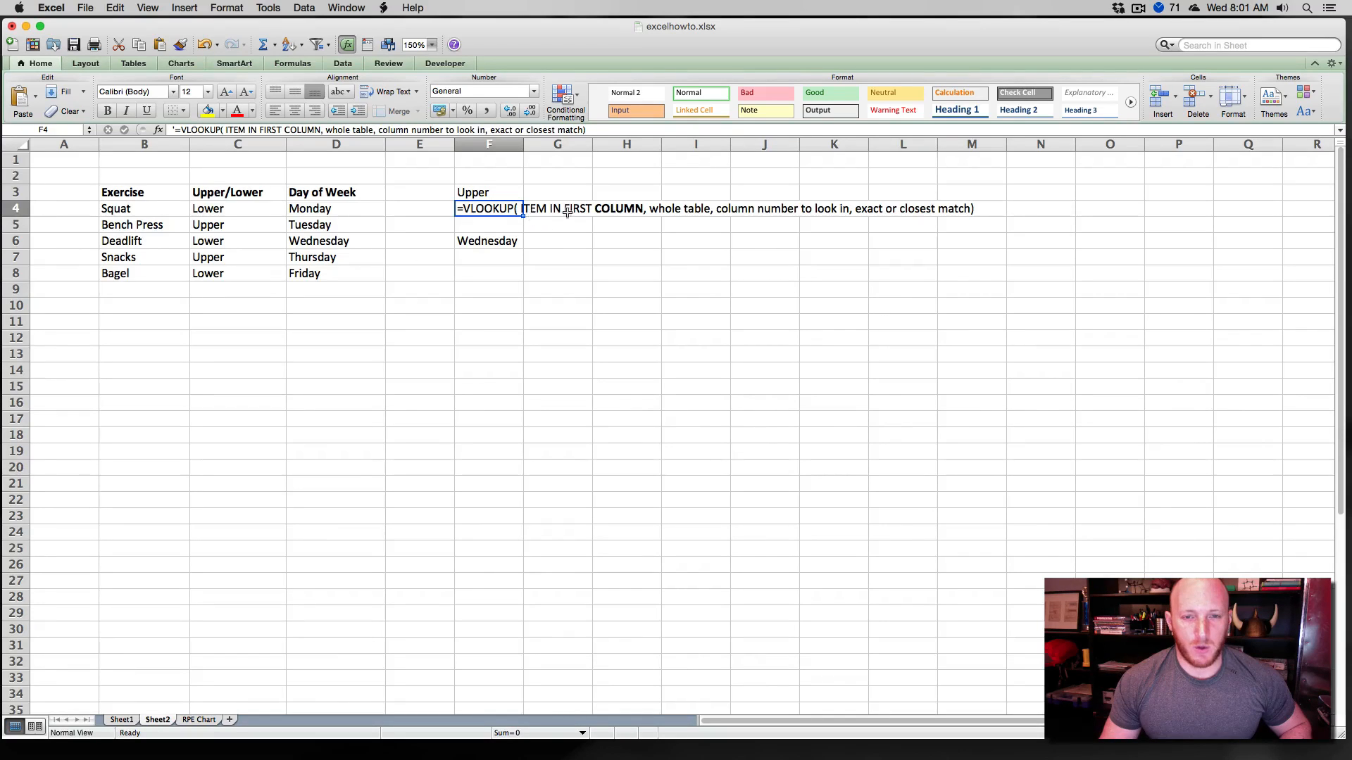
mouse_move(338, 390)
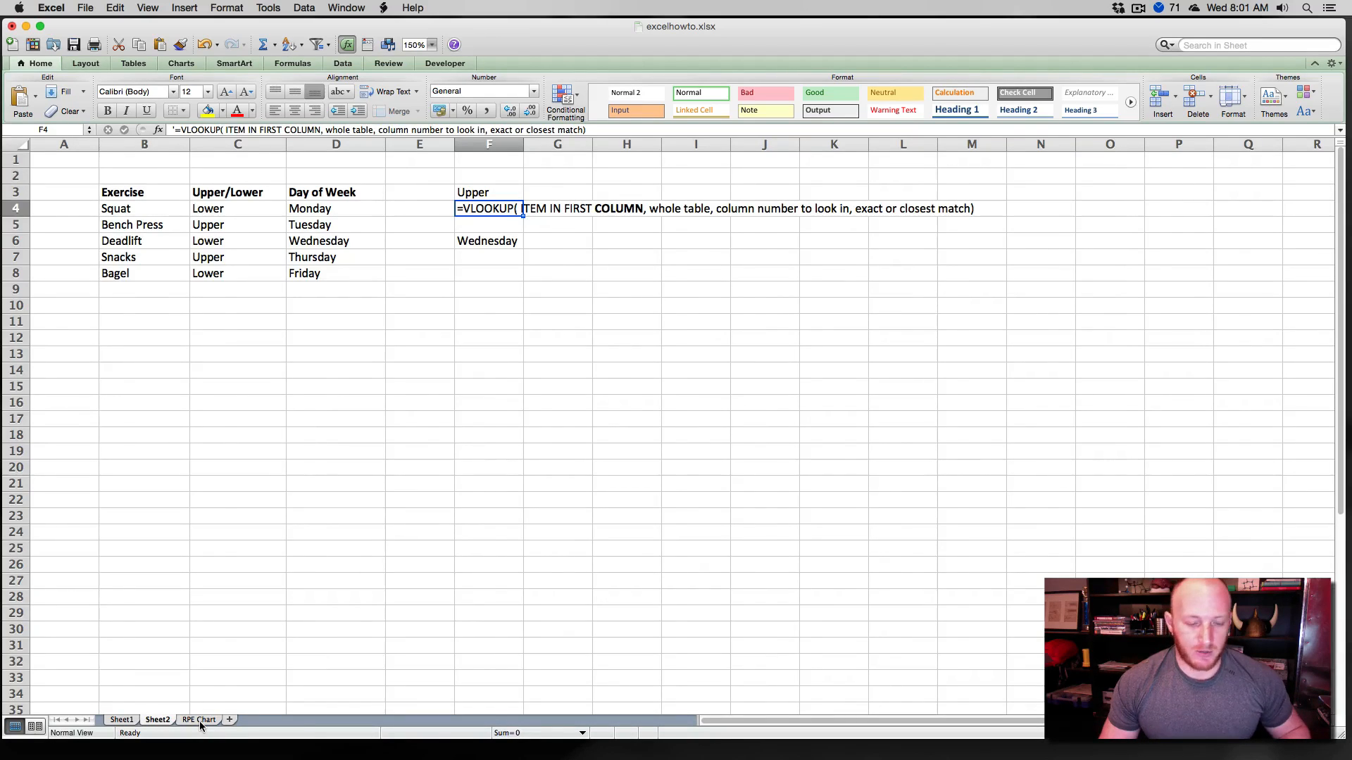
left_click(198, 720)
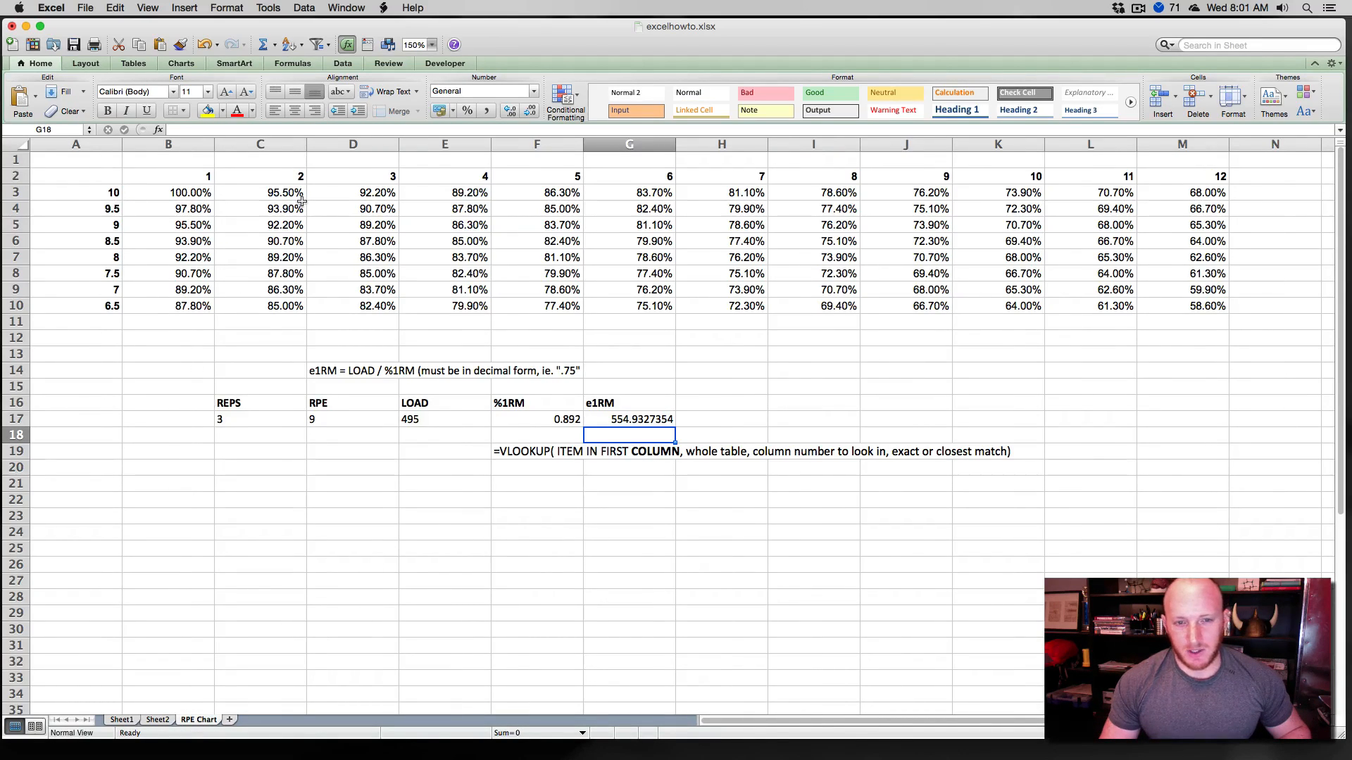
mouse_move(310, 370)
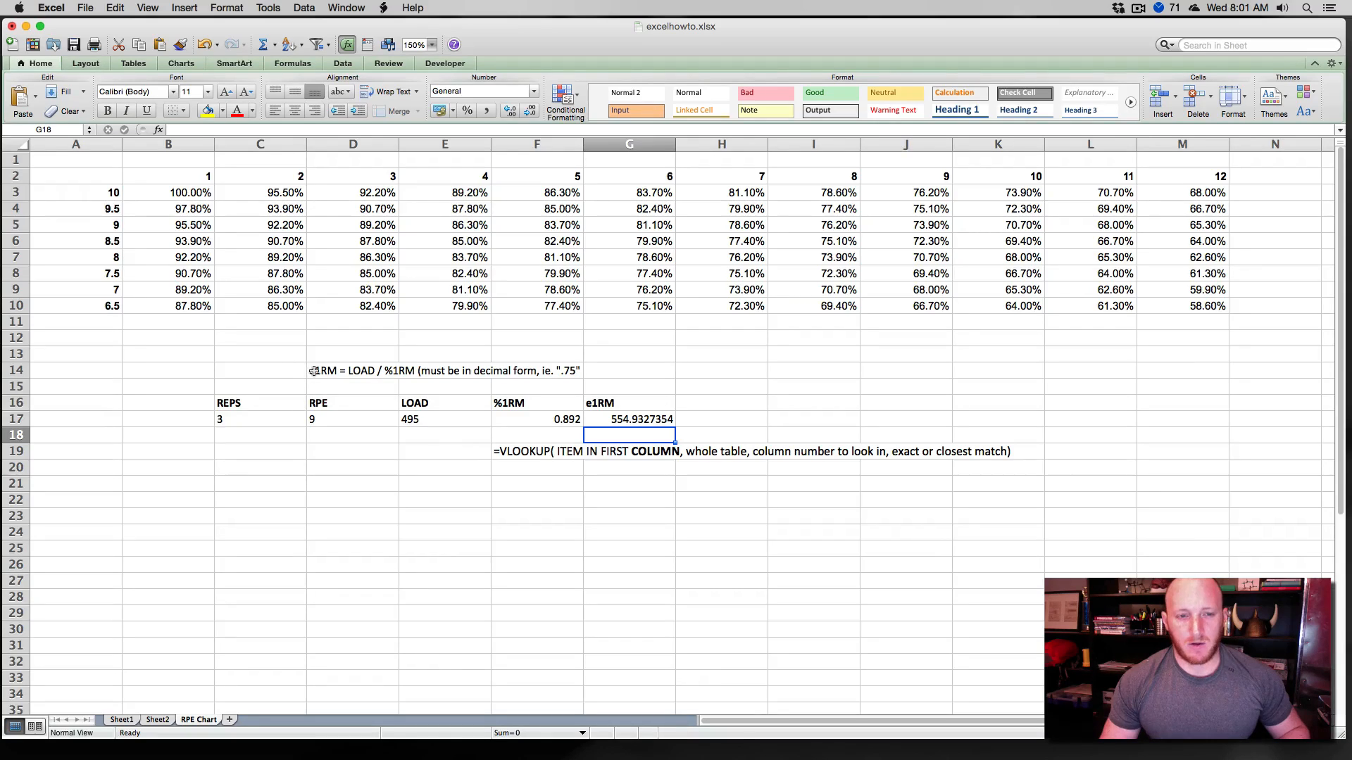